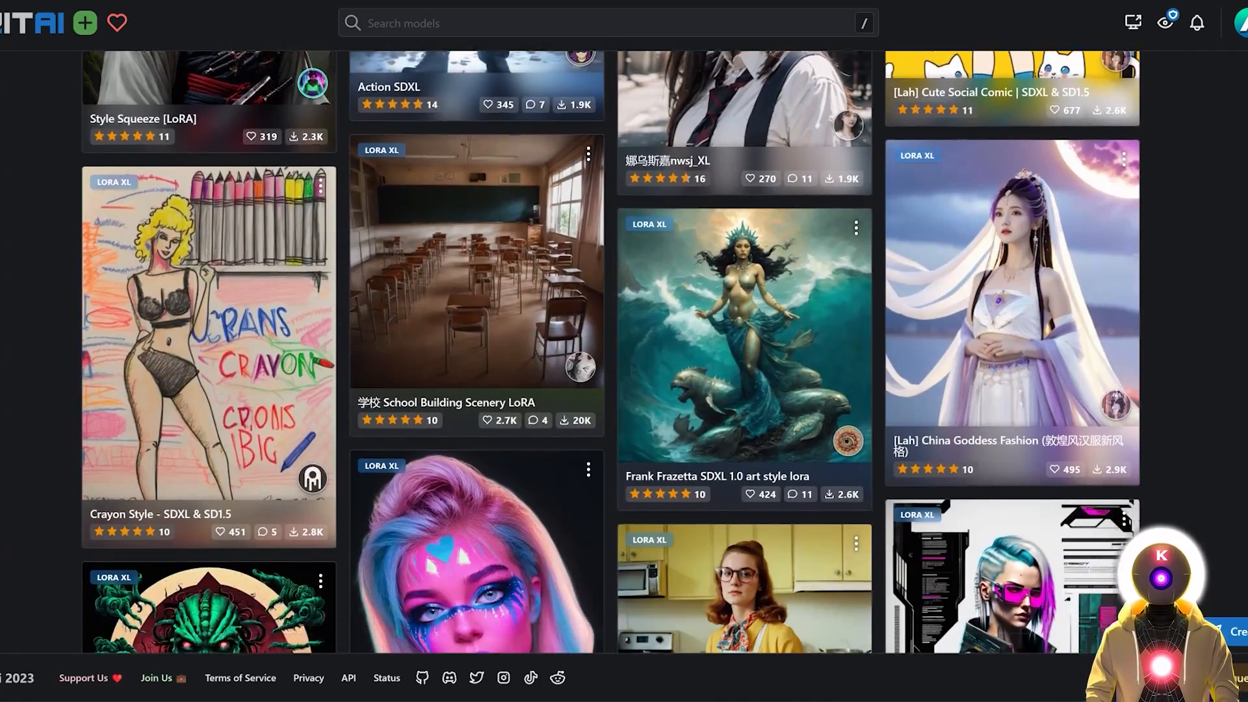
Step: Scroll the kohya_ss GitHub README down to its table of contents
{"action": "scroll", "scroll_direction": "down", "scroll_amount": 3}
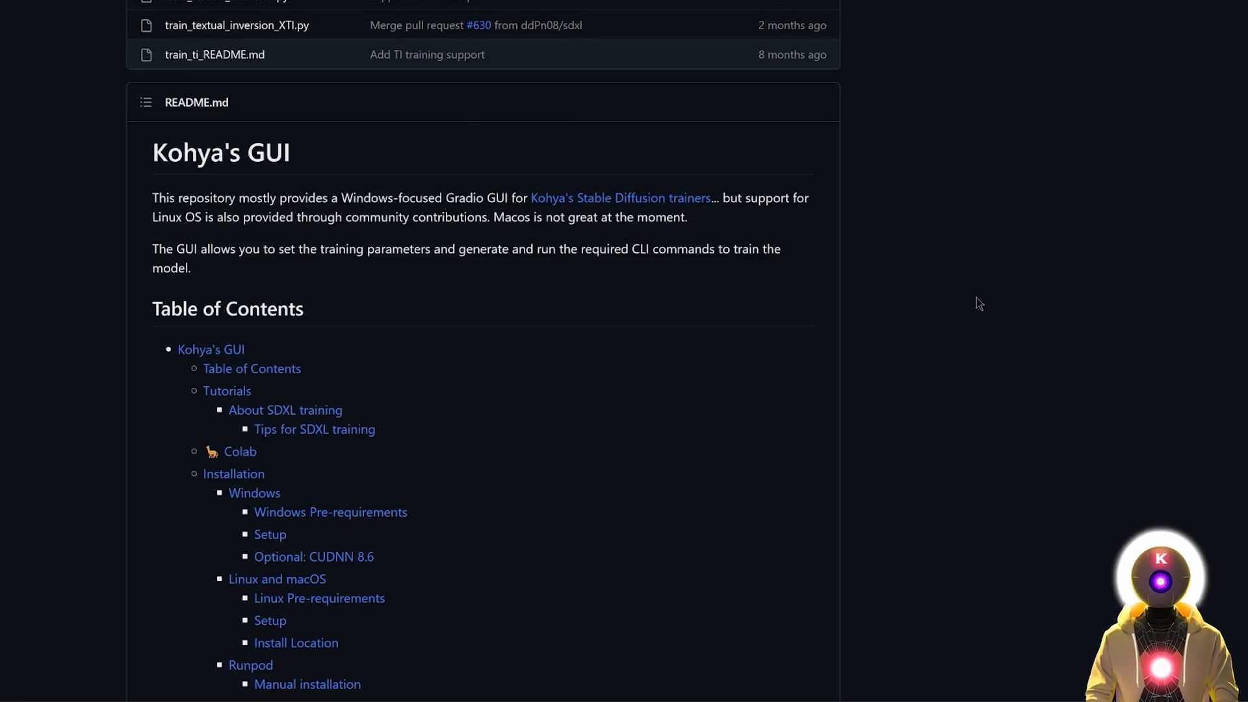
{"action": "mouse_move", "coordinate": [928, 292]}
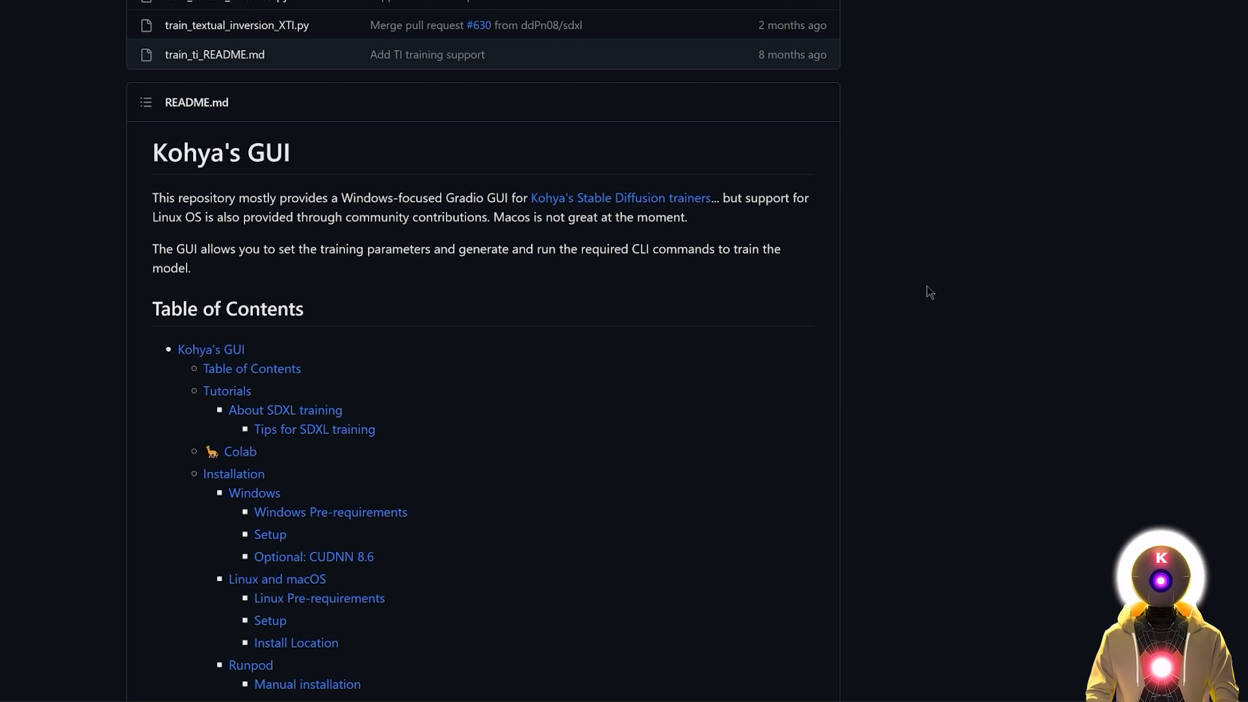
{"action": "mouse_move", "coordinate": [925, 256]}
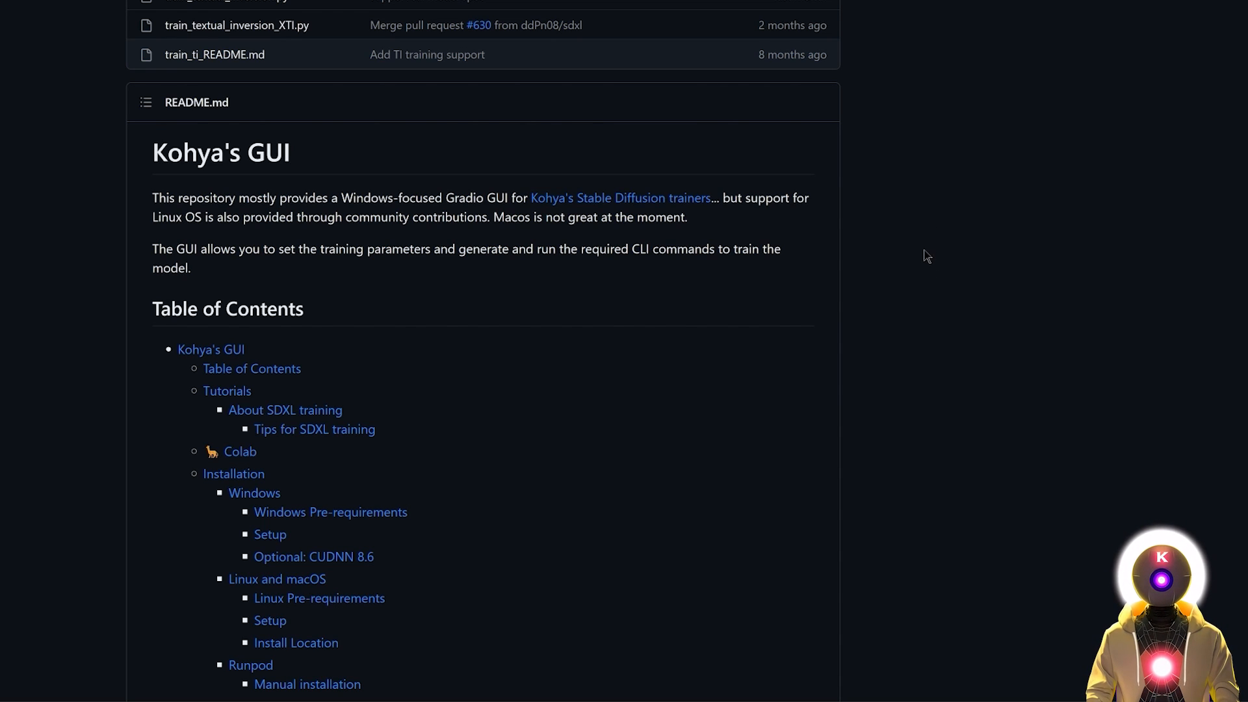
{"action": "mouse_move", "coordinate": [902, 263]}
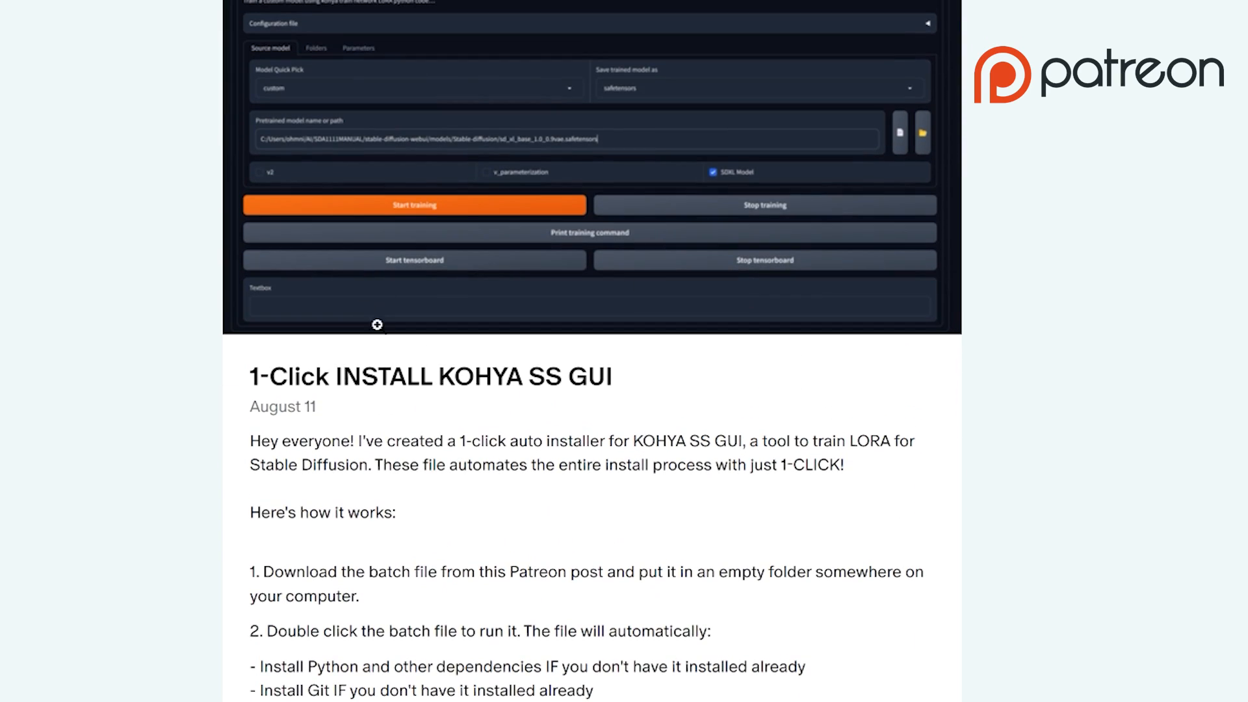
{"action": "mouse_move", "coordinate": [790, 399]}
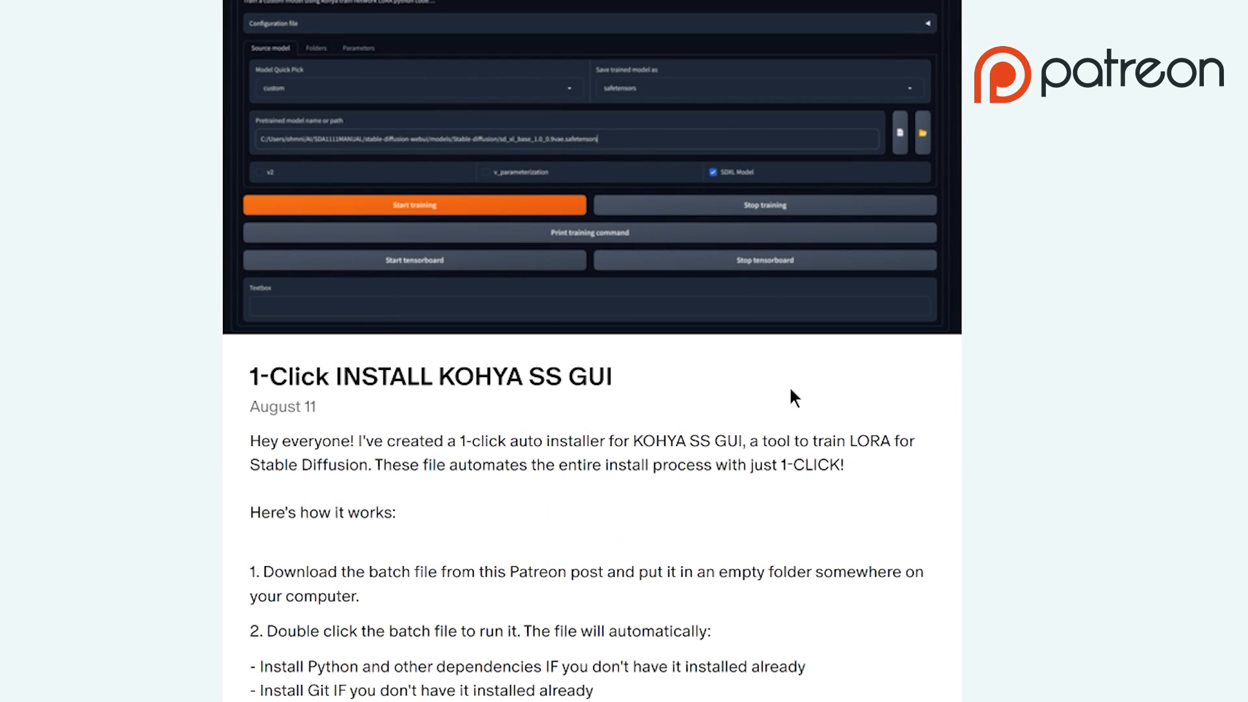
Step: Scroll past the Kohya SS GUI installer post to the Auto1111 installer post
{"action": "scroll", "scroll_direction": "down", "scroll_amount": 3}
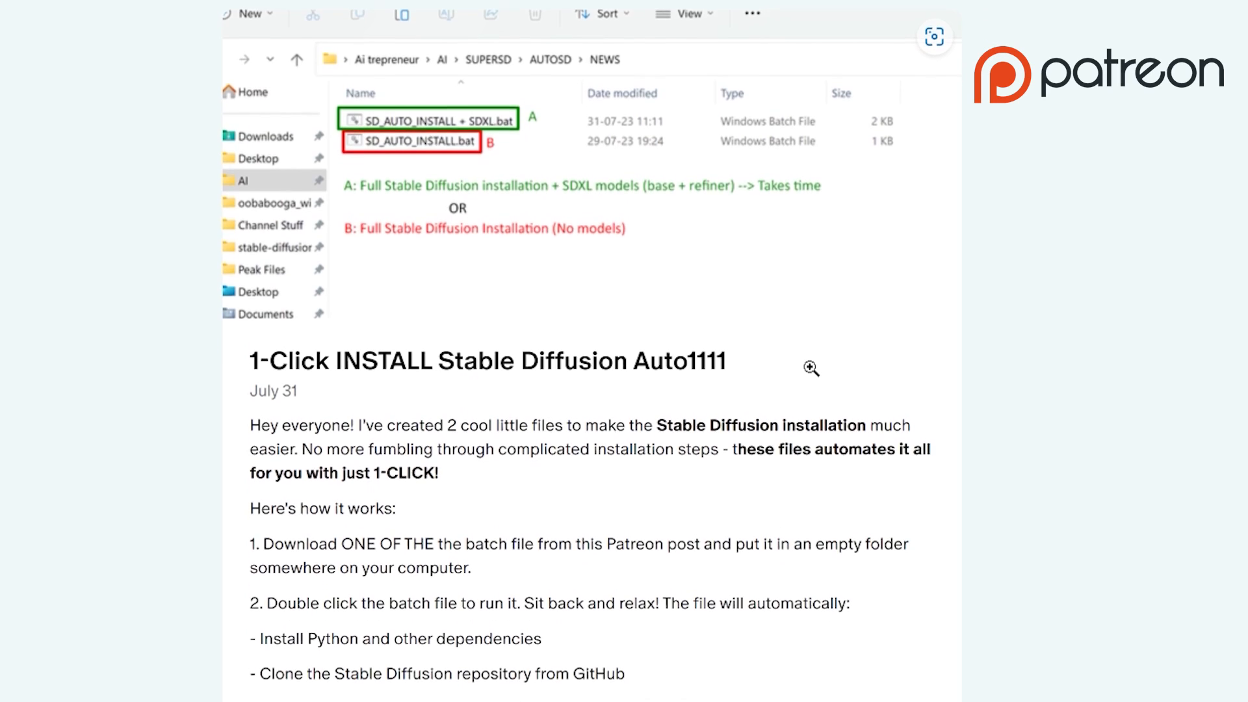
{"action": "scroll", "scroll_direction": "down", "scroll_amount": 3}
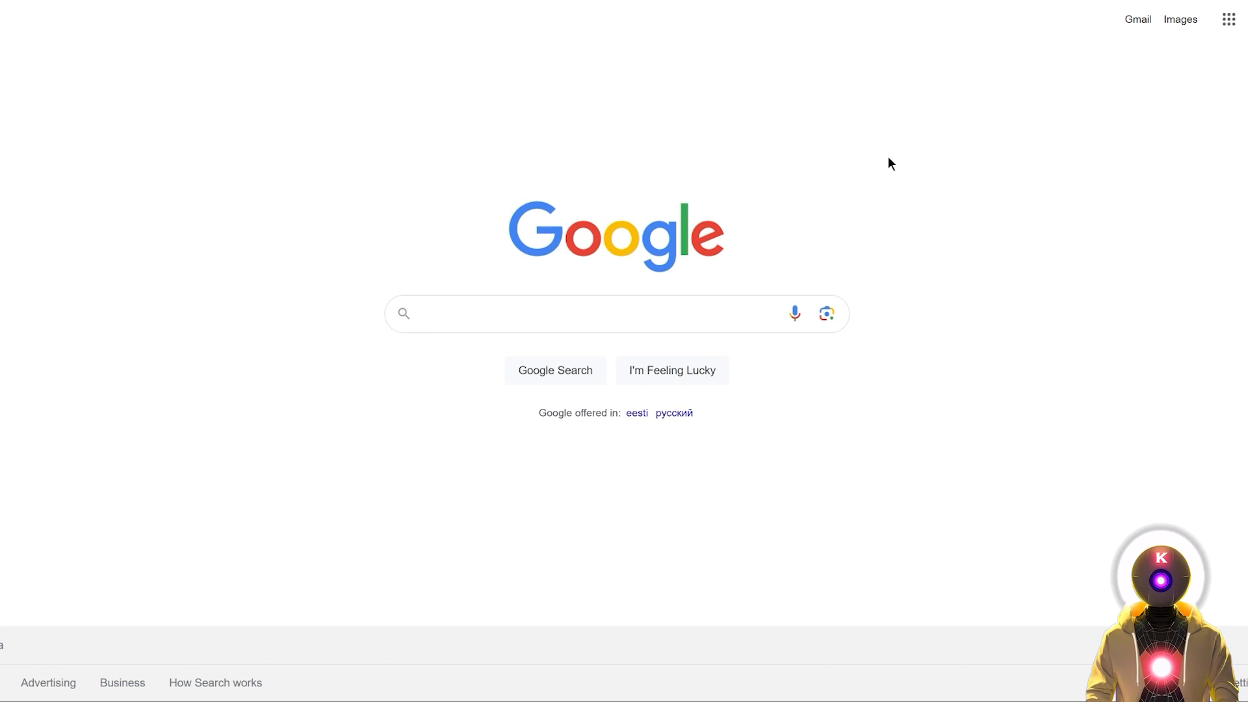
{"action": "mouse_move", "coordinate": [910, 247]}
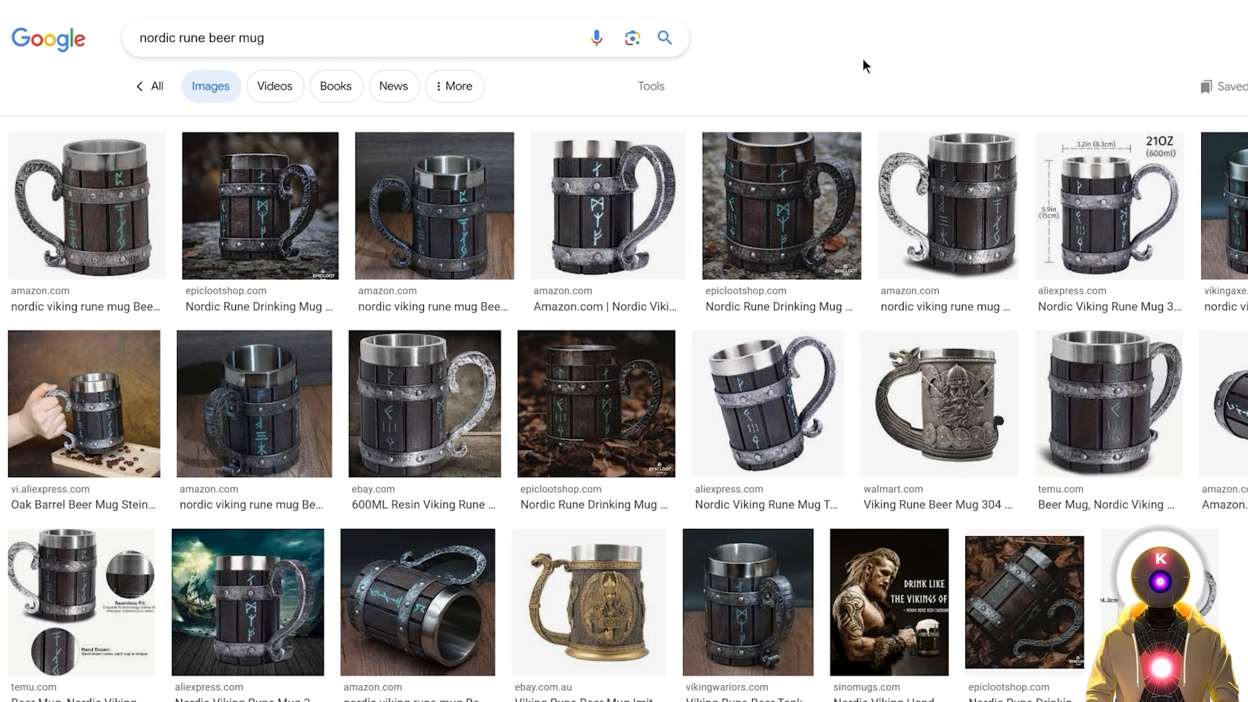
{"action": "mouse_move", "coordinate": [858, 93]}
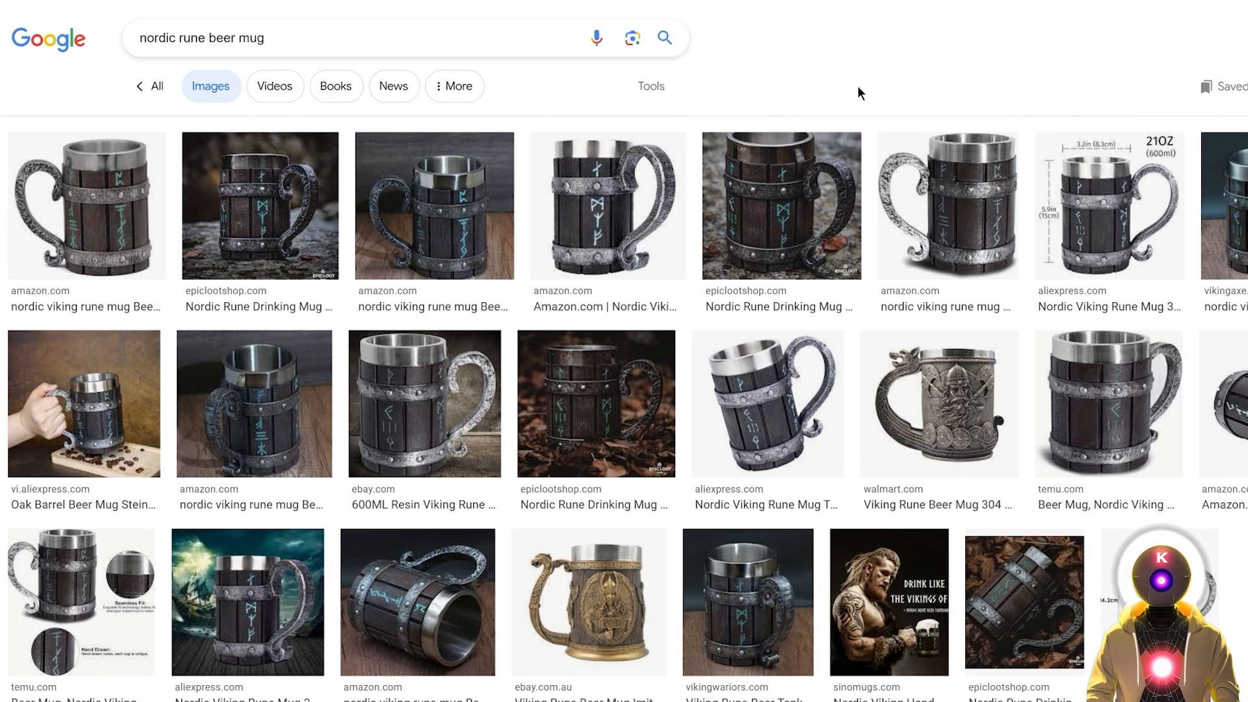
{"action": "mouse_move", "coordinate": [846, 62]}
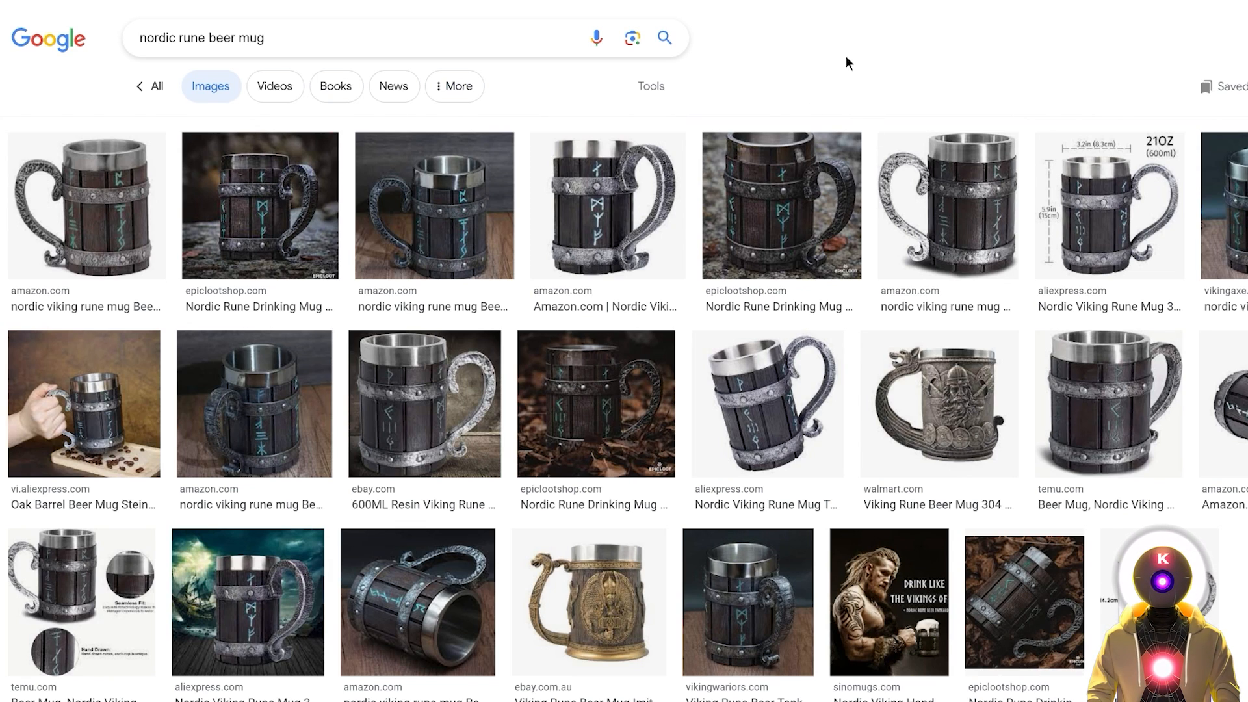
{"action": "mouse_move", "coordinate": [905, 107]}
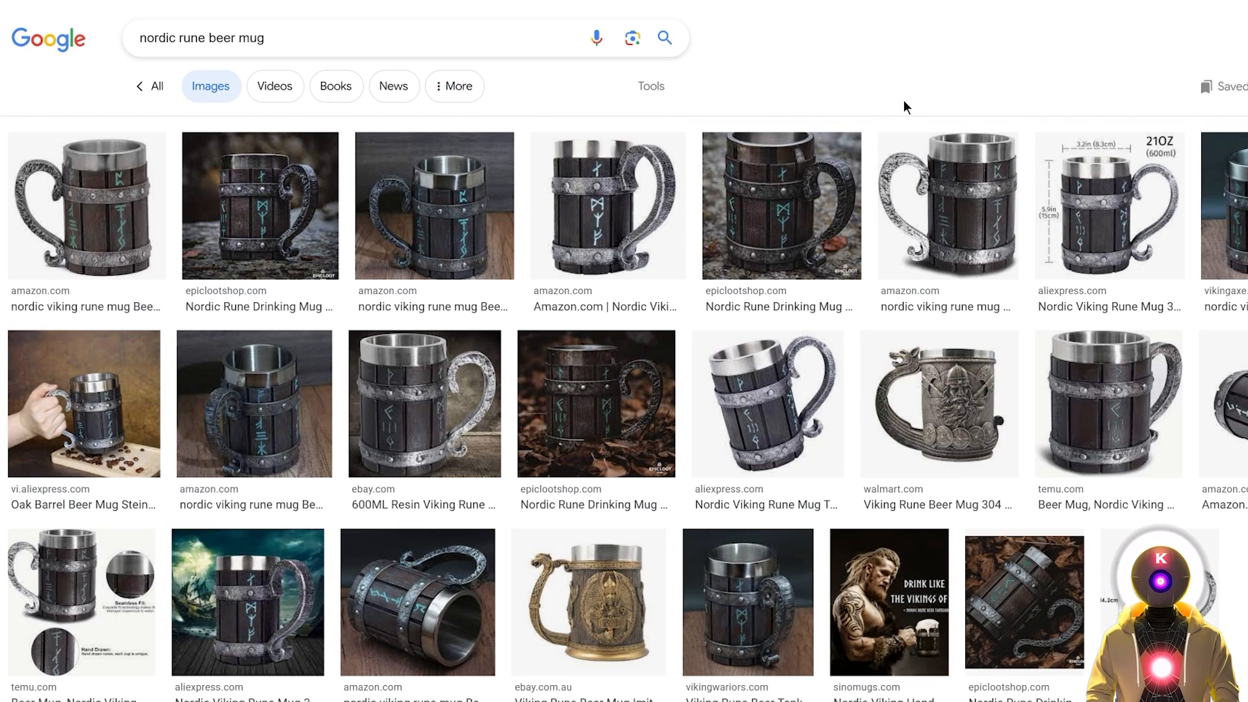
Step: Reveal the image search filters and open Advanced Image Search from the Size menu
{"action": "left_click", "coordinate": [651, 86]}
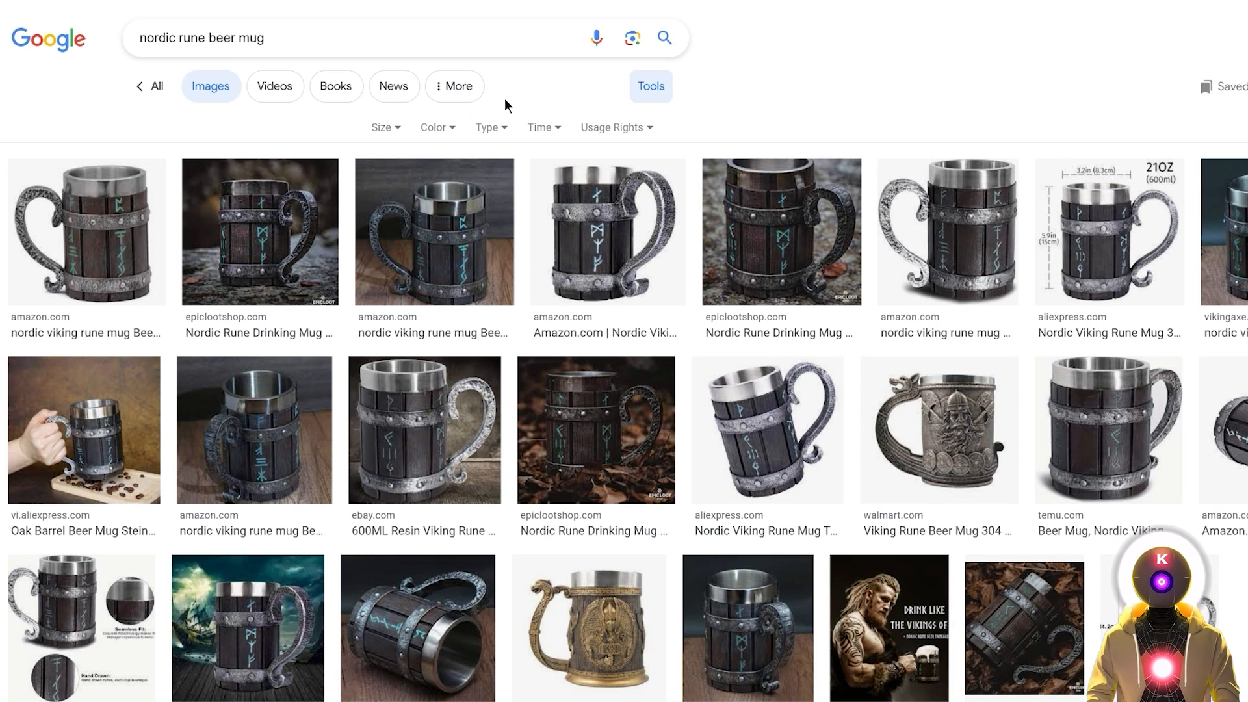
{"action": "left_click", "coordinate": [382, 127]}
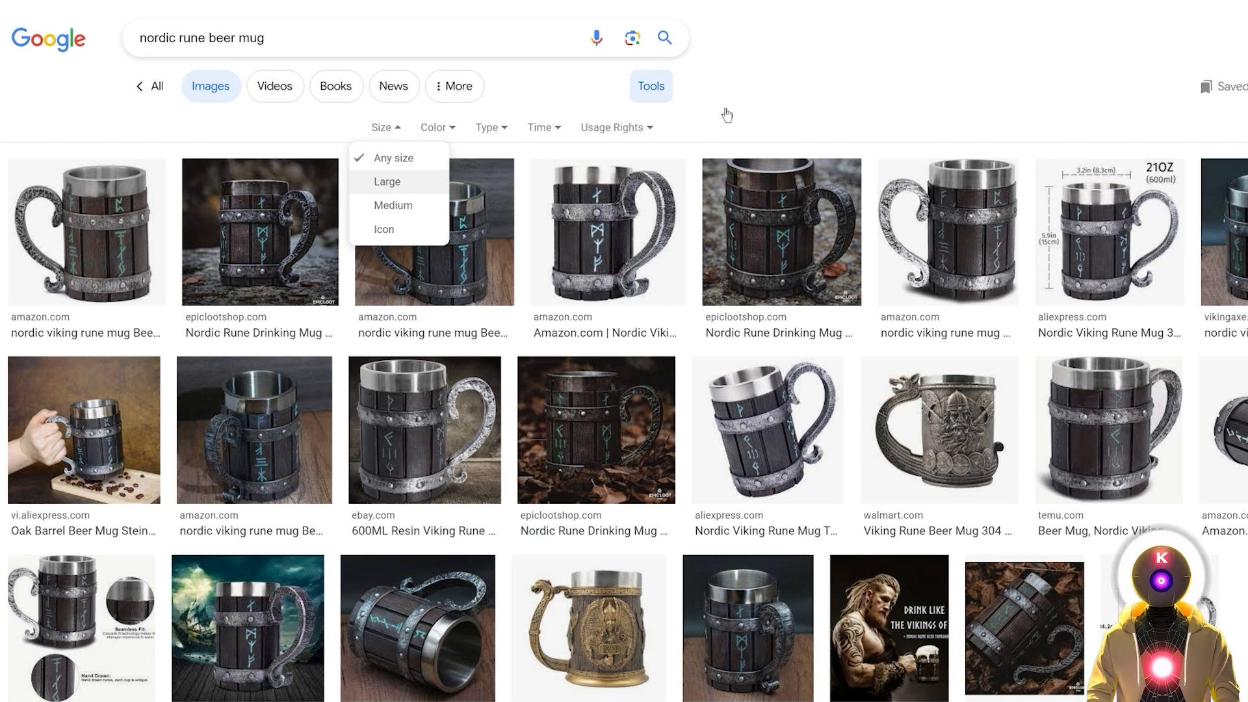
{"action": "left_click", "coordinate": [386, 182]}
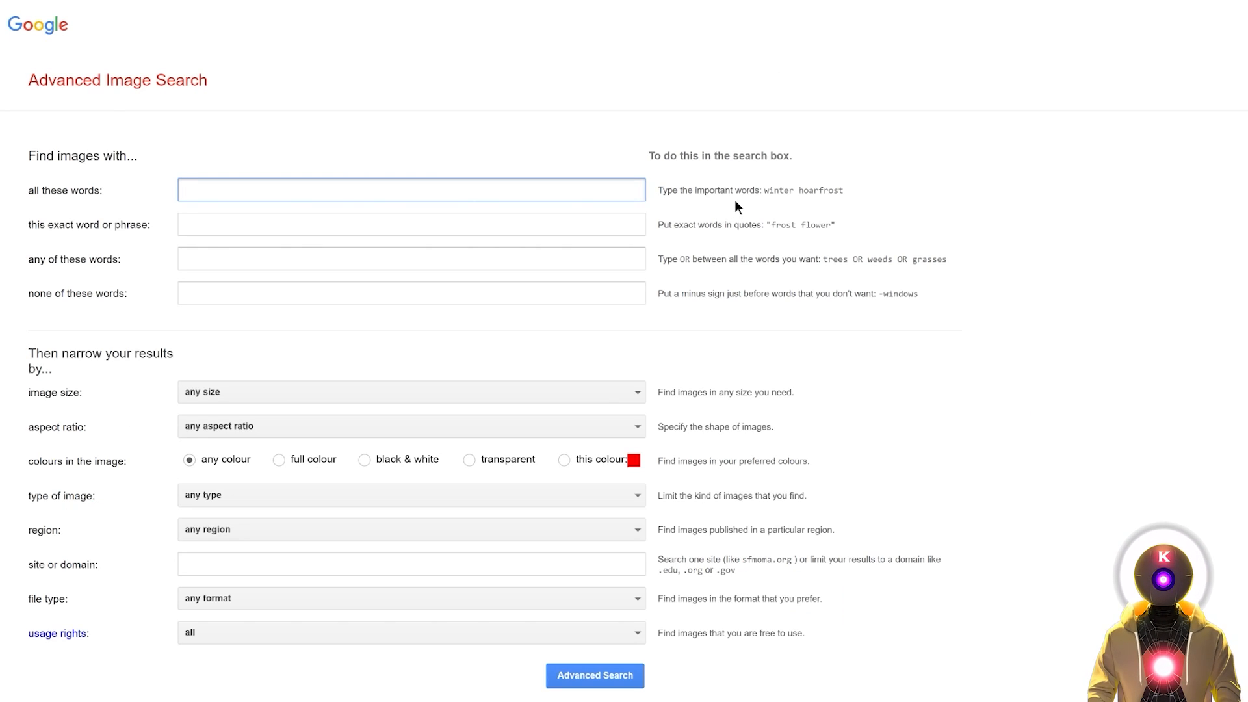
Step: Search 'nordic rune beer mug' limited to images larger than 2 MP
{"action": "type", "text": "nordic rune beer mug"}
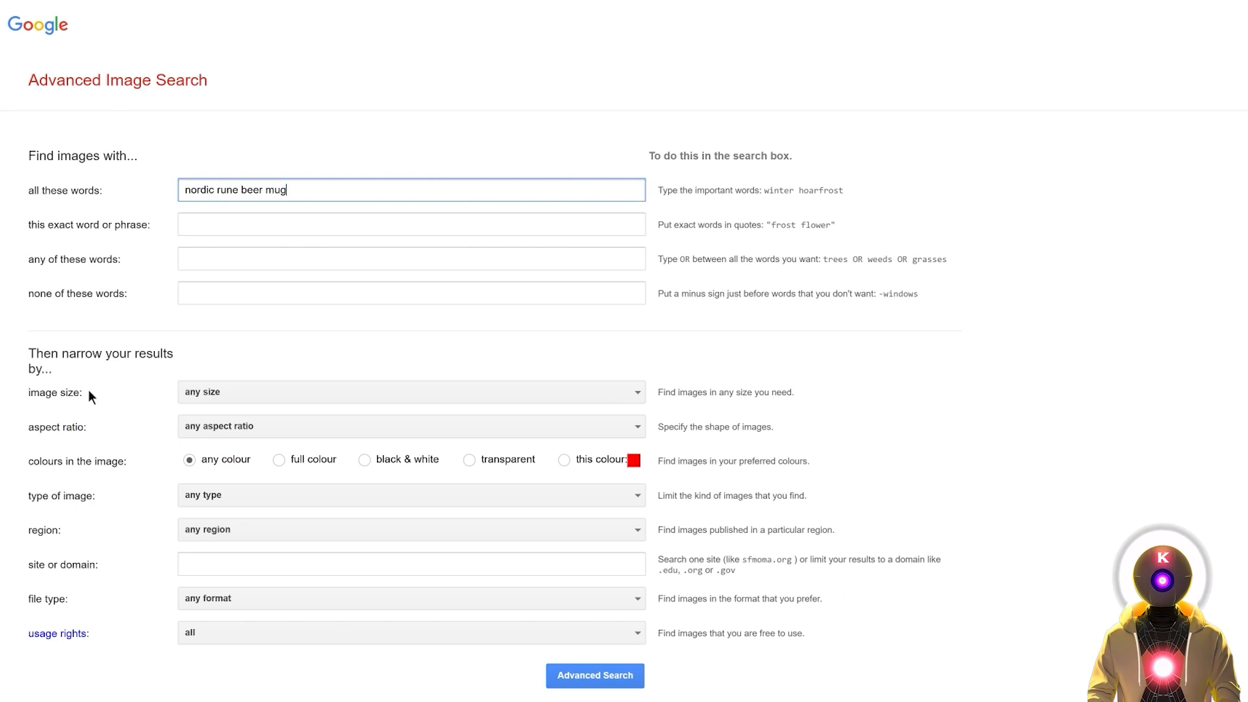
{"action": "left_click", "coordinate": [410, 392]}
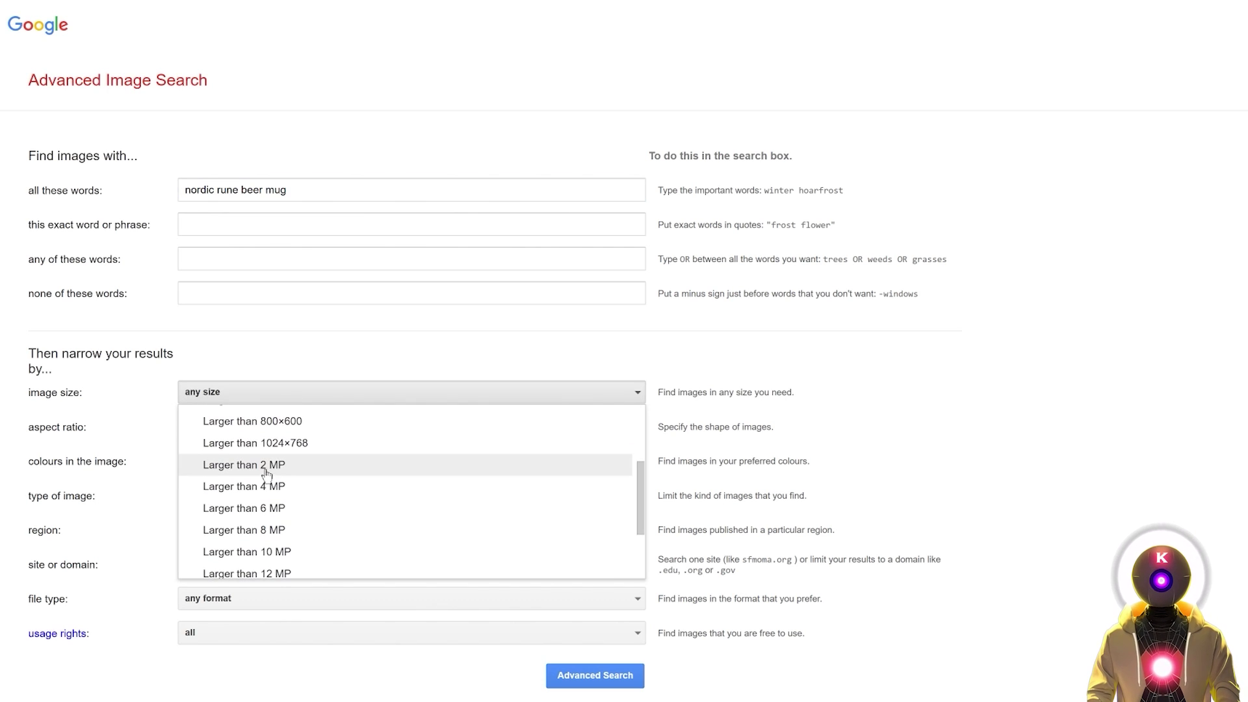
{"action": "left_click", "coordinate": [245, 465]}
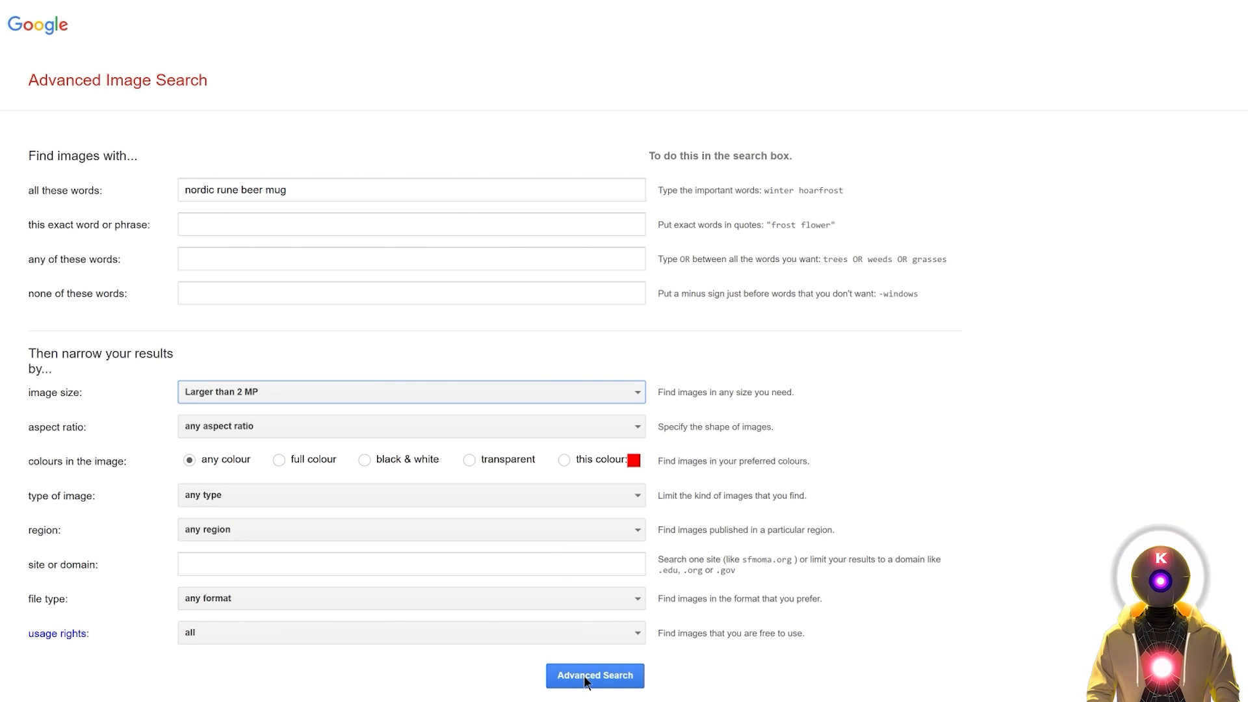
{"action": "left_click", "coordinate": [595, 693]}
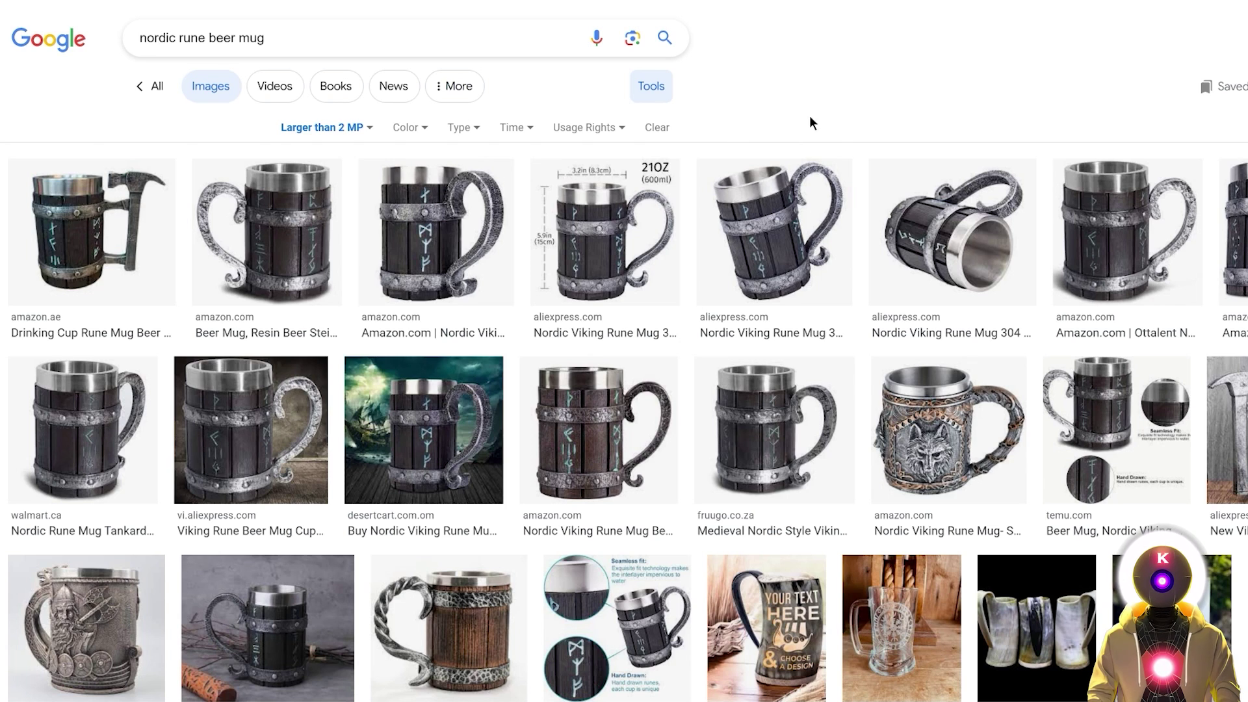
{"action": "mouse_move", "coordinate": [867, 131]}
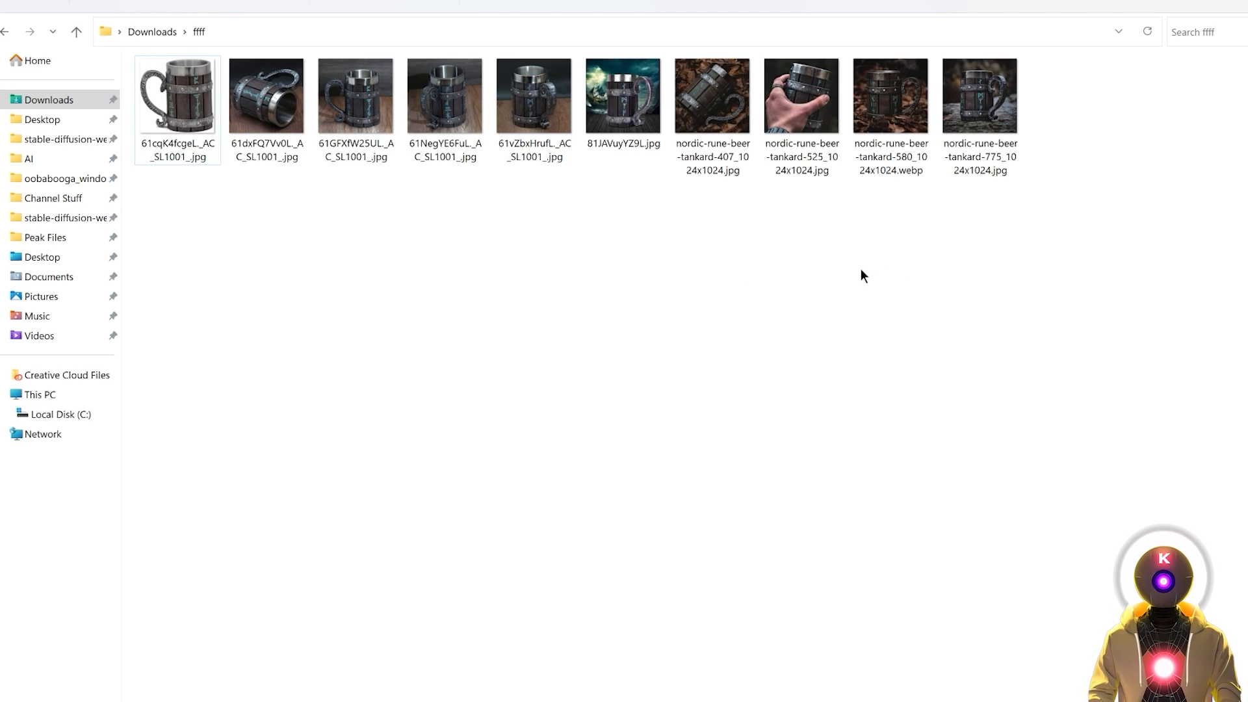
{"action": "mouse_move", "coordinate": [726, 229]}
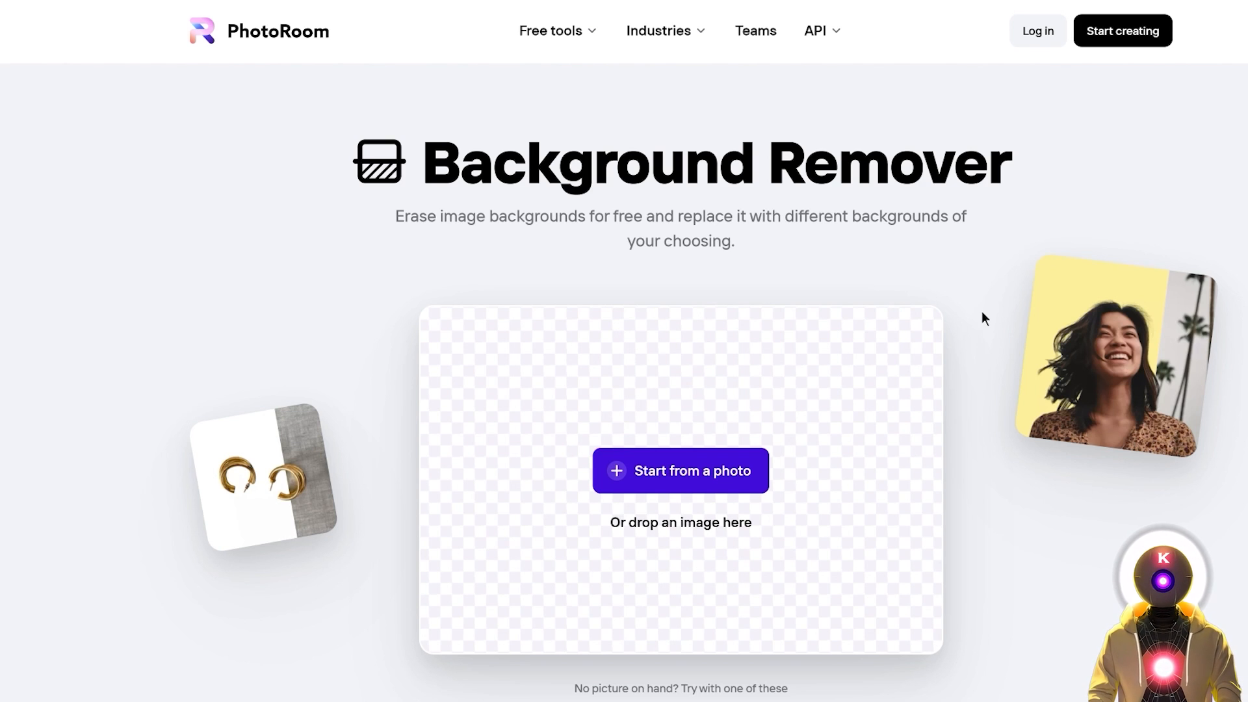
{"action": "mouse_move", "coordinate": [910, 366]}
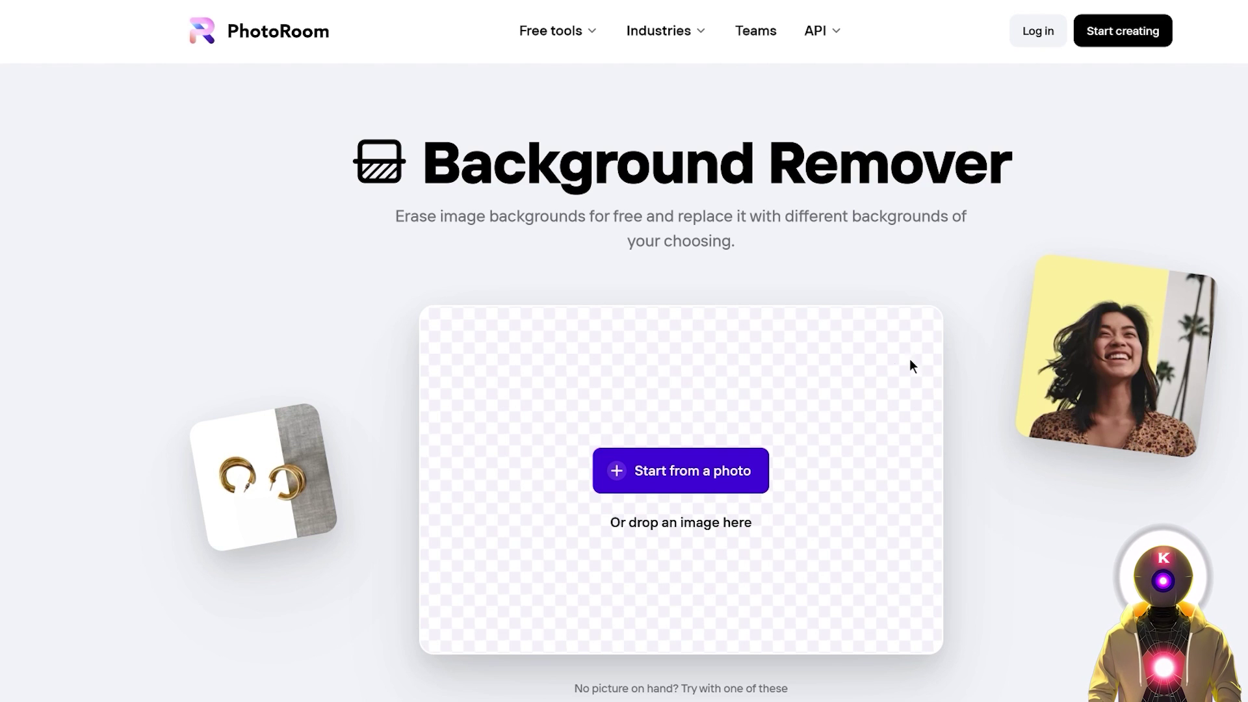
{"action": "mouse_move", "coordinate": [926, 348]}
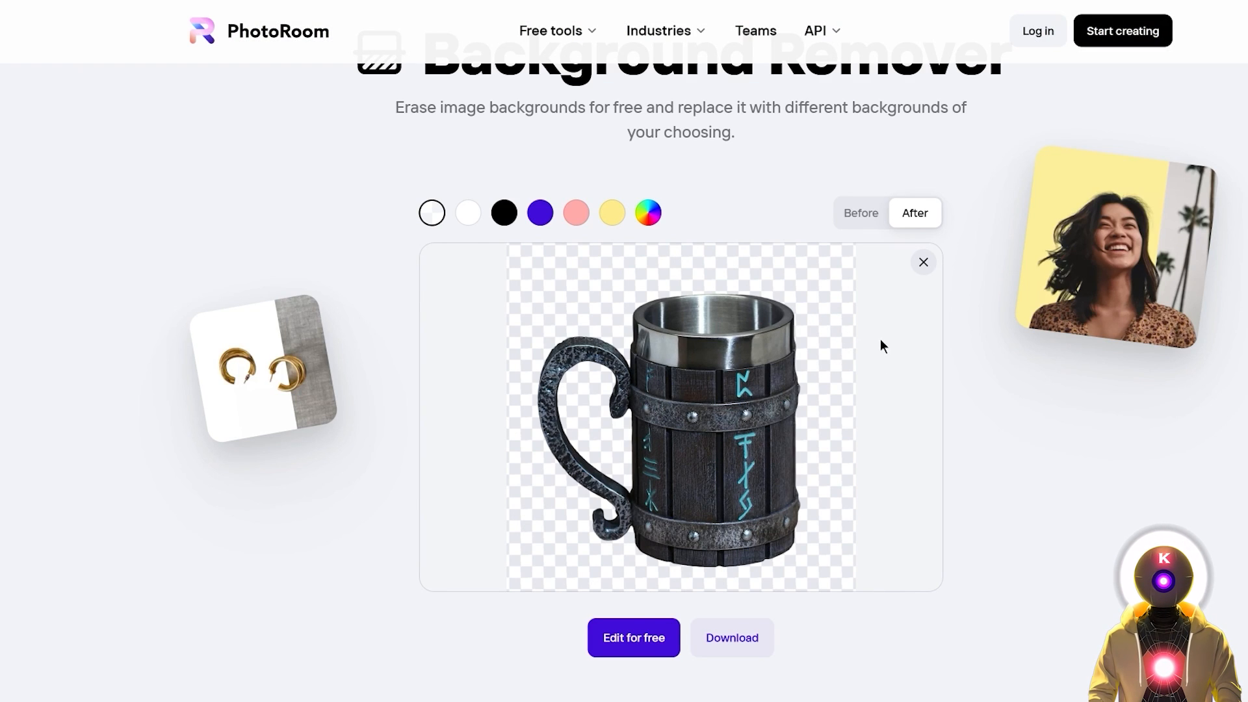
{"action": "mouse_move", "coordinate": [720, 330]}
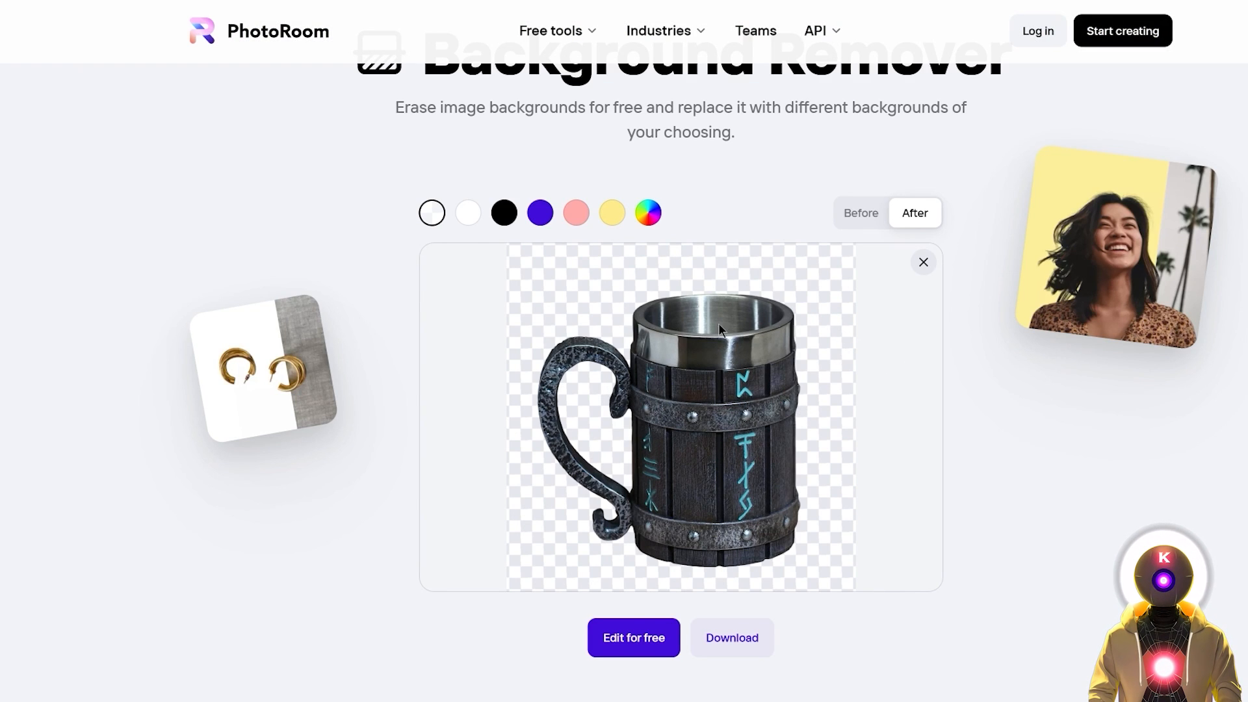
{"action": "mouse_move", "coordinate": [714, 358]}
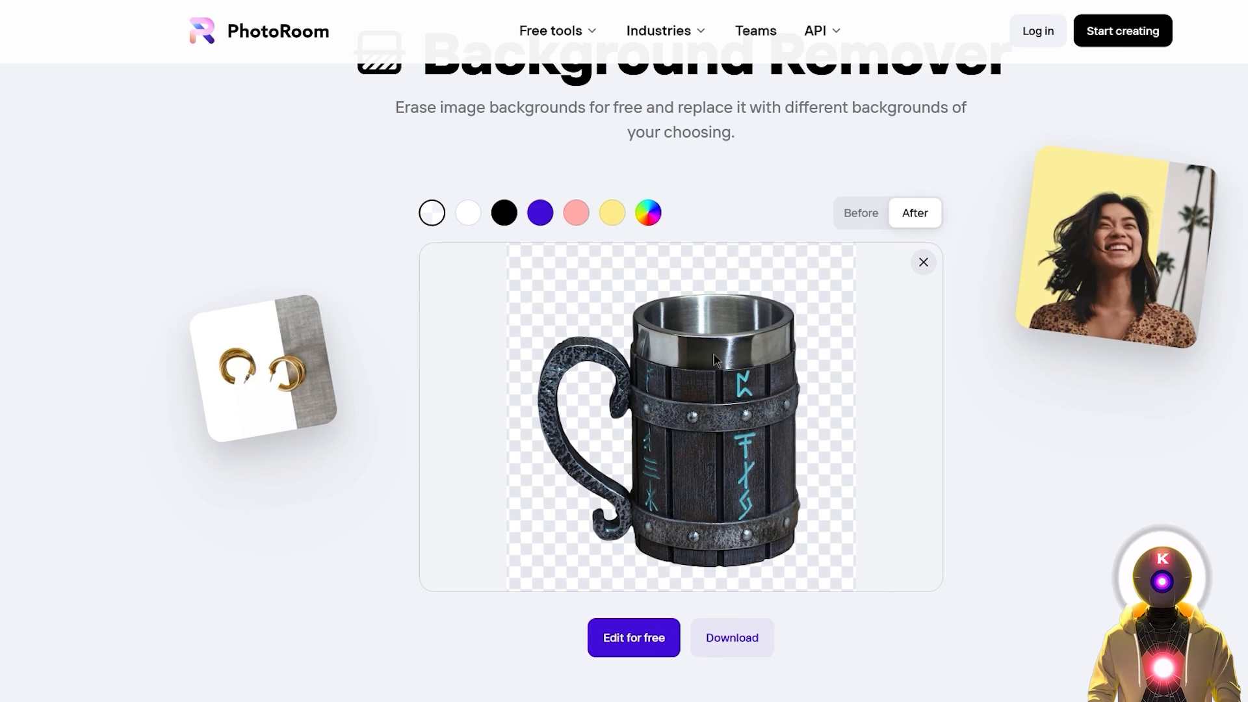
{"action": "mouse_move", "coordinate": [468, 212]}
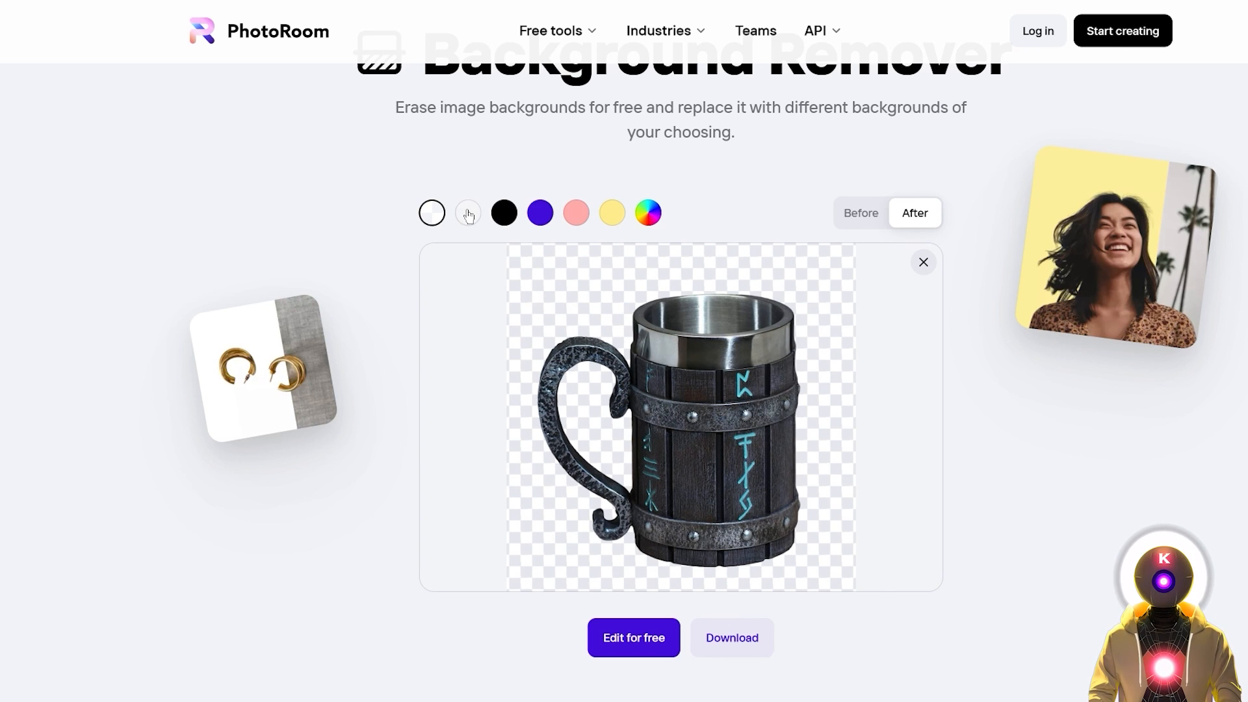
Step: Try a blue background, then download the mug cutout on white
{"action": "left_click", "coordinate": [540, 212]}
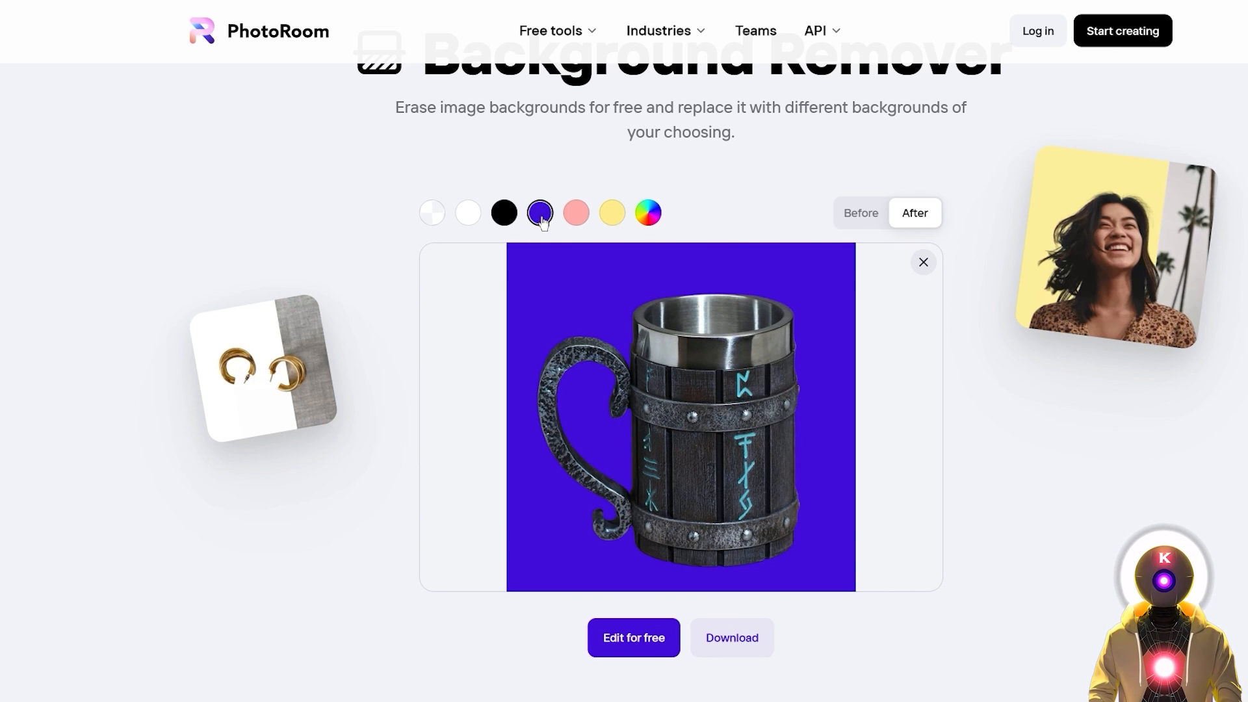
{"action": "left_click", "coordinate": [467, 212]}
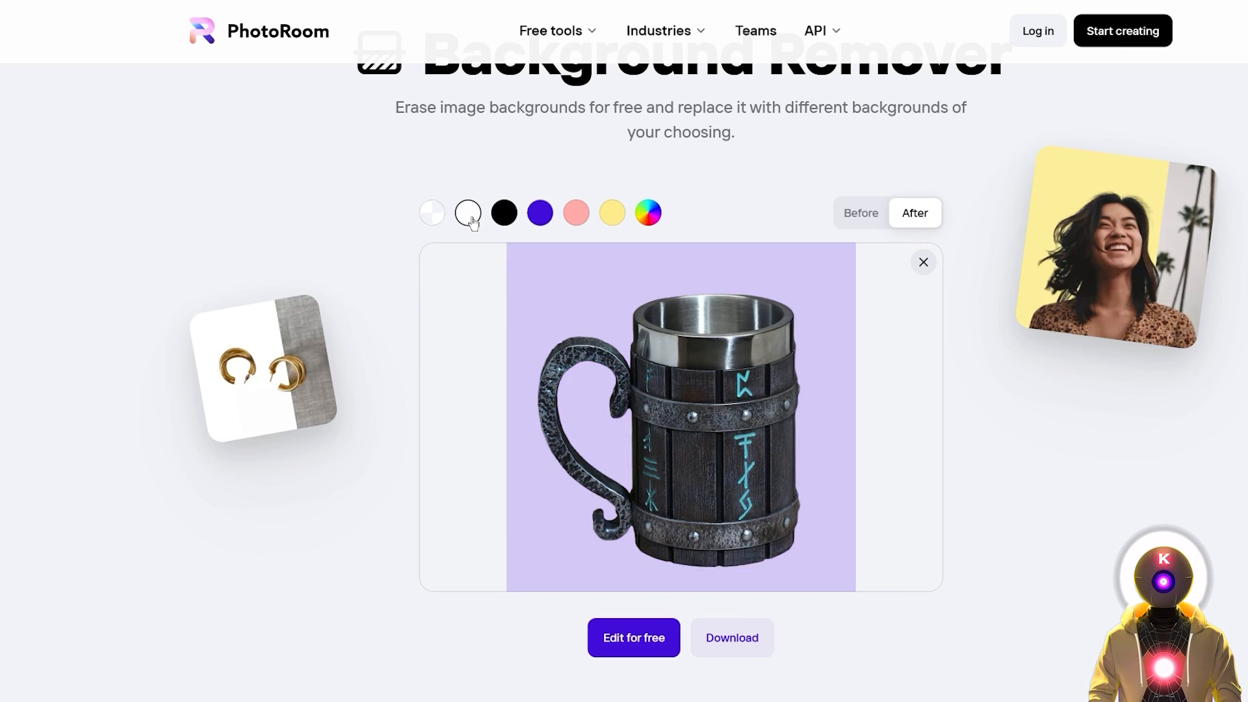
{"action": "left_click", "coordinate": [468, 213]}
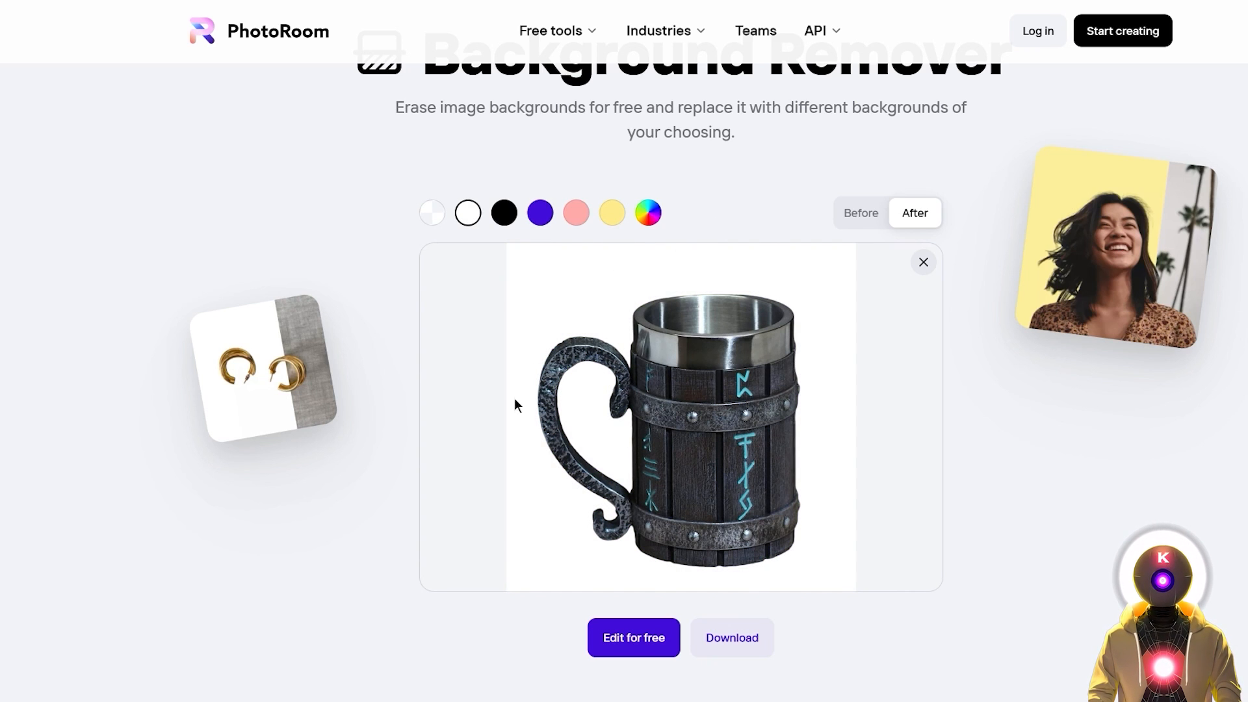
{"action": "left_click", "coordinate": [731, 638]}
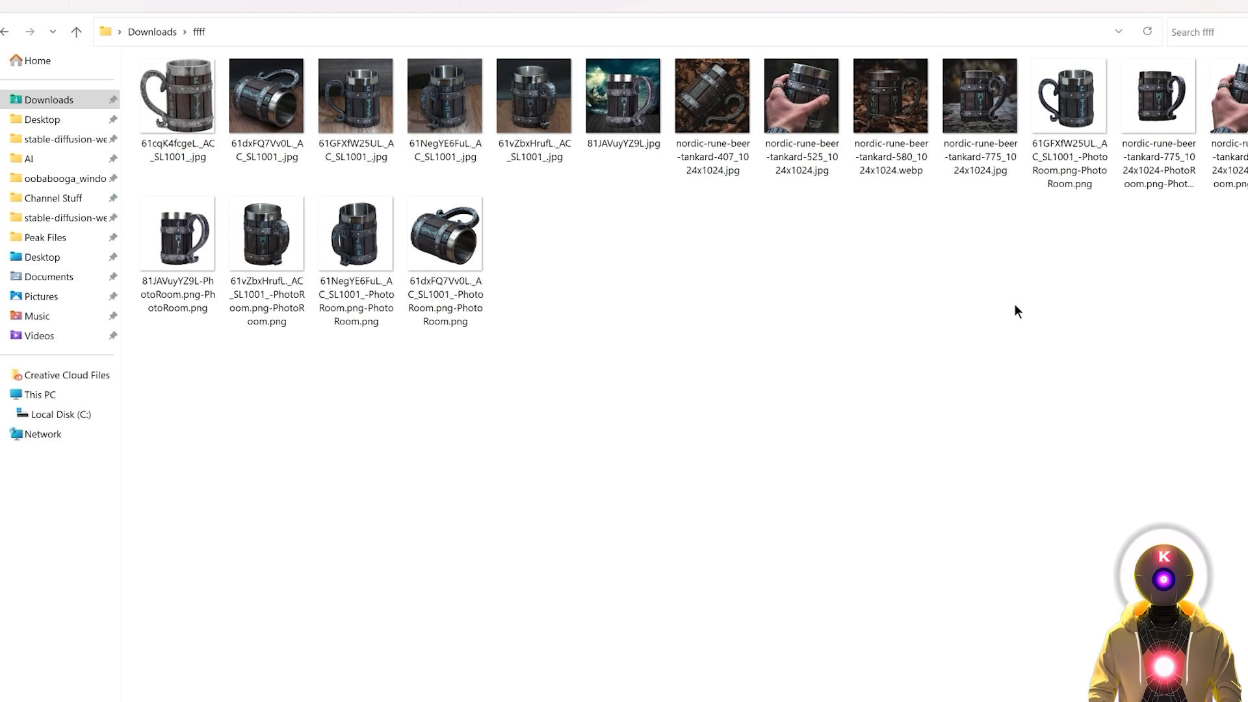
{"action": "mouse_move", "coordinate": [992, 313]}
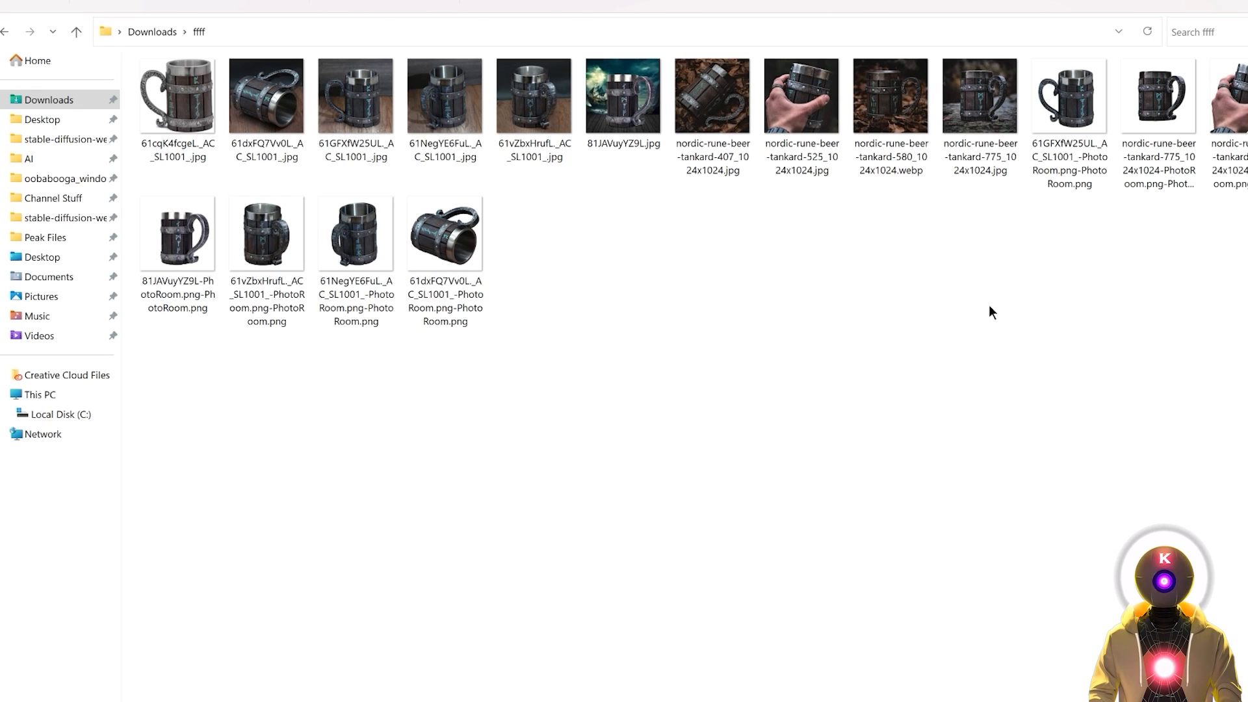
{"action": "mouse_move", "coordinate": [966, 301]}
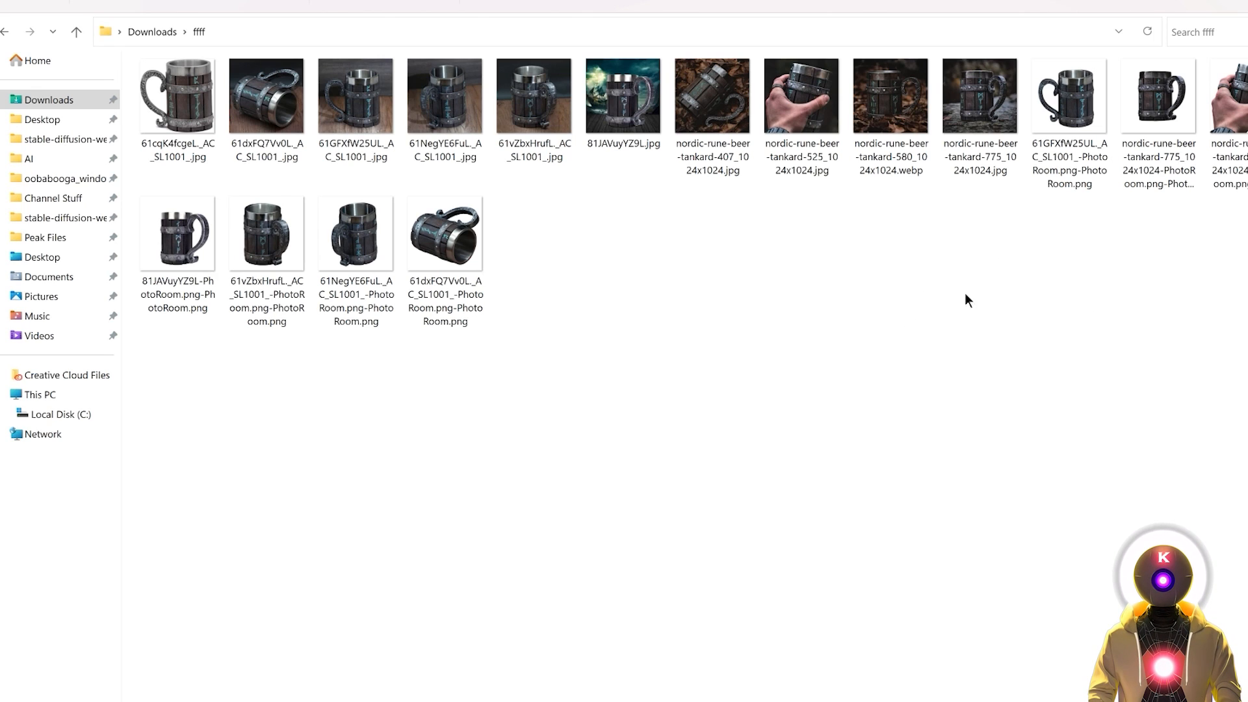
{"action": "mouse_move", "coordinate": [1009, 311]}
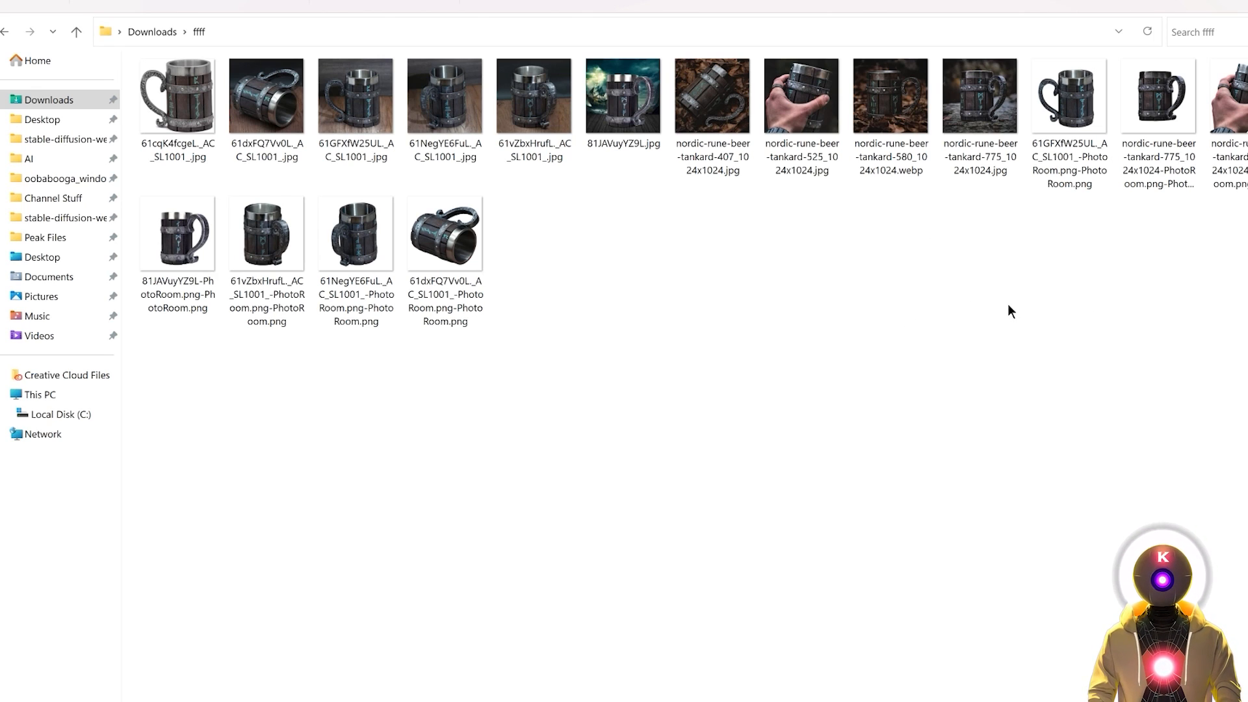
{"action": "mouse_move", "coordinate": [1043, 257]}
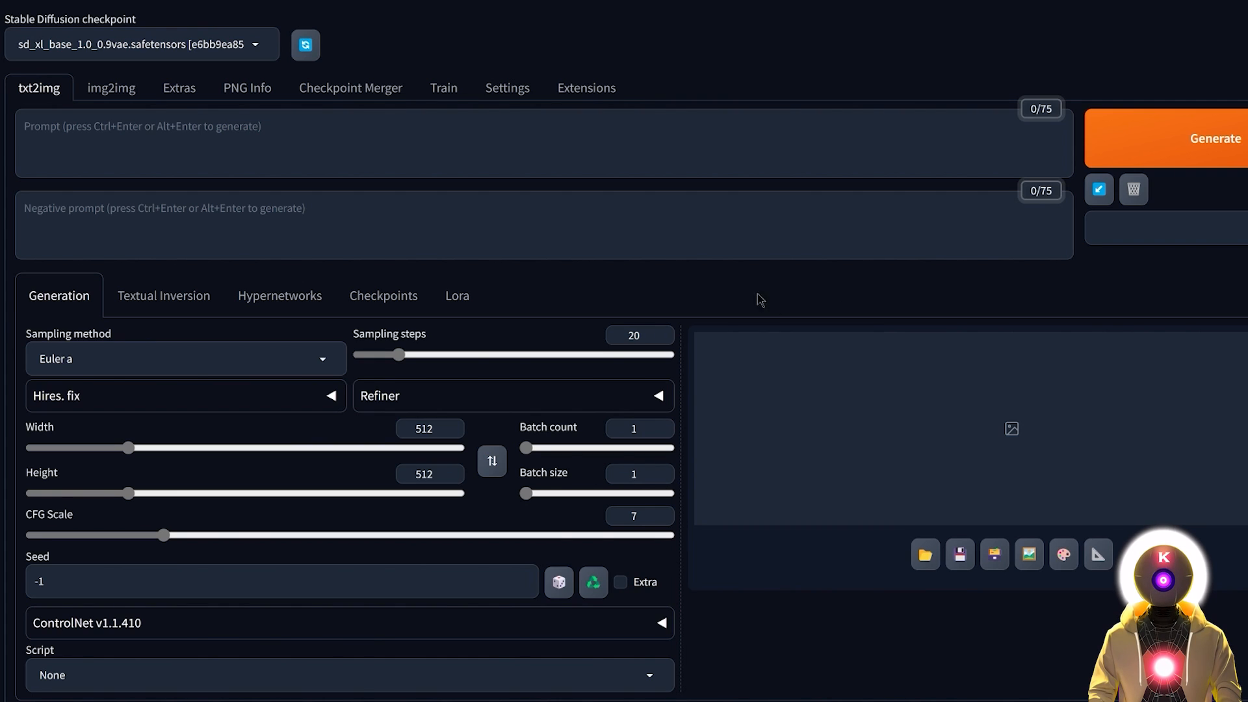
{"action": "mouse_move", "coordinate": [802, 284]}
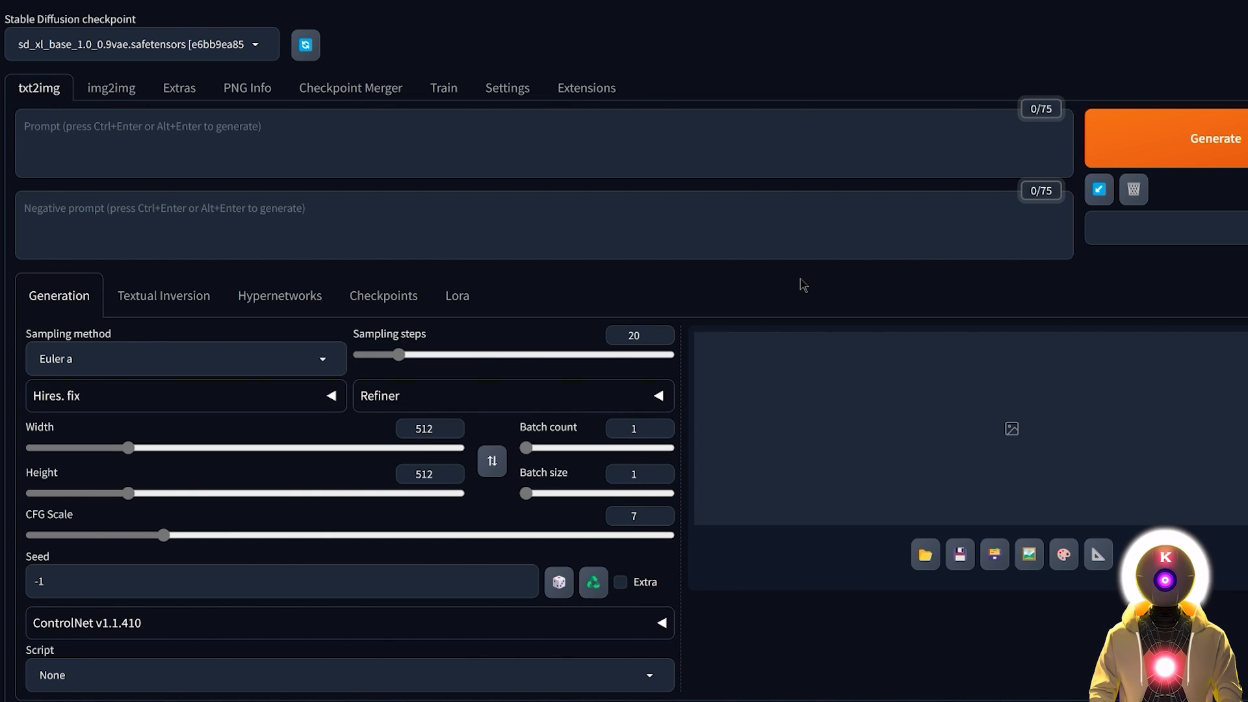
{"action": "mouse_move", "coordinate": [625, 295]}
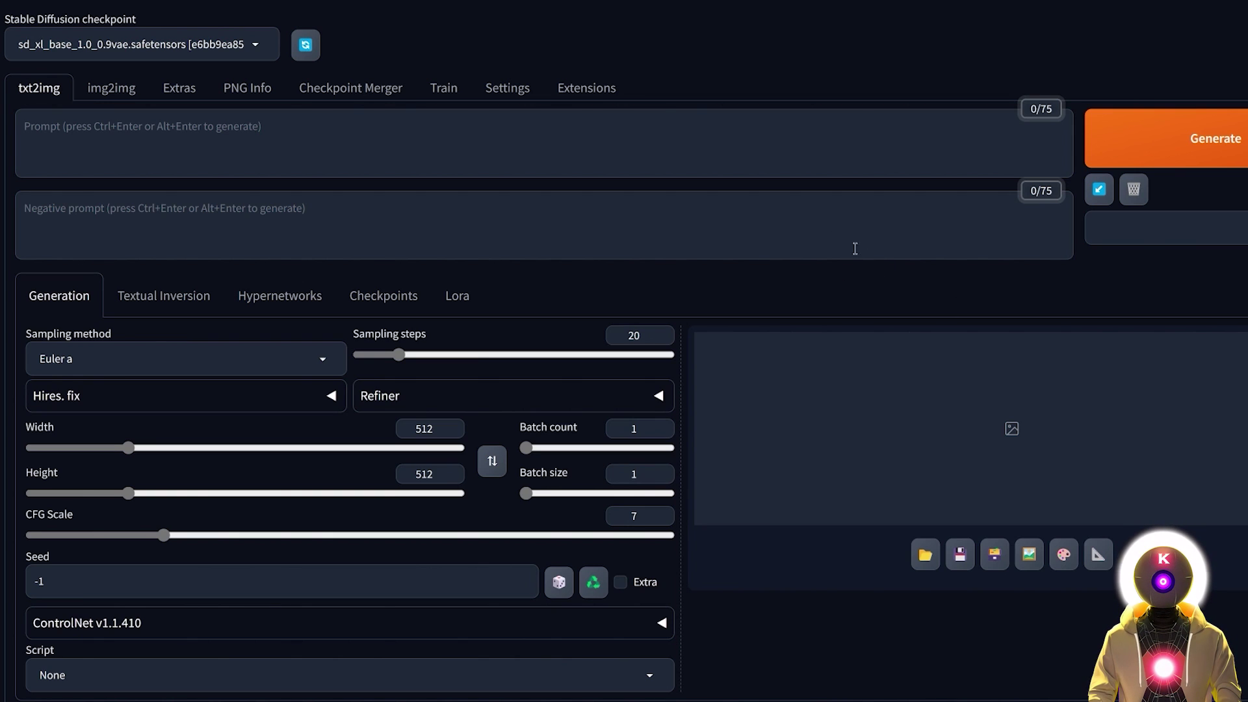
Step: In Extras, choose Batch from Directory and set Upscaler 1 to R-ESRGAN 4x+
{"action": "left_click", "coordinate": [179, 88]}
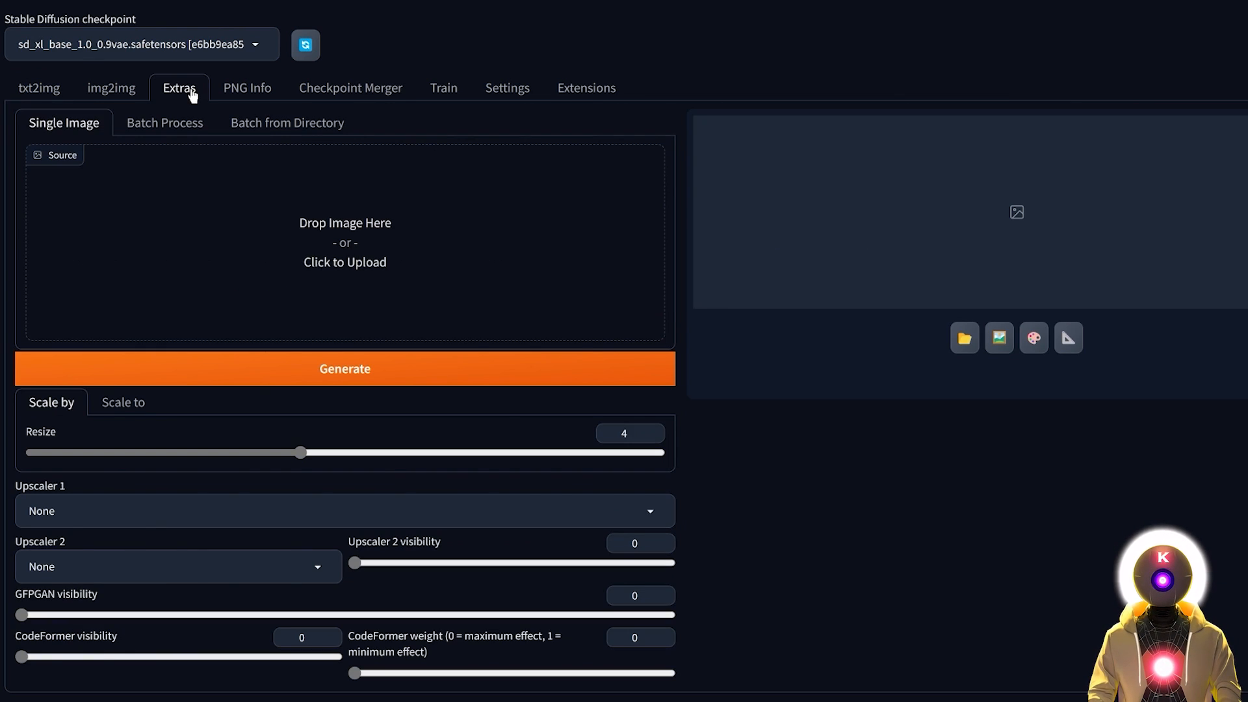
{"action": "left_click", "coordinate": [286, 123]}
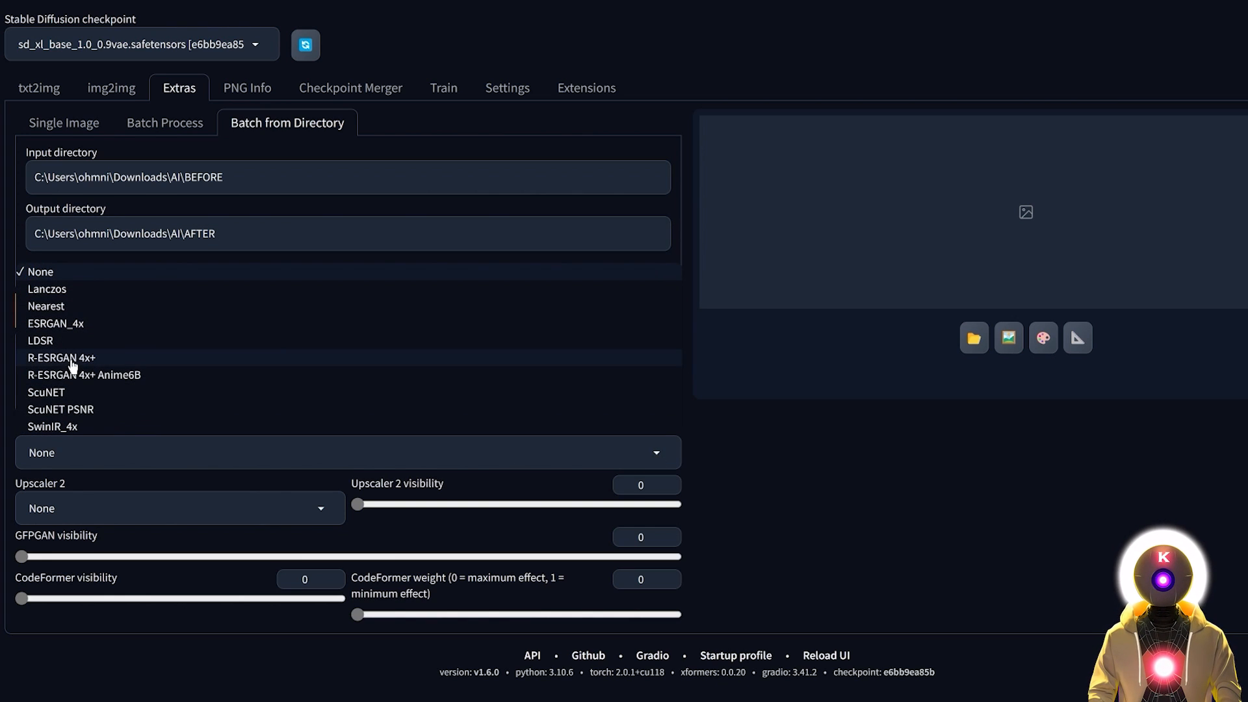
{"action": "left_click", "coordinate": [62, 358]}
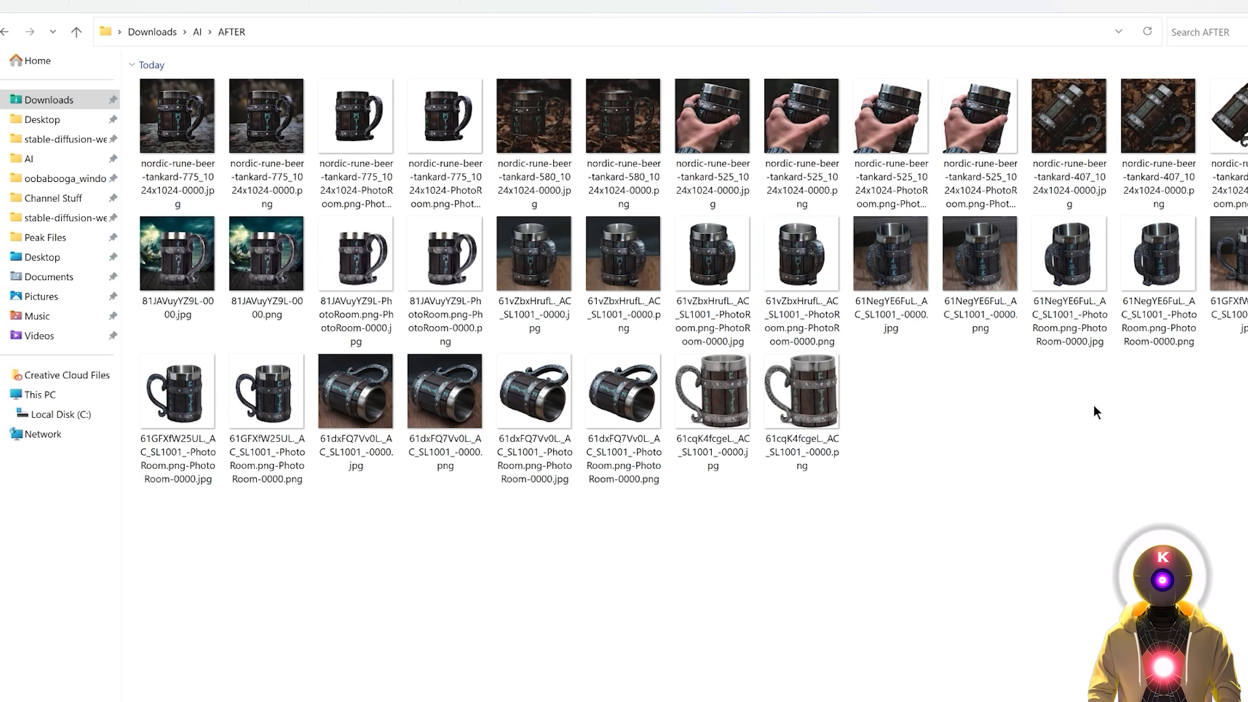
{"action": "mouse_move", "coordinate": [994, 410]}
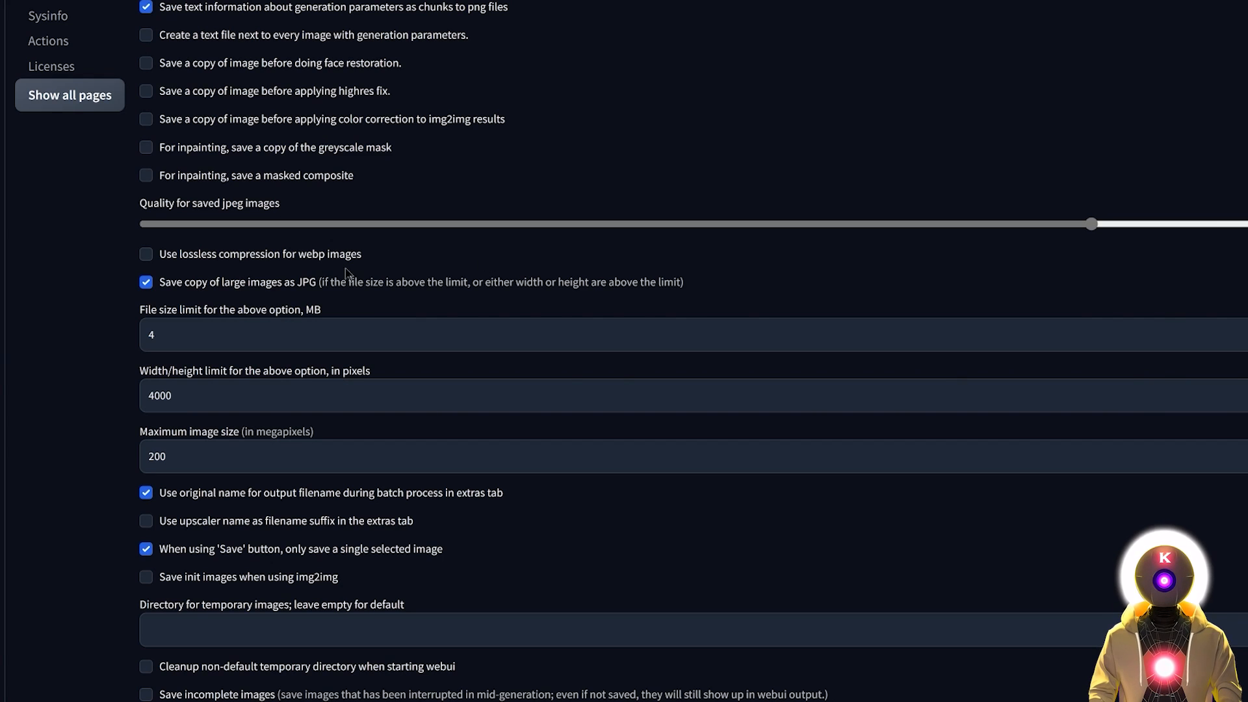
{"action": "mouse_move", "coordinate": [357, 306]}
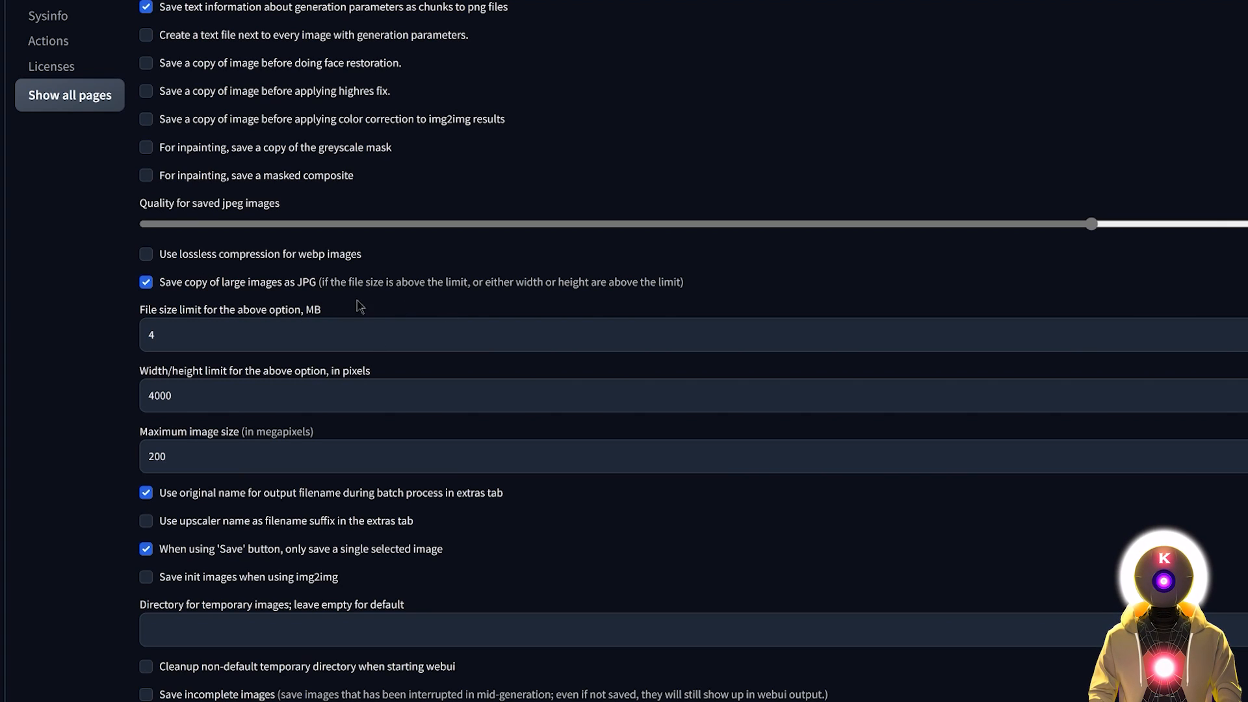
{"action": "mouse_move", "coordinate": [289, 295]}
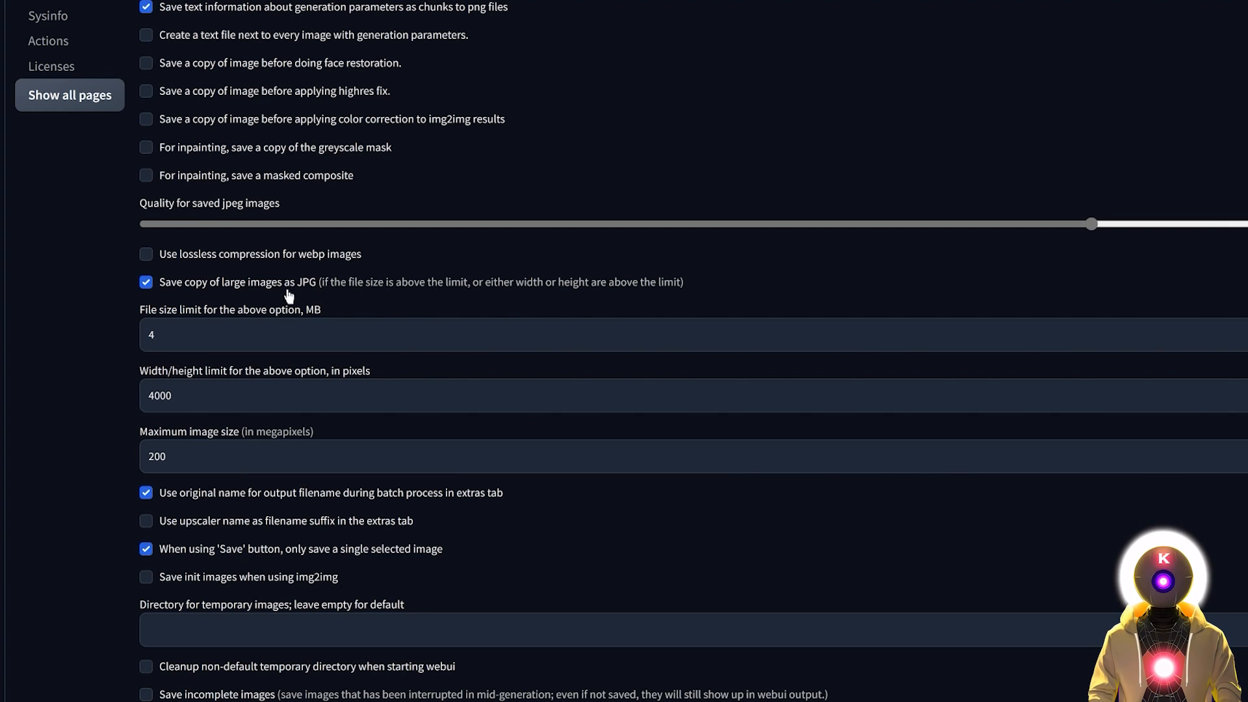
{"action": "mouse_move", "coordinate": [304, 301]}
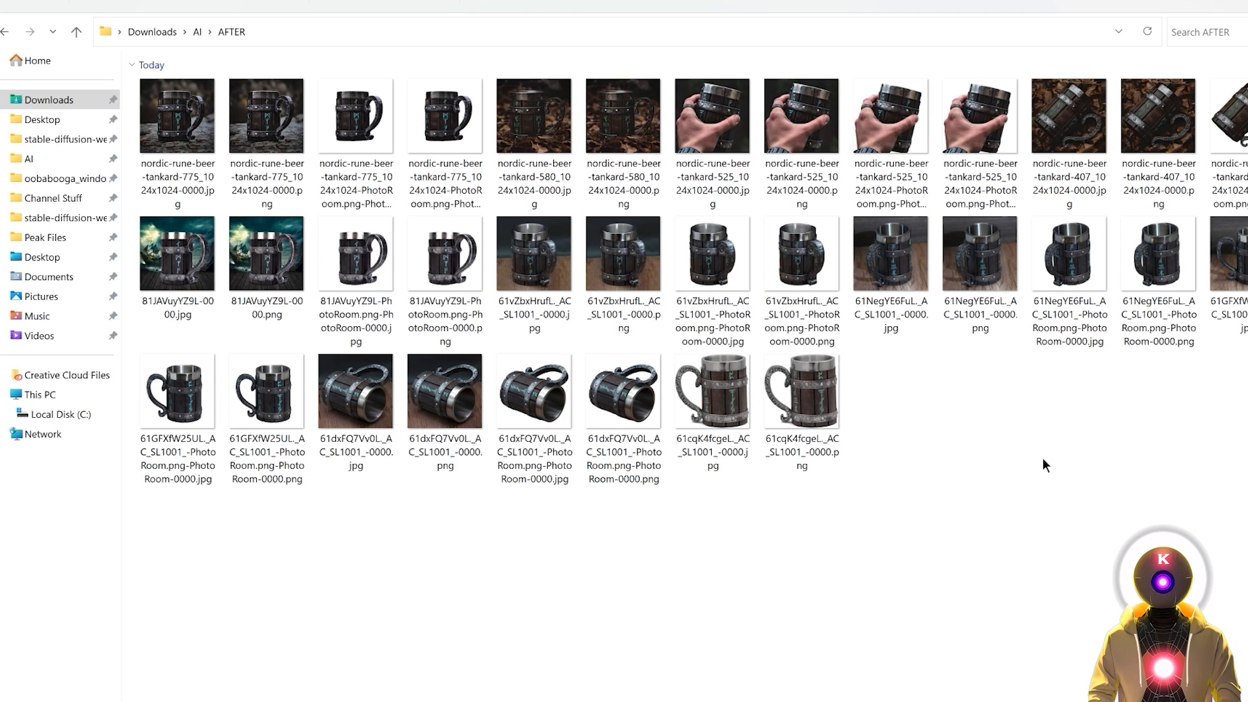
{"action": "mouse_move", "coordinate": [1056, 443]}
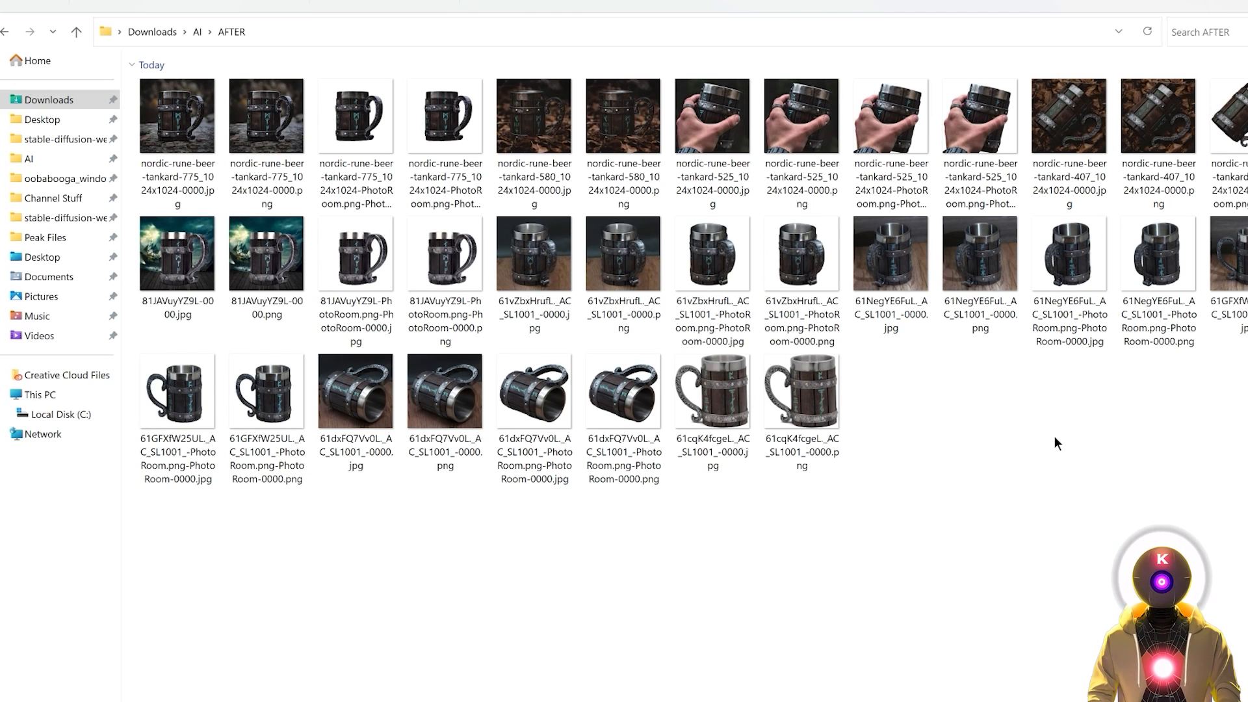
{"action": "mouse_move", "coordinate": [954, 421]}
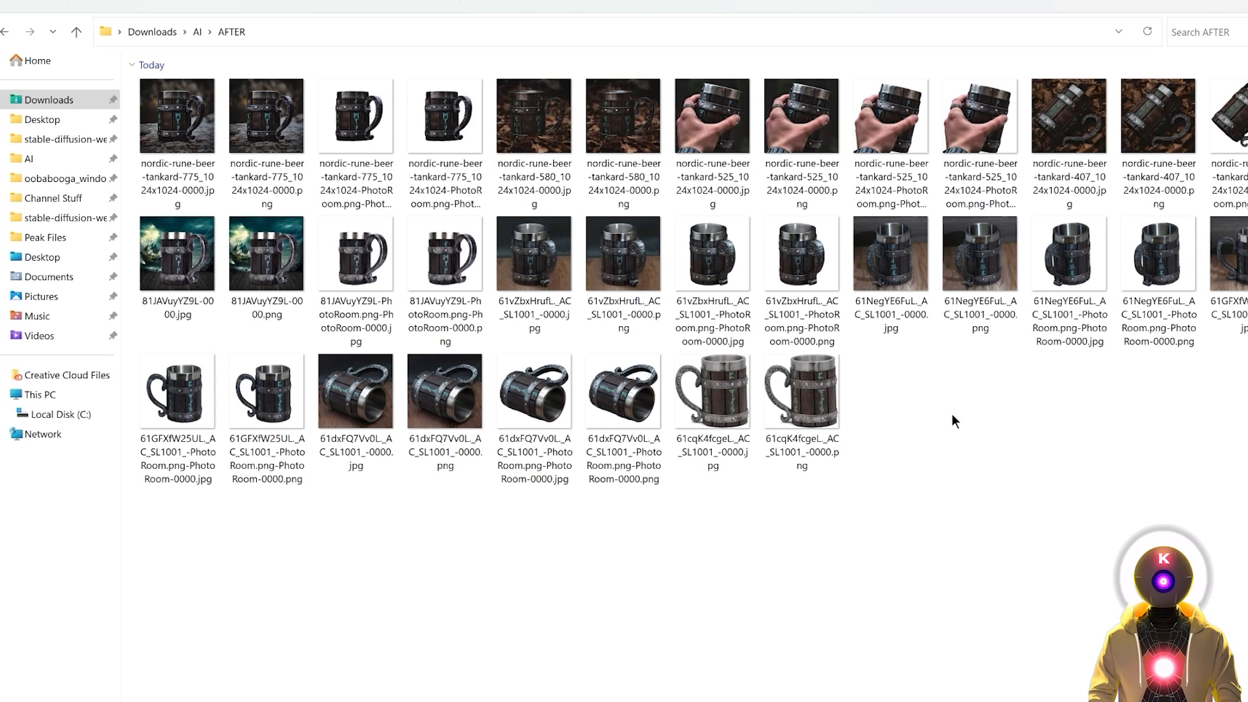
{"action": "mouse_move", "coordinate": [855, 403]}
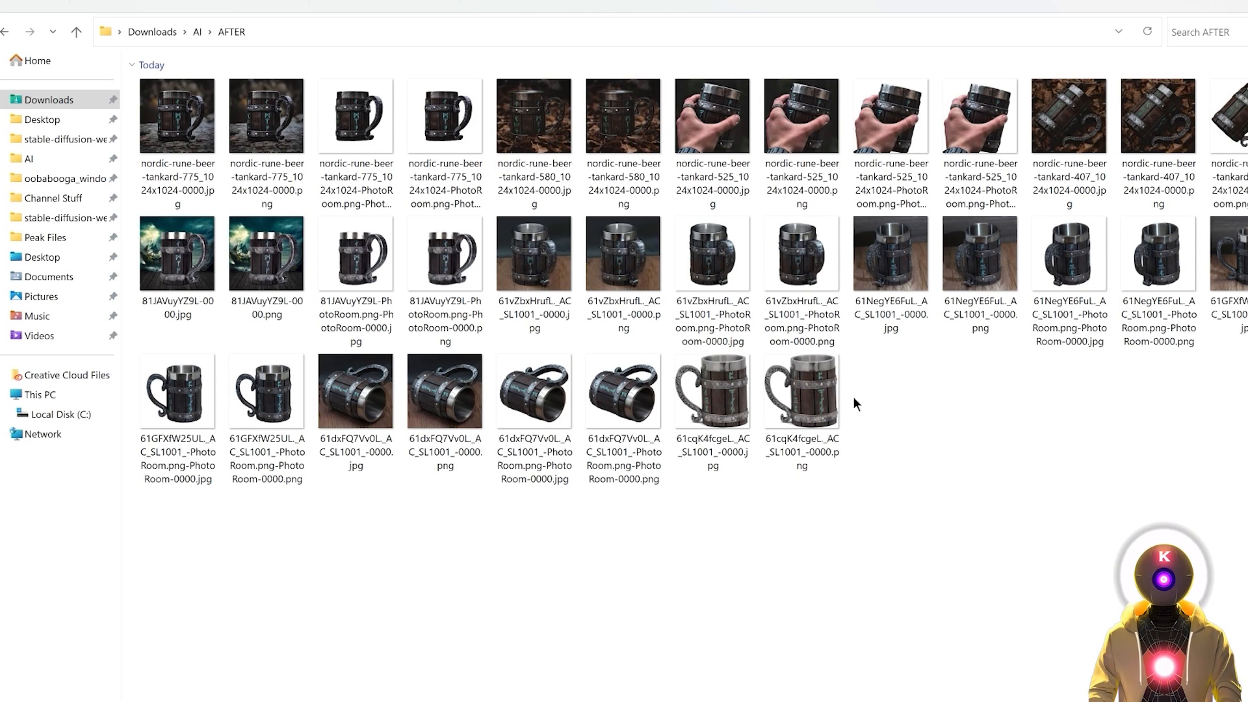
Step: Go to the SDXL OBJECT TRAINING PRESETS folder in Downloads
{"action": "left_click", "coordinate": [534, 396]}
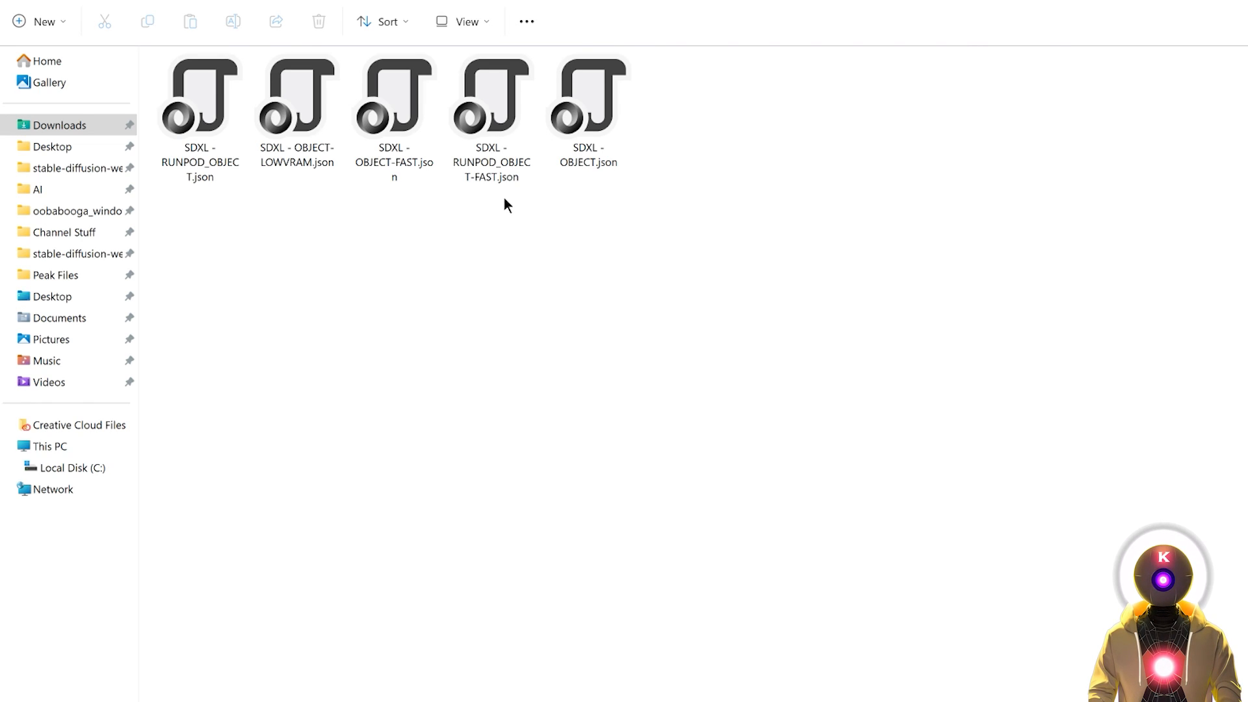
{"action": "mouse_move", "coordinate": [716, 240]}
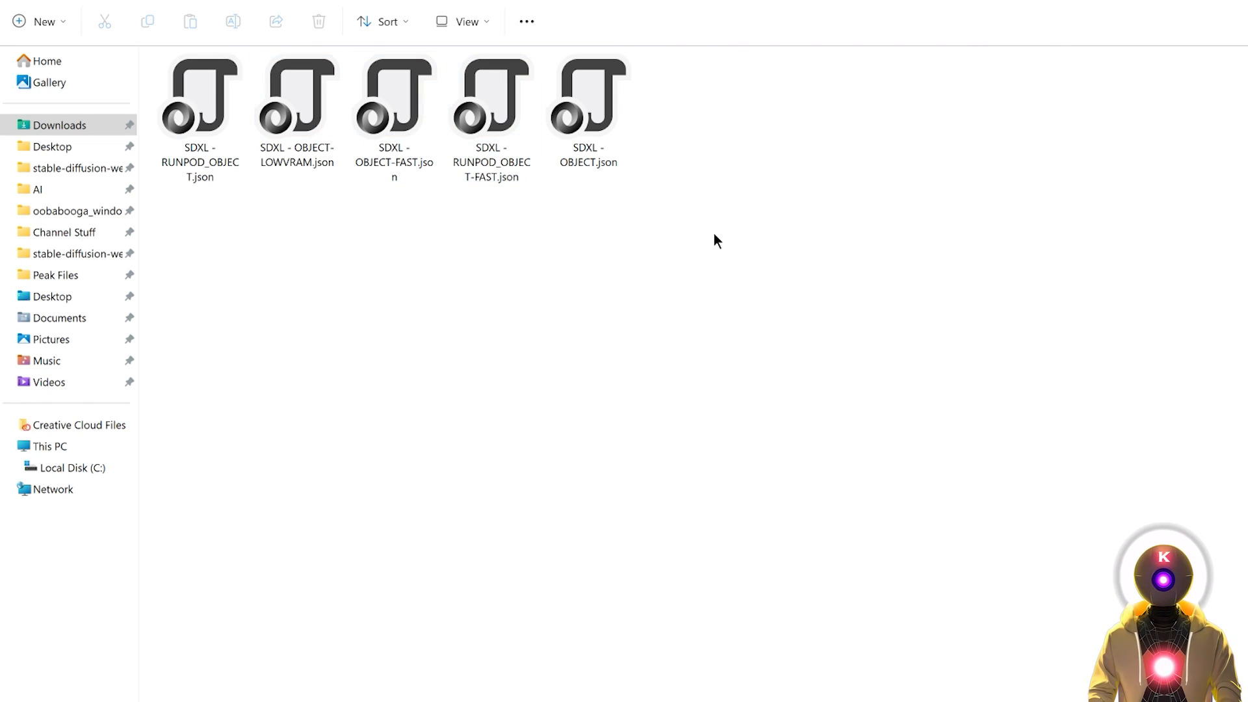
{"action": "mouse_move", "coordinate": [715, 273]}
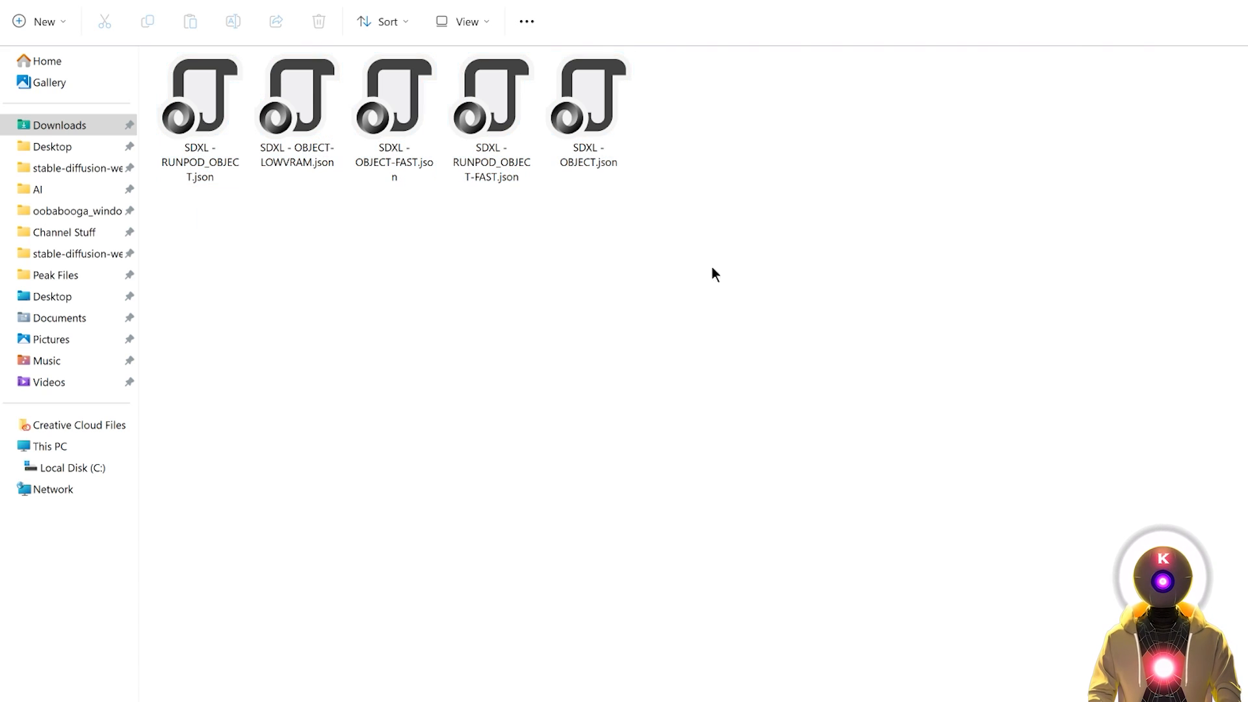
{"action": "mouse_move", "coordinate": [579, 228]}
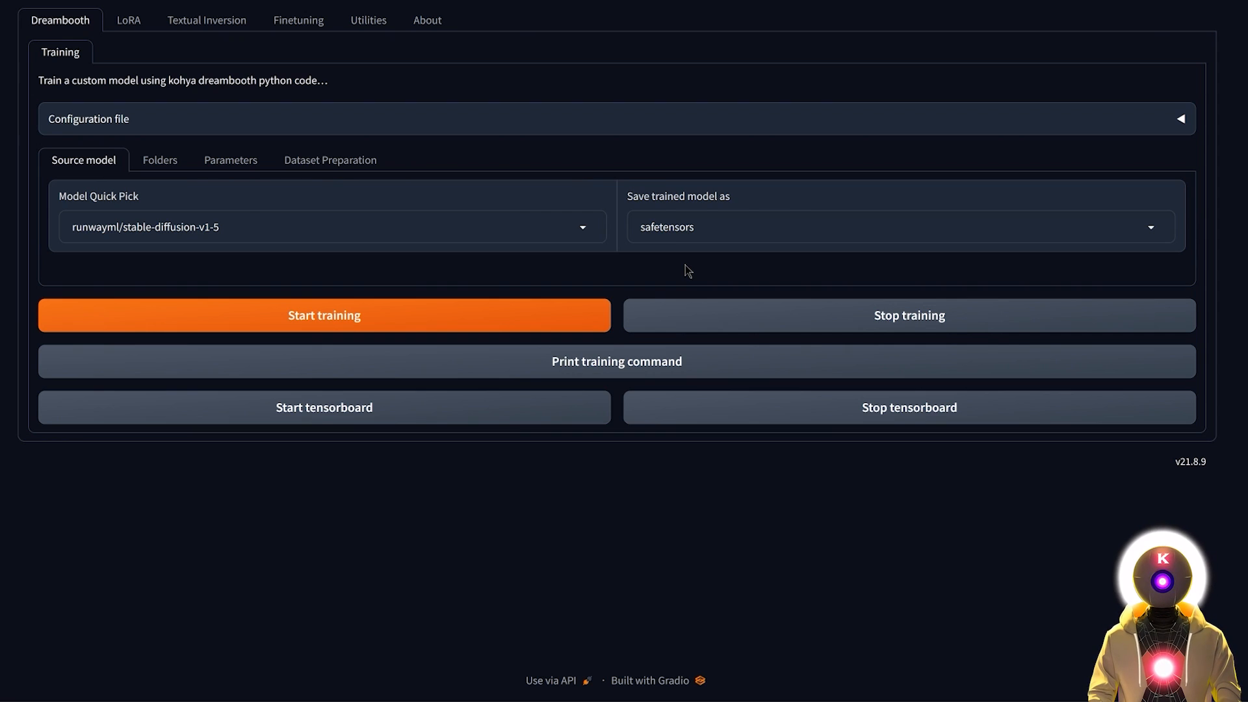
Step: Load the SDXL - OBJECT.json preset through the LoRA tab's Configuration file section
{"action": "left_click", "coordinate": [125, 20]}
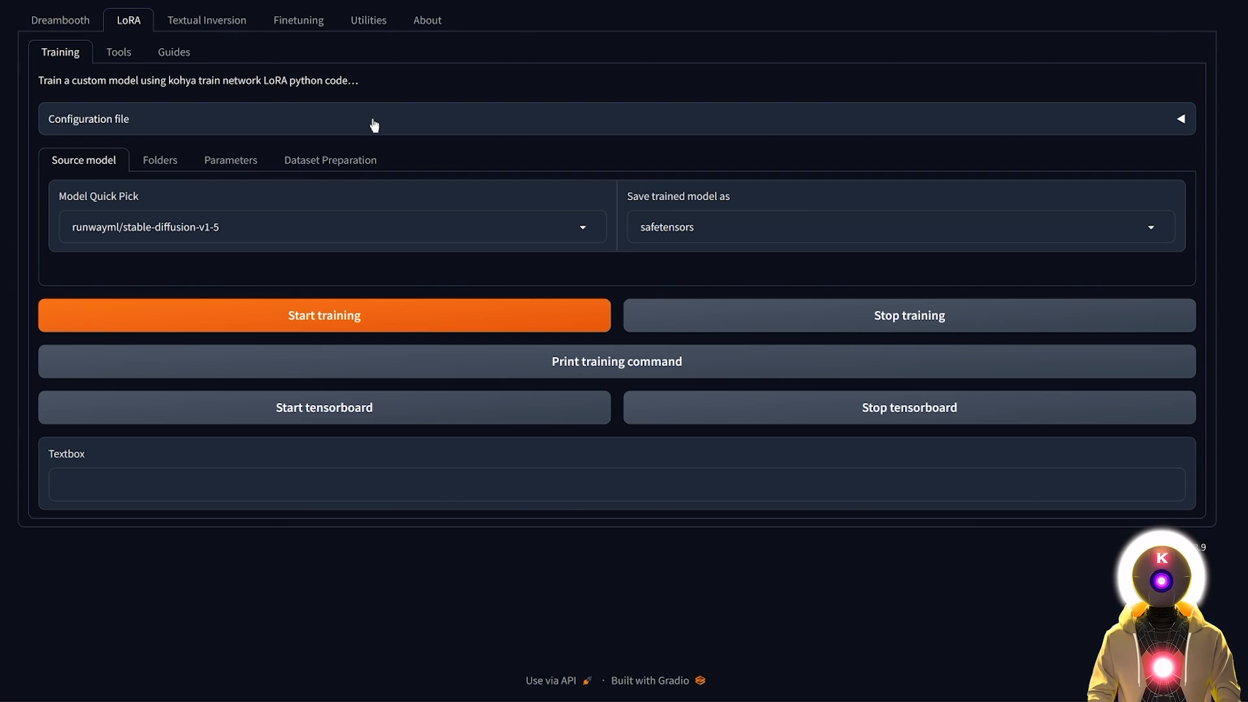
{"action": "left_click", "coordinate": [612, 117]}
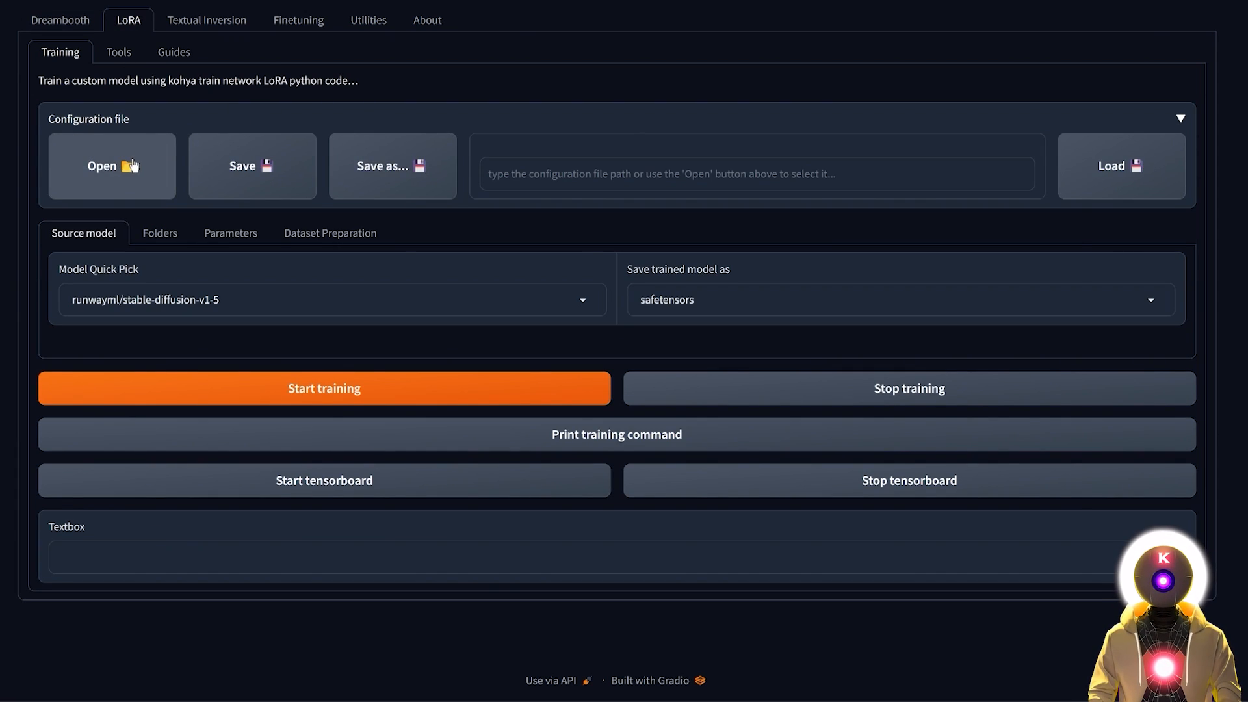
{"action": "left_click", "coordinate": [112, 166]}
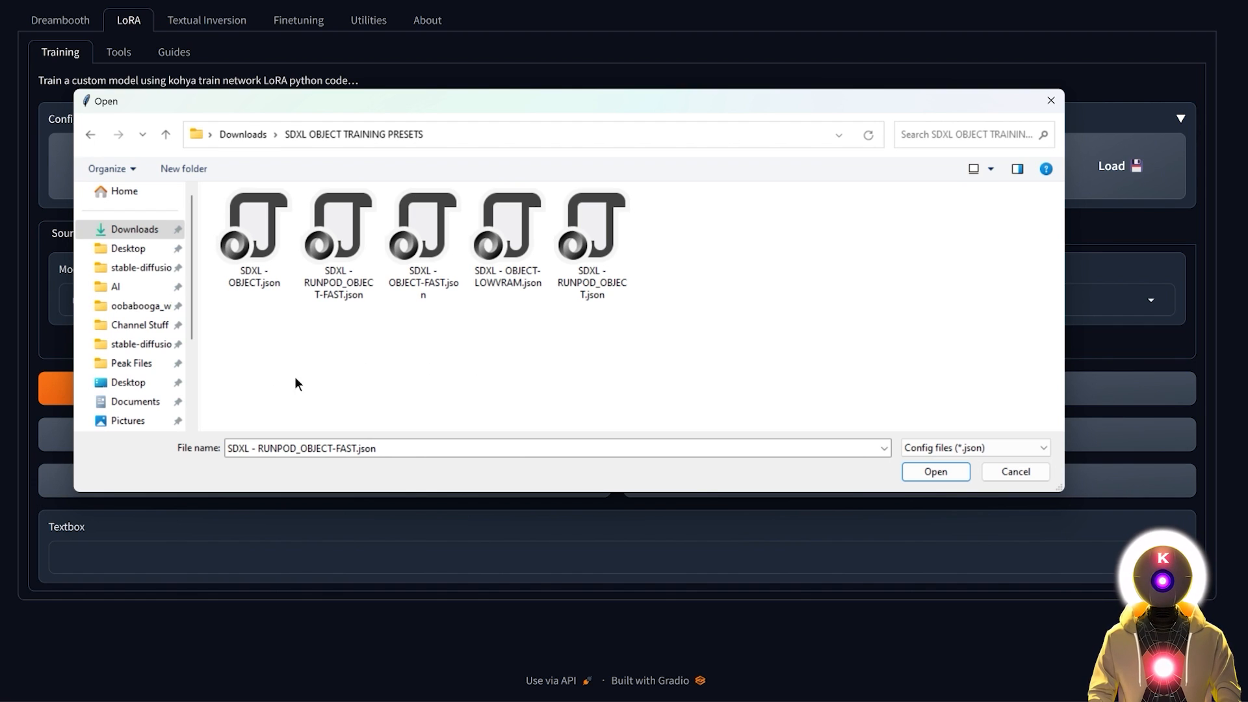
{"action": "mouse_move", "coordinate": [308, 366]}
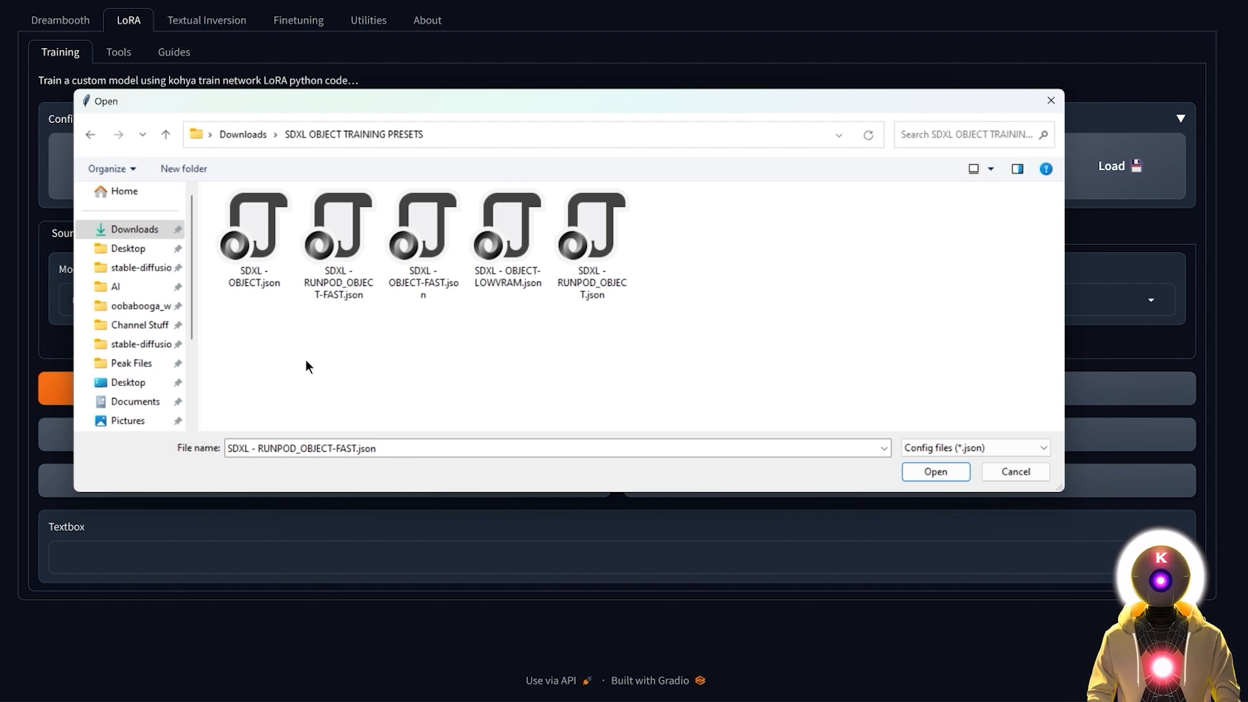
{"action": "left_click", "coordinate": [253, 227]}
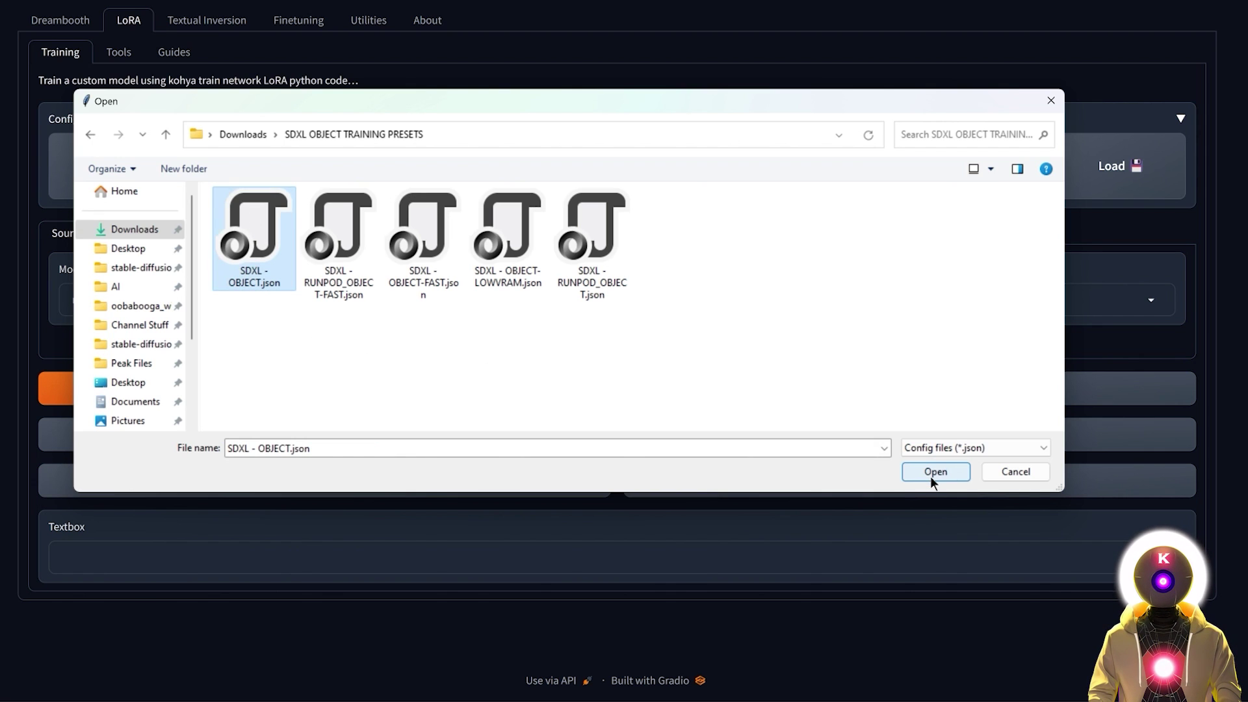
{"action": "left_click", "coordinate": [936, 472]}
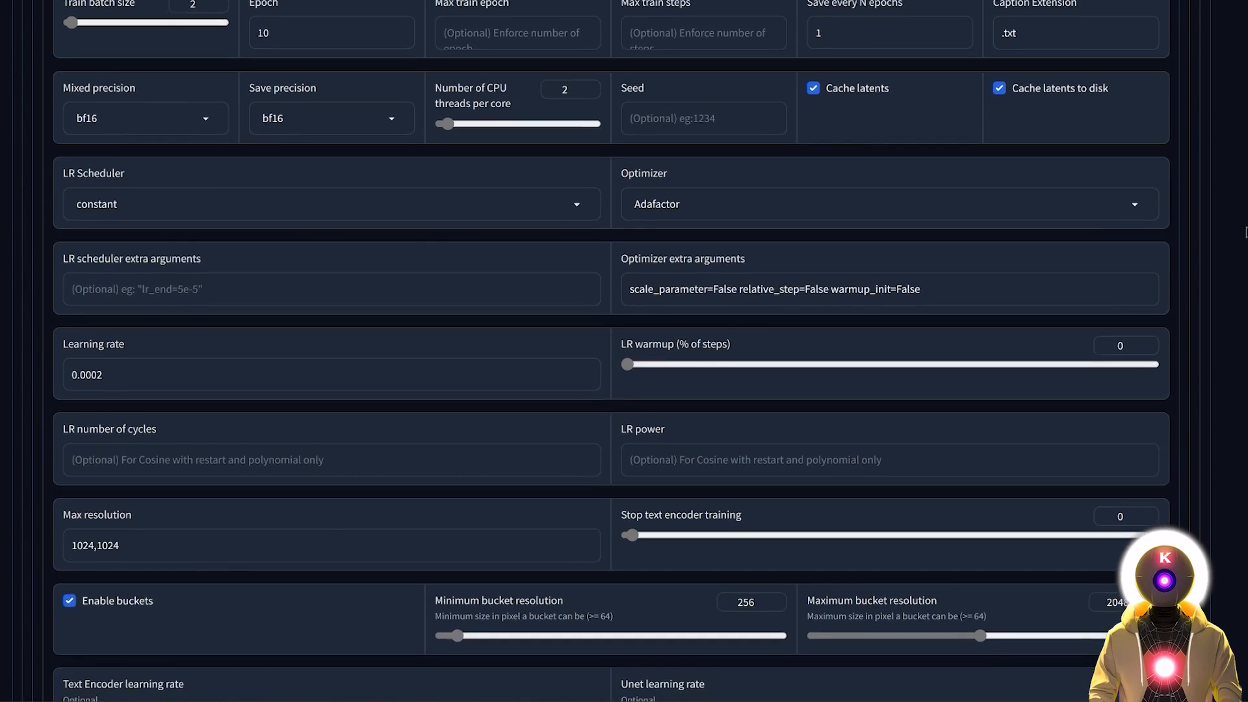
Step: Show the LoRA Folders tab with empty image and output paths
{"action": "scroll", "scroll_direction": "down", "scroll_amount": 3}
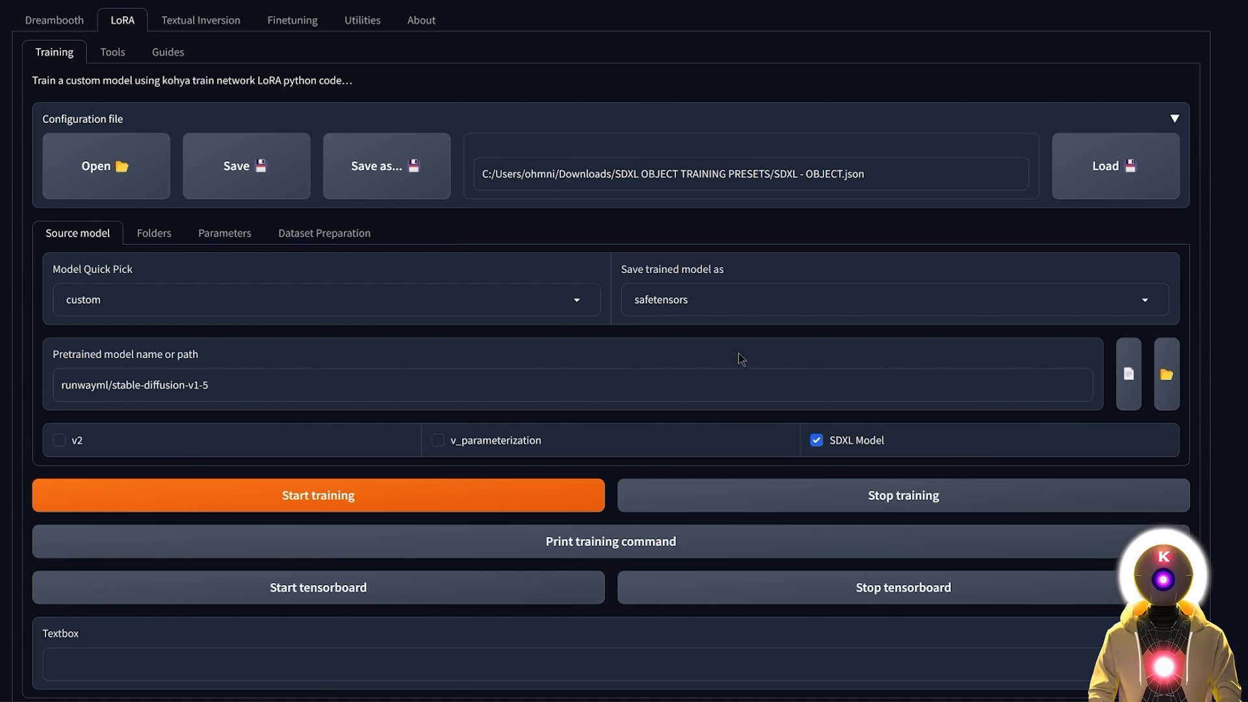
{"action": "mouse_move", "coordinate": [1072, 363]}
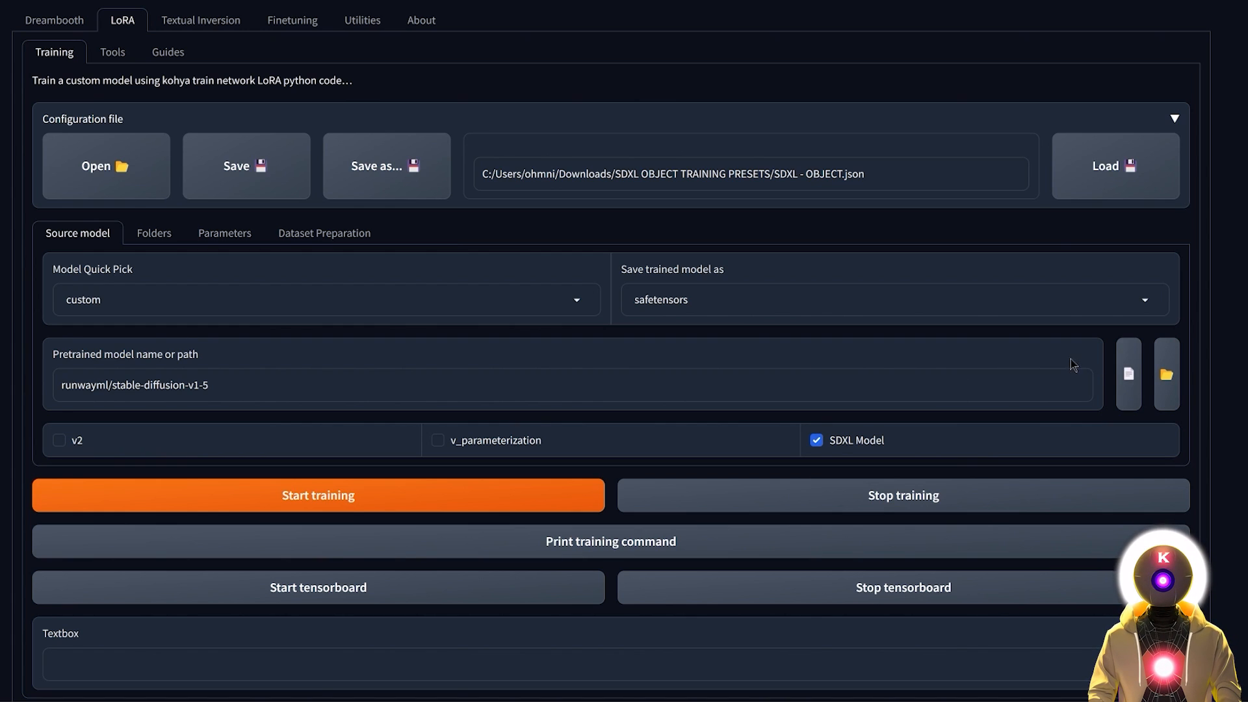
{"action": "left_click", "coordinate": [1168, 374]}
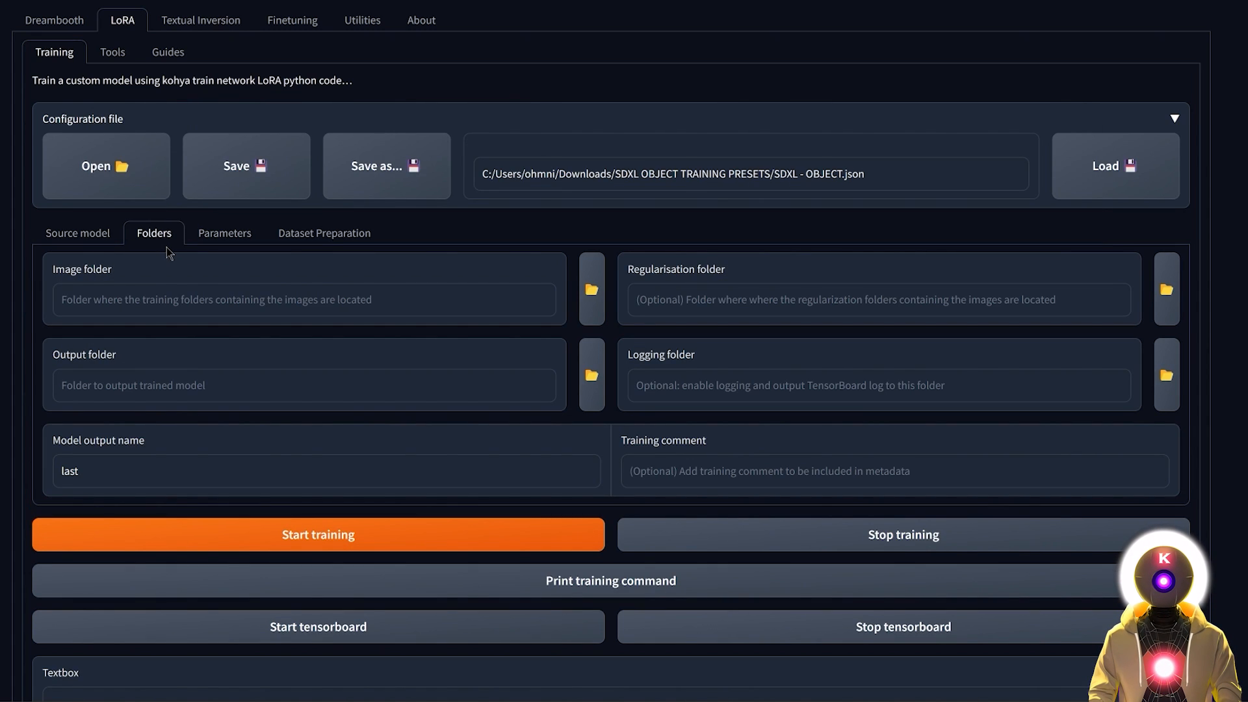
{"action": "mouse_move", "coordinate": [622, 303]}
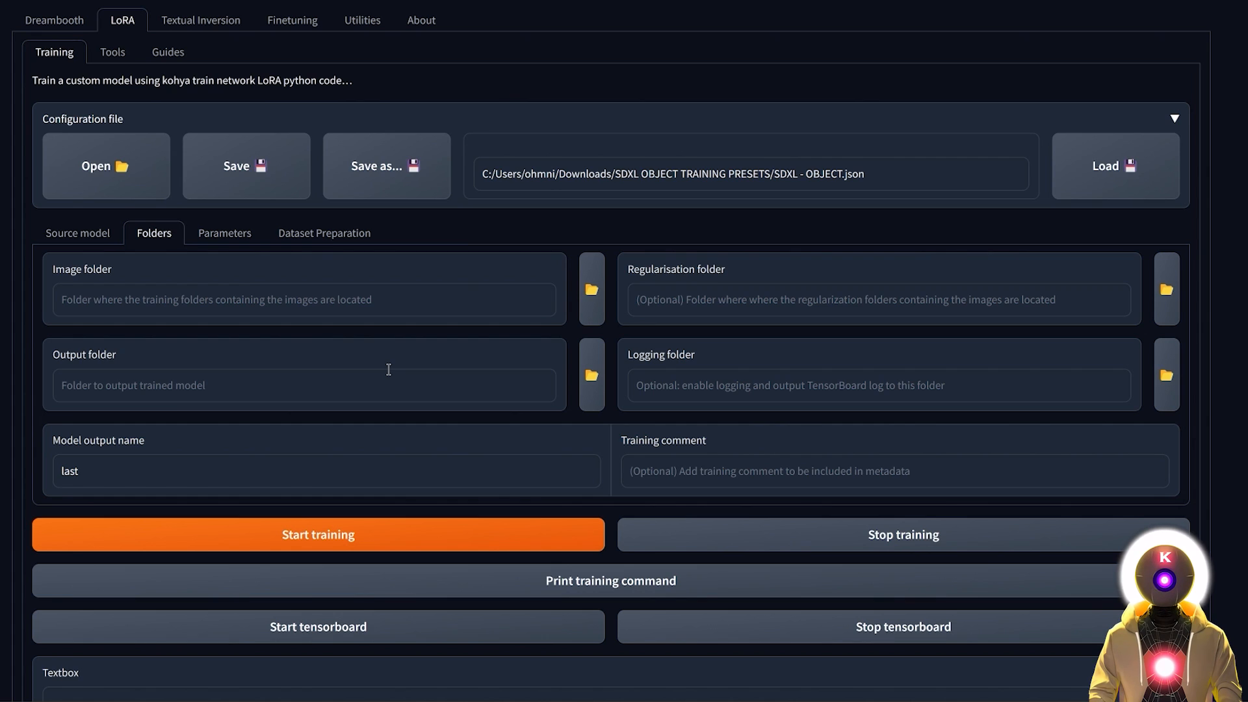
{"action": "left_click", "coordinate": [324, 232]}
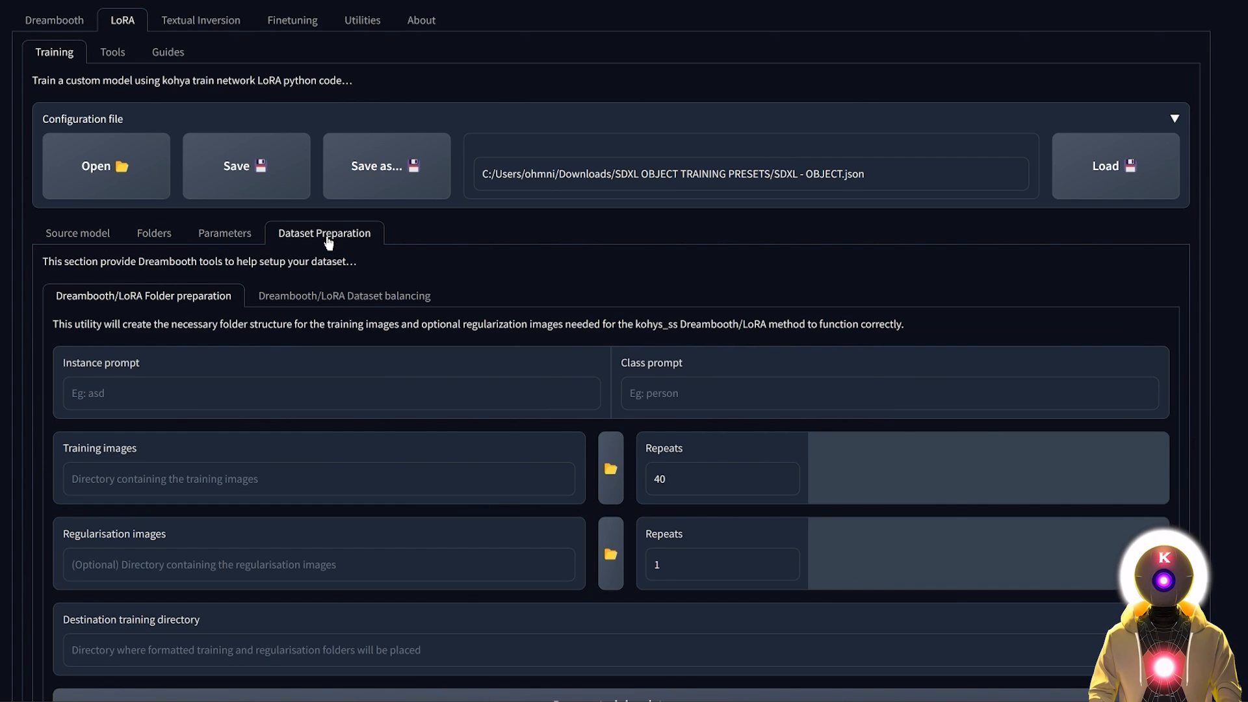
{"action": "mouse_move", "coordinate": [564, 348]}
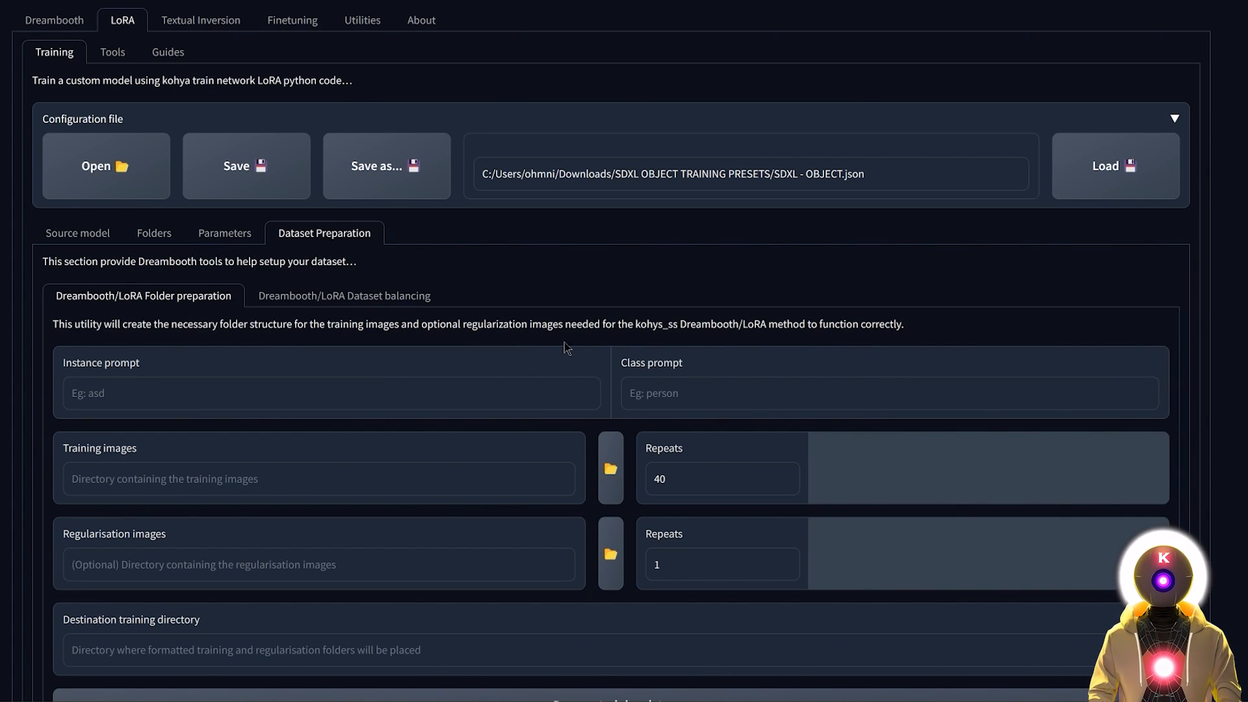
{"action": "mouse_move", "coordinate": [634, 373]}
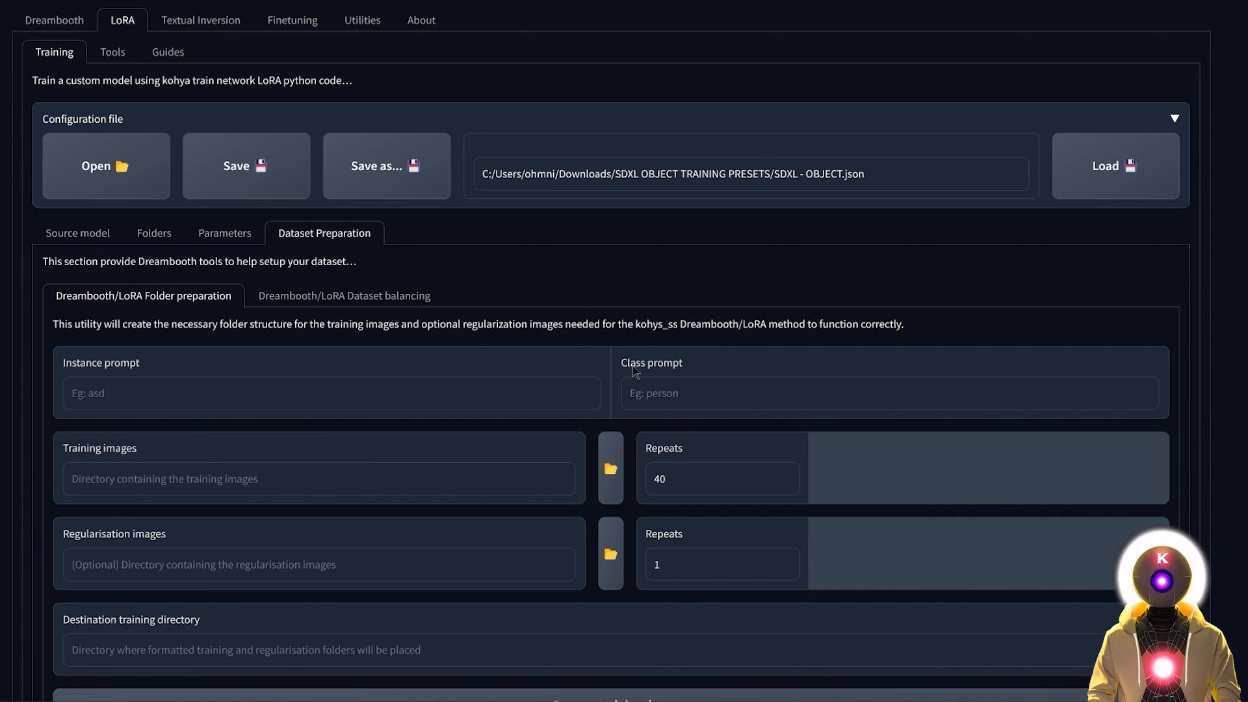
{"action": "mouse_move", "coordinate": [414, 362]}
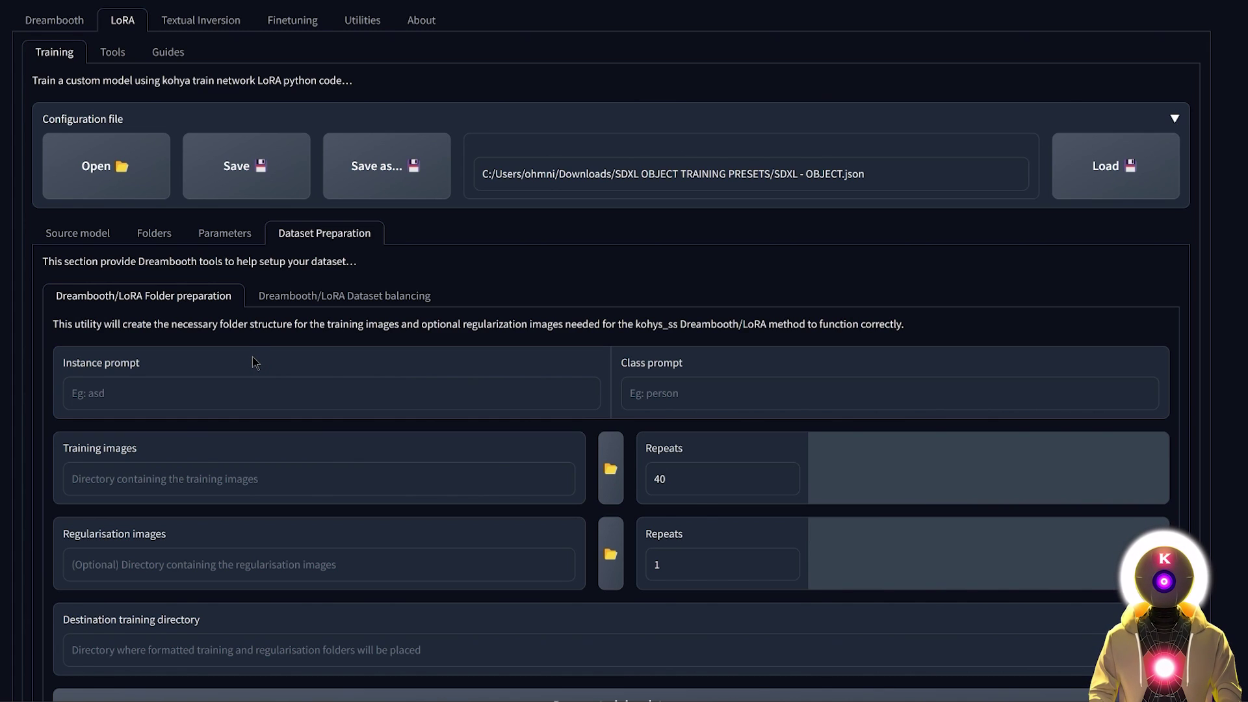
{"action": "mouse_move", "coordinate": [115, 372]}
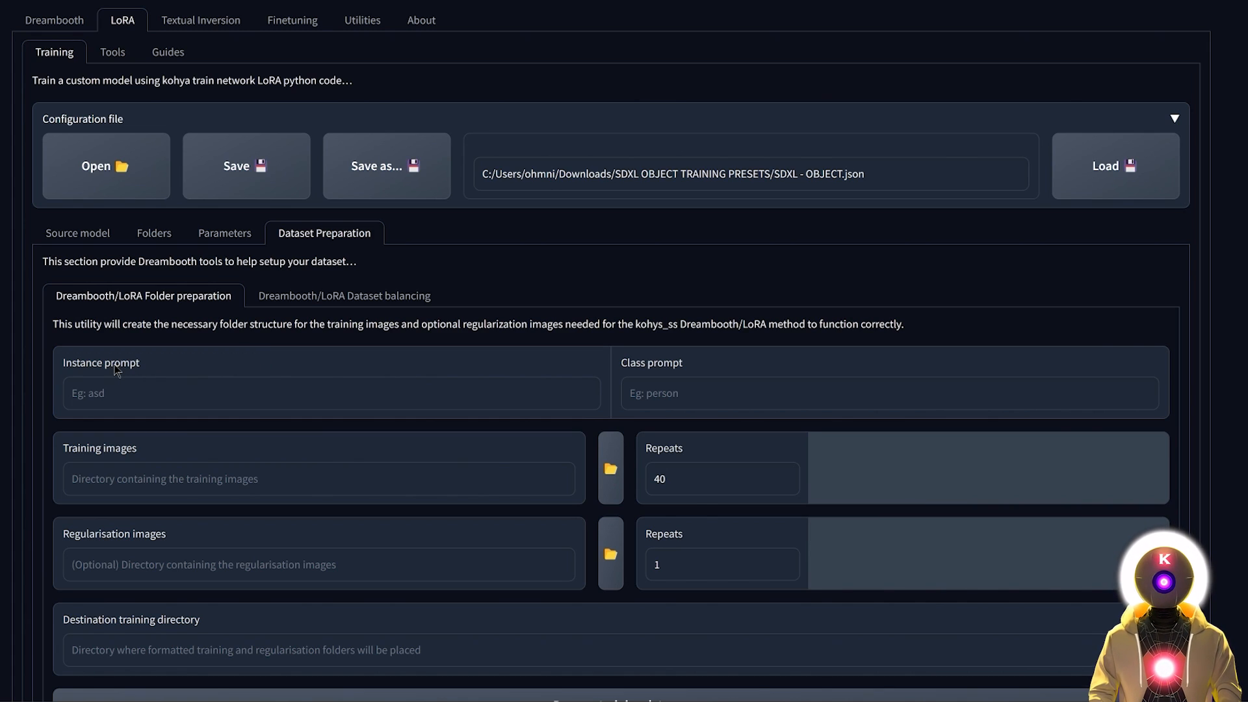
{"action": "mouse_move", "coordinate": [371, 368]}
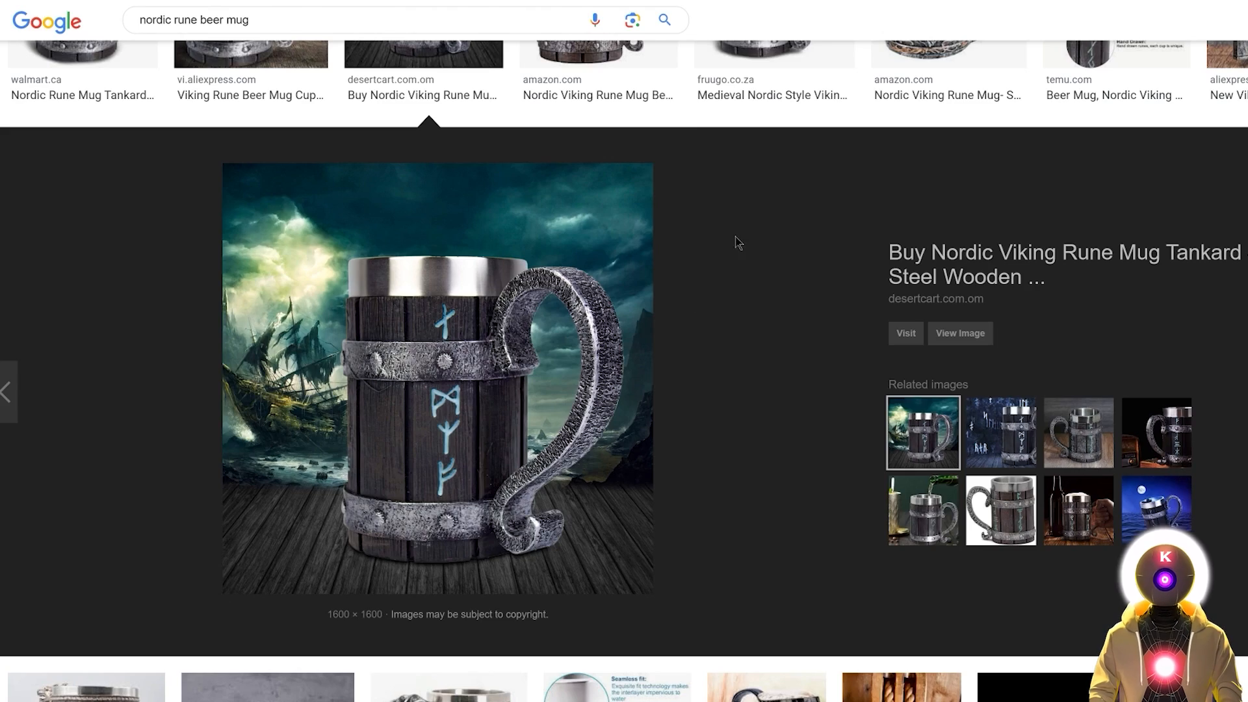
{"action": "mouse_move", "coordinate": [491, 376]}
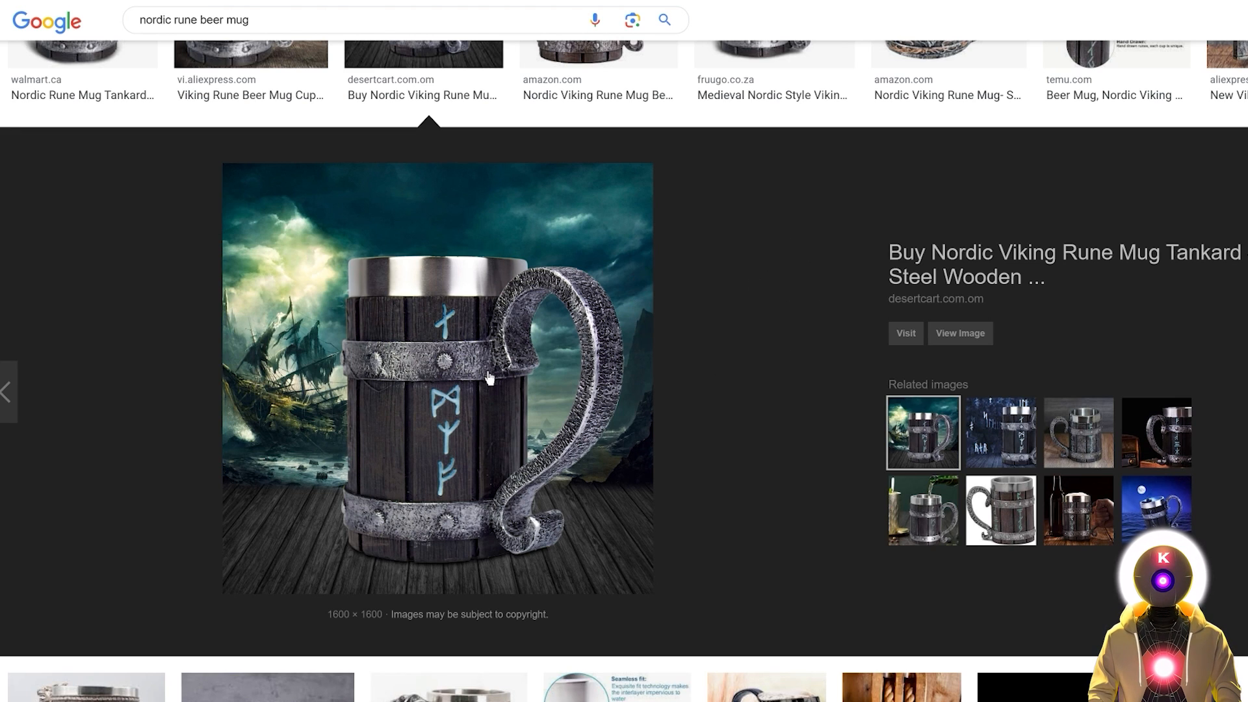
{"action": "mouse_move", "coordinate": [635, 446]}
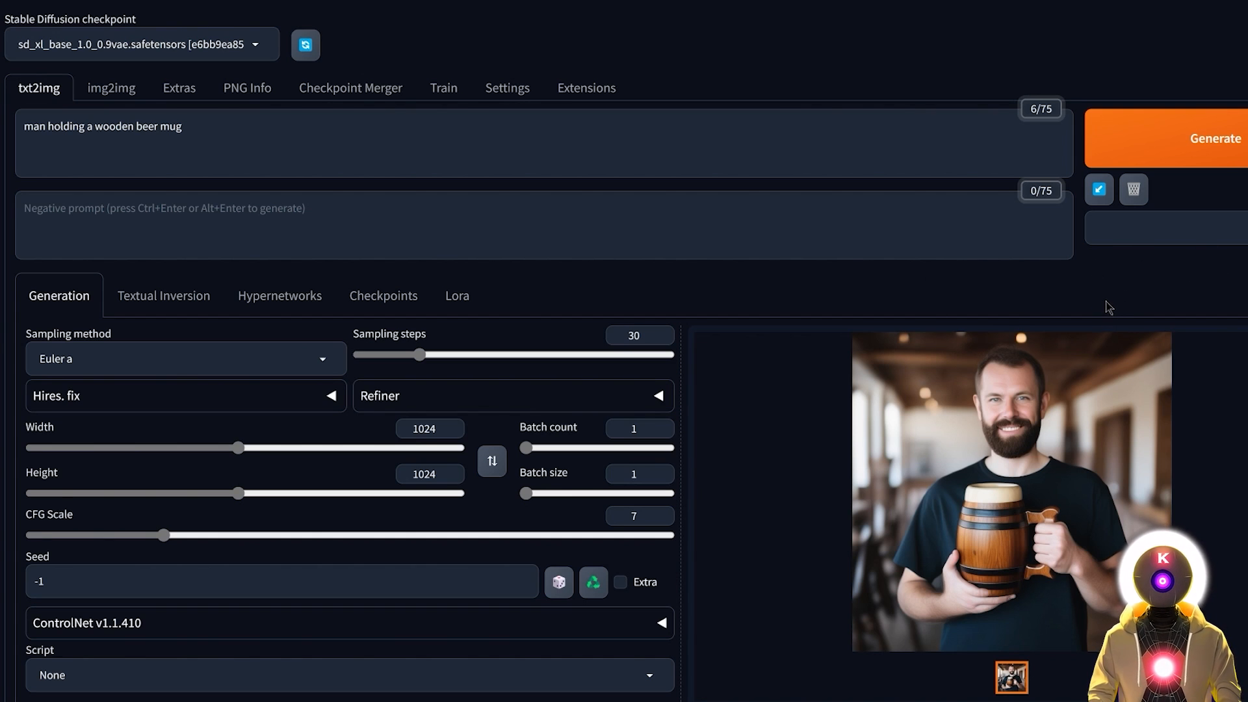
{"action": "mouse_move", "coordinate": [1163, 415]}
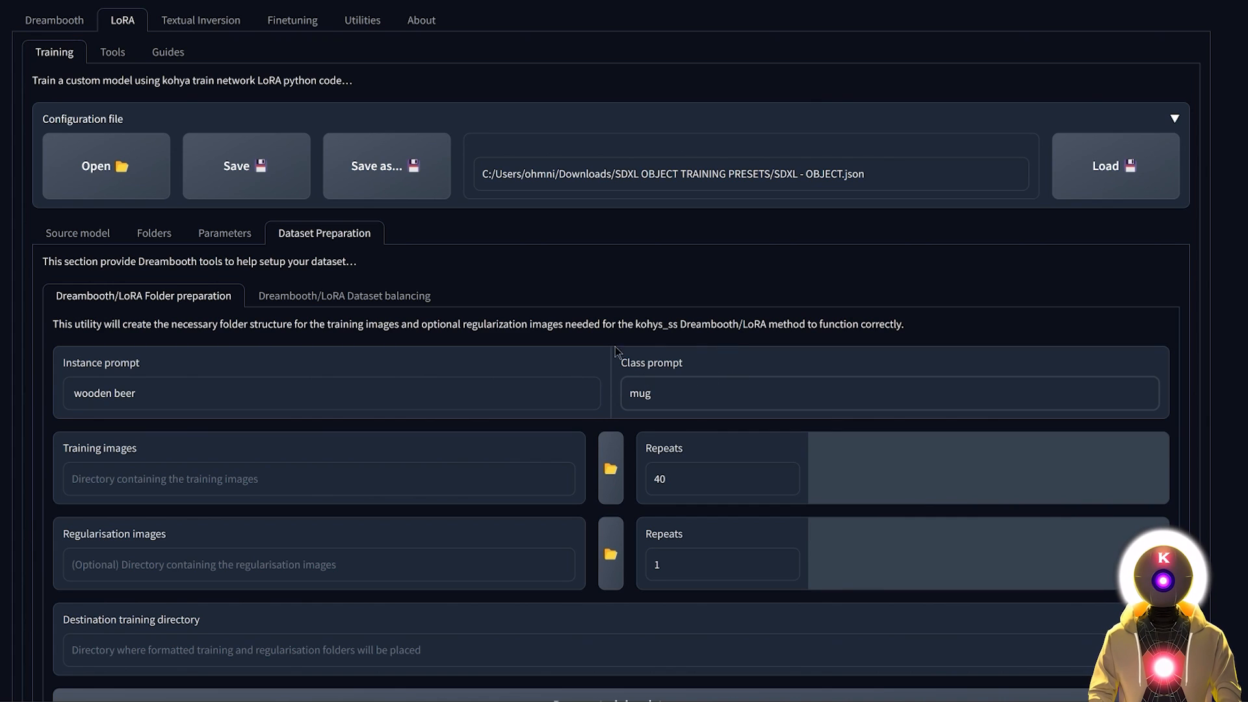
Step: Set the training images folder to BEFORE with 20 repeats
{"action": "left_click", "coordinate": [707, 394]}
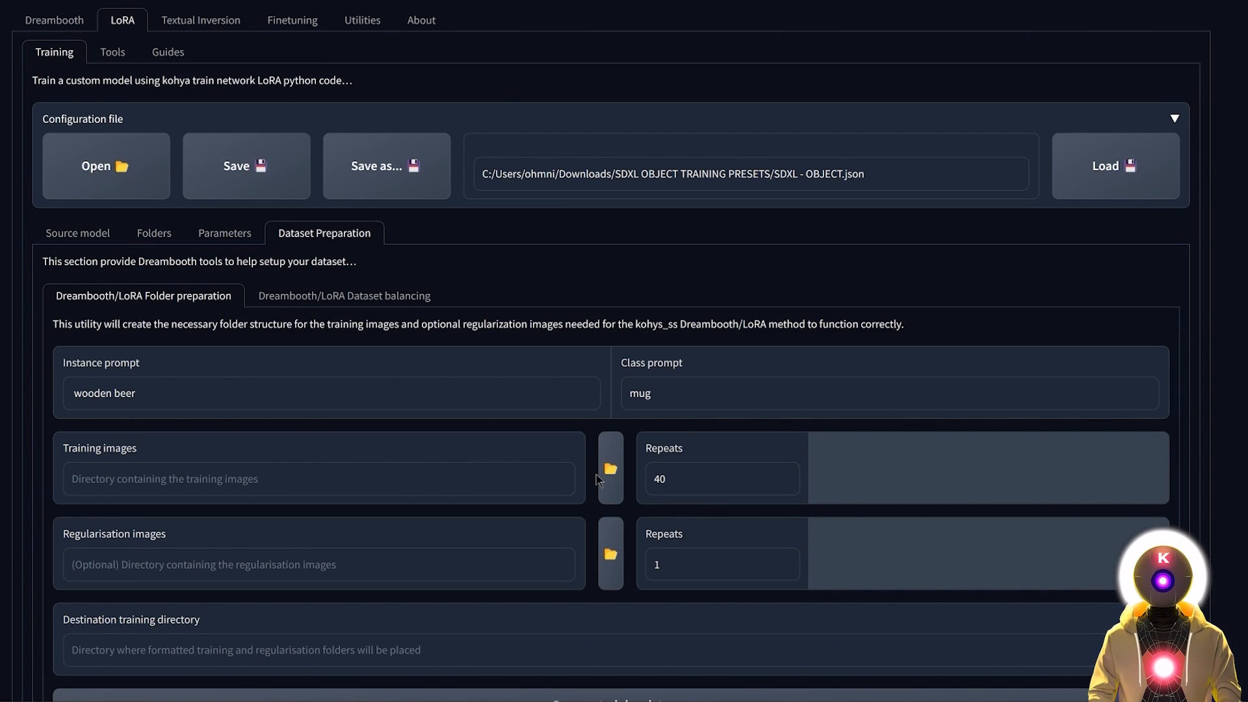
{"action": "left_click", "coordinate": [610, 468]}
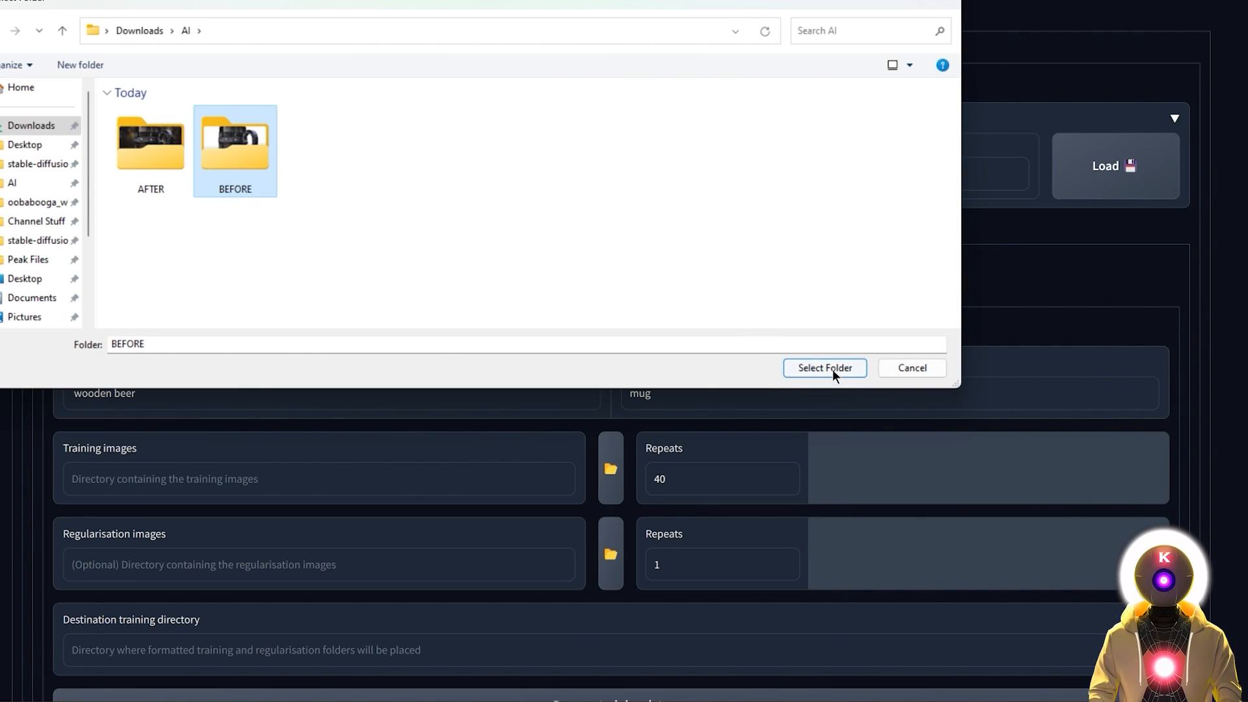
{"action": "left_click", "coordinate": [824, 368]}
{"action": "type", "text": "20"}
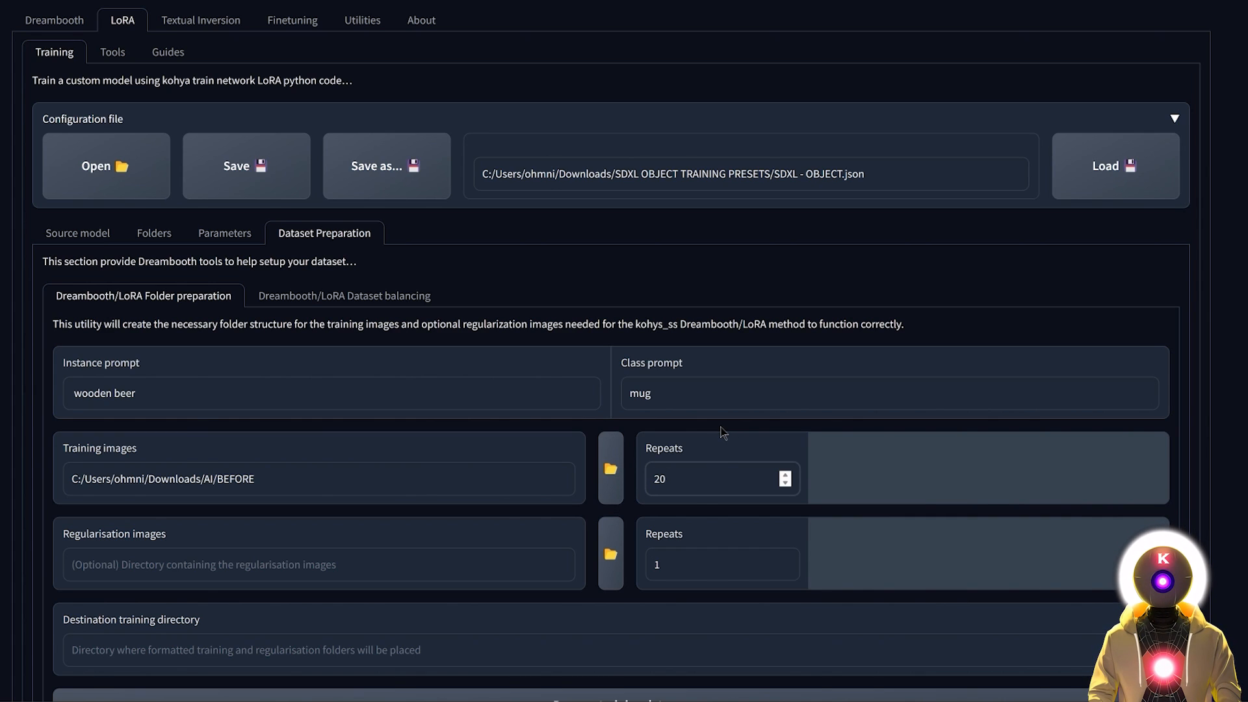
{"action": "left_click", "coordinate": [712, 478]}
{"action": "type", "text": "25"}
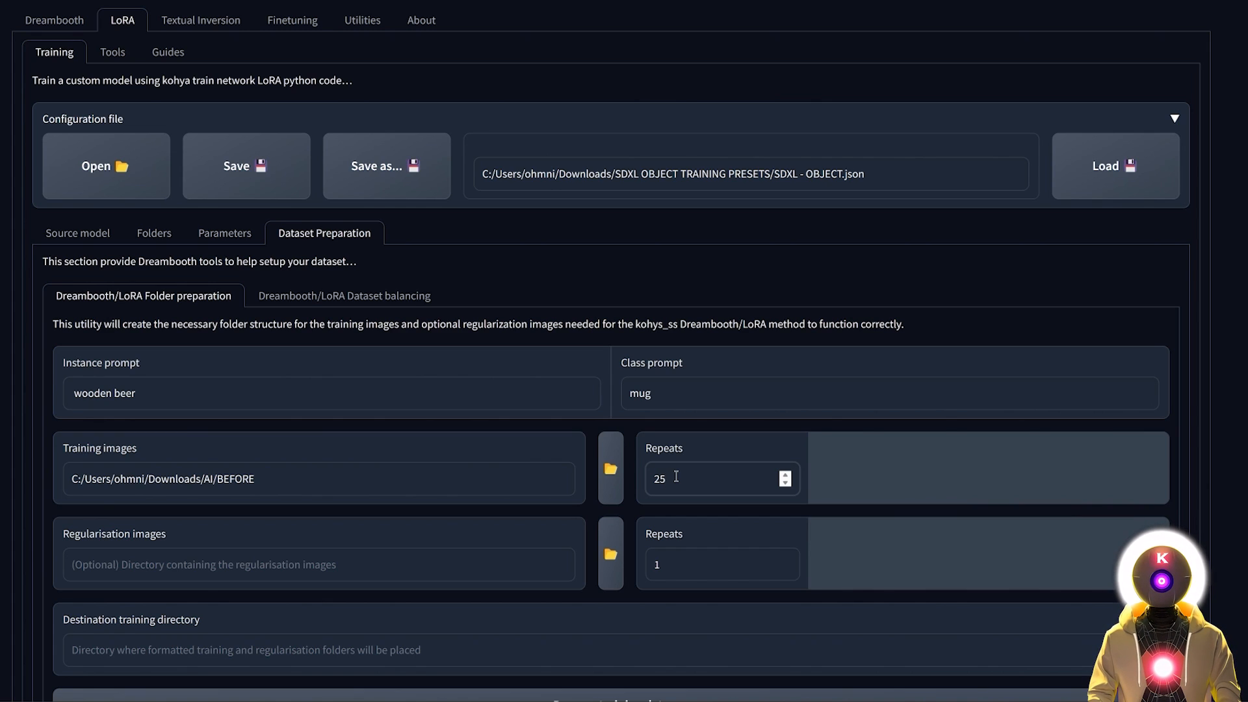
{"action": "left_click", "coordinate": [673, 478]}
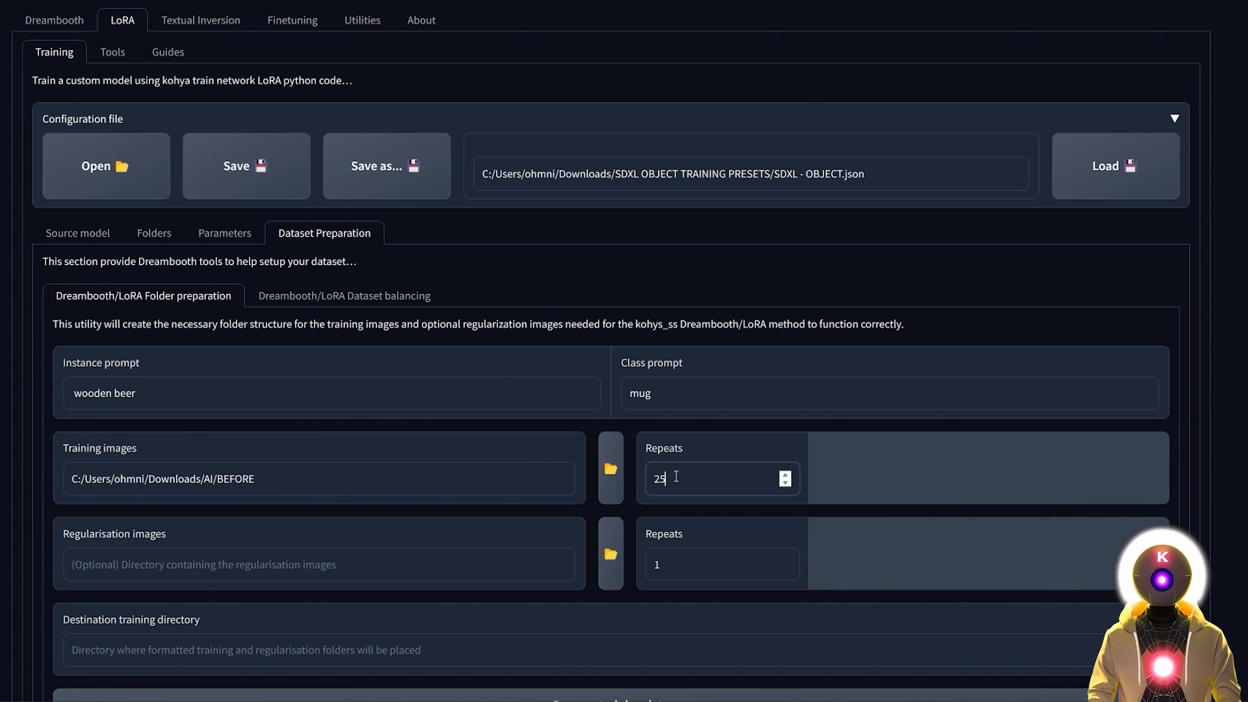
{"action": "type", "text": "20"}
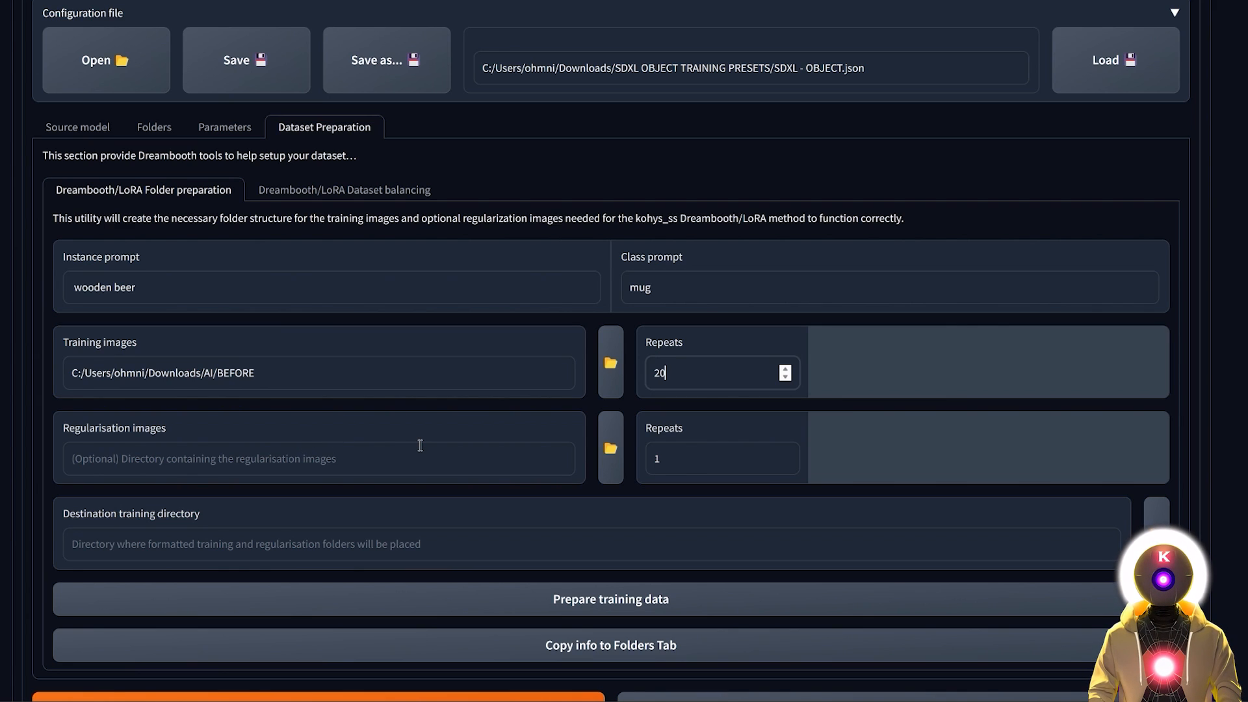
{"action": "mouse_move", "coordinate": [473, 443]}
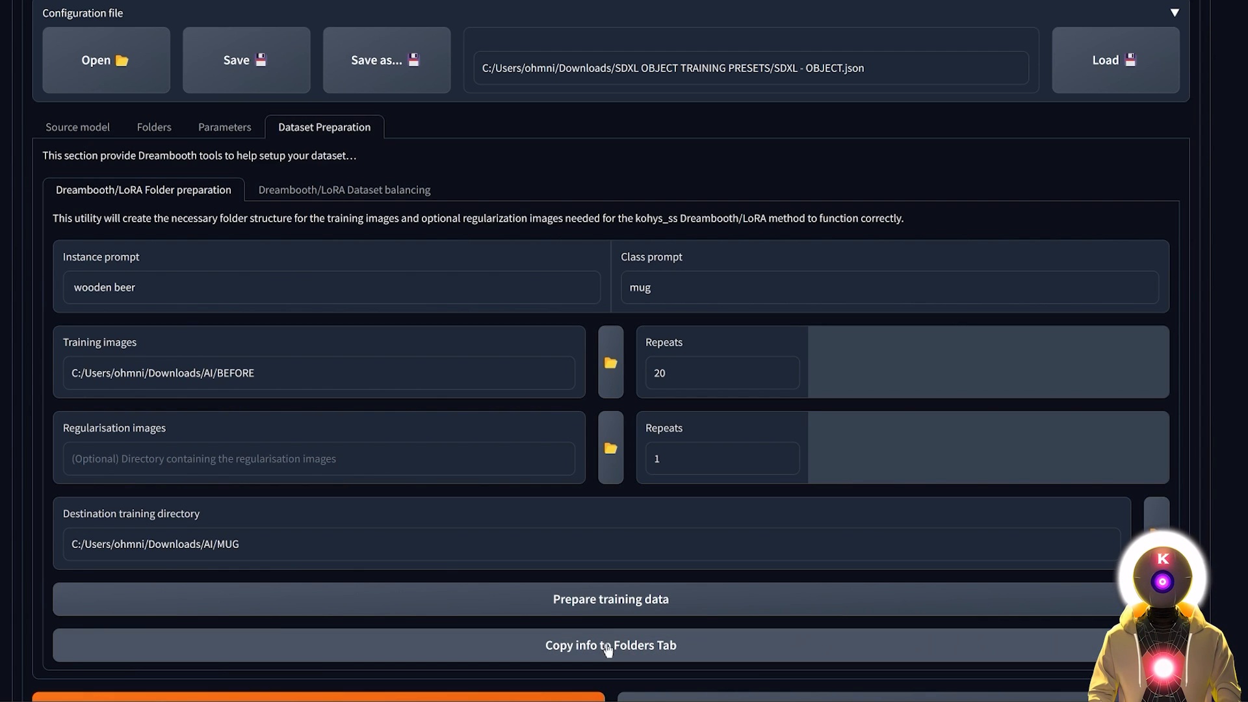
{"action": "mouse_move", "coordinate": [781, 489]}
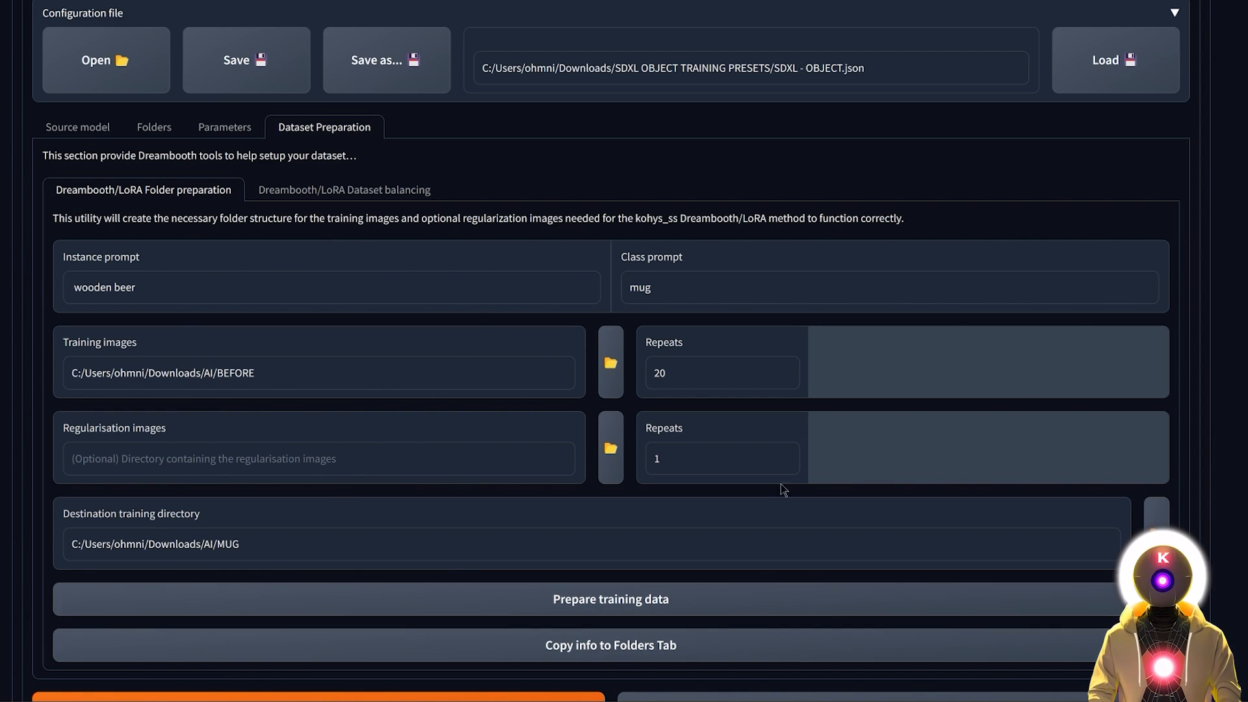
Step: Copy the dataset info to the Folders tab and change model output name 'last' to WOODEN_BEER_MUG
{"action": "left_click", "coordinate": [154, 127]}
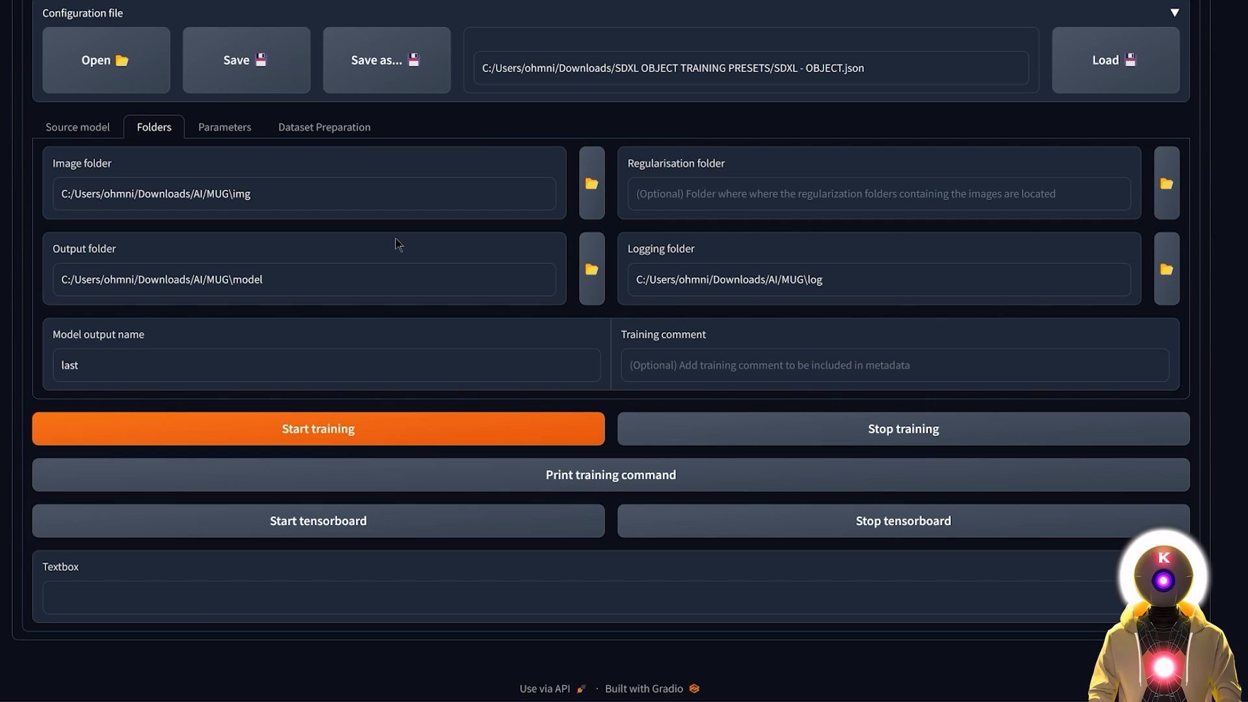
{"action": "mouse_move", "coordinate": [367, 224]}
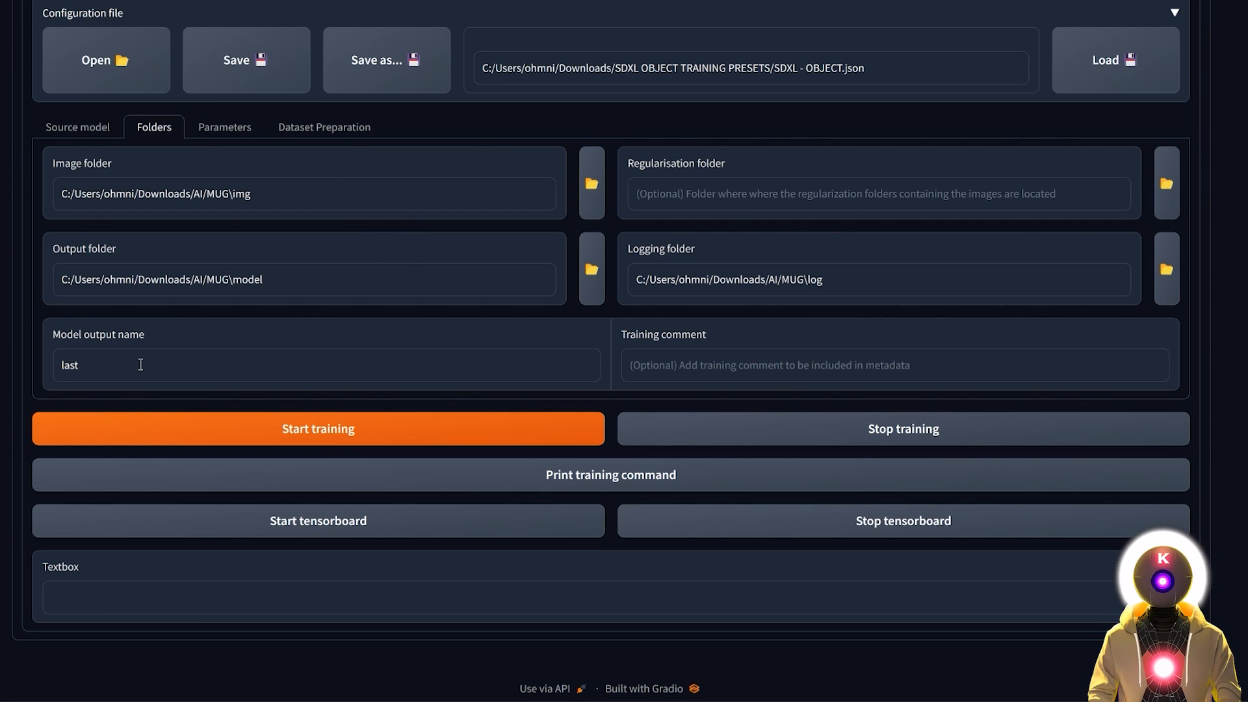
{"action": "double_click", "coordinate": [68, 365]}
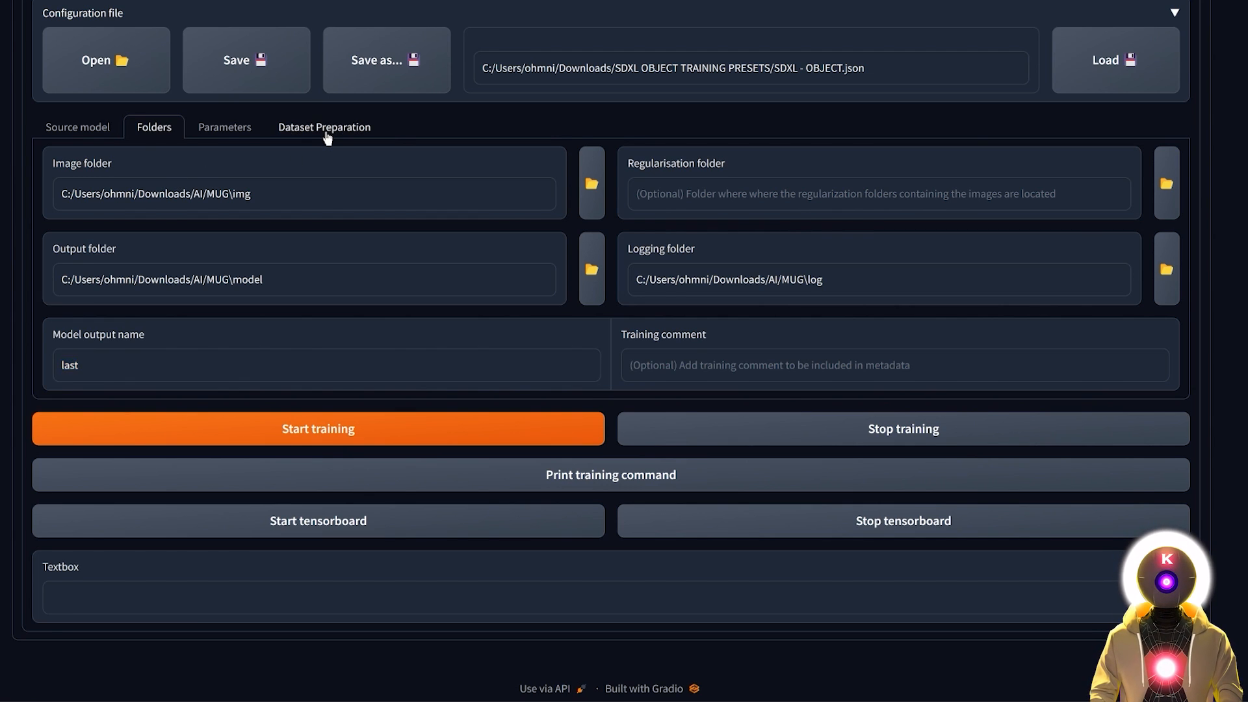
{"action": "left_click", "coordinate": [324, 126]}
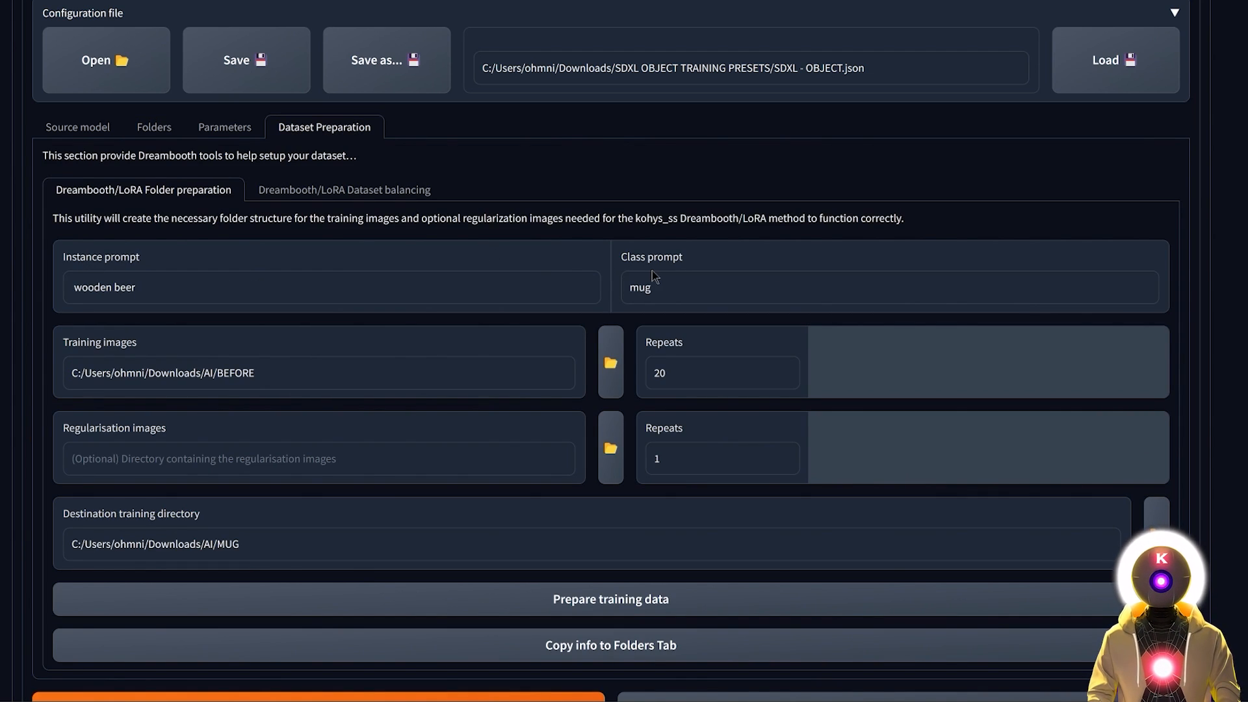
{"action": "left_click", "coordinate": [154, 127]}
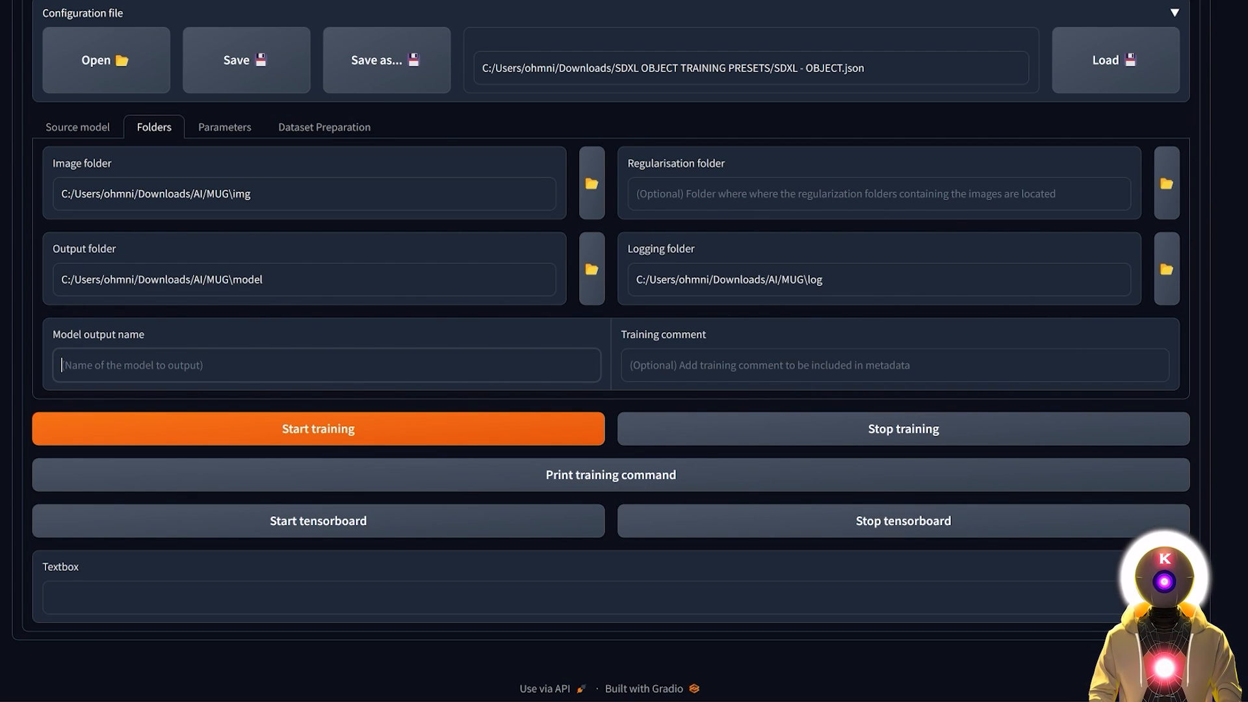
{"action": "type", "text": "WOODEN_BEER_MUG"}
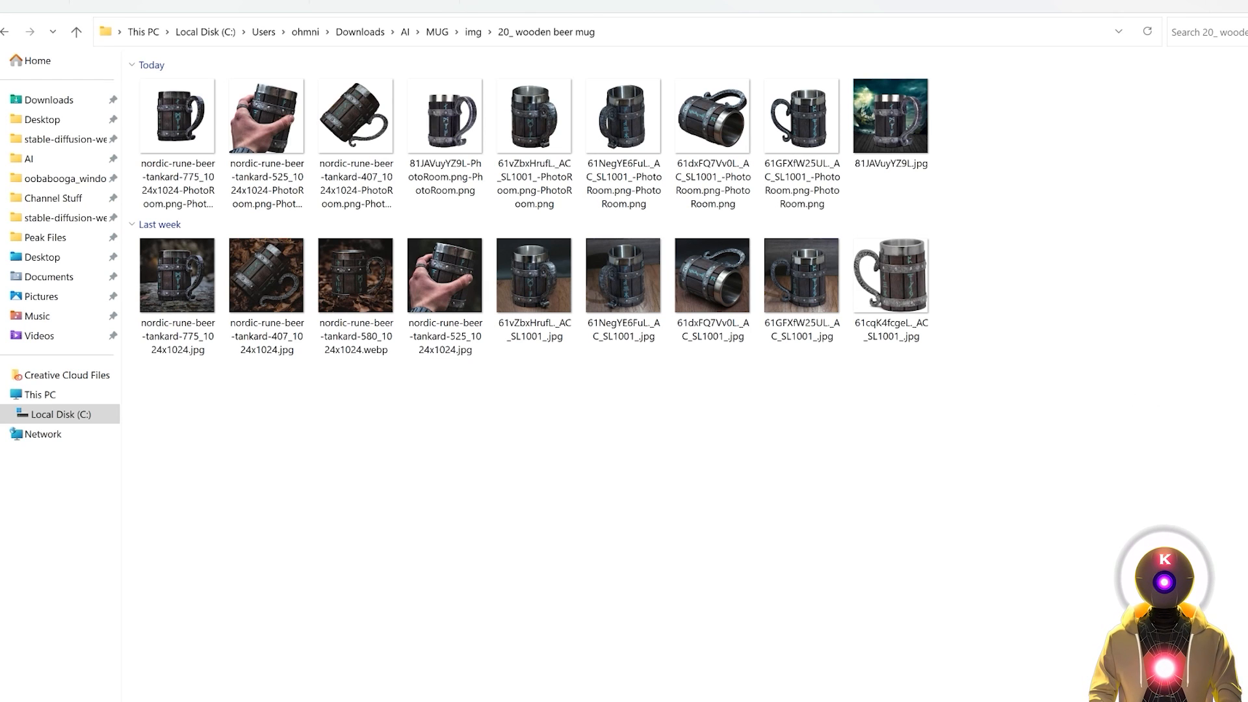
{"action": "mouse_move", "coordinate": [563, 410]}
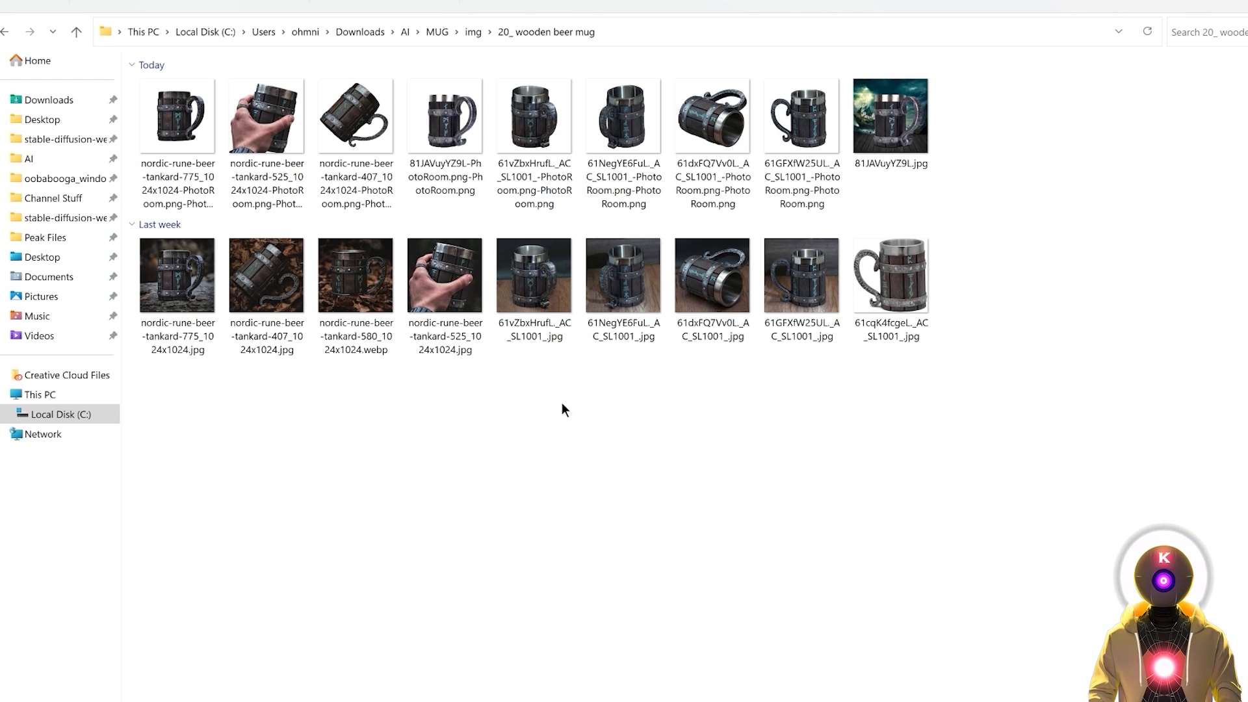
{"action": "mouse_move", "coordinate": [536, 364]}
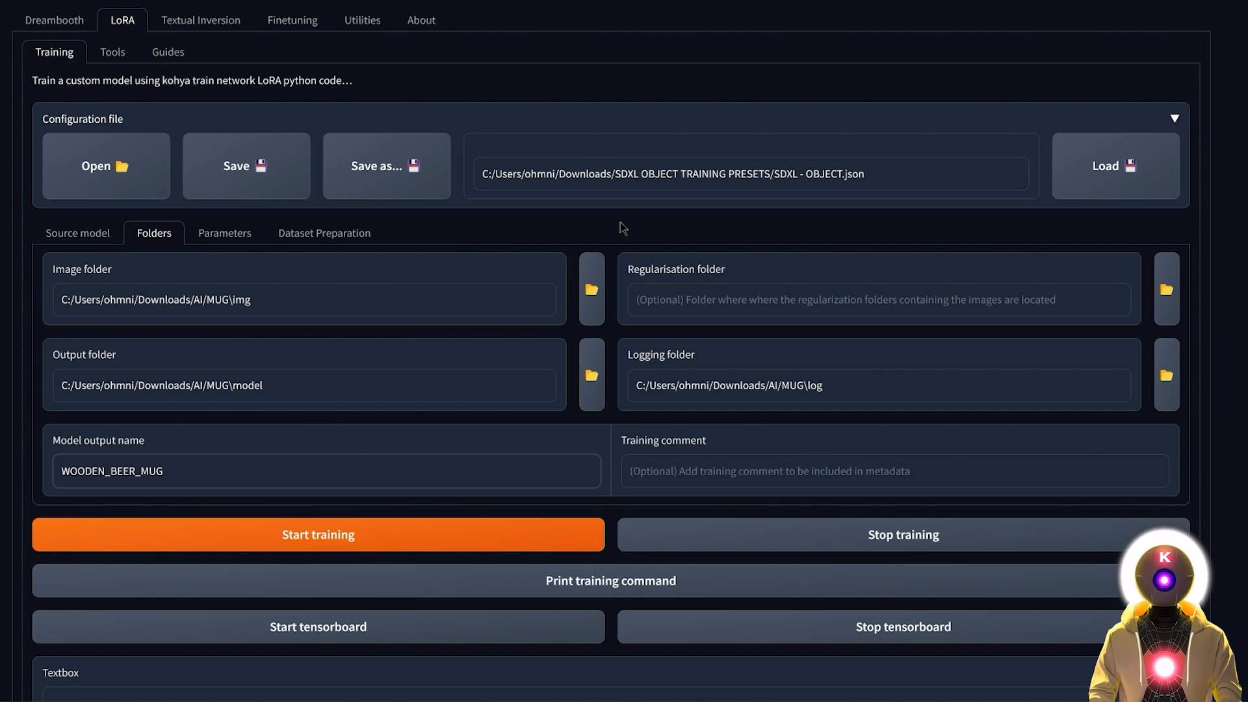
Step: Run BLIP captioning on the mug image folder with caption prefix 'wooden beer mug'
{"action": "left_click", "coordinate": [368, 20]}
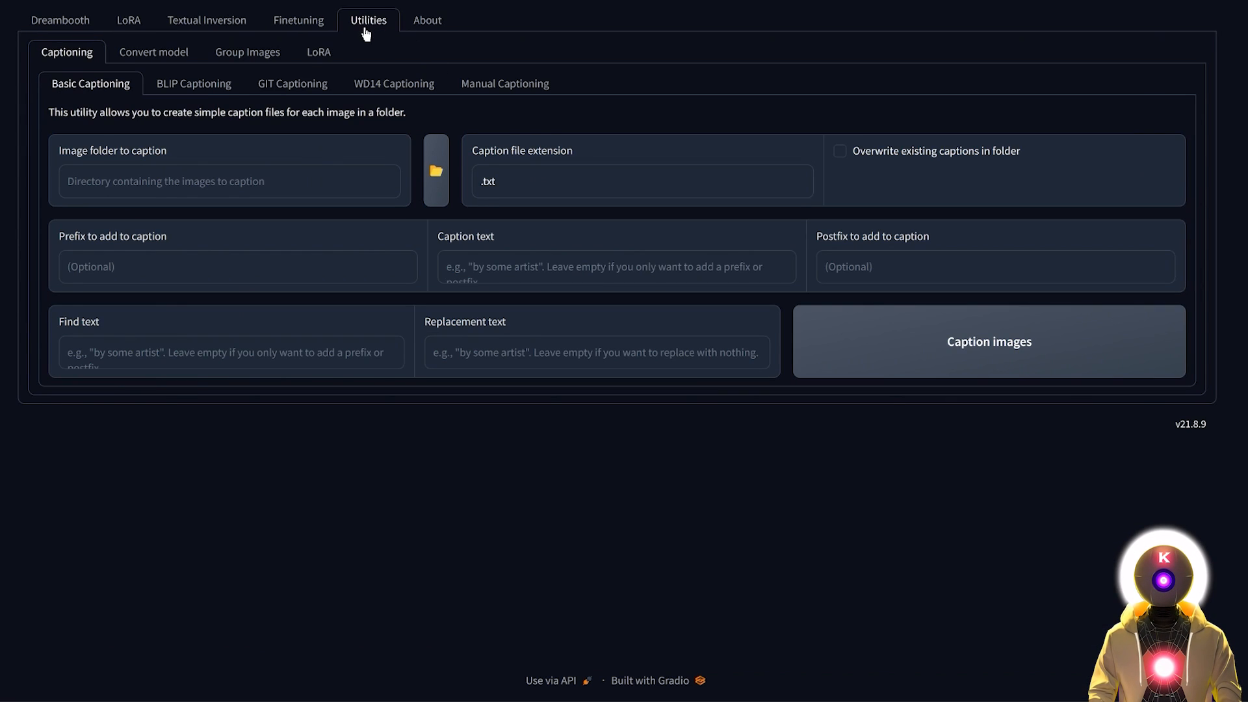
{"action": "left_click", "coordinate": [193, 84]}
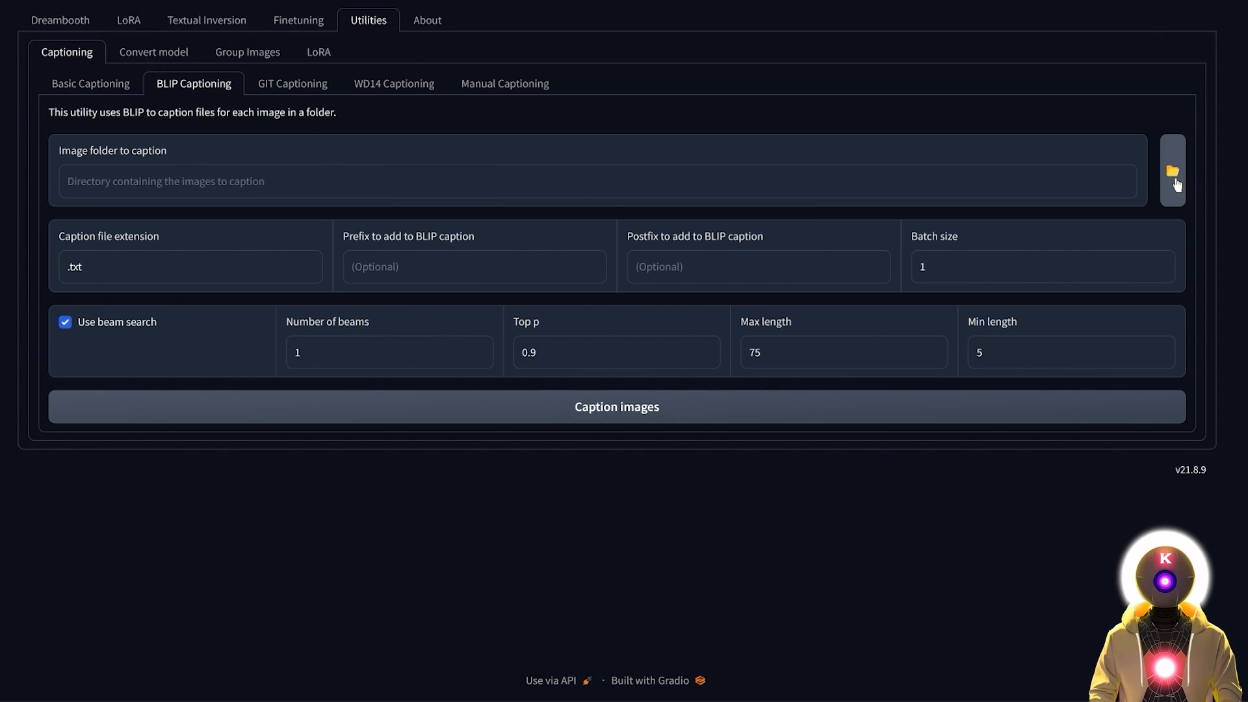
{"action": "left_click", "coordinate": [1174, 174]}
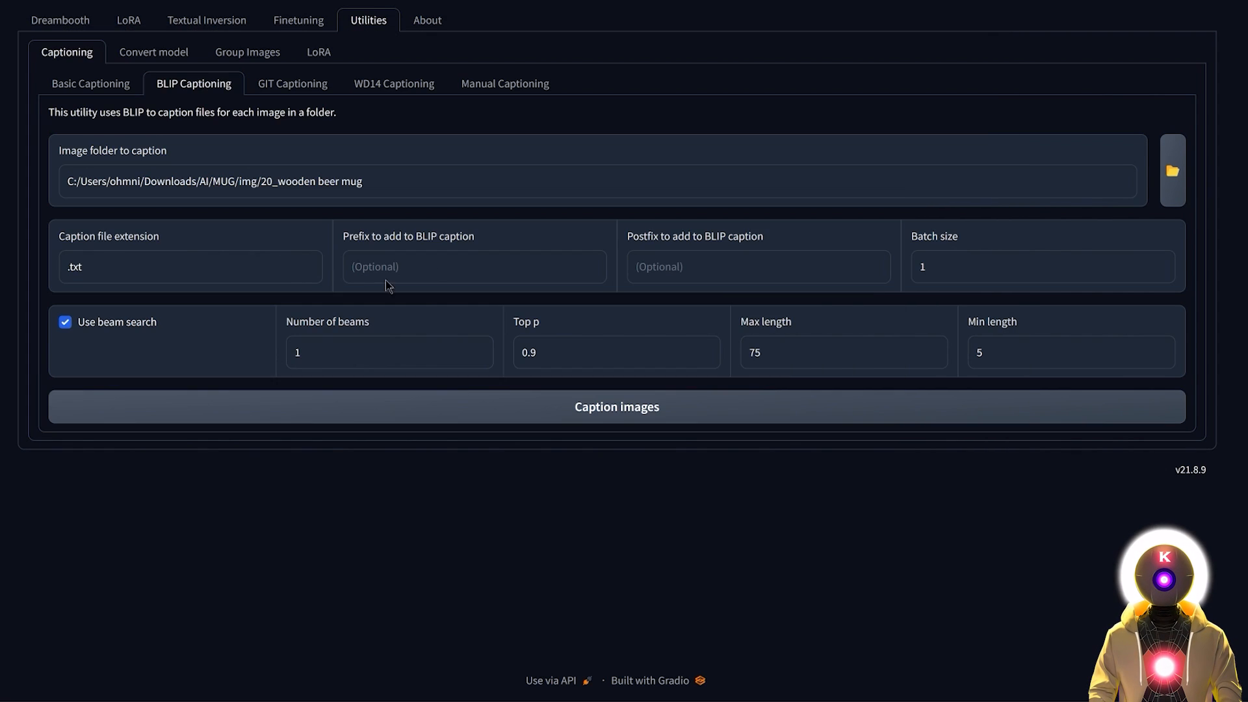
{"action": "type", "text": "wooden beer mug"}
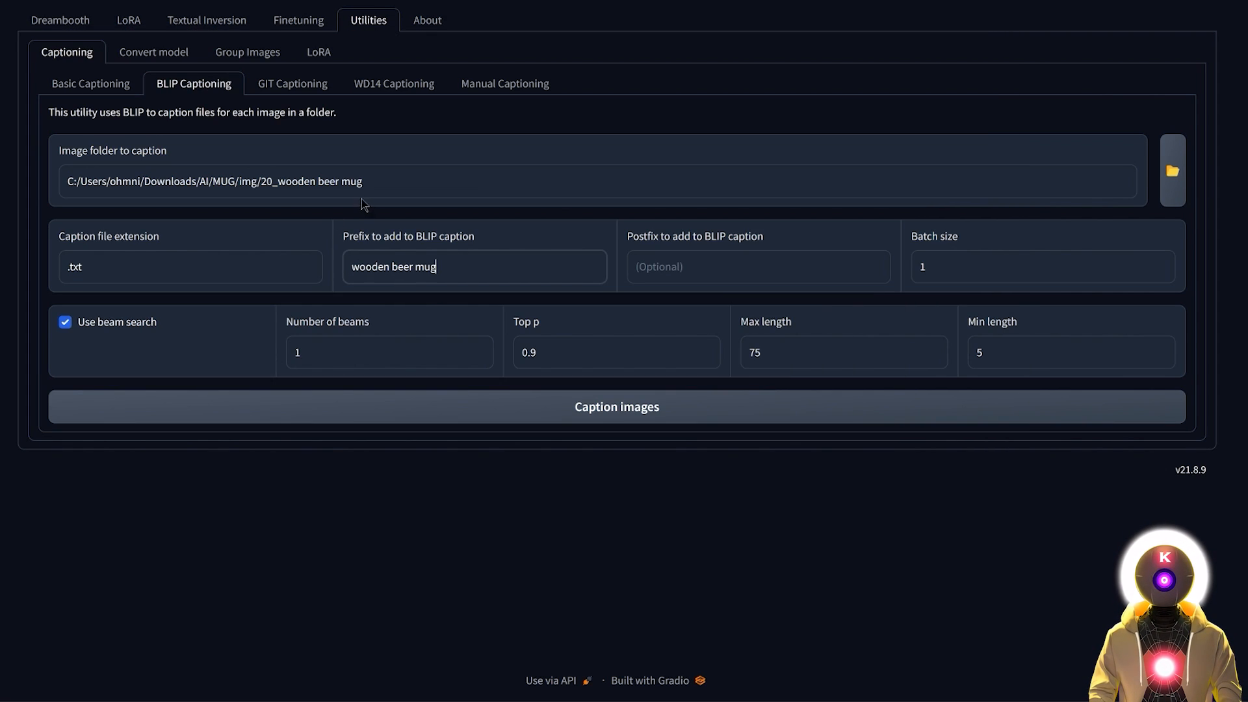
{"action": "mouse_move", "coordinate": [478, 253]}
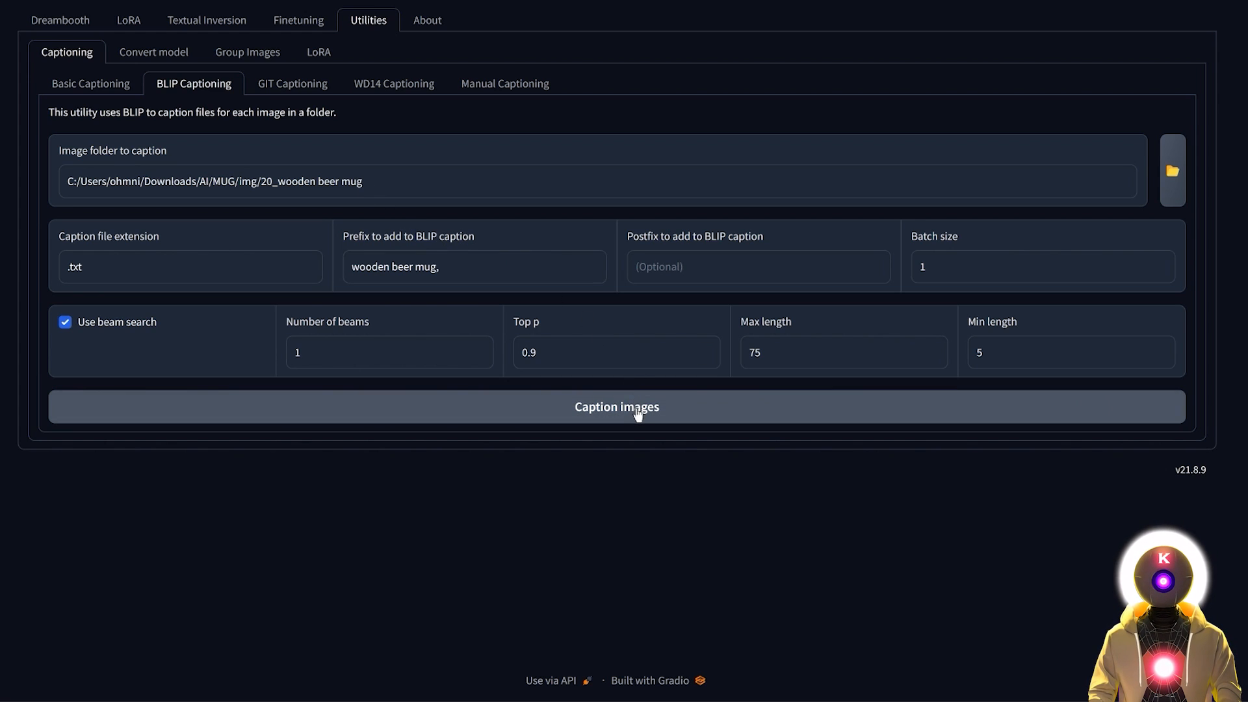
{"action": "left_click", "coordinate": [637, 406]}
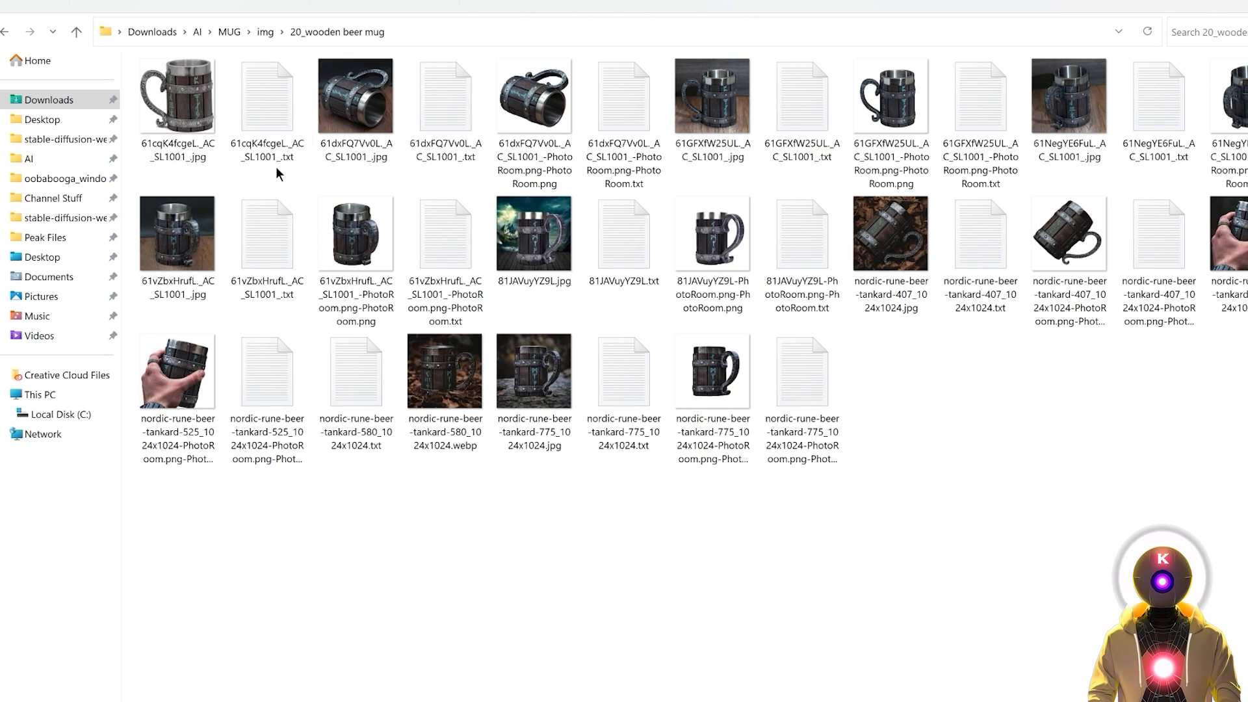
Step: Check a generated caption file, then select the full image folder path in BLIP Captioning
{"action": "double_click", "coordinate": [266, 94]}
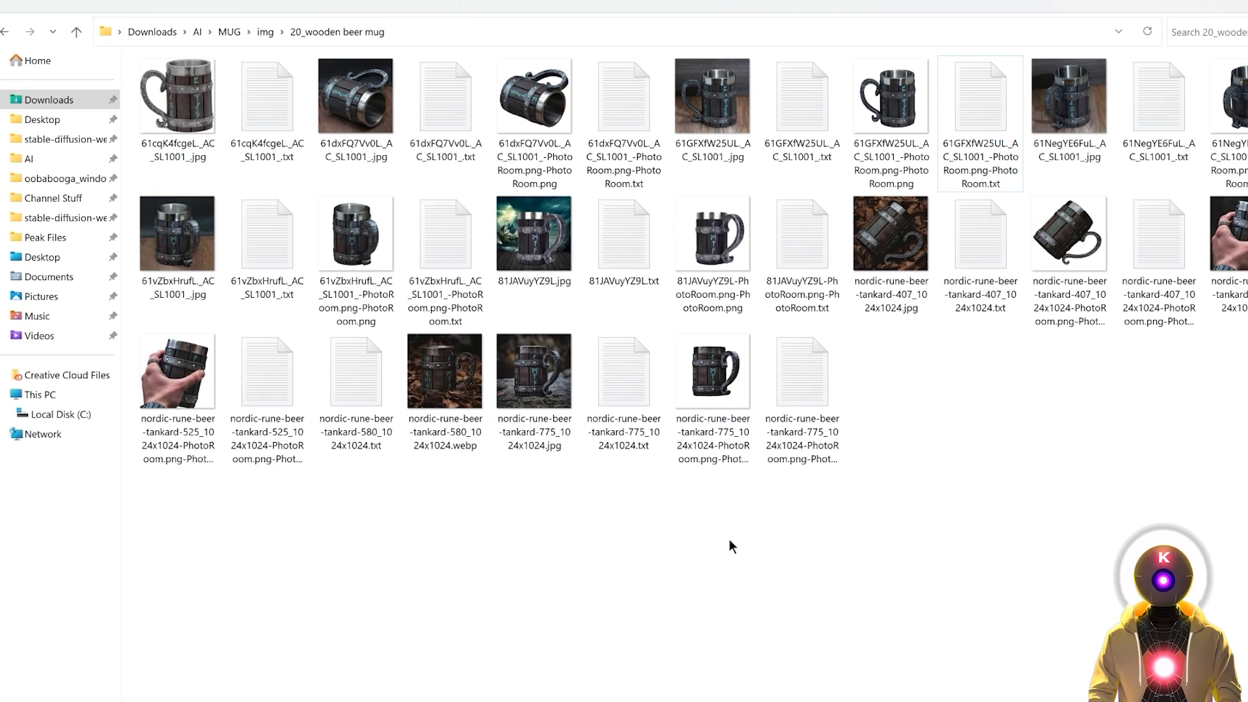
{"action": "mouse_move", "coordinate": [980, 429]}
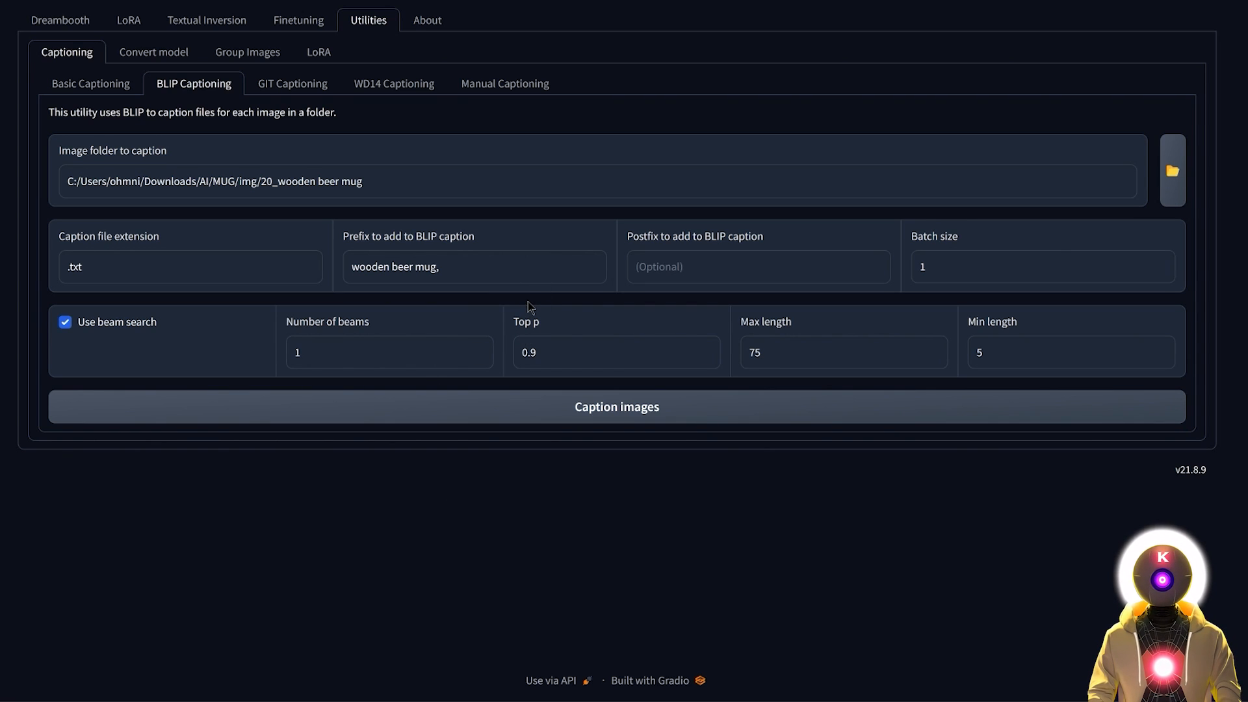
{"action": "triple_click", "coordinate": [211, 182]}
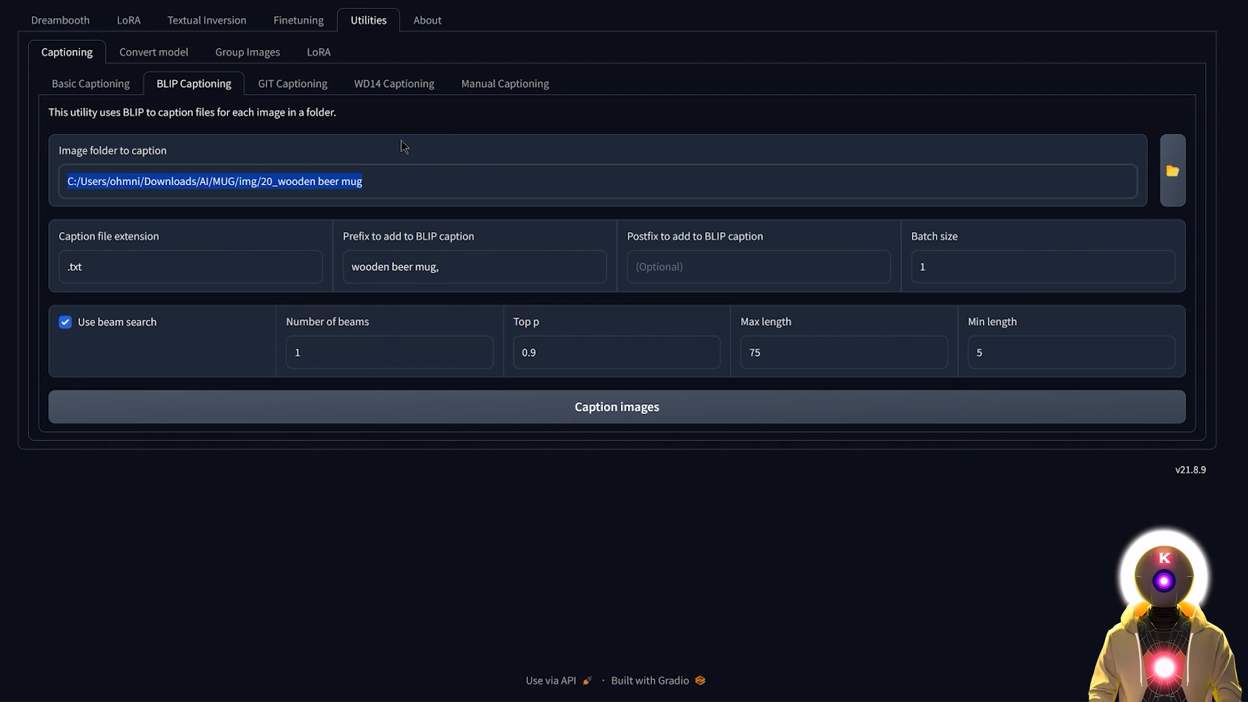
Step: Load the mug images in Manual Captioning and rewrite captions like 'photo of a wooden beer mug, plain white background'
{"action": "left_click", "coordinate": [504, 83]}
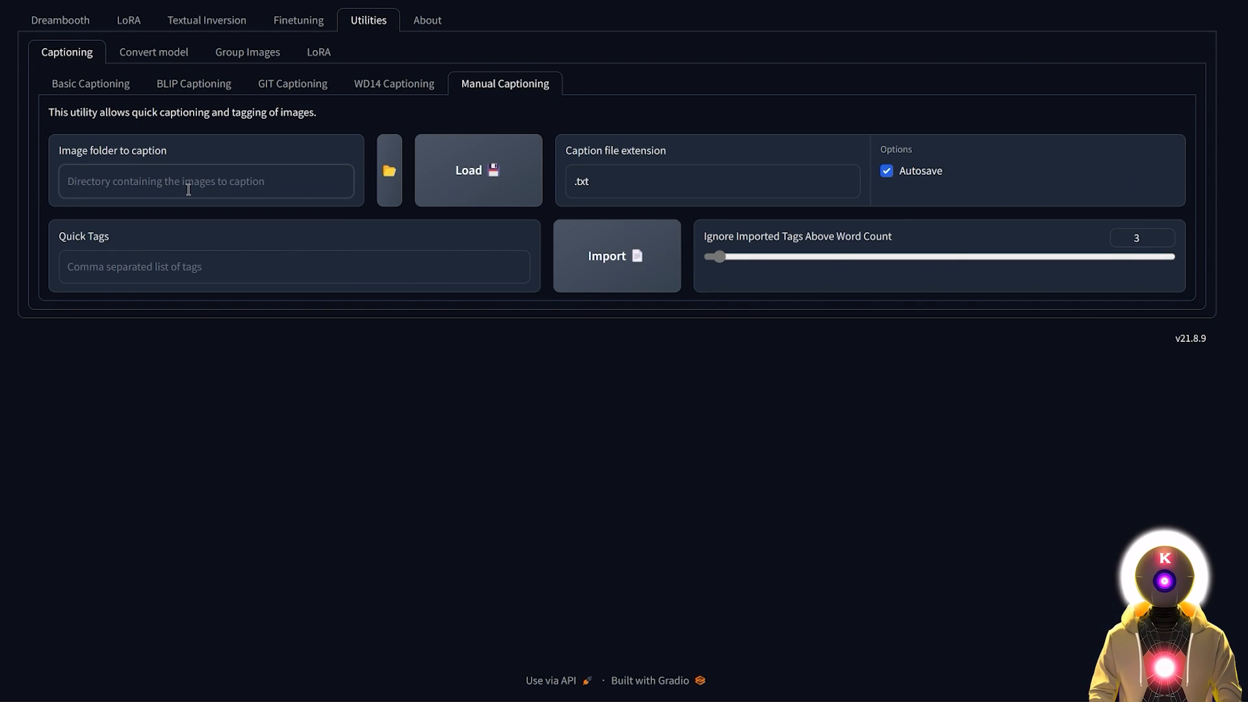
{"action": "left_click", "coordinate": [478, 170]}
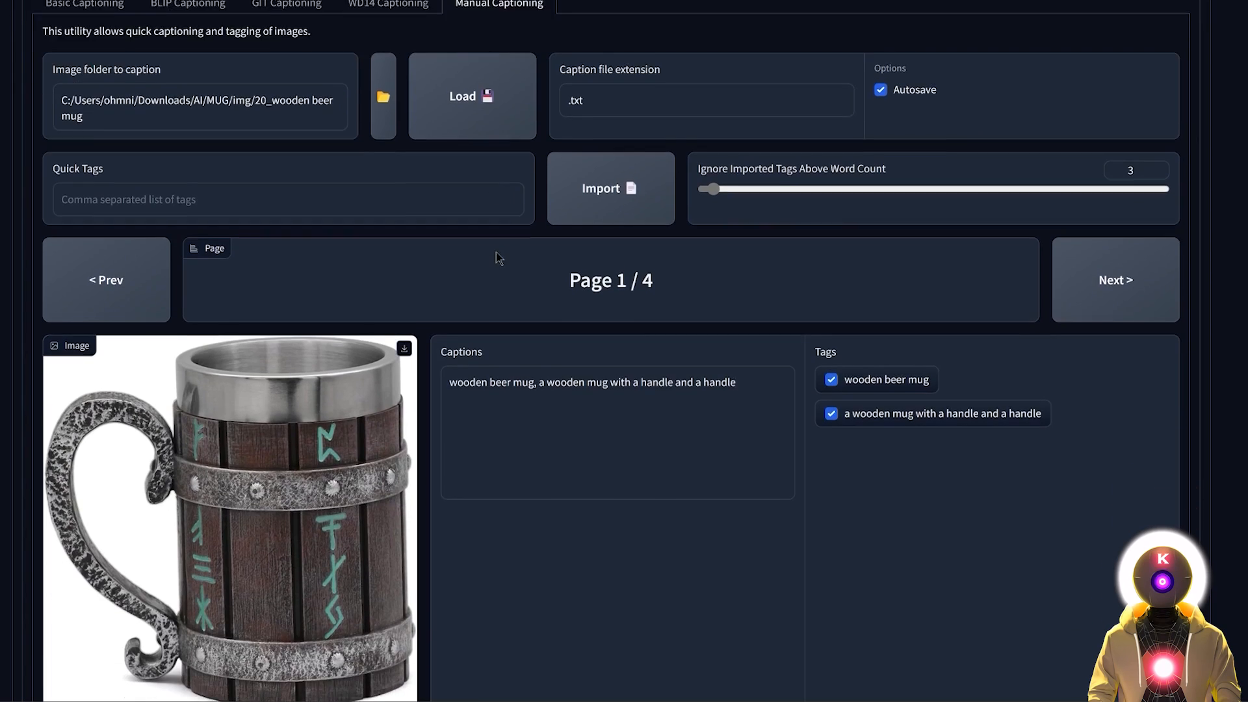
{"action": "scroll", "scroll_direction": "down", "scroll_amount": 3}
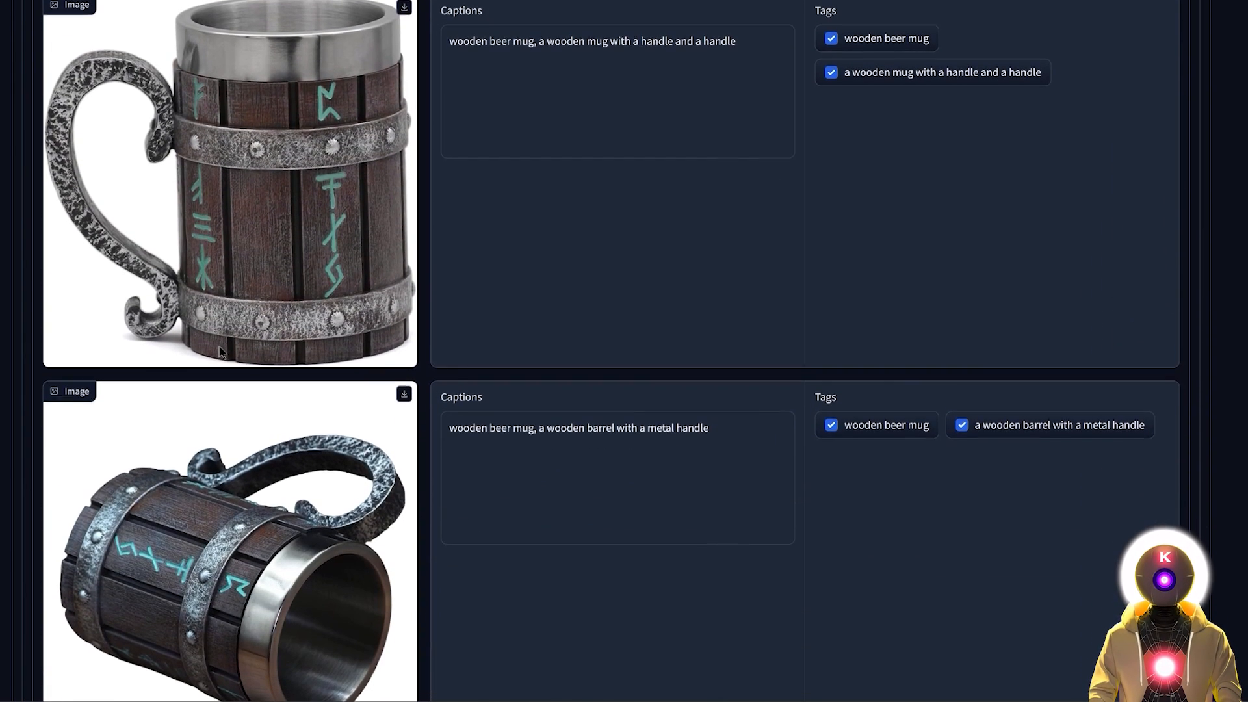
{"action": "scroll", "scroll_direction": "down", "scroll_amount": 3}
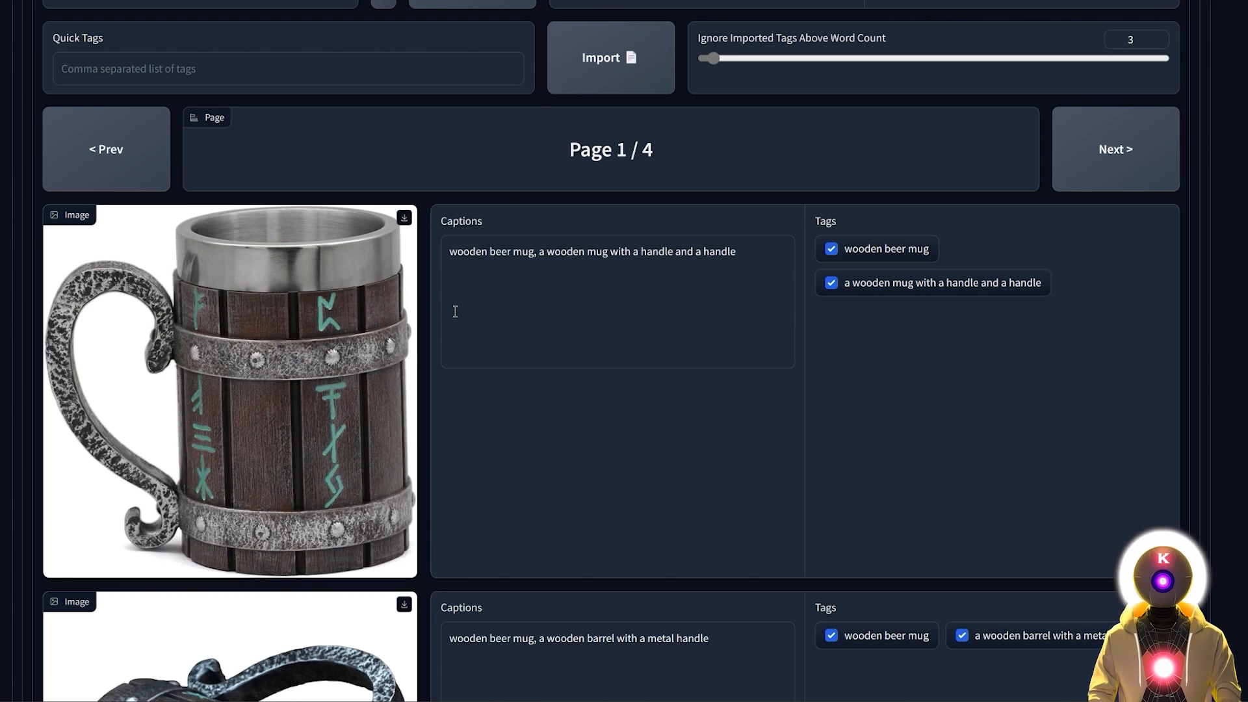
{"action": "mouse_move", "coordinate": [517, 295]}
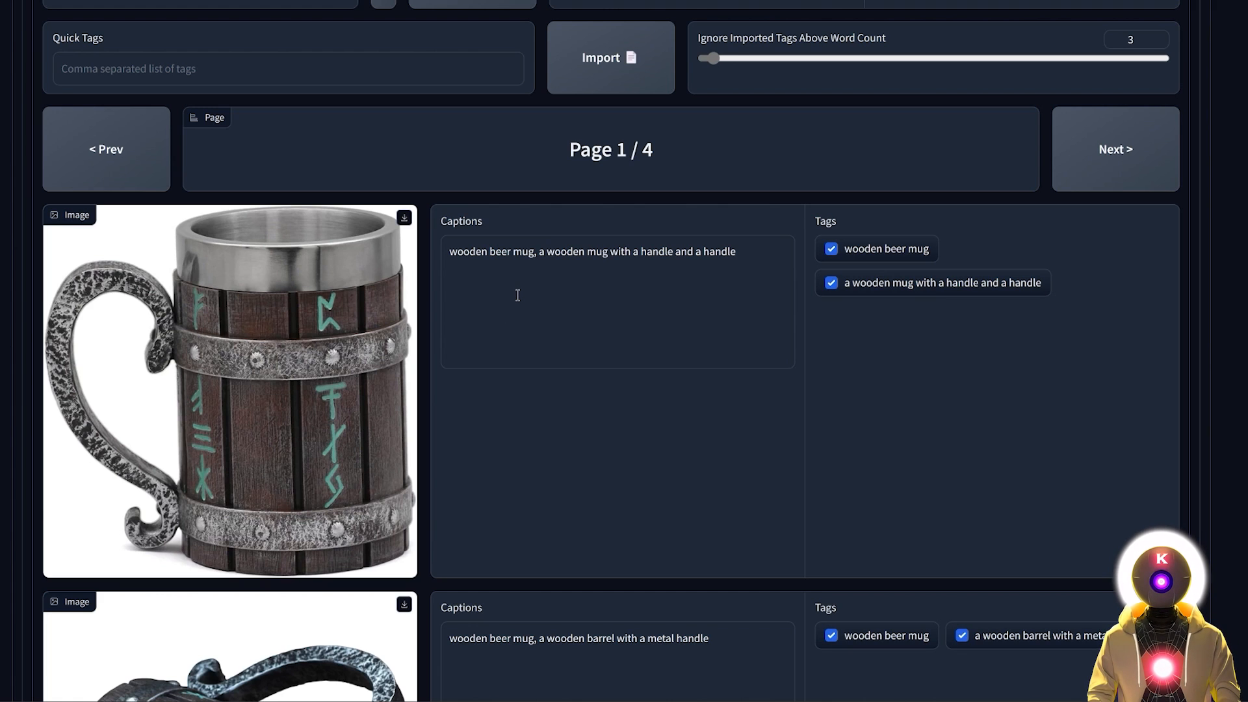
{"action": "mouse_move", "coordinate": [385, 410]}
{"action": "type", "text": "photo of a wooden beer mug, plain white background"}
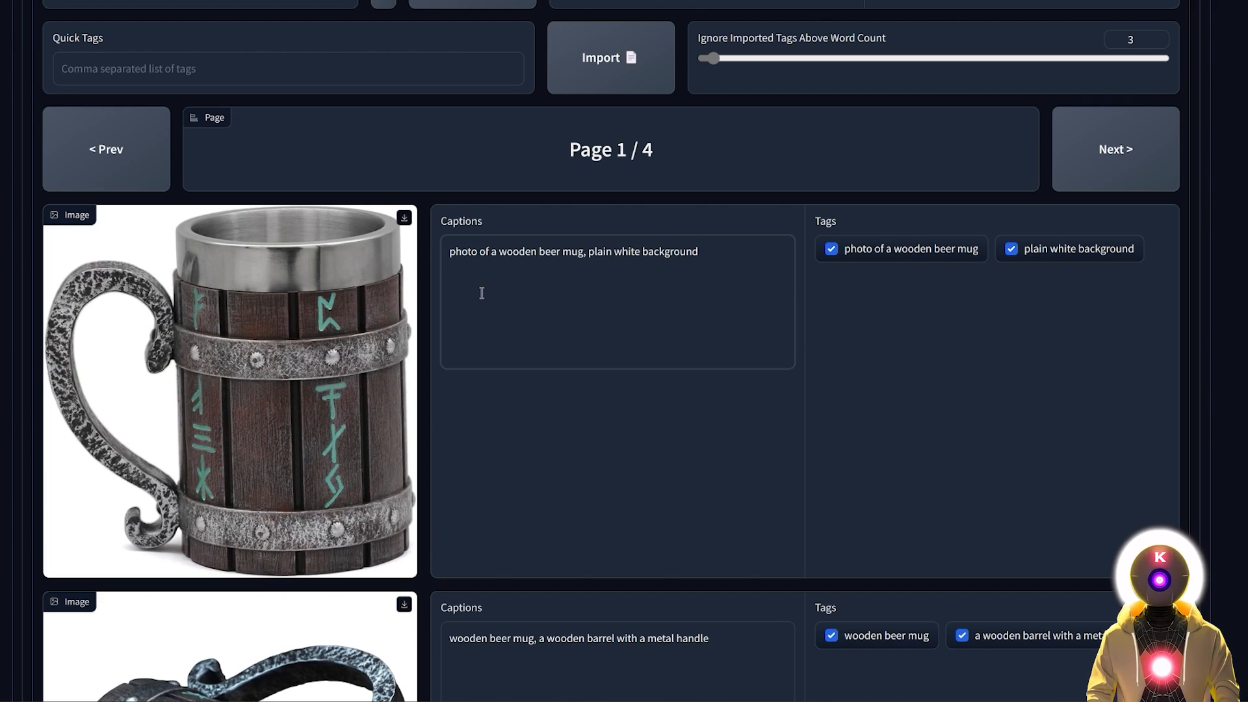
{"action": "mouse_move", "coordinate": [719, 282]}
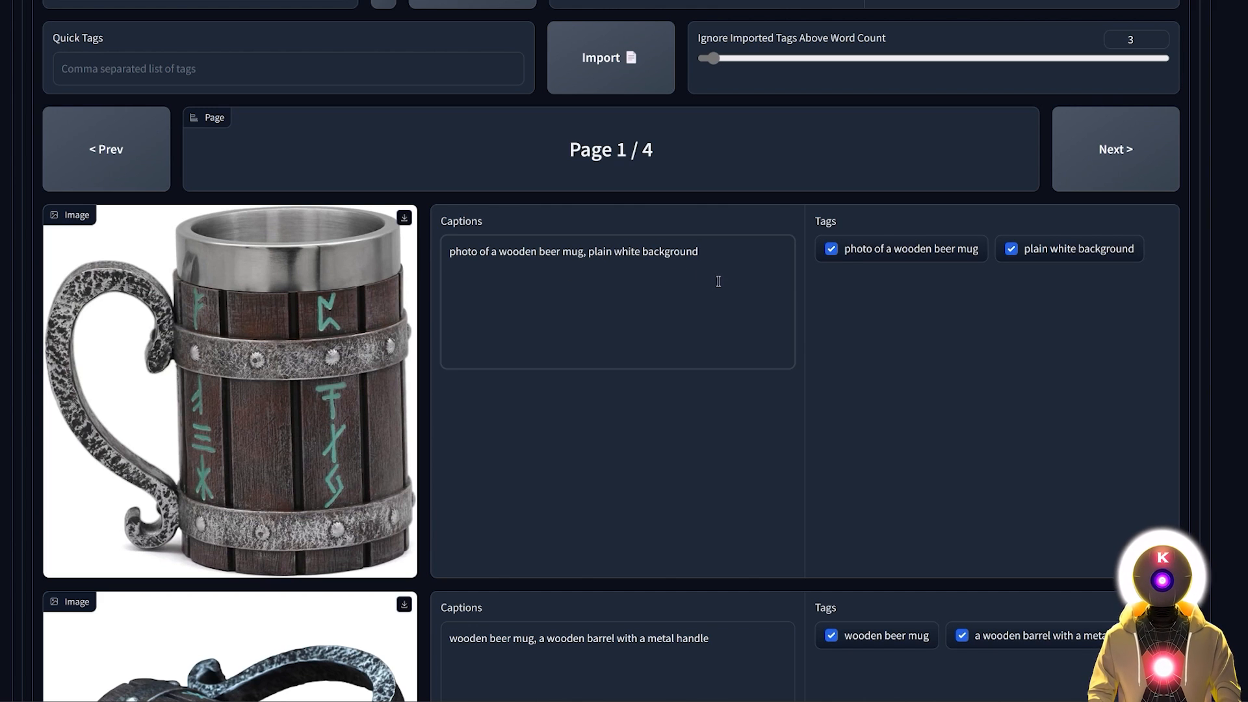
{"action": "scroll", "scroll_direction": "down", "scroll_amount": 3}
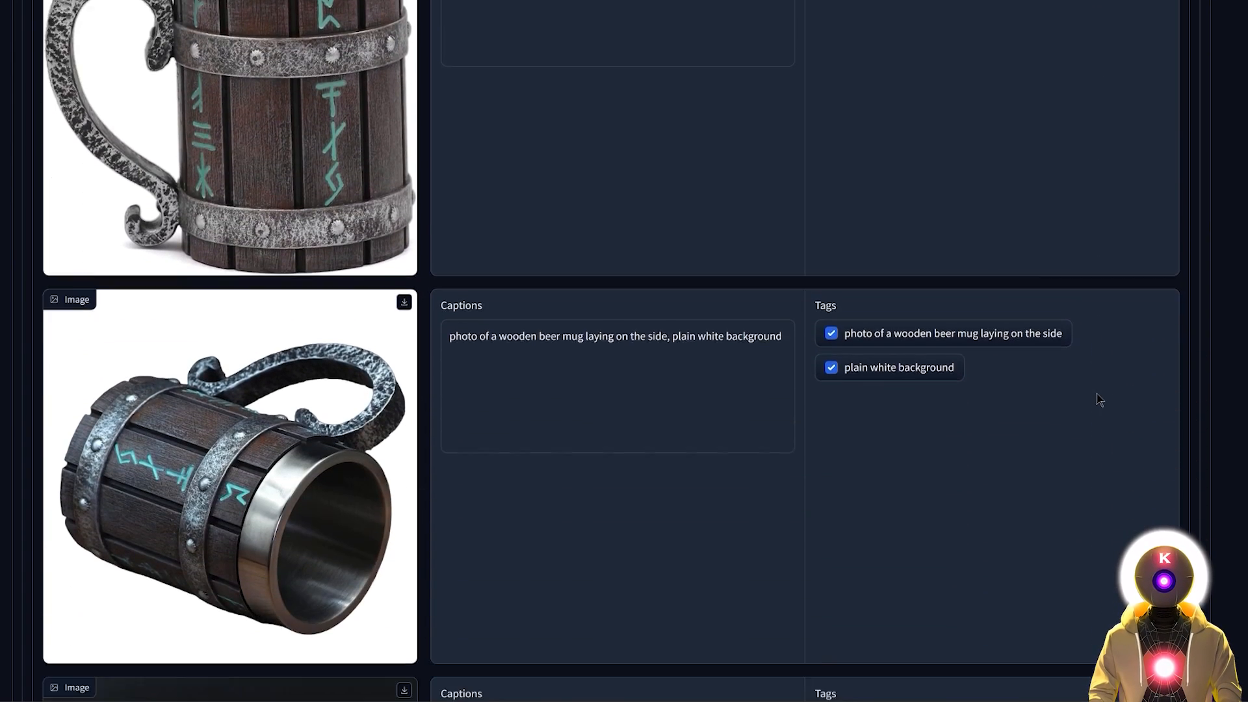
{"action": "scroll", "scroll_direction": "down", "scroll_amount": 3}
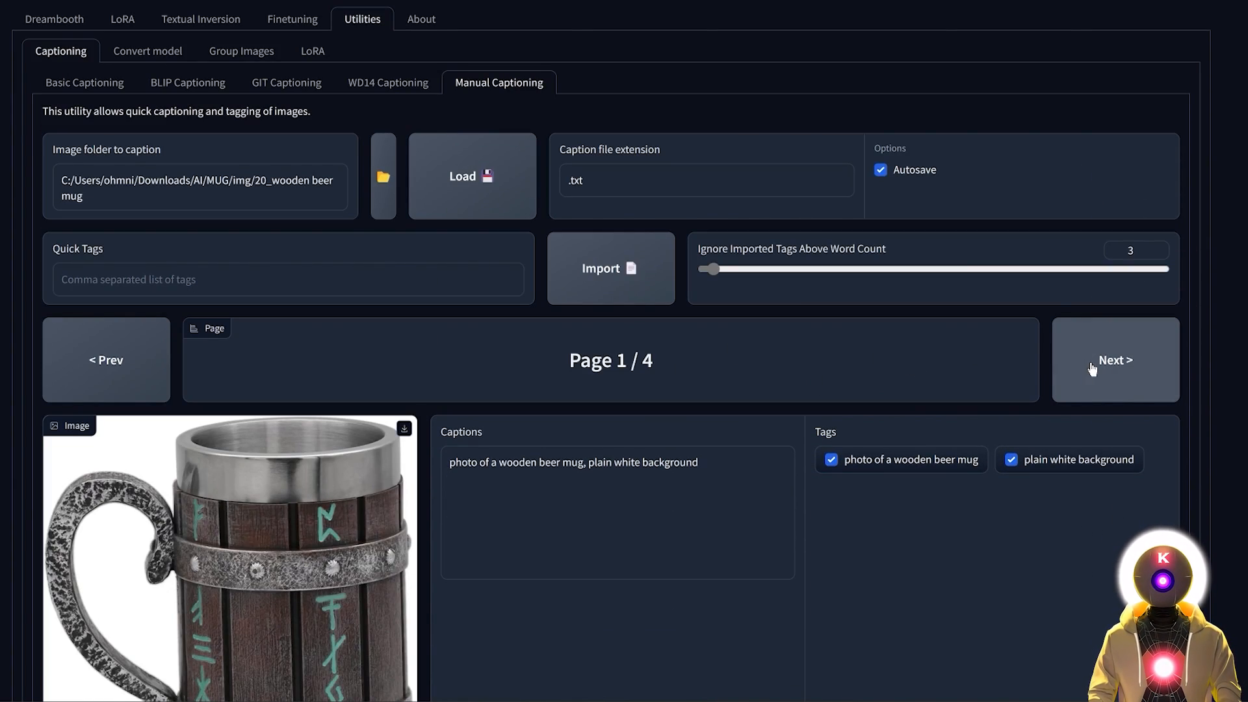
{"action": "scroll", "scroll_direction": "down", "scroll_amount": 3}
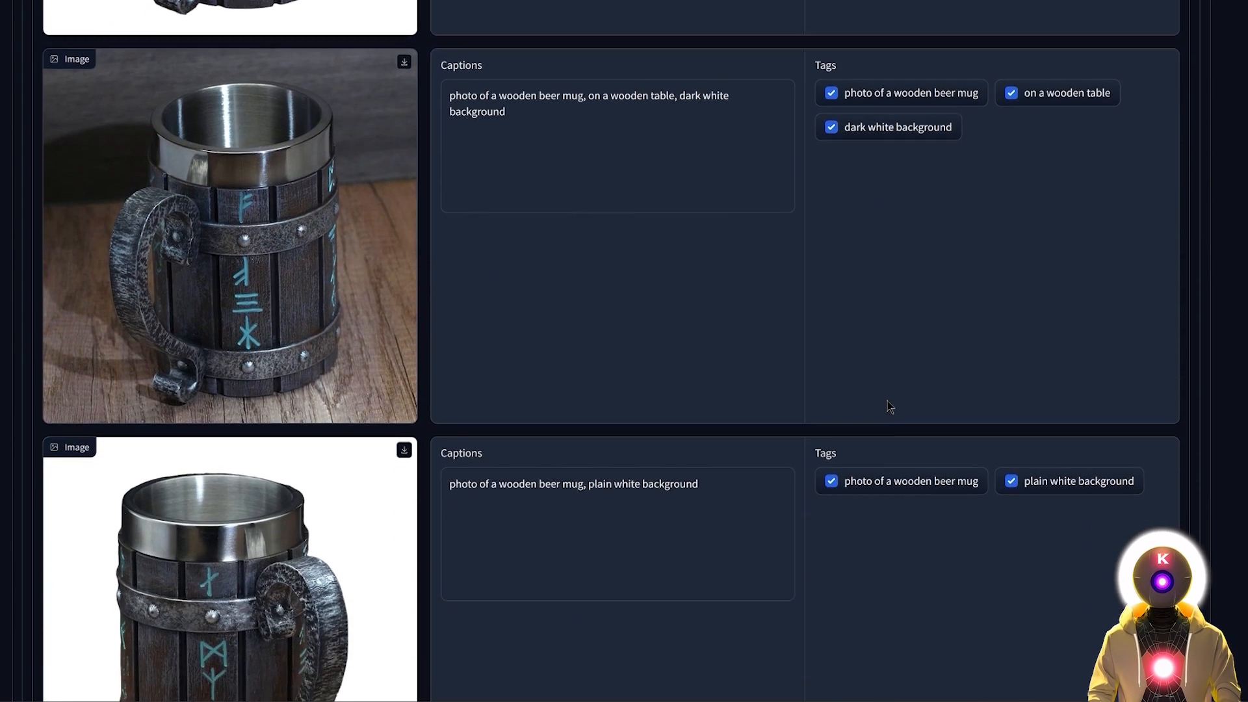
{"action": "scroll", "scroll_direction": "down", "scroll_amount": 3}
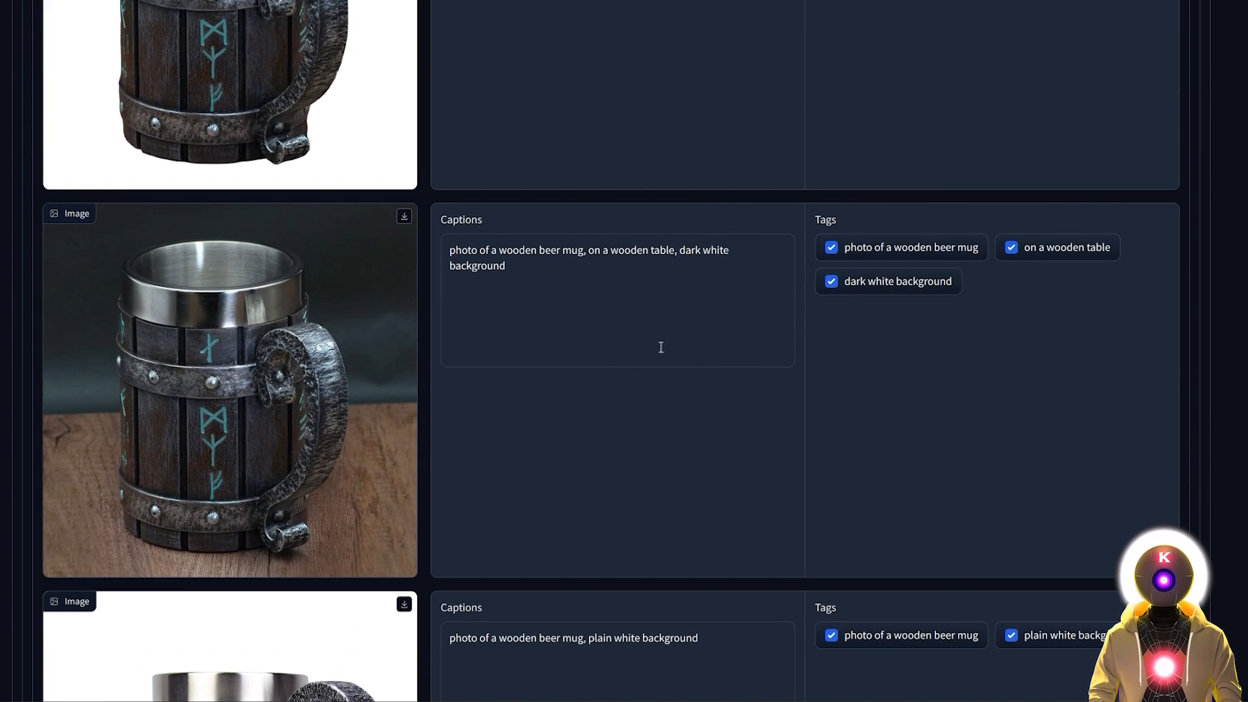
{"action": "mouse_move", "coordinate": [638, 341]}
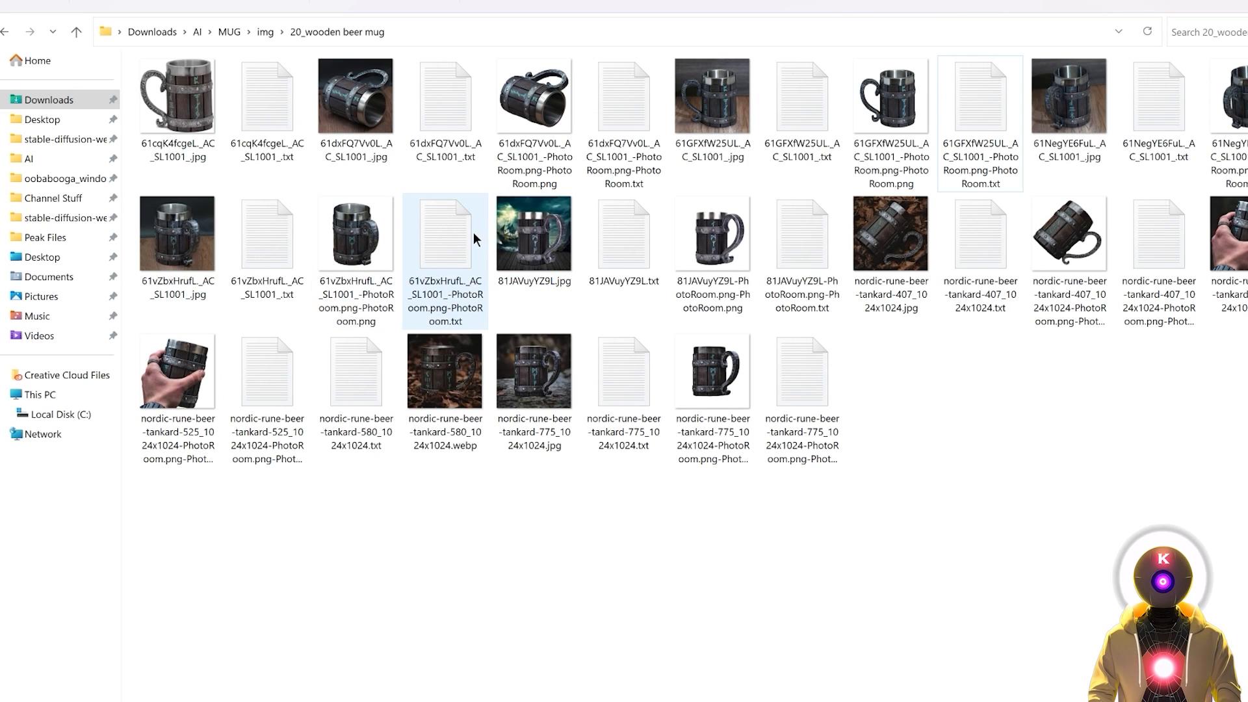
Step: Open a mug caption .txt file to confirm it reads 'photo of a wooden beer mug, plain white background'
{"action": "double_click", "coordinate": [445, 235]}
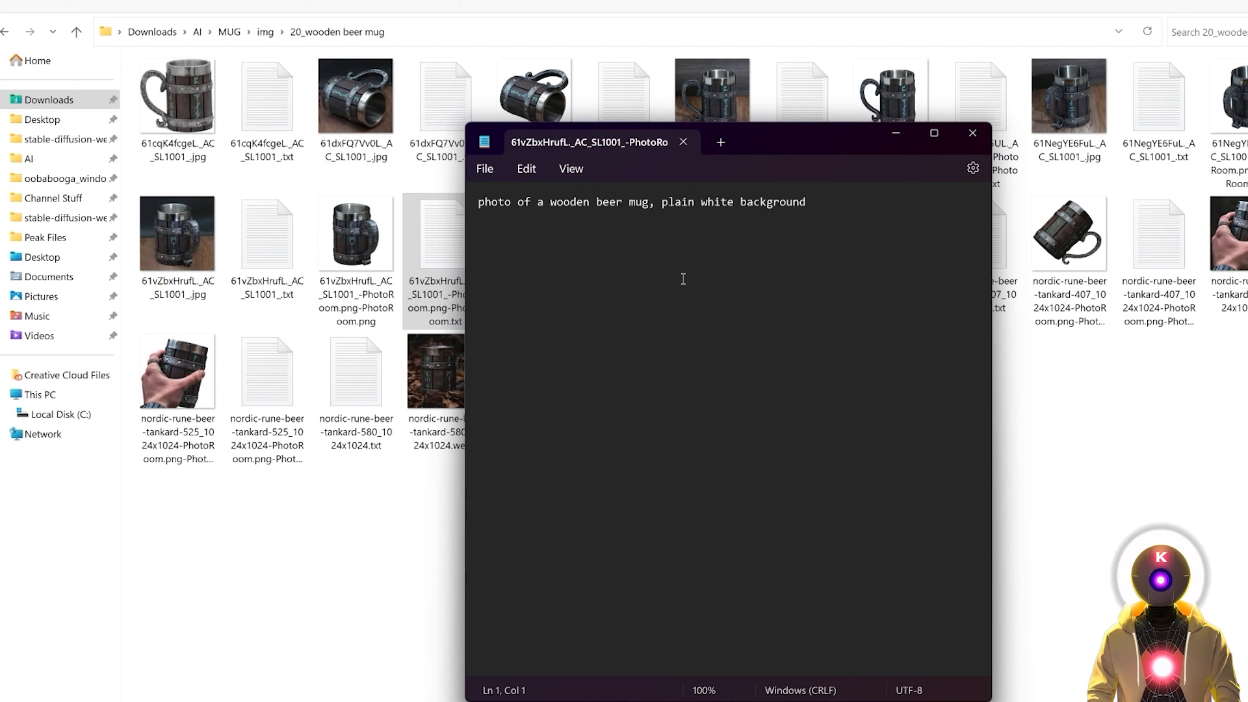
{"action": "mouse_move", "coordinate": [939, 168]}
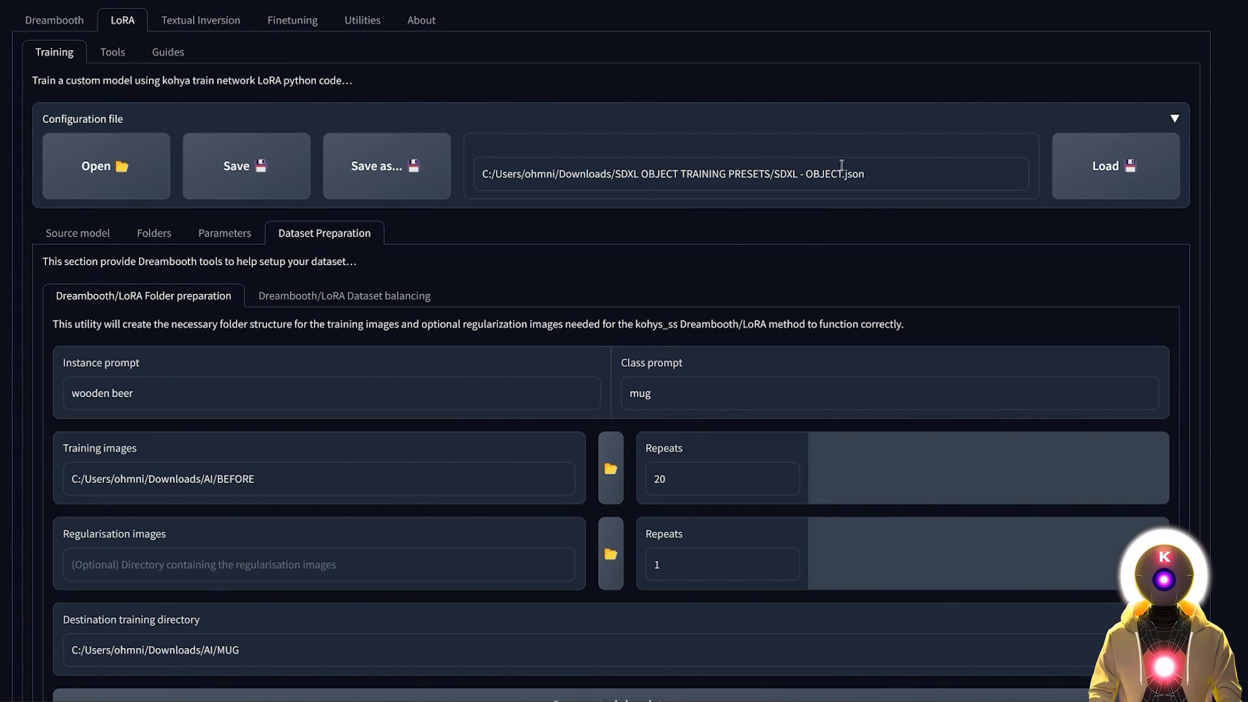
Step: Set train batch size to 2 and epochs to 10 in the basic training parameters
{"action": "scroll", "scroll_direction": "down", "scroll_amount": 3}
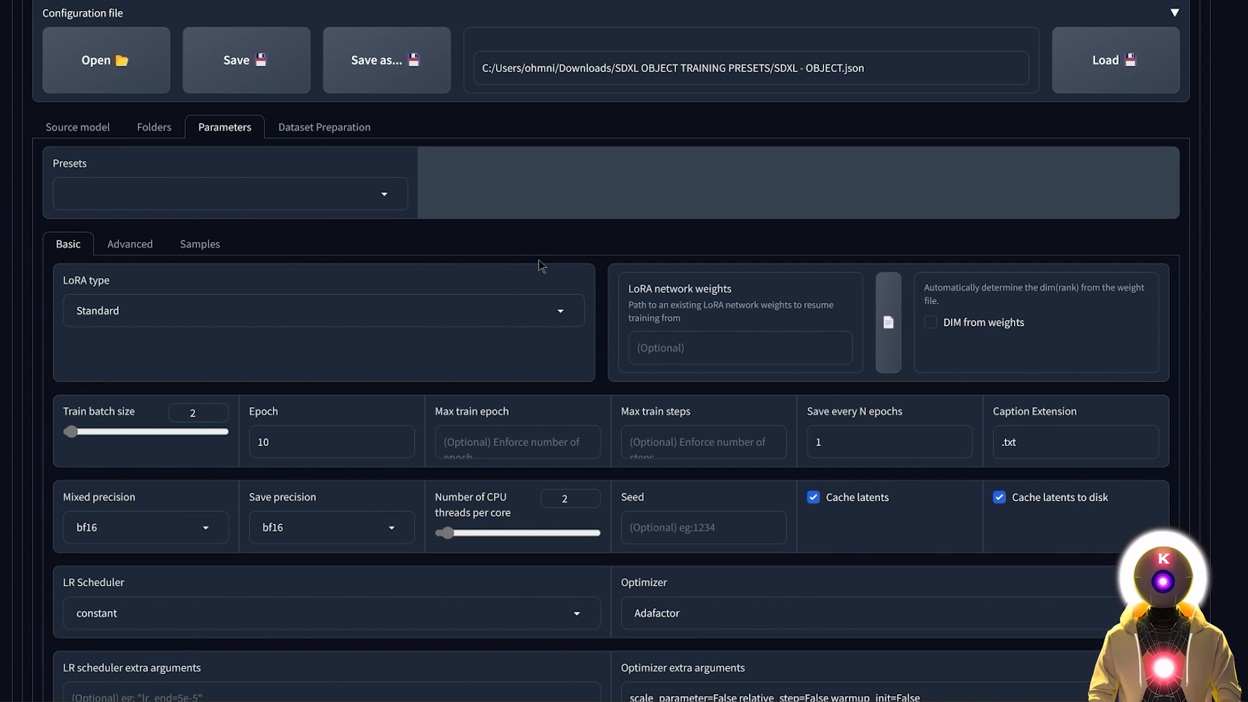
{"action": "mouse_move", "coordinate": [605, 239]}
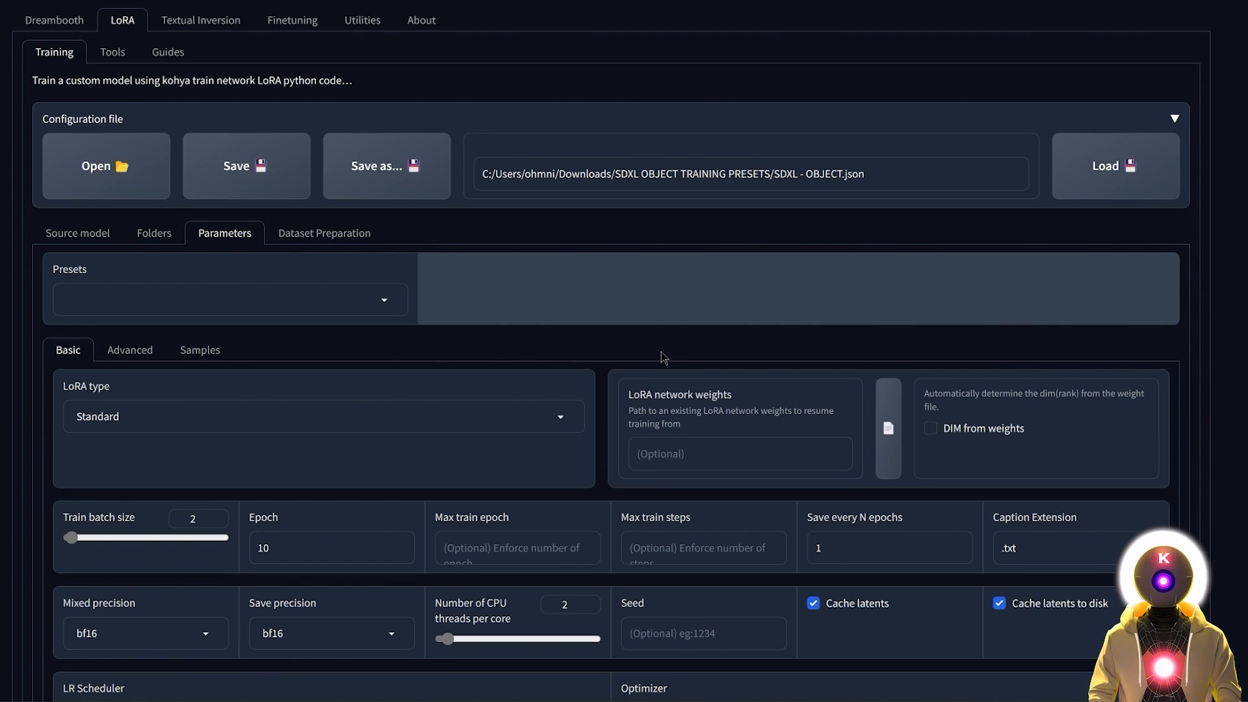
{"action": "mouse_move", "coordinate": [613, 347]}
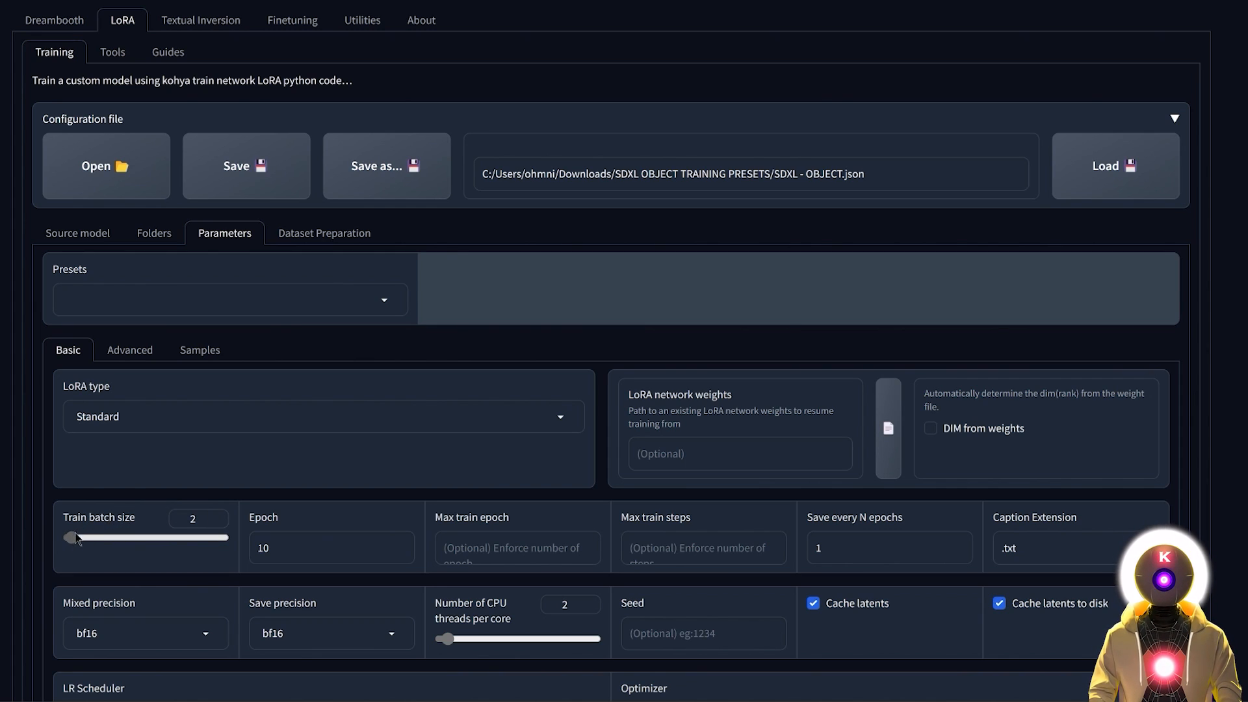
{"action": "left_click_drag", "start_coordinate": [75, 537], "coordinate": [68, 538]}
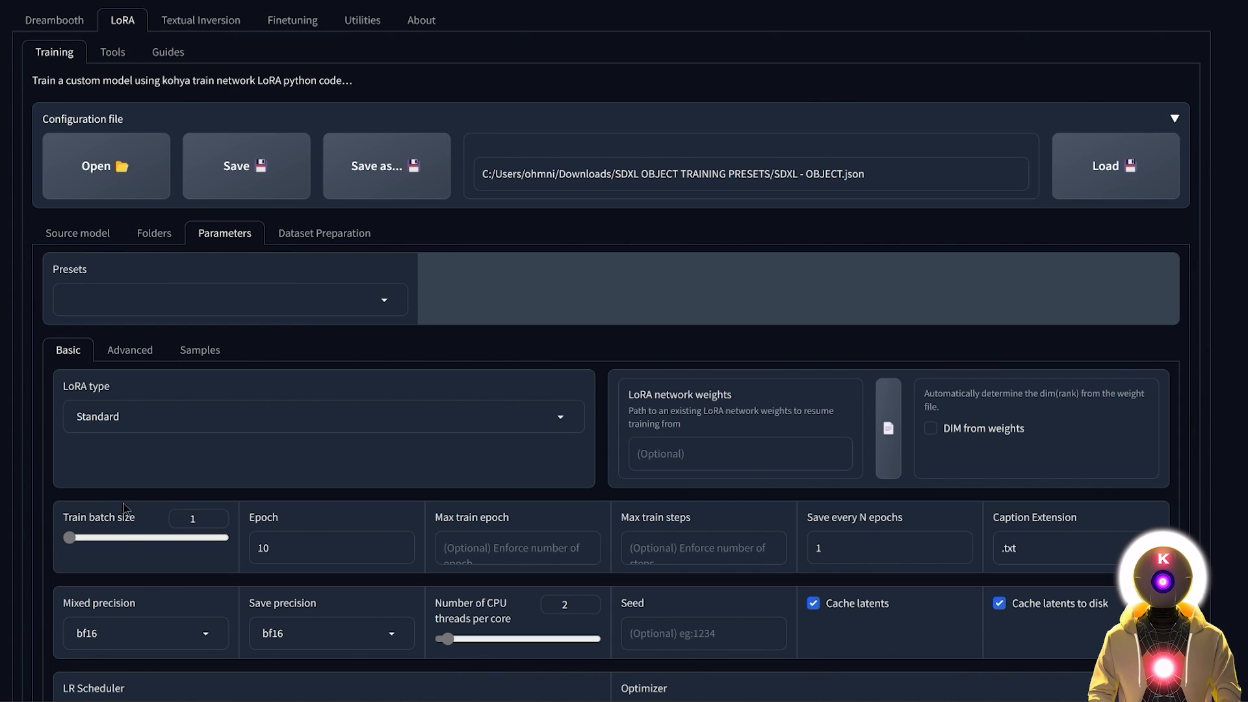
{"action": "mouse_move", "coordinate": [121, 521]}
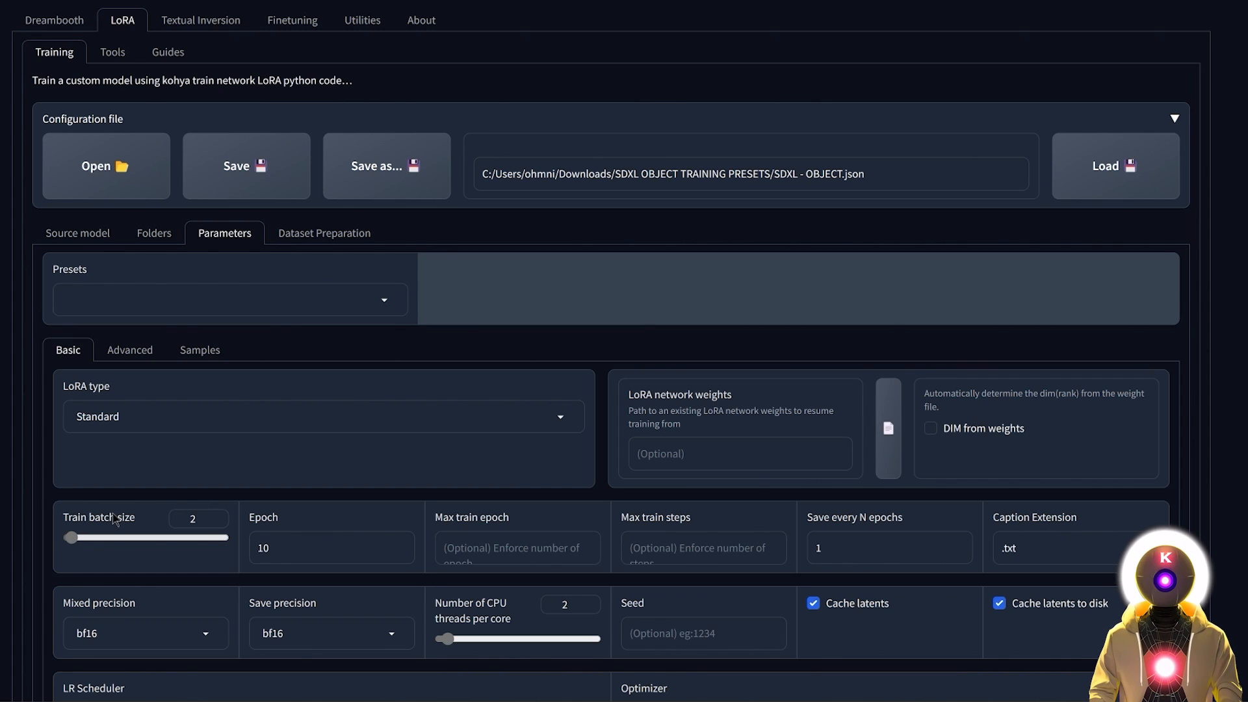
{"action": "mouse_move", "coordinate": [114, 527]}
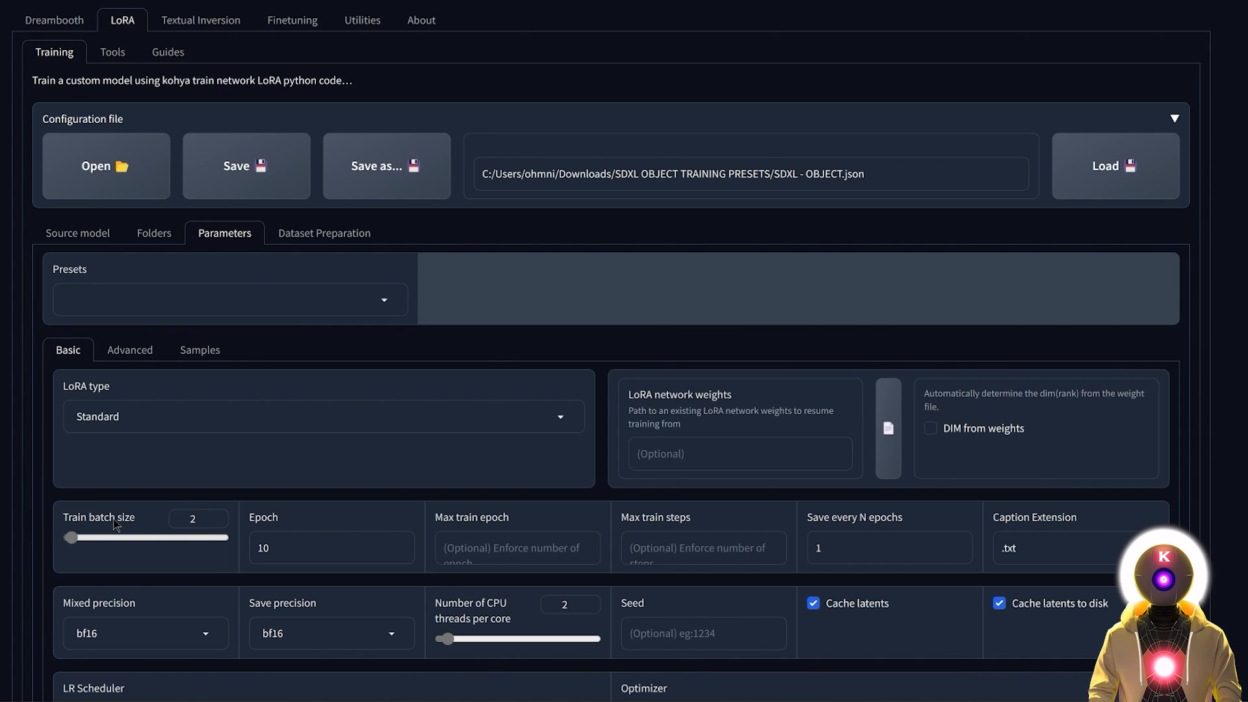
{"action": "mouse_move", "coordinate": [117, 519]}
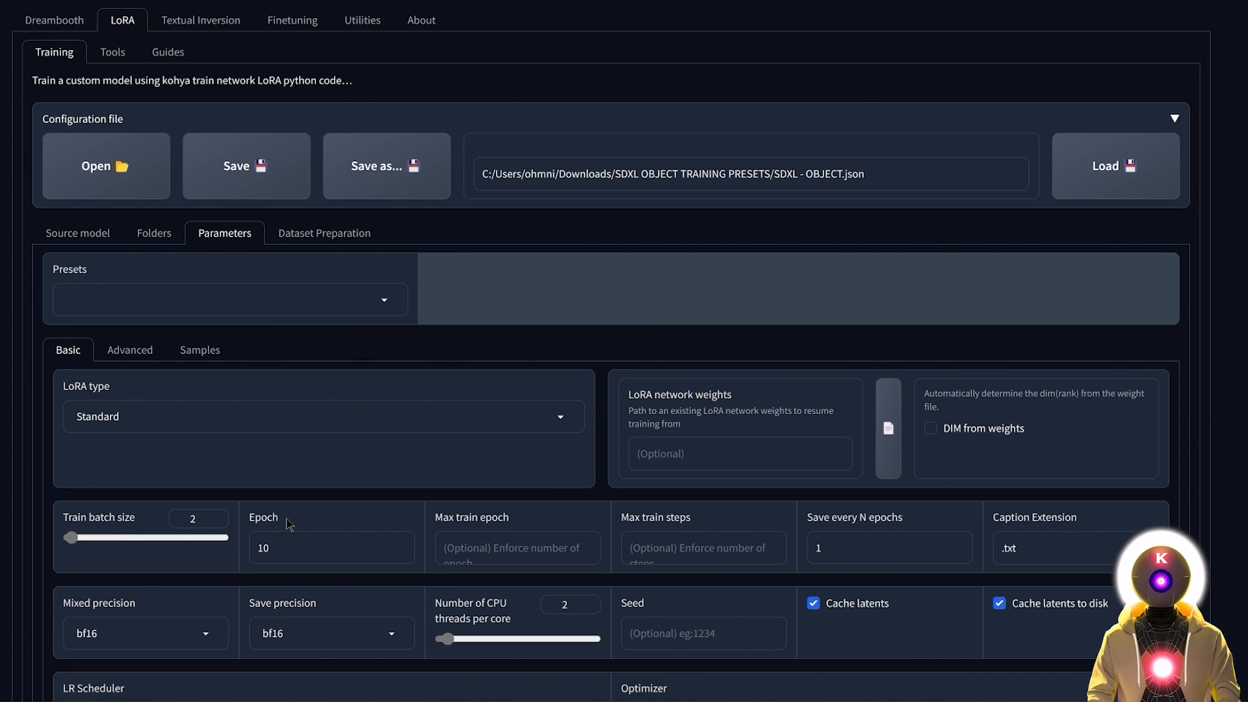
{"action": "left_click", "coordinate": [326, 547]}
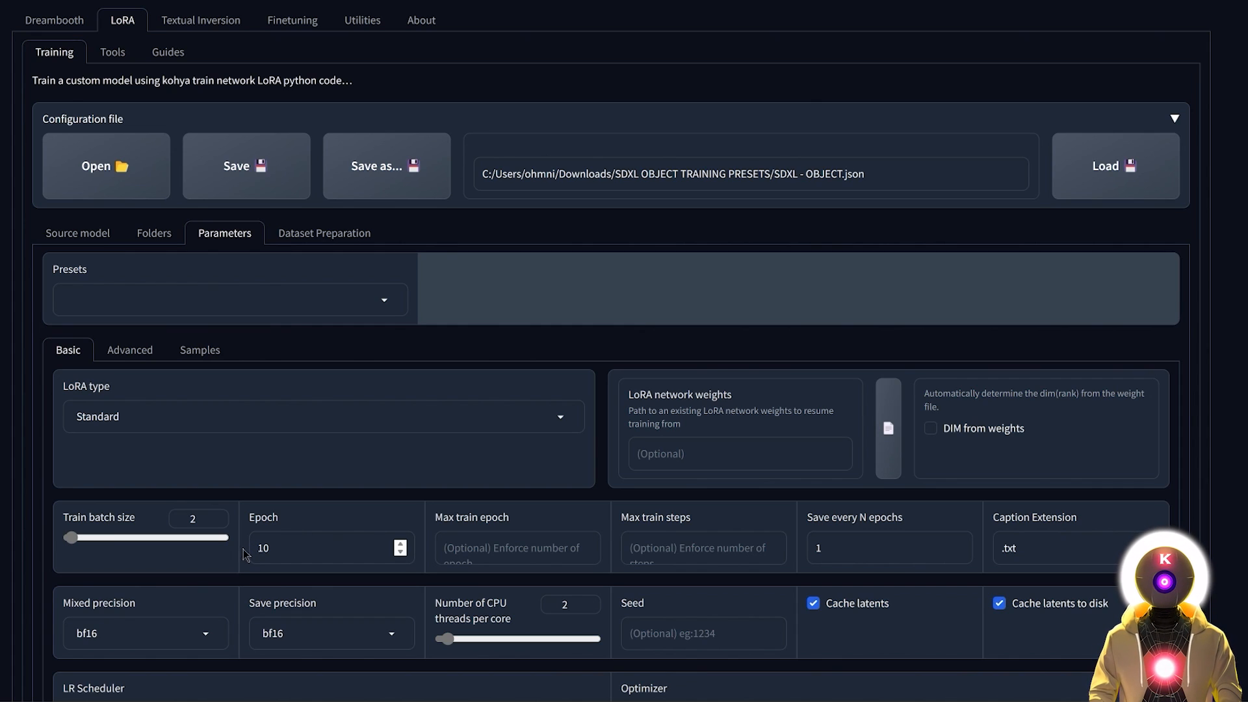
{"action": "mouse_move", "coordinate": [305, 539]}
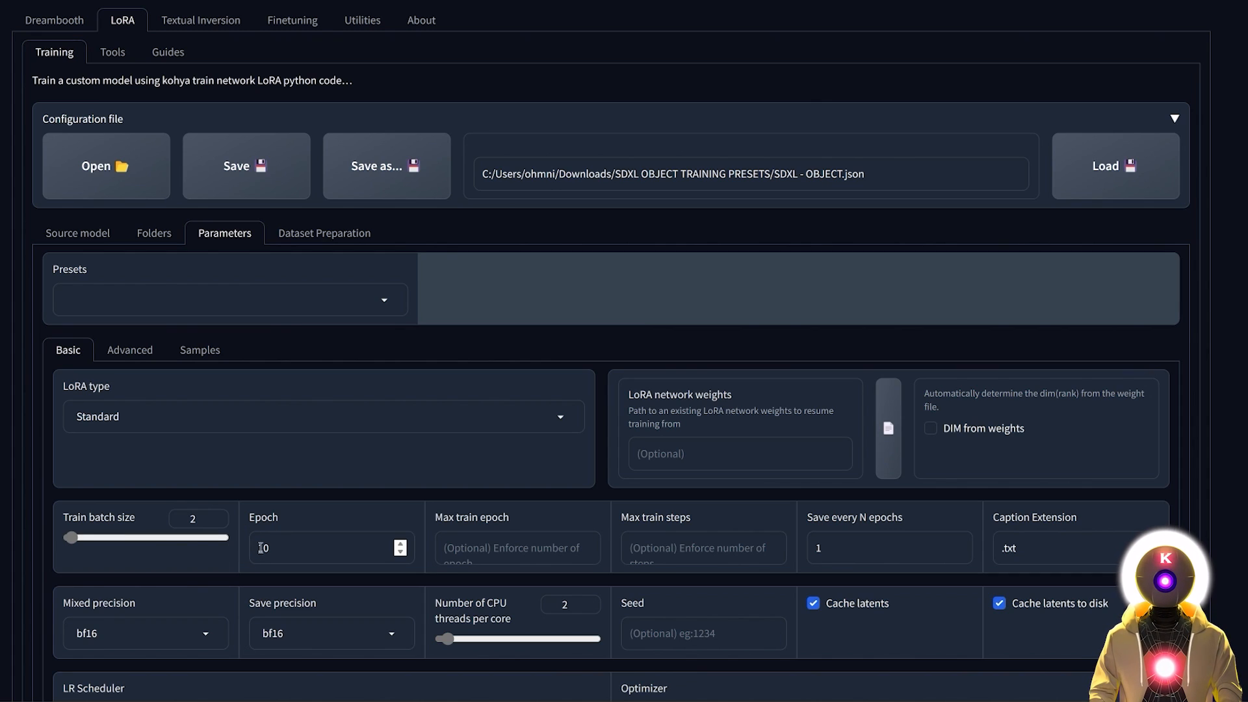
{"action": "type", "text": "10"}
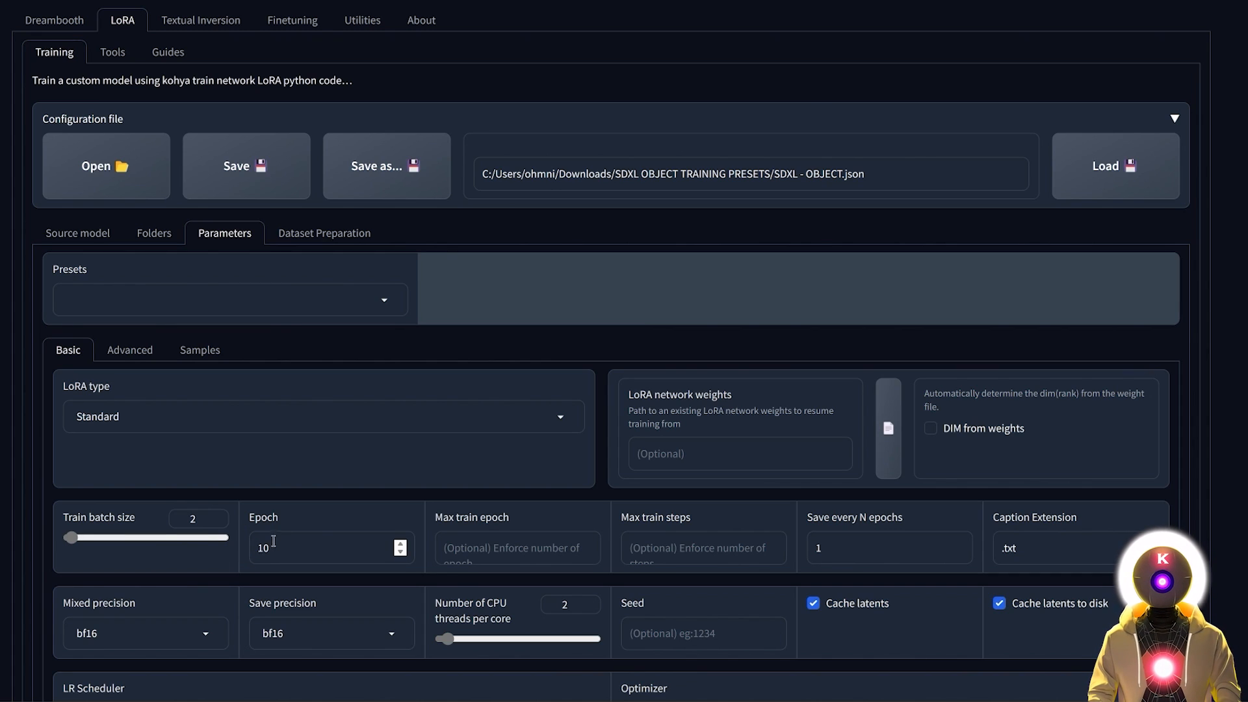
{"action": "scroll", "scroll_direction": "down", "scroll_amount": 3}
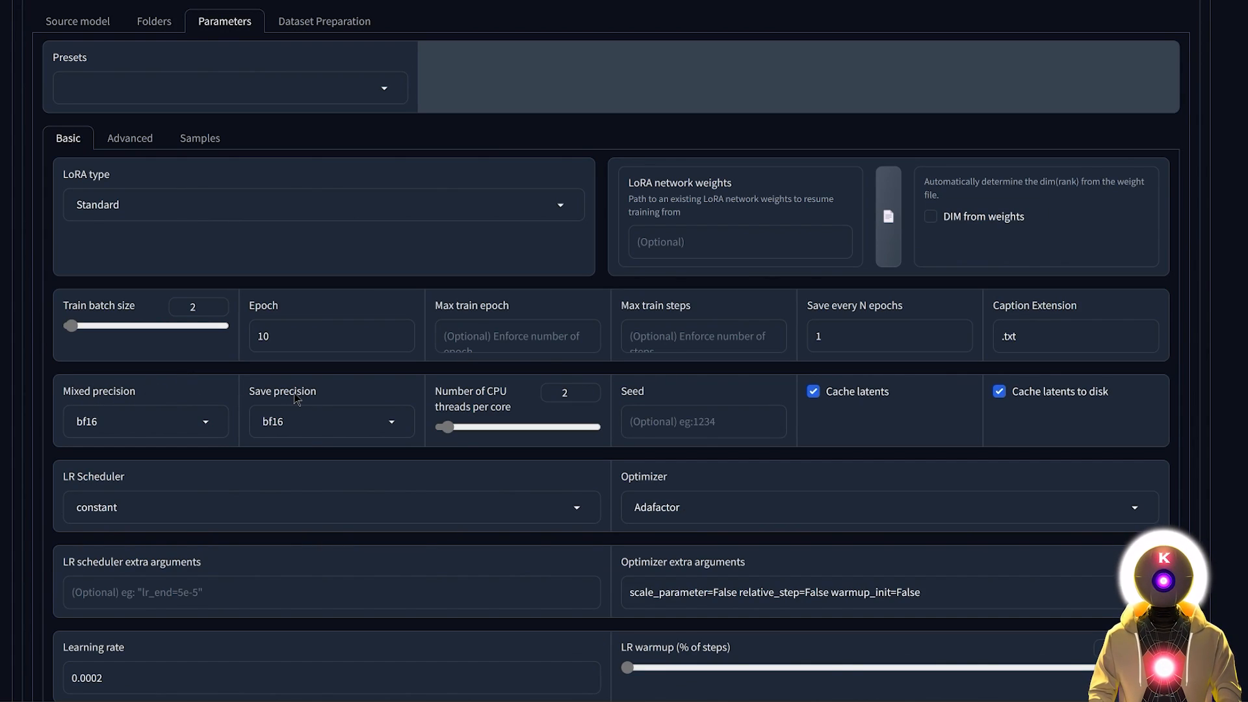
{"action": "mouse_move", "coordinate": [174, 398]}
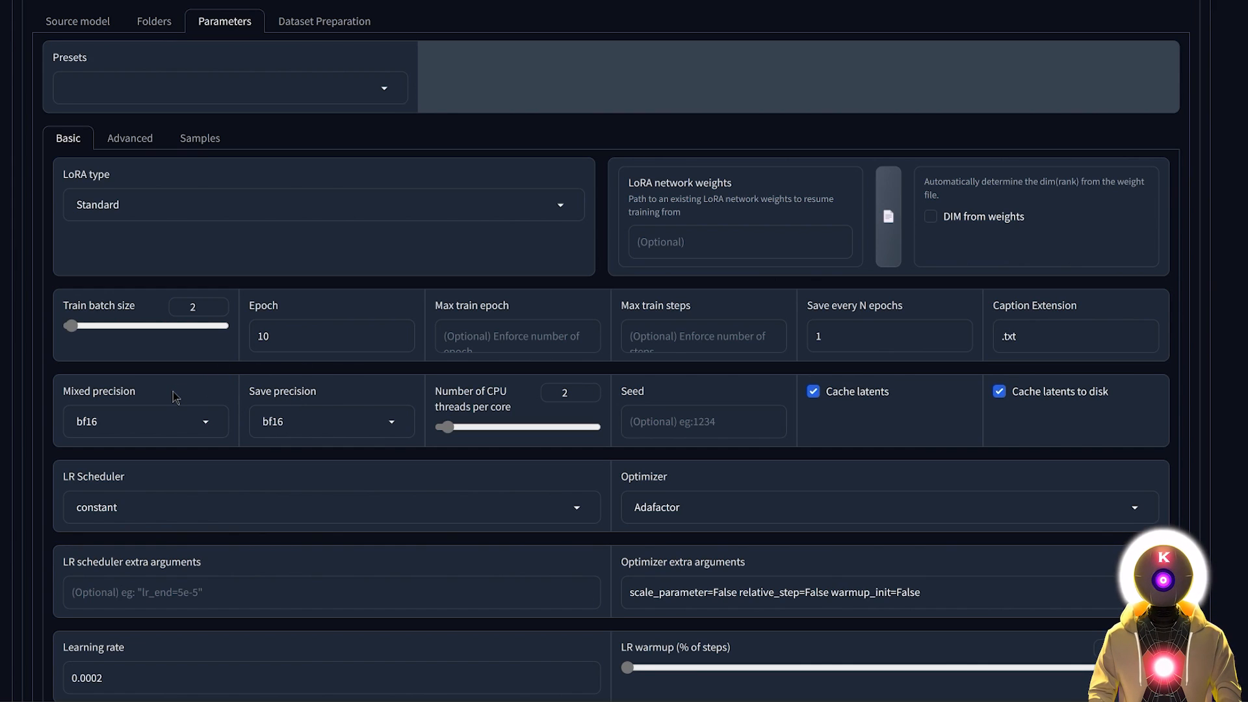
{"action": "mouse_move", "coordinate": [134, 413]}
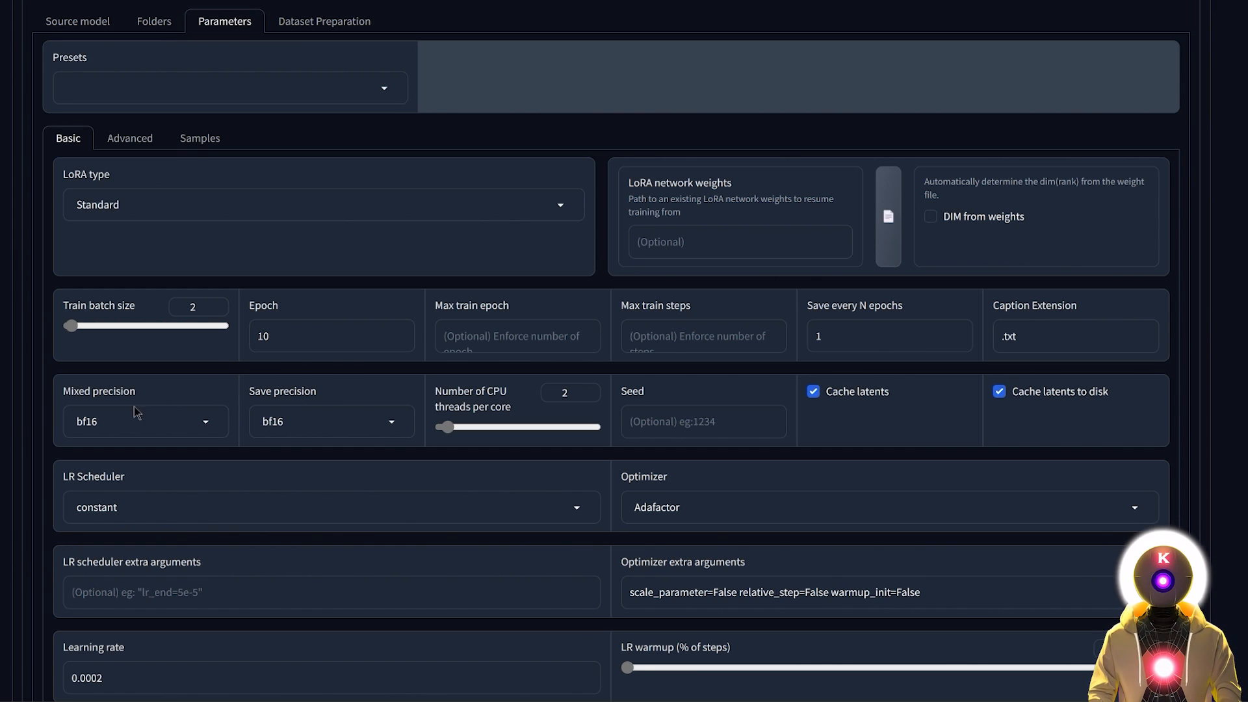
{"action": "mouse_move", "coordinate": [213, 404]}
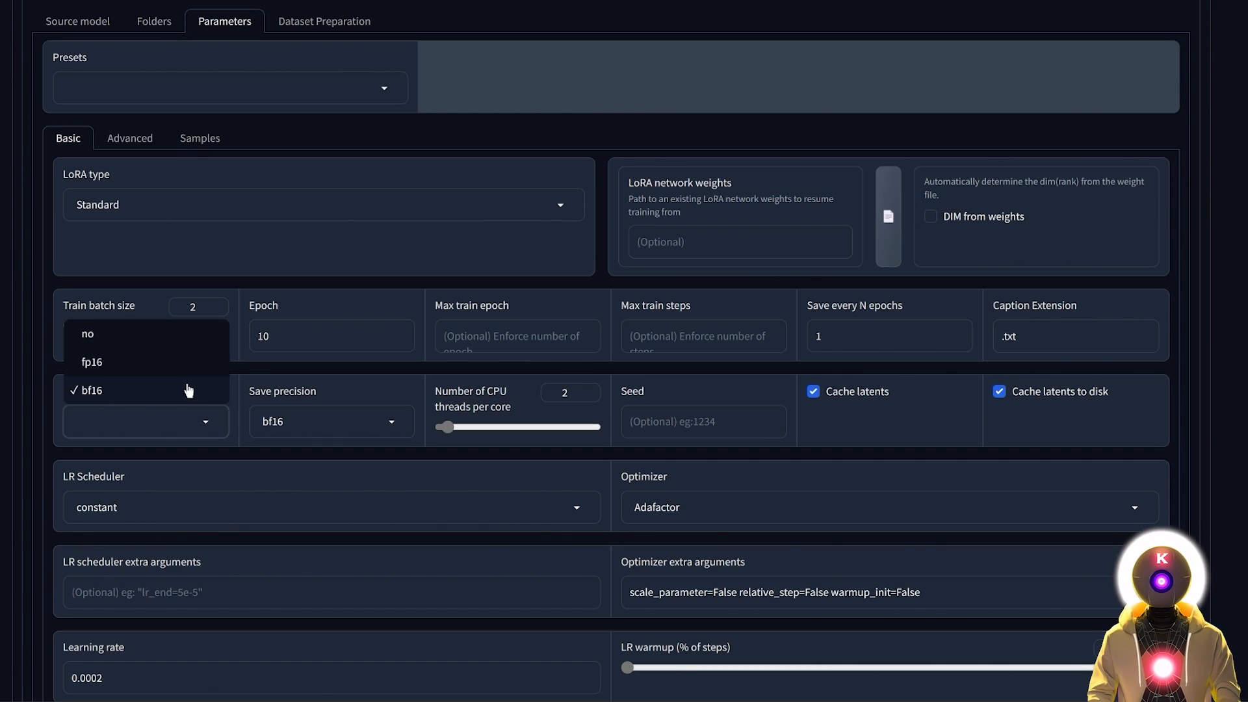
{"action": "left_click", "coordinate": [91, 362]}
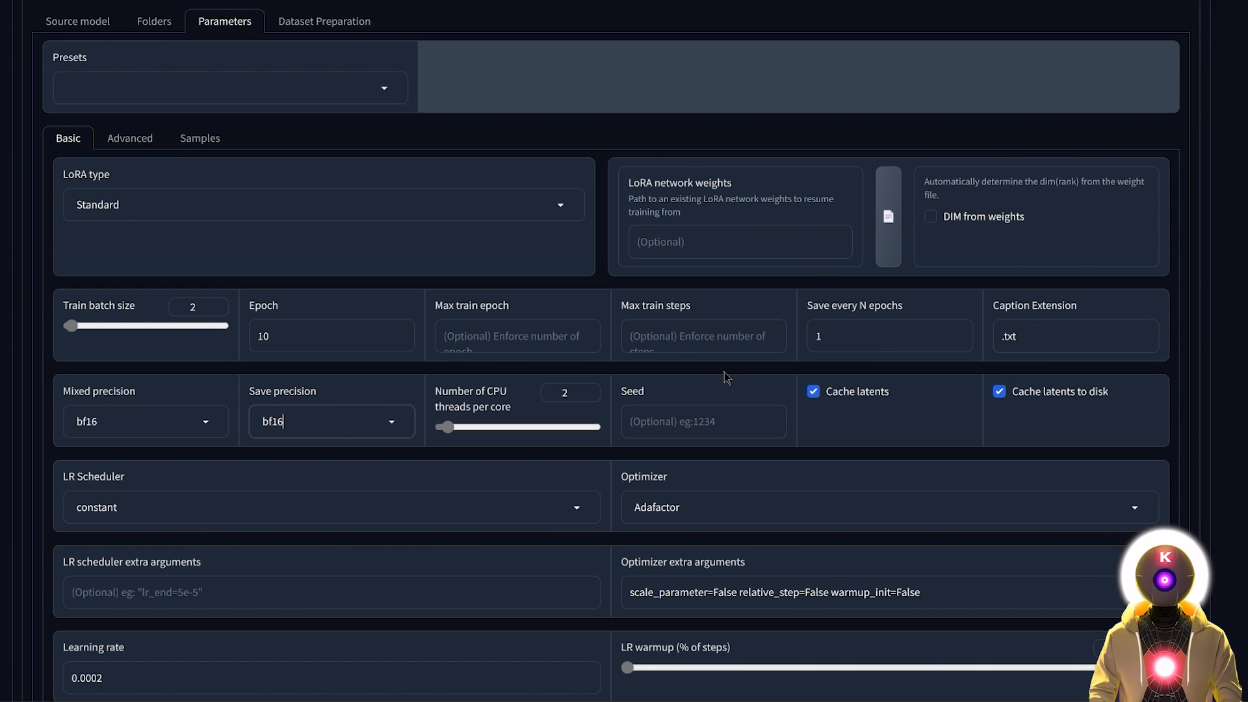
{"action": "mouse_move", "coordinate": [1085, 406]}
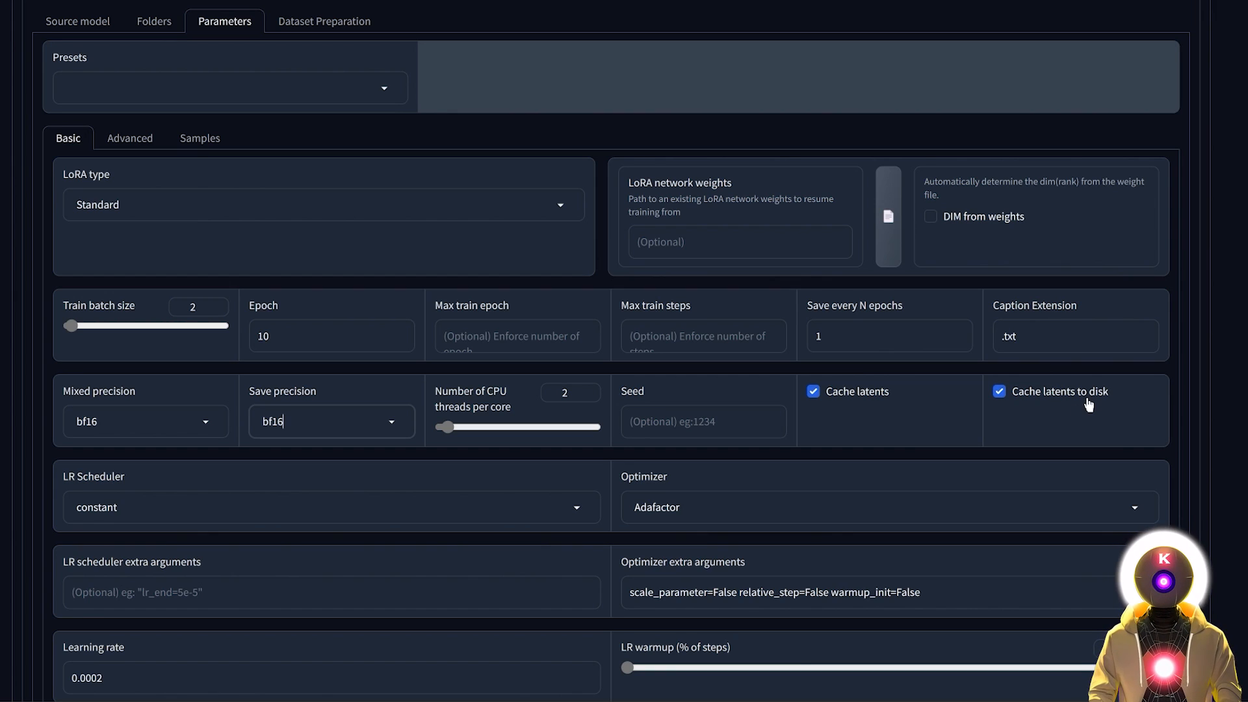
{"action": "scroll", "scroll_direction": "down", "scroll_amount": 3}
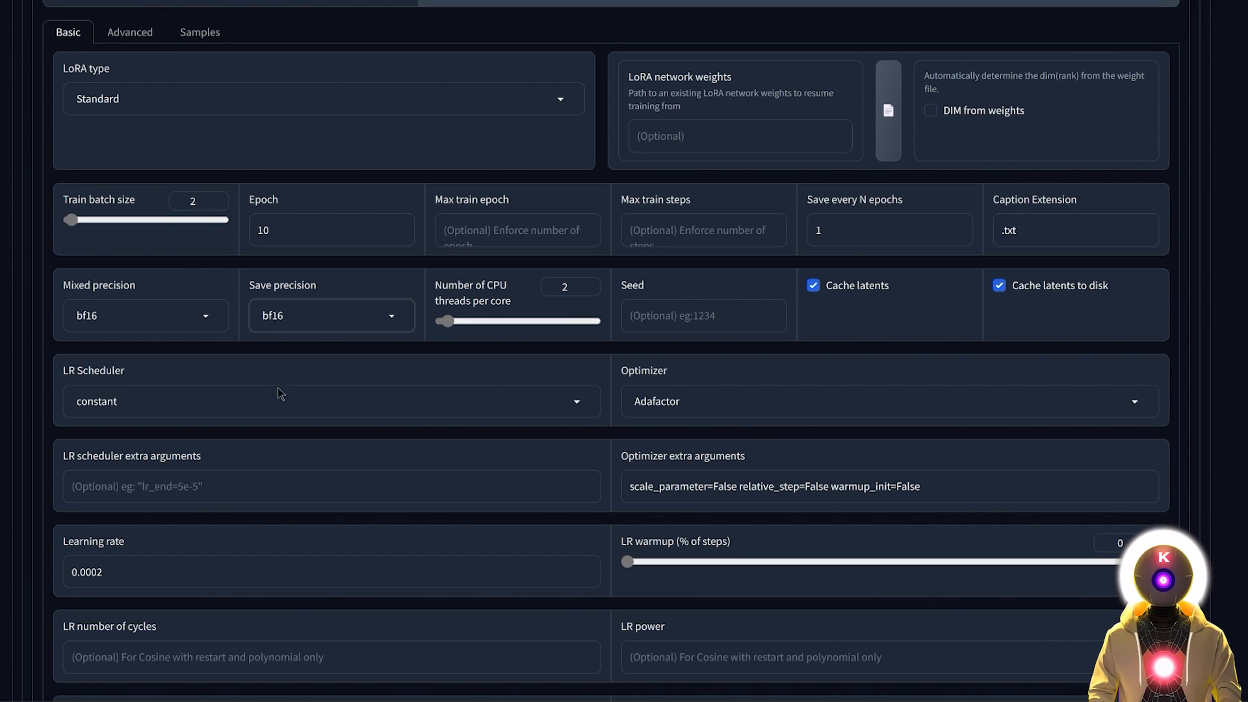
{"action": "left_click", "coordinate": [905, 486]}
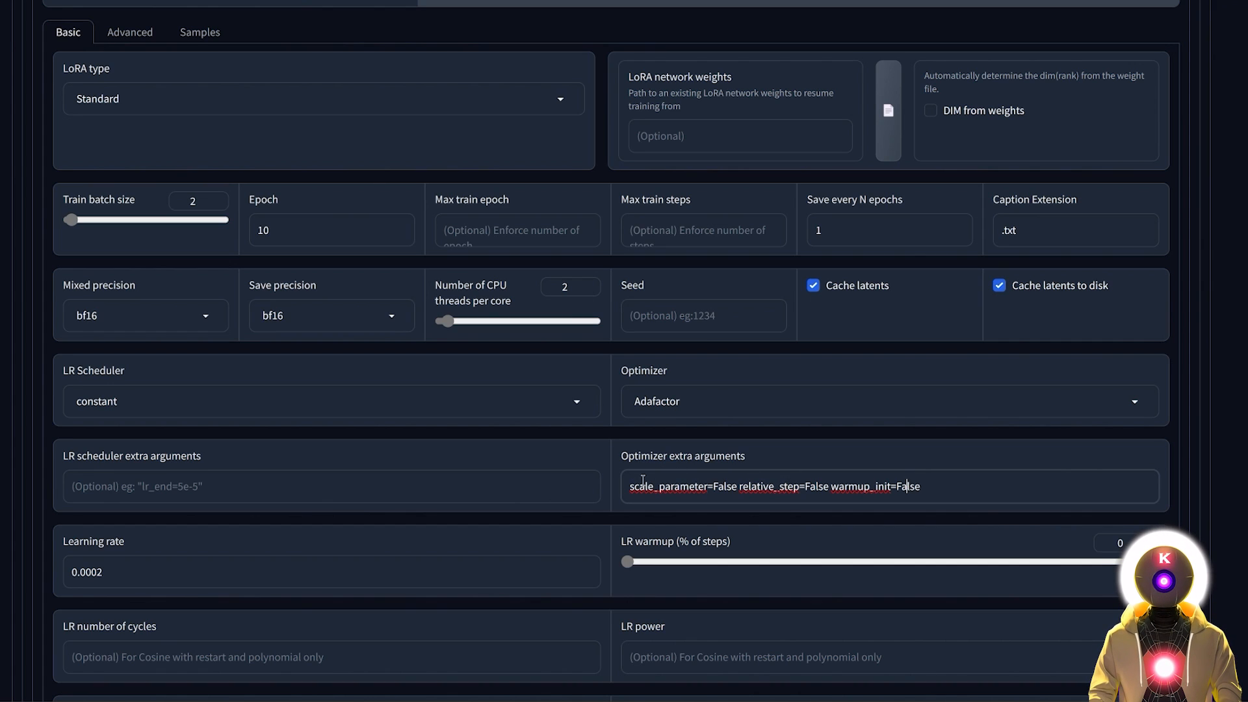
{"action": "mouse_move", "coordinate": [718, 486]}
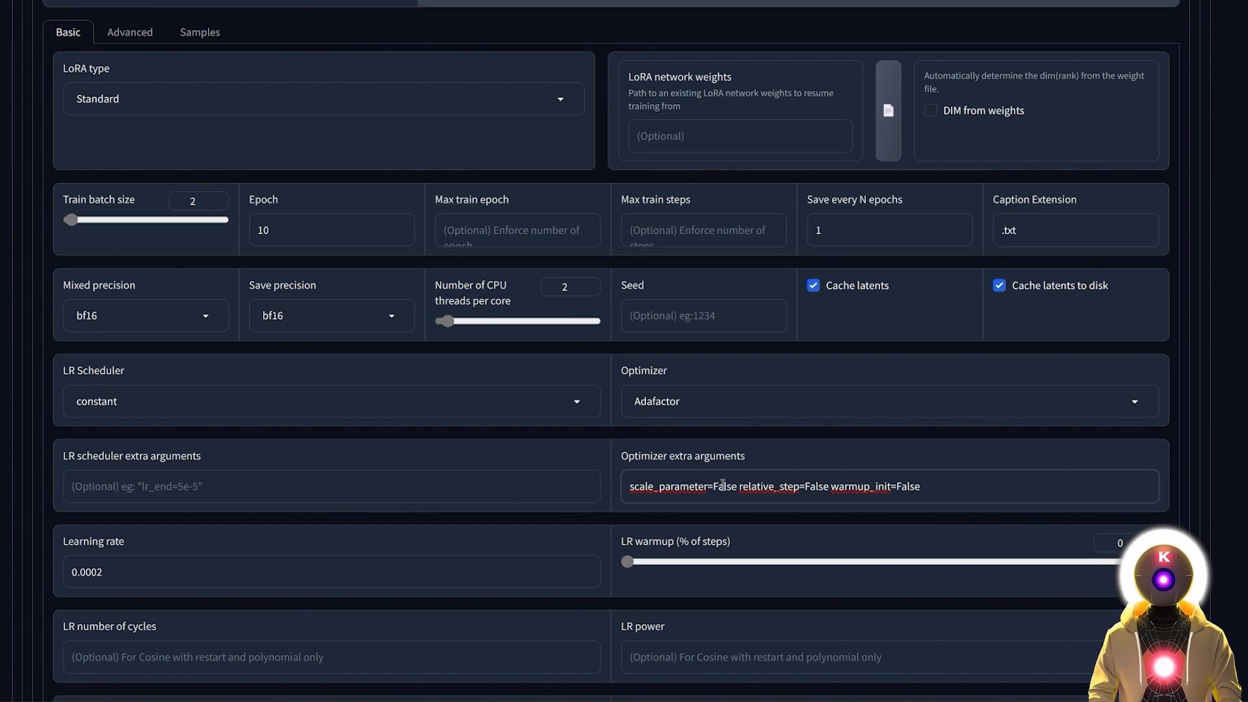
{"action": "scroll", "scroll_direction": "down", "scroll_amount": 3}
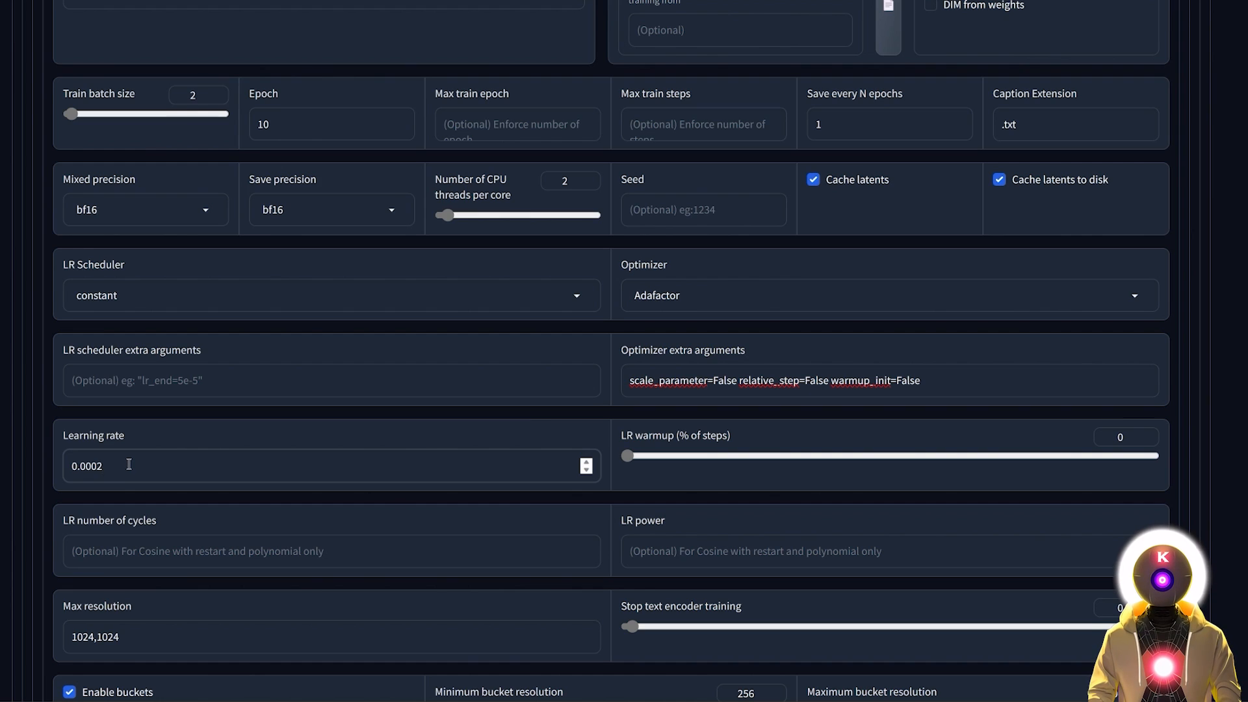
{"action": "left_click", "coordinate": [118, 465]}
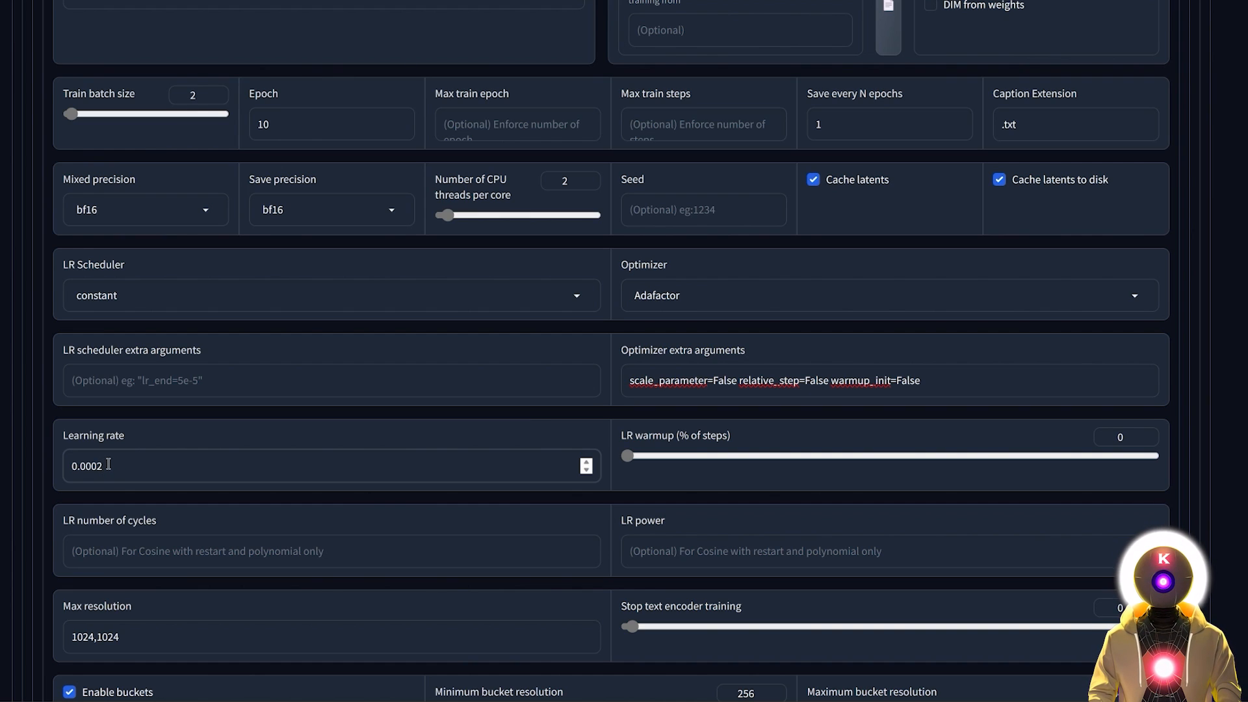
{"action": "type", "text": "0.0005"}
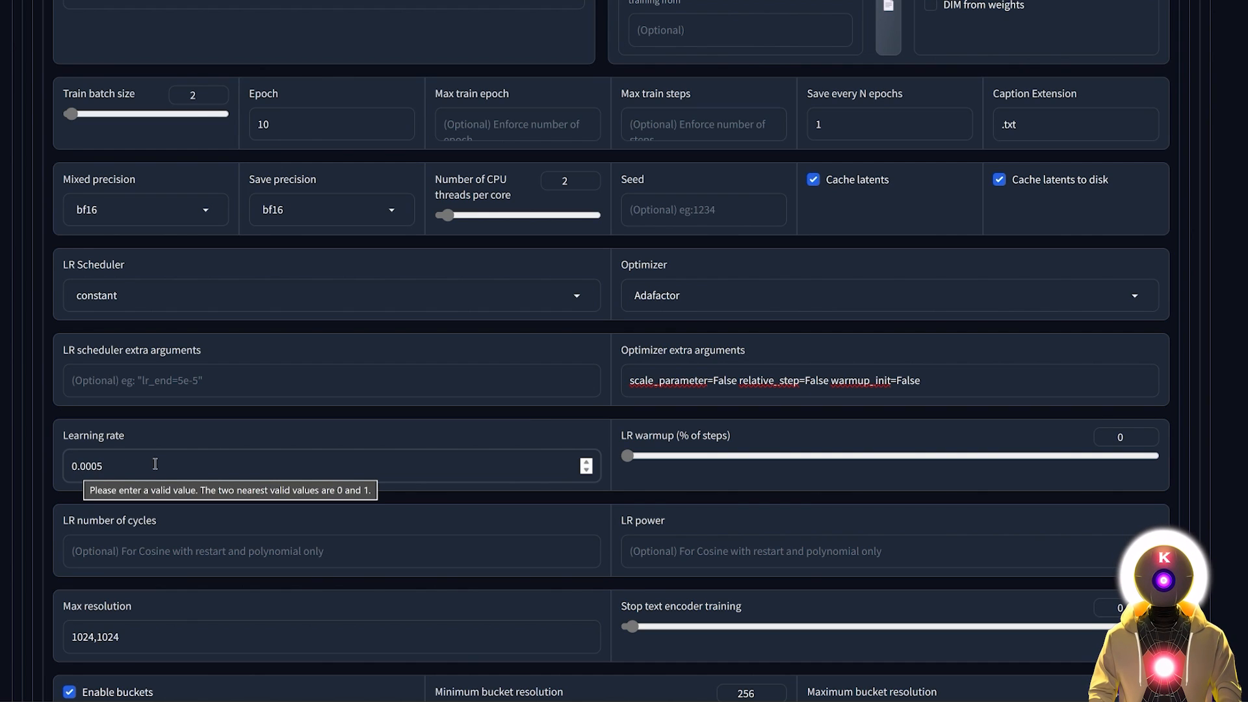
{"action": "type", "text": "0.0002"}
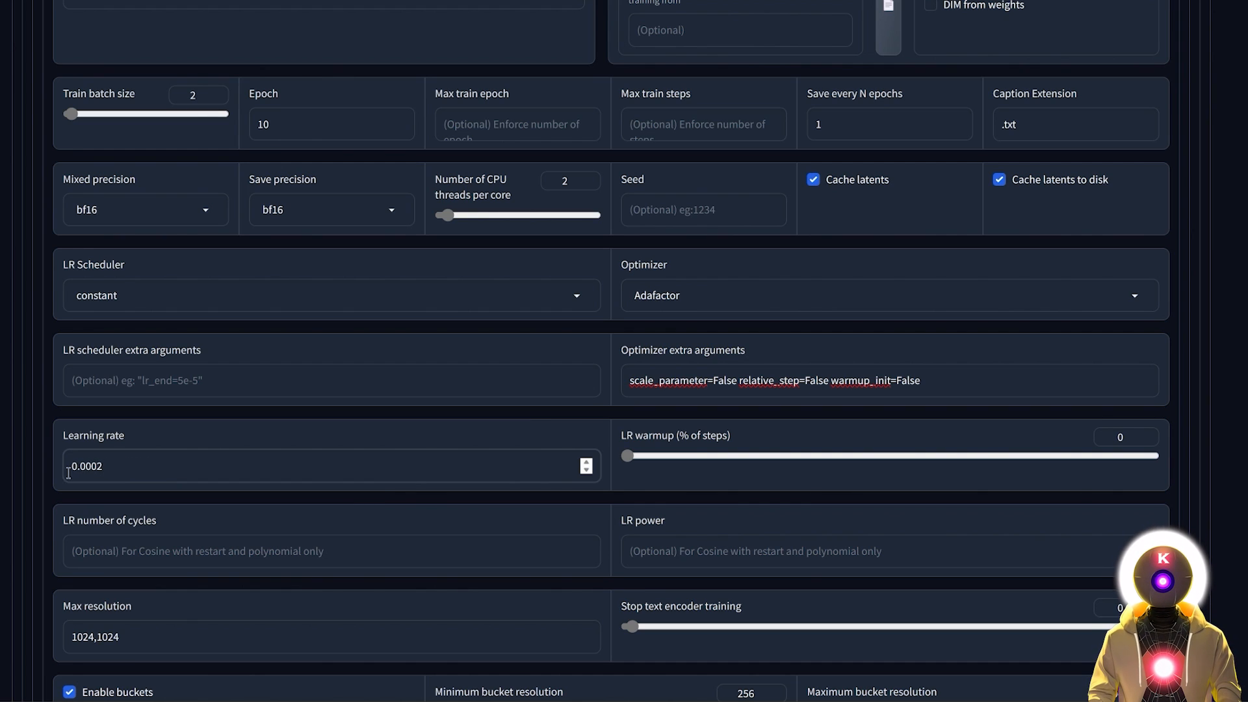
{"action": "type", "text": "0.0003"}
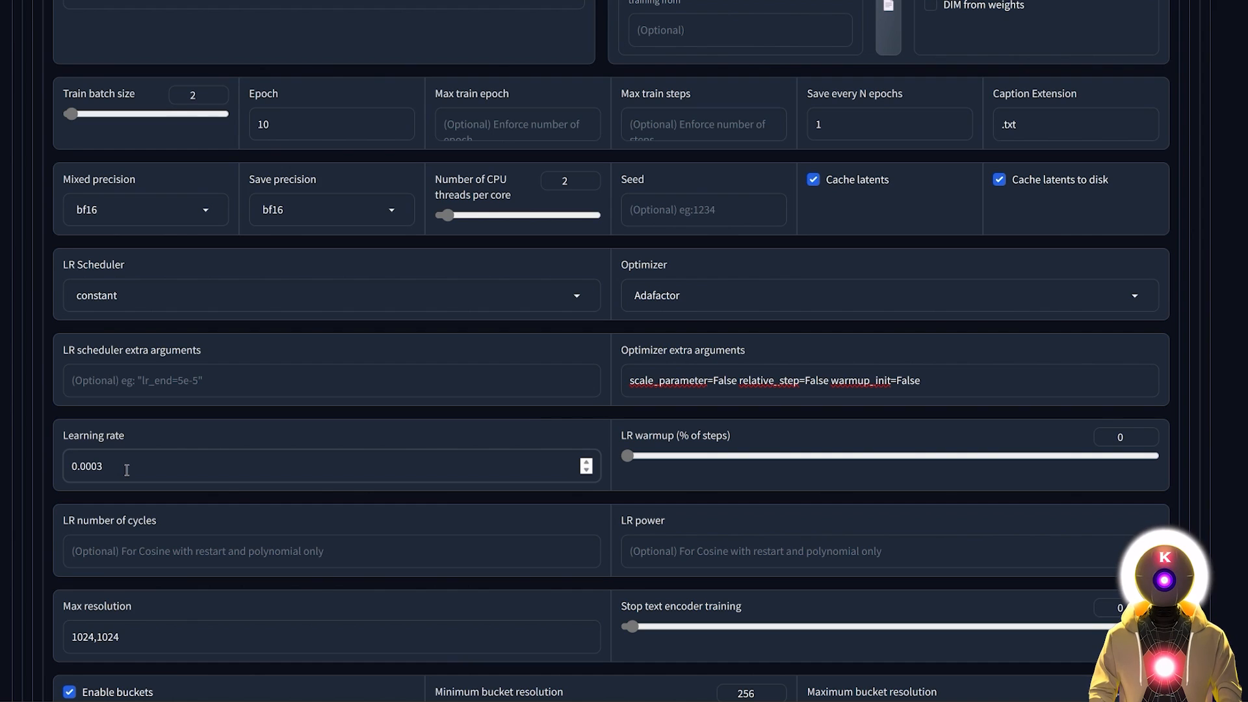
{"action": "type", "text": "0.0002"}
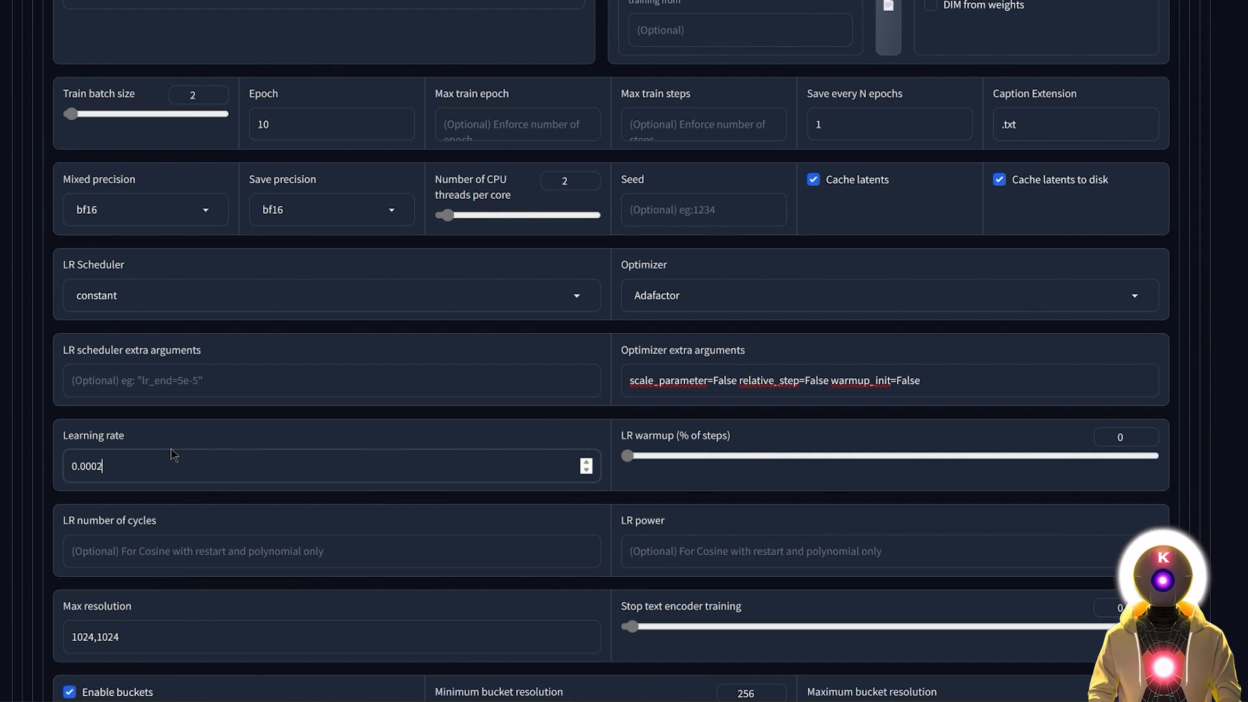
{"action": "mouse_move", "coordinate": [136, 452]}
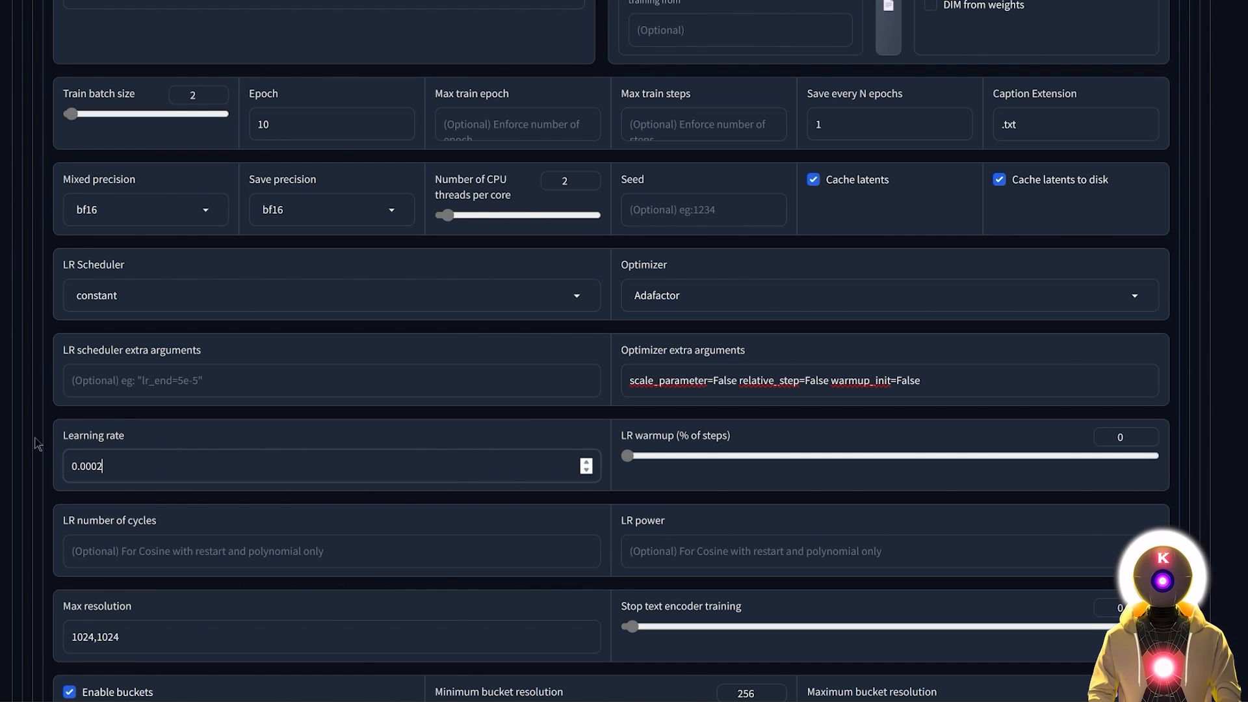
Step: Try 786,786 as max resolution, then restore it to 1024,1024
{"action": "scroll", "scroll_direction": "down", "scroll_amount": 3}
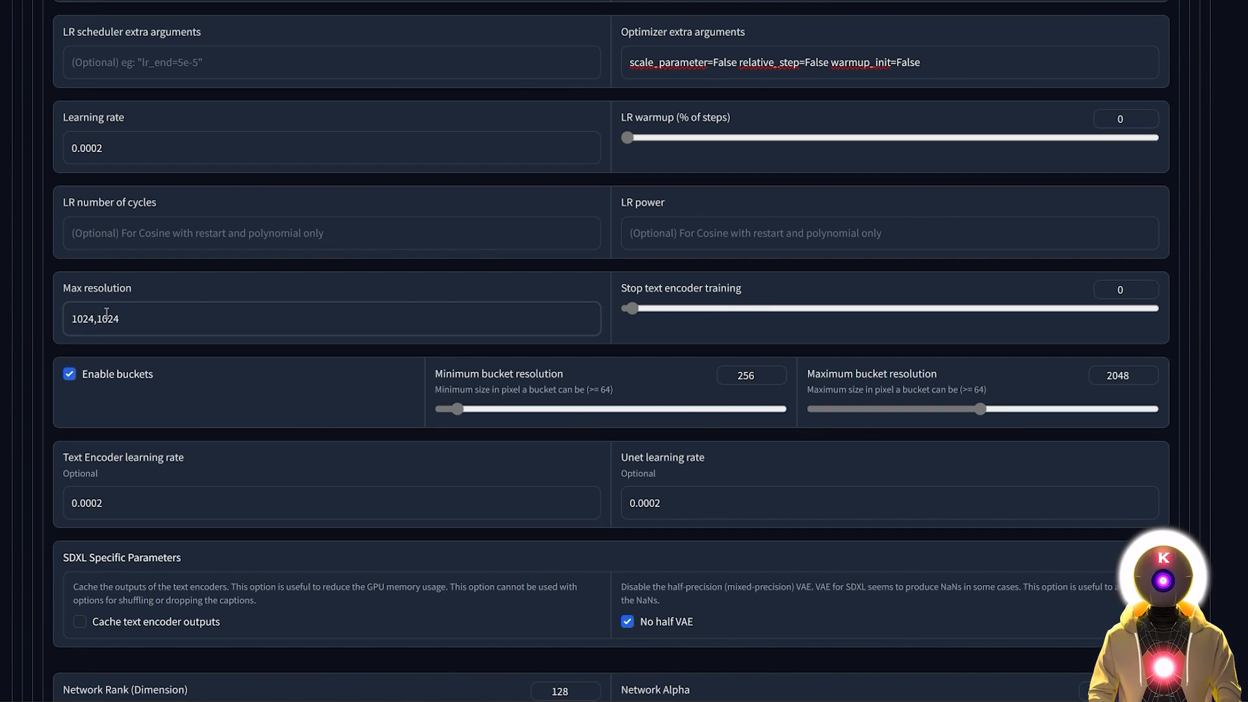
{"action": "type", "text": "786,786"}
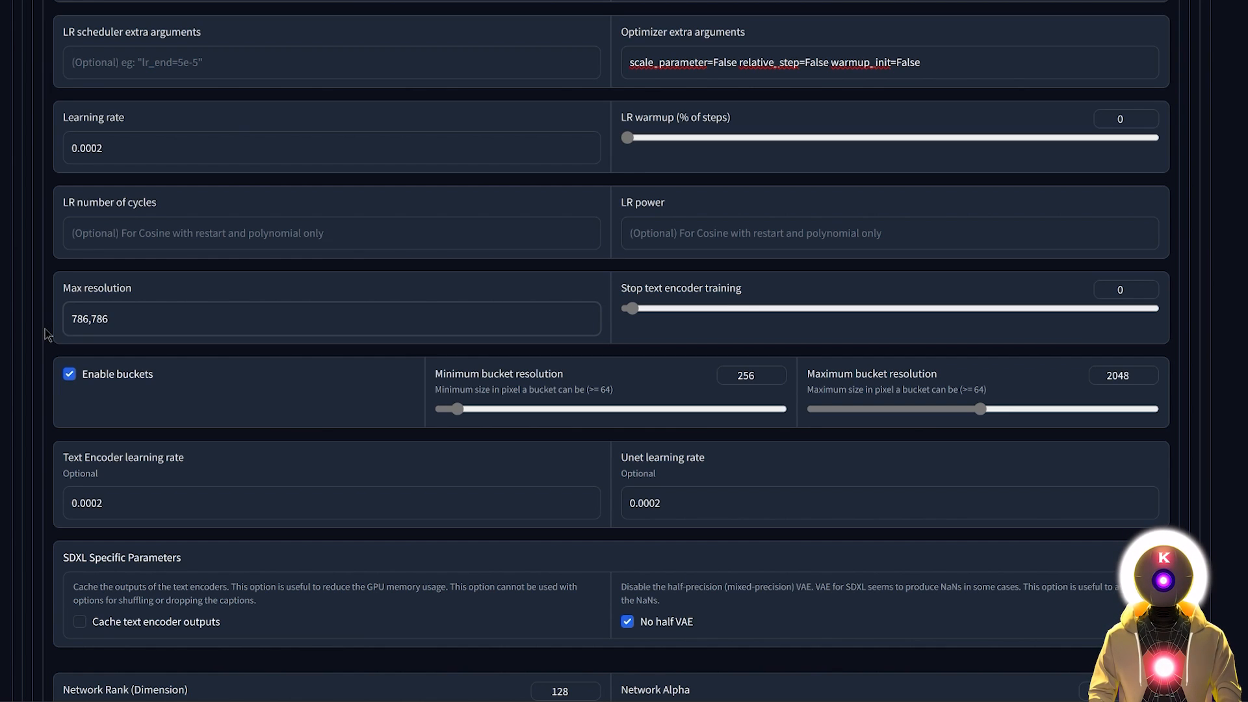
{"action": "left_click", "coordinate": [180, 322]}
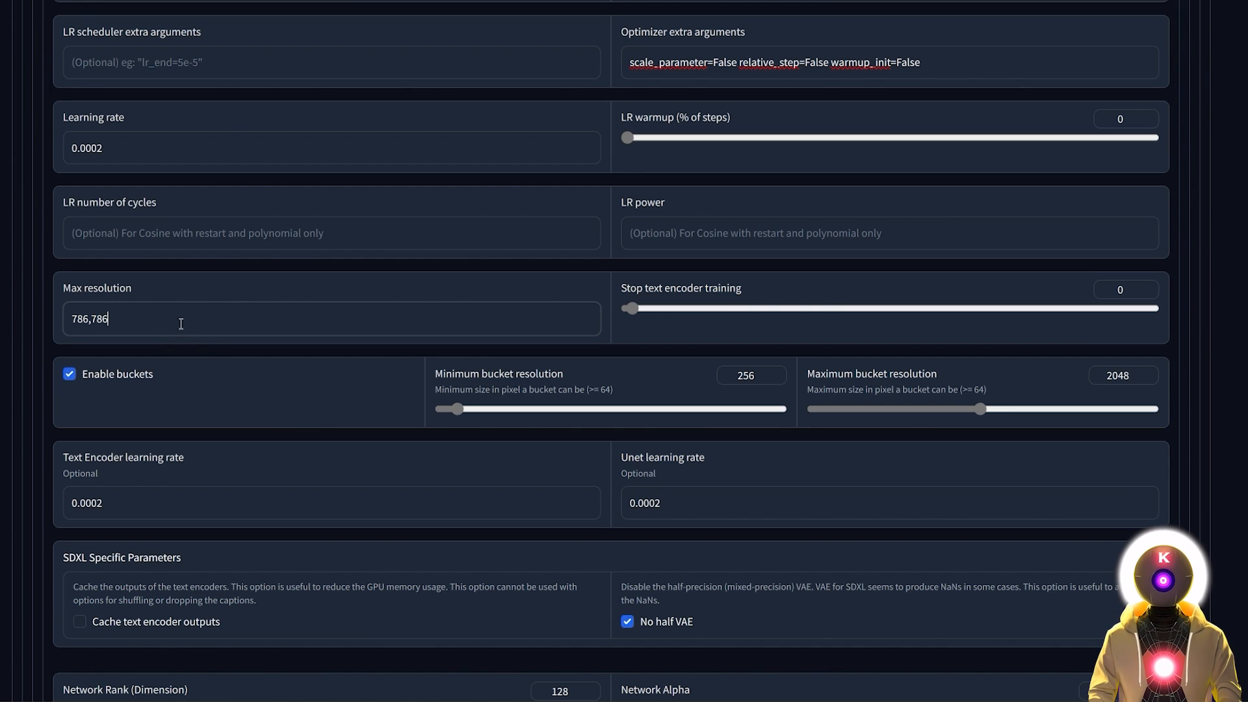
{"action": "type", "text": "1024,1024"}
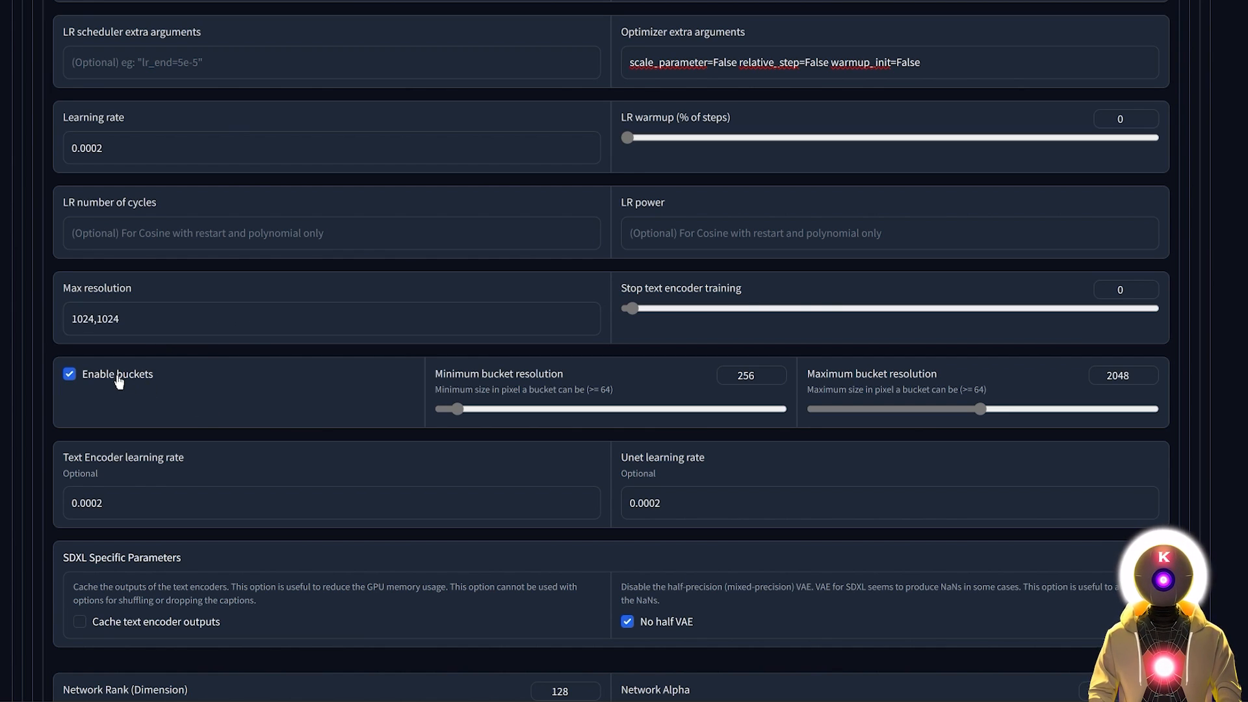
{"action": "mouse_move", "coordinate": [124, 382]}
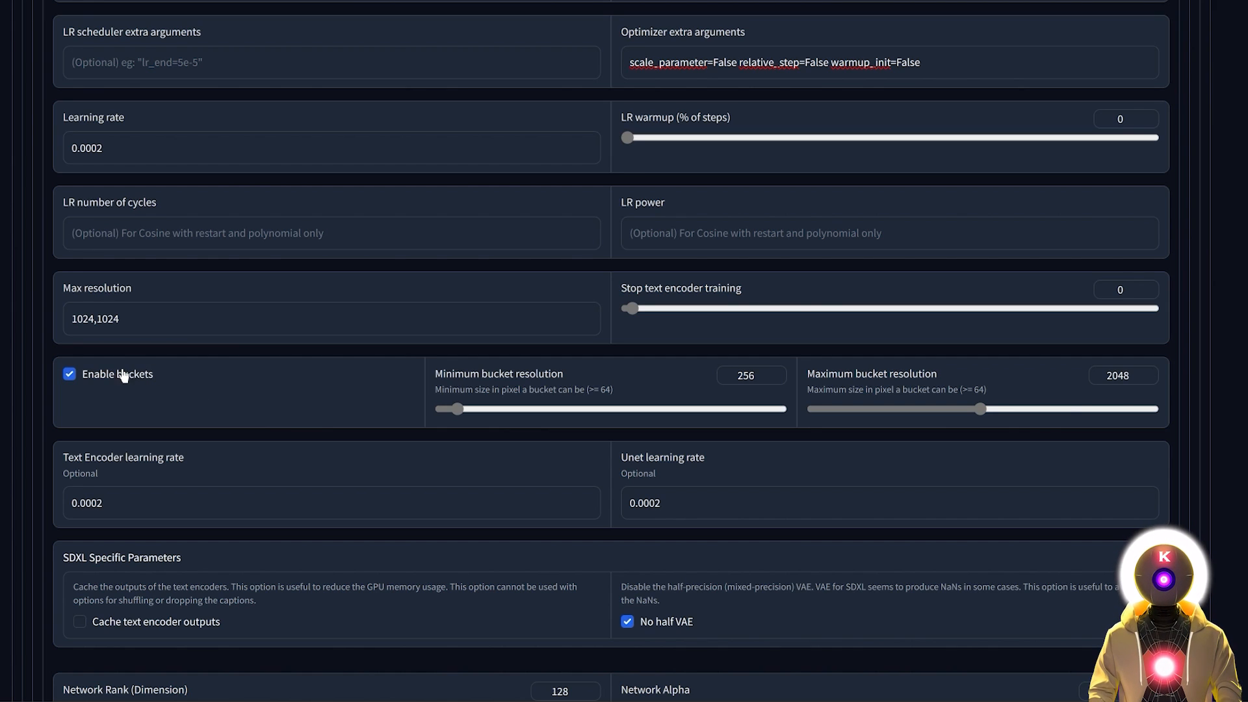
{"action": "mouse_move", "coordinate": [139, 401]}
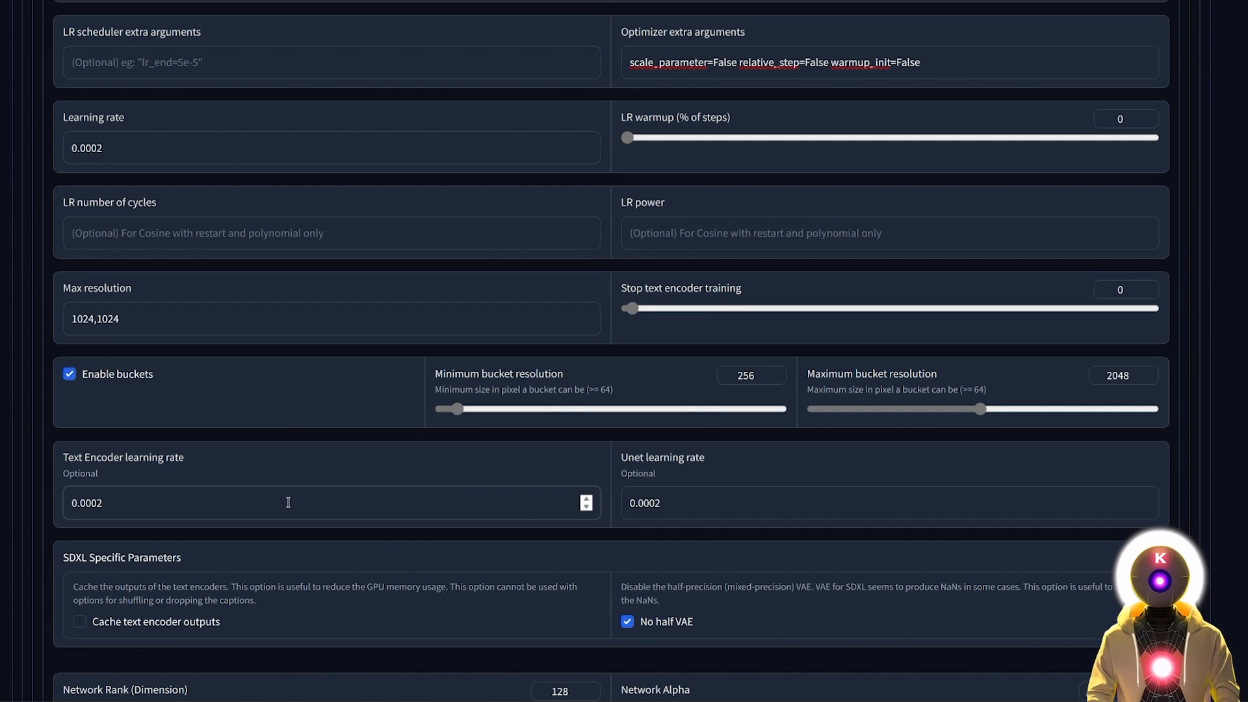
Step: Check the Text Encoder learning rate and lower network rank from 128 to 64
{"action": "scroll", "scroll_direction": "down", "scroll_amount": 3}
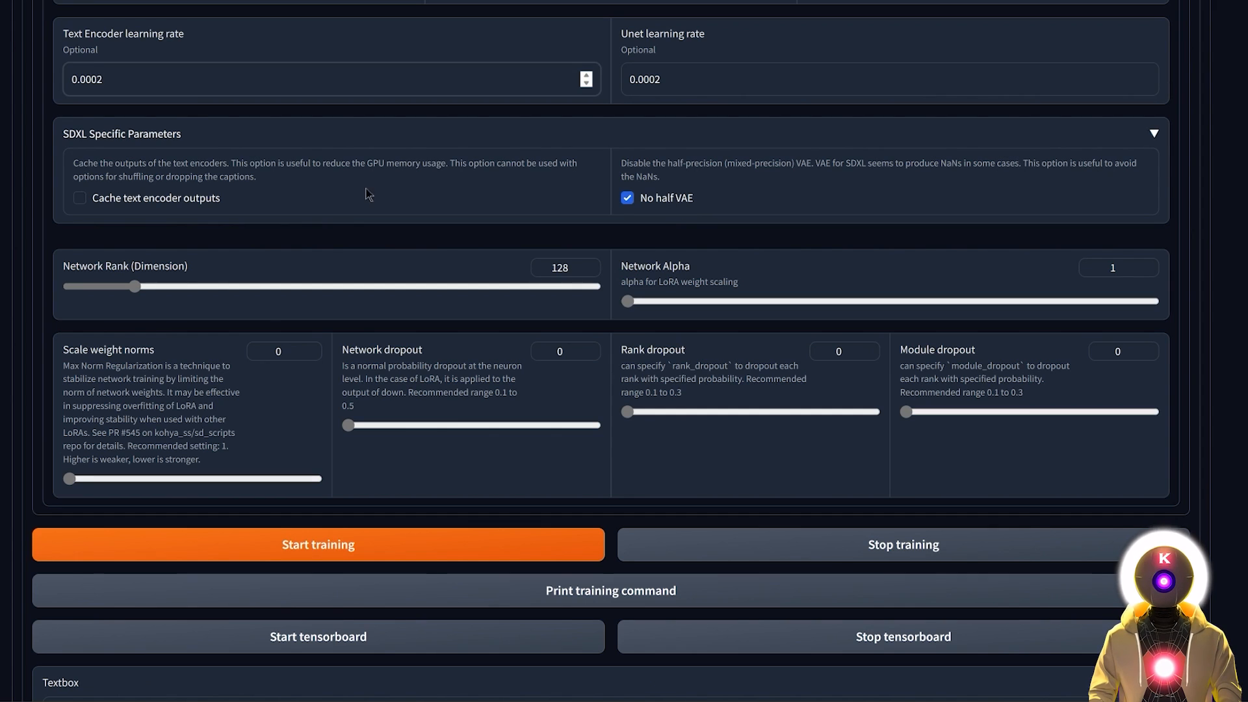
{"action": "left_click", "coordinate": [106, 80]}
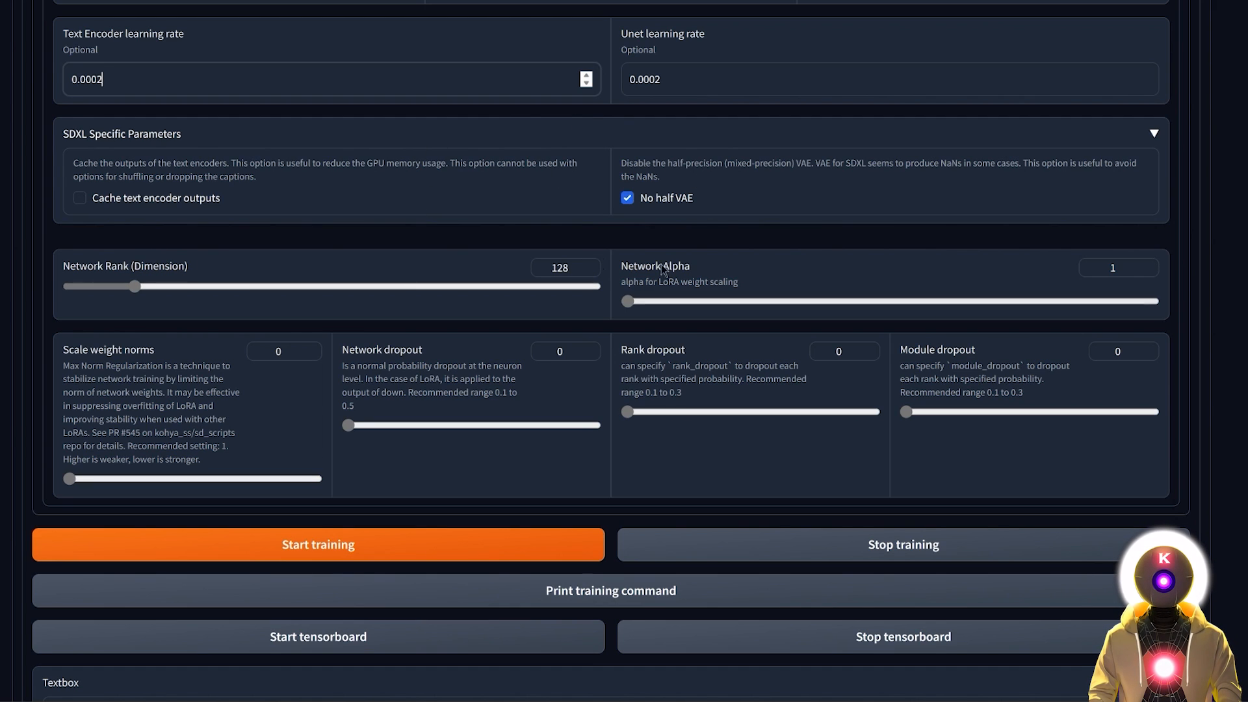
{"action": "mouse_move", "coordinate": [494, 274]}
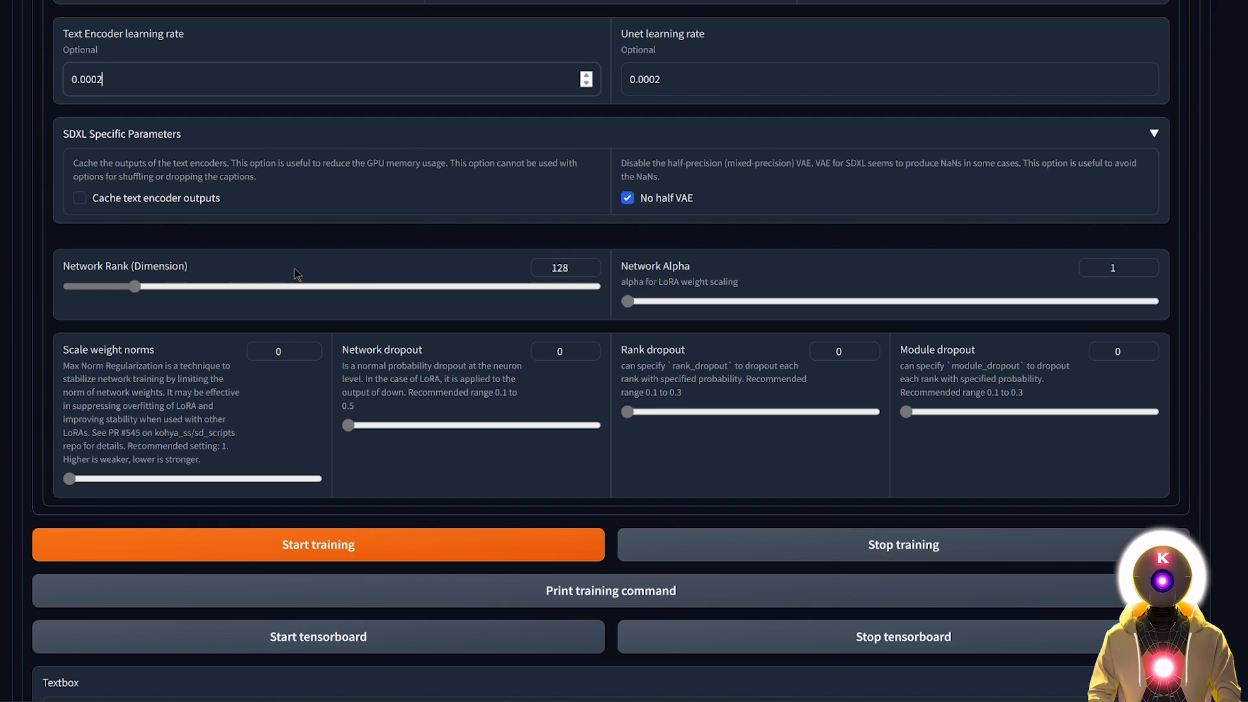
{"action": "mouse_move", "coordinate": [428, 259]}
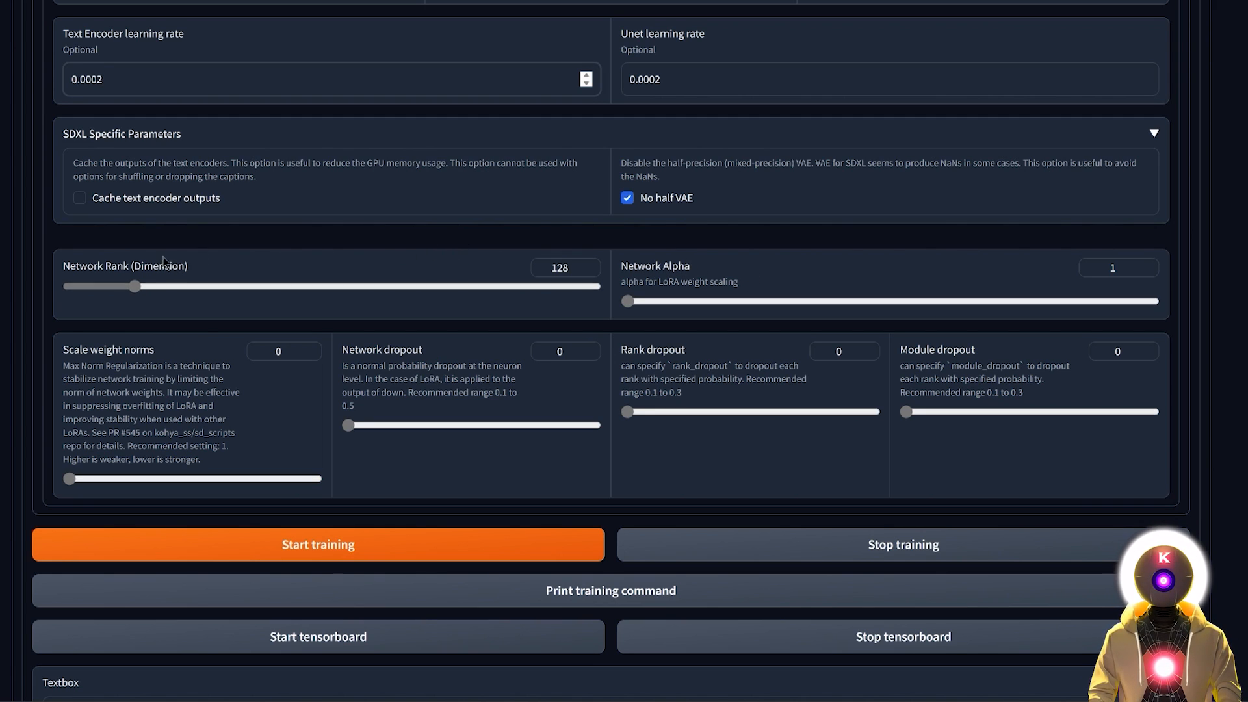
{"action": "left_click_drag", "start_coordinate": [132, 286], "coordinate": [102, 287]}
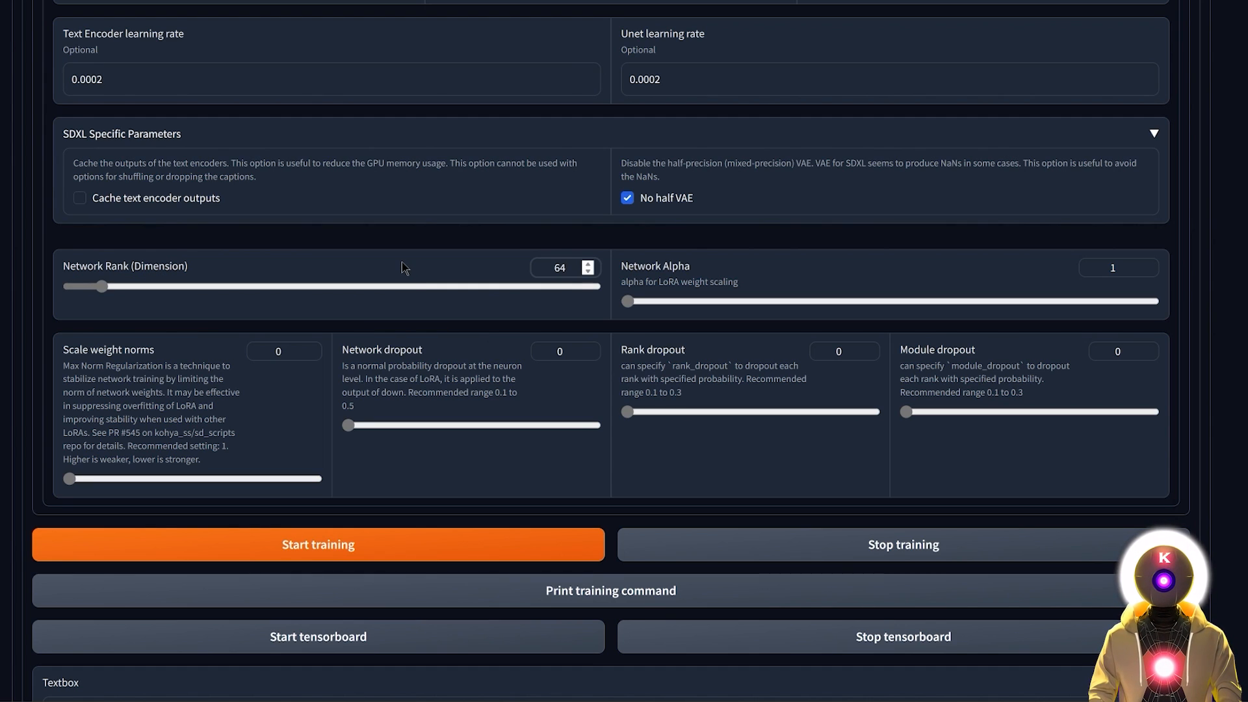
{"action": "left_click", "coordinate": [560, 267]}
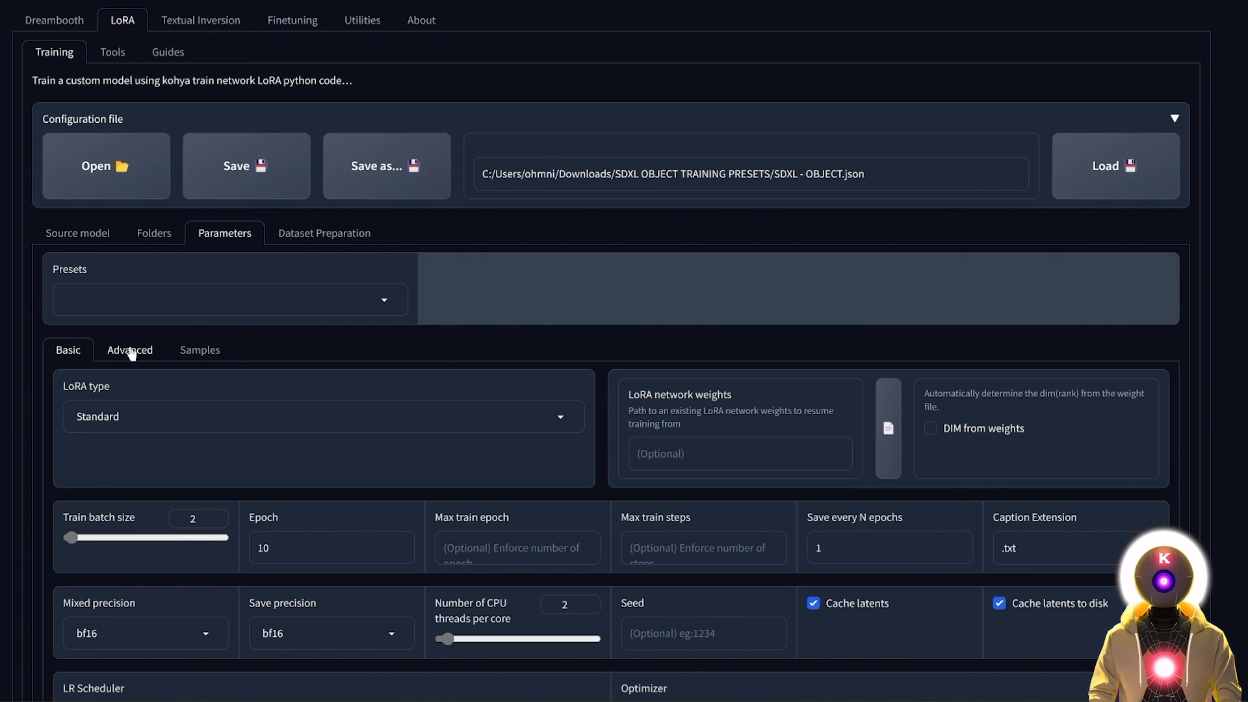
Step: Scroll through the advanced parameters to review gradient checkpointing and xformers cross-attention
{"action": "scroll", "scroll_direction": "down", "scroll_amount": 3}
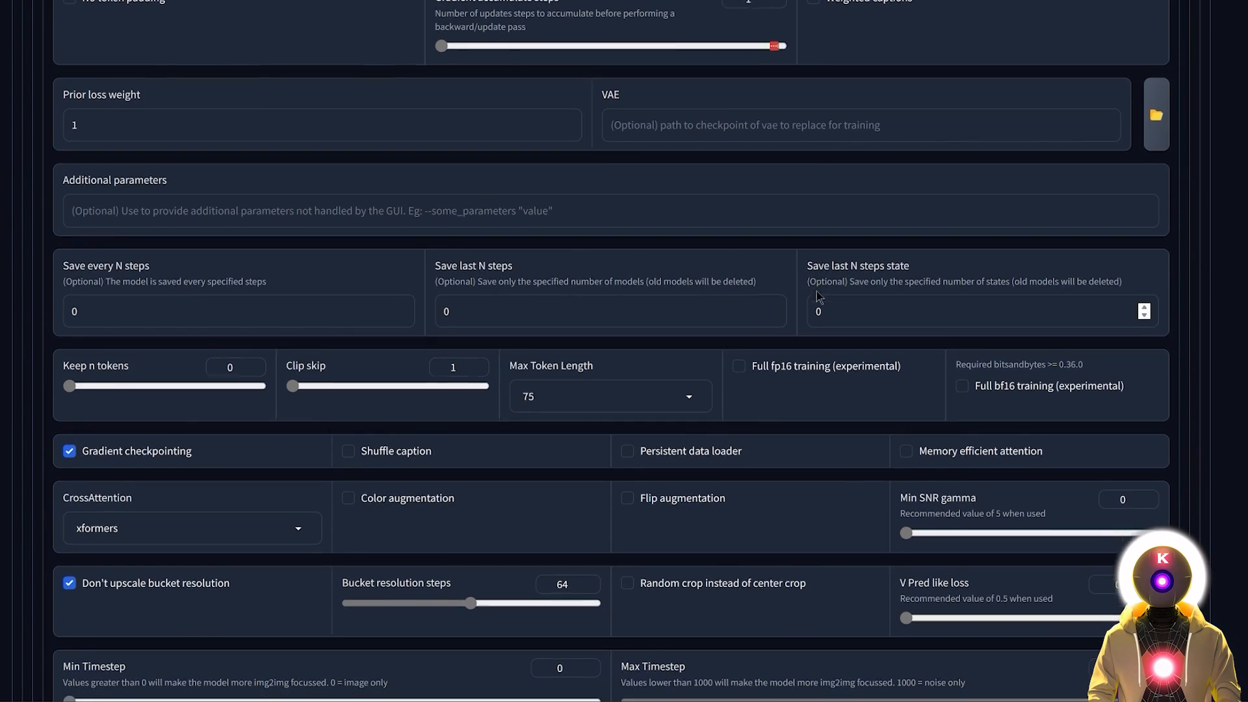
{"action": "scroll", "scroll_direction": "down", "scroll_amount": 3}
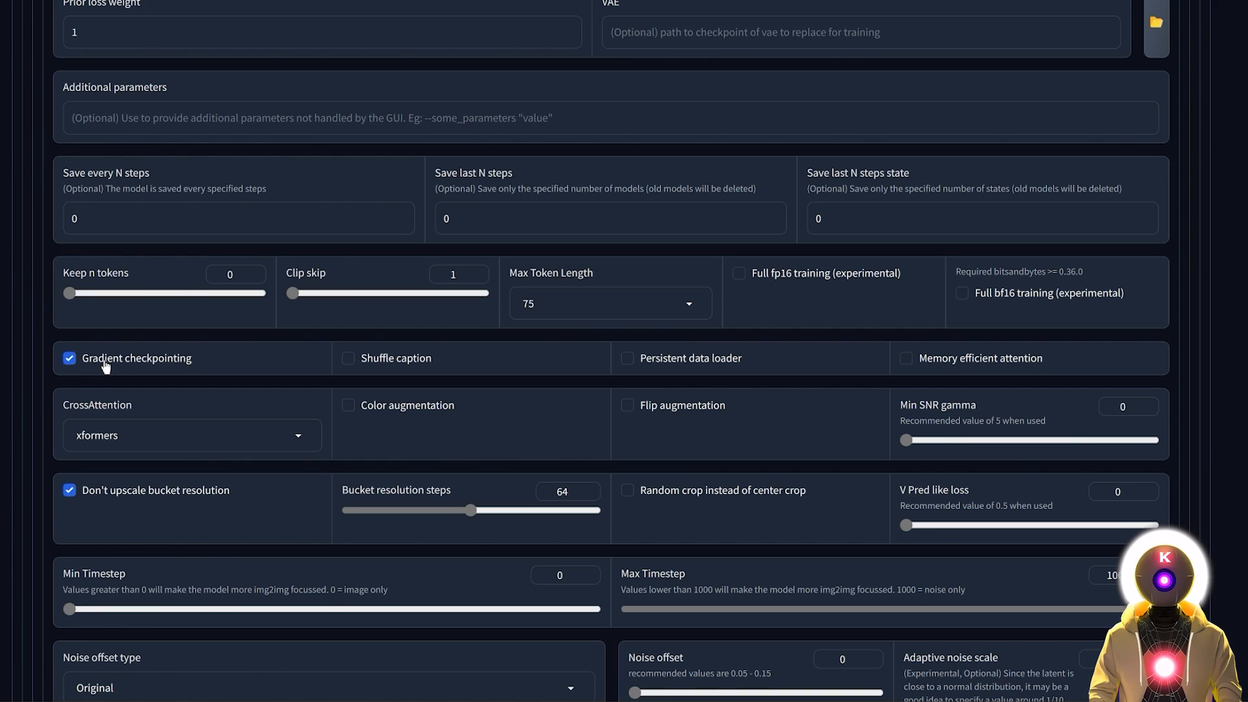
{"action": "mouse_move", "coordinate": [112, 436]}
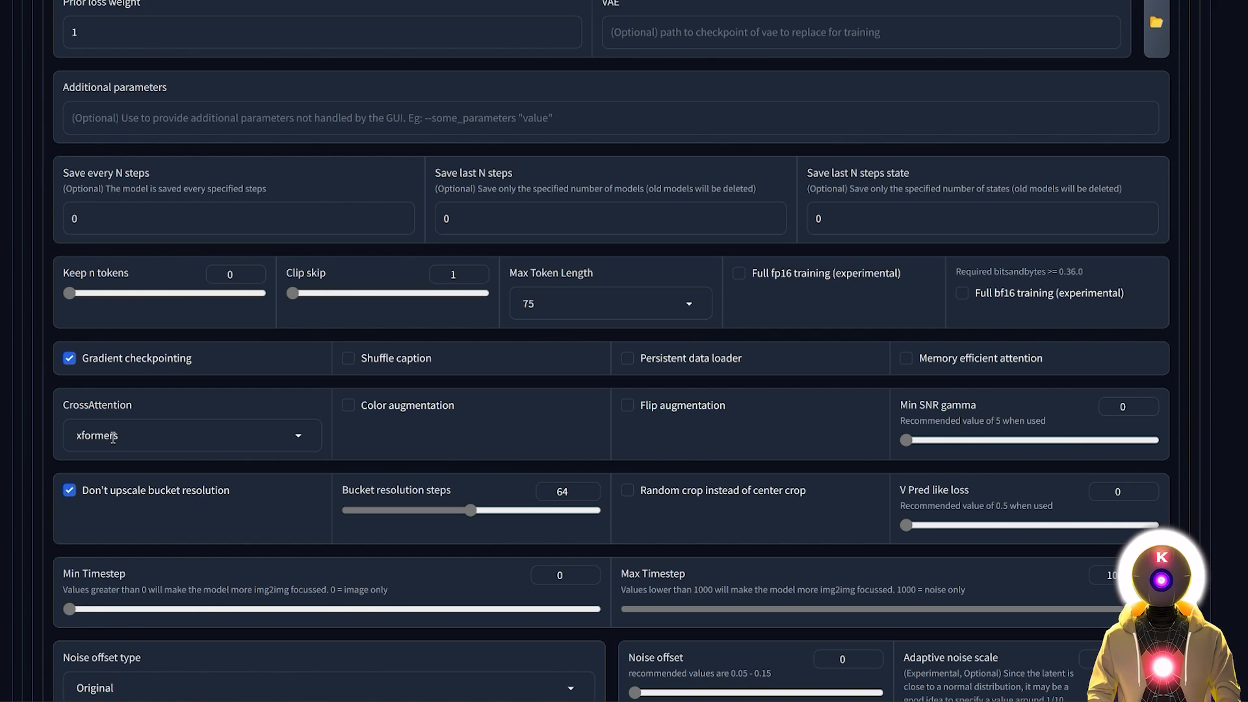
{"action": "mouse_move", "coordinate": [591, 440]}
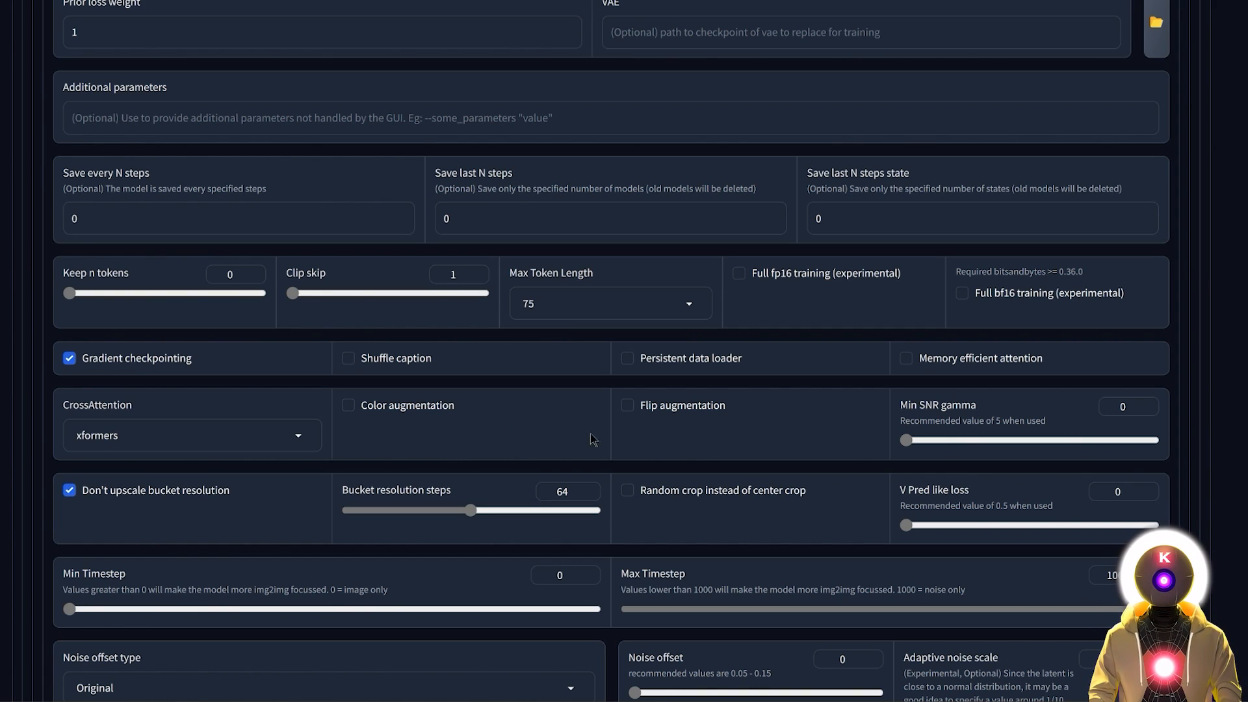
{"action": "mouse_move", "coordinate": [473, 426]}
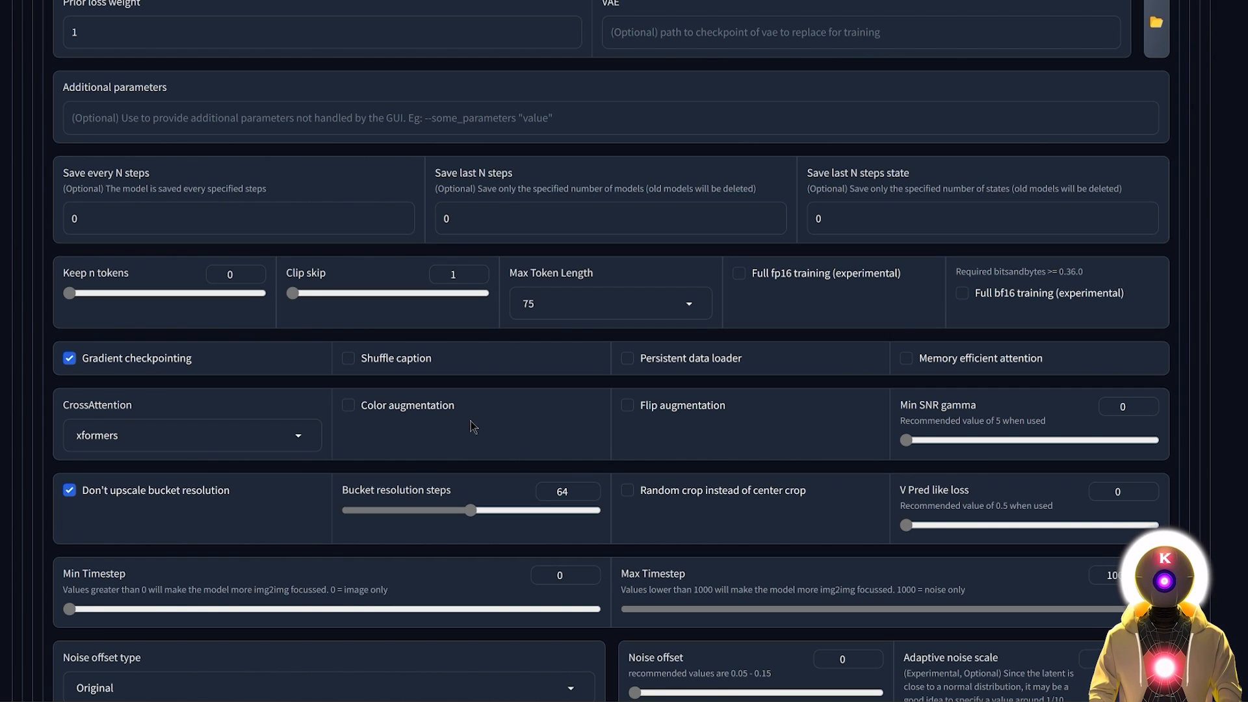
{"action": "mouse_move", "coordinate": [709, 427]}
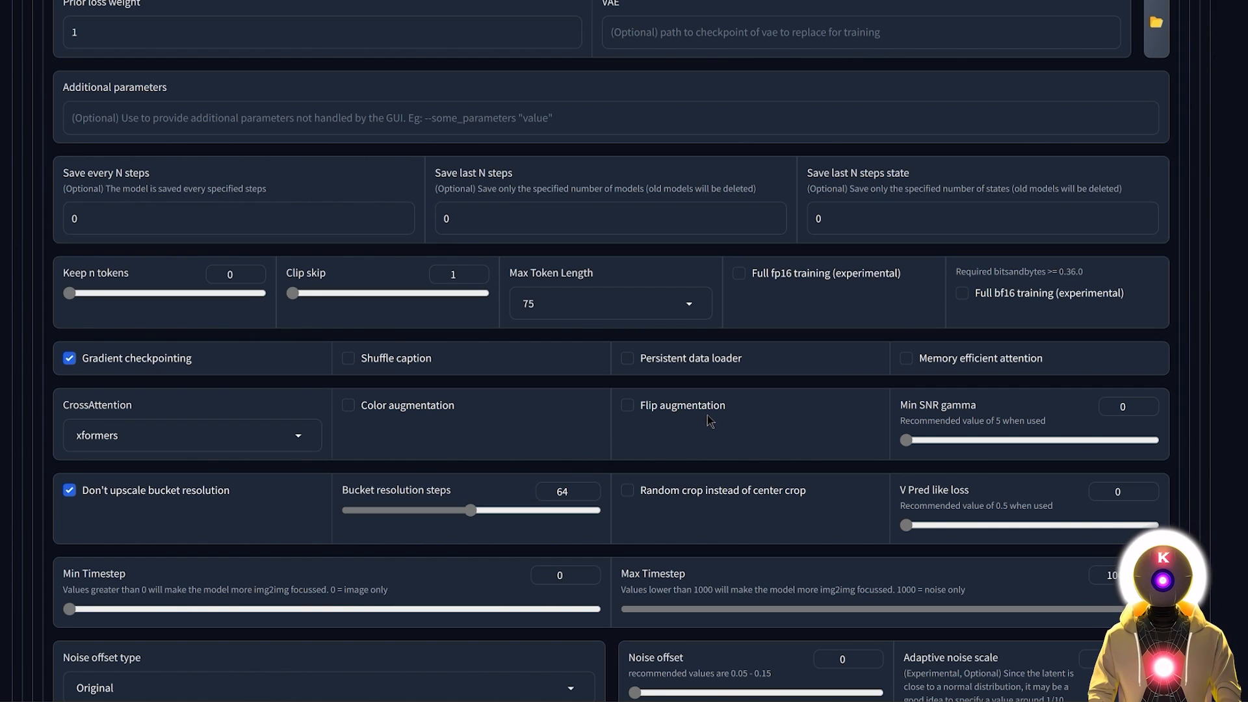
{"action": "scroll", "scroll_direction": "down", "scroll_amount": 3}
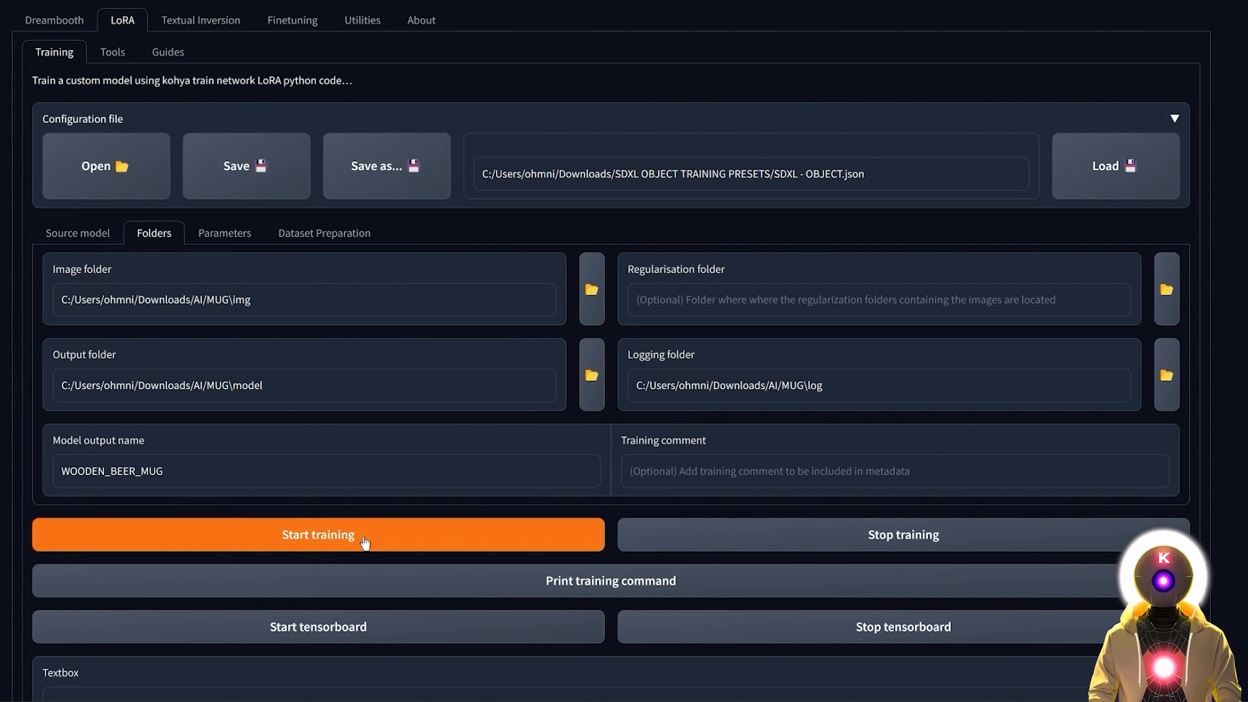
Step: Start LoRA training using the MUG folders and output name WOODEN_BEER_MUG
{"action": "left_click", "coordinate": [319, 535]}
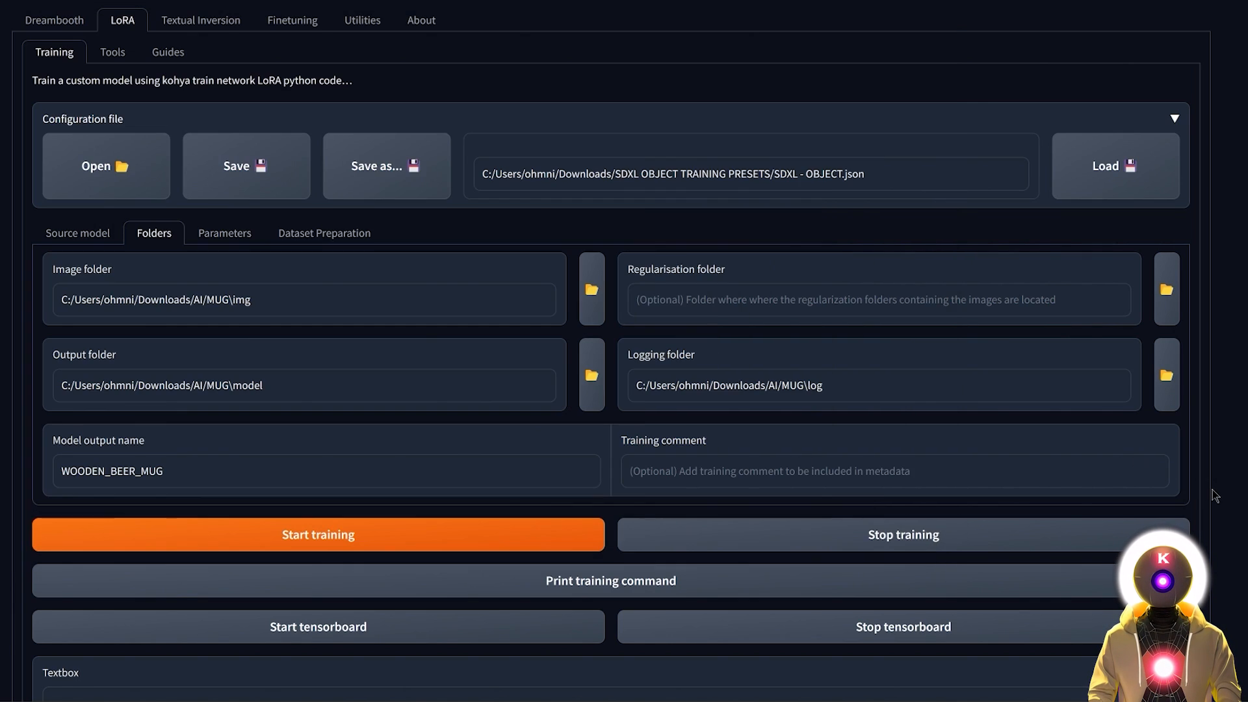
{"action": "mouse_move", "coordinate": [596, 429]}
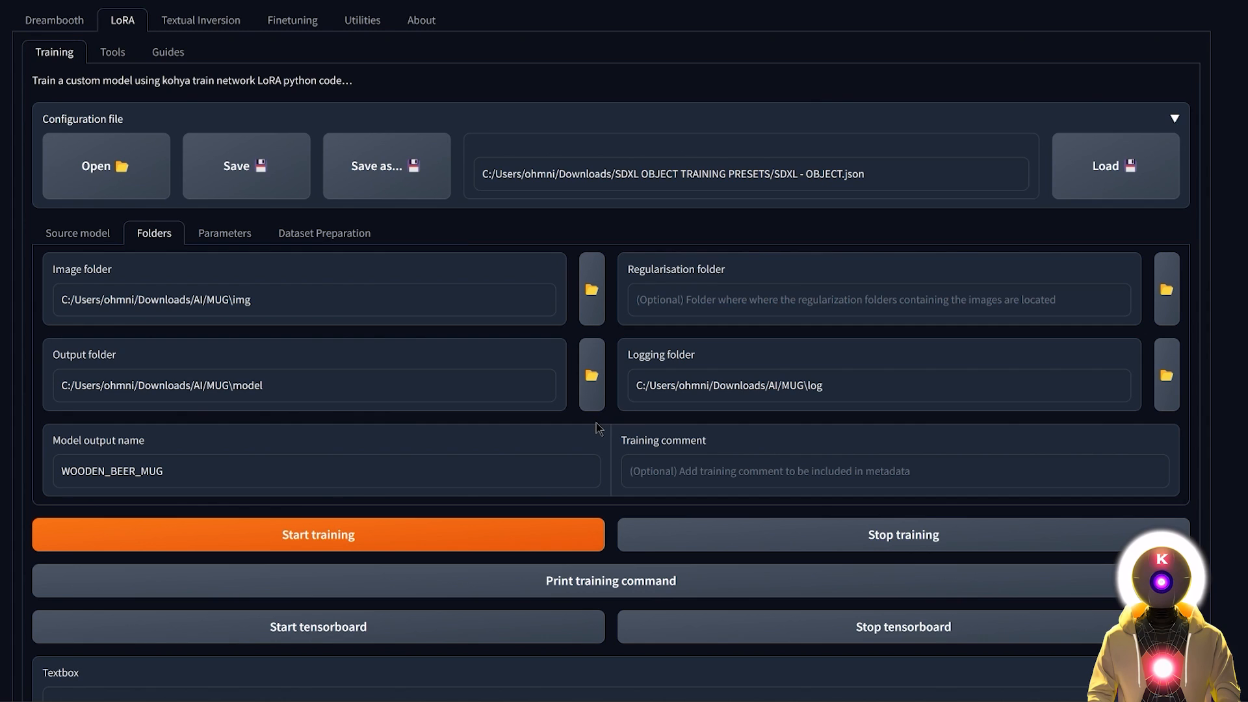
{"action": "mouse_move", "coordinate": [281, 421]}
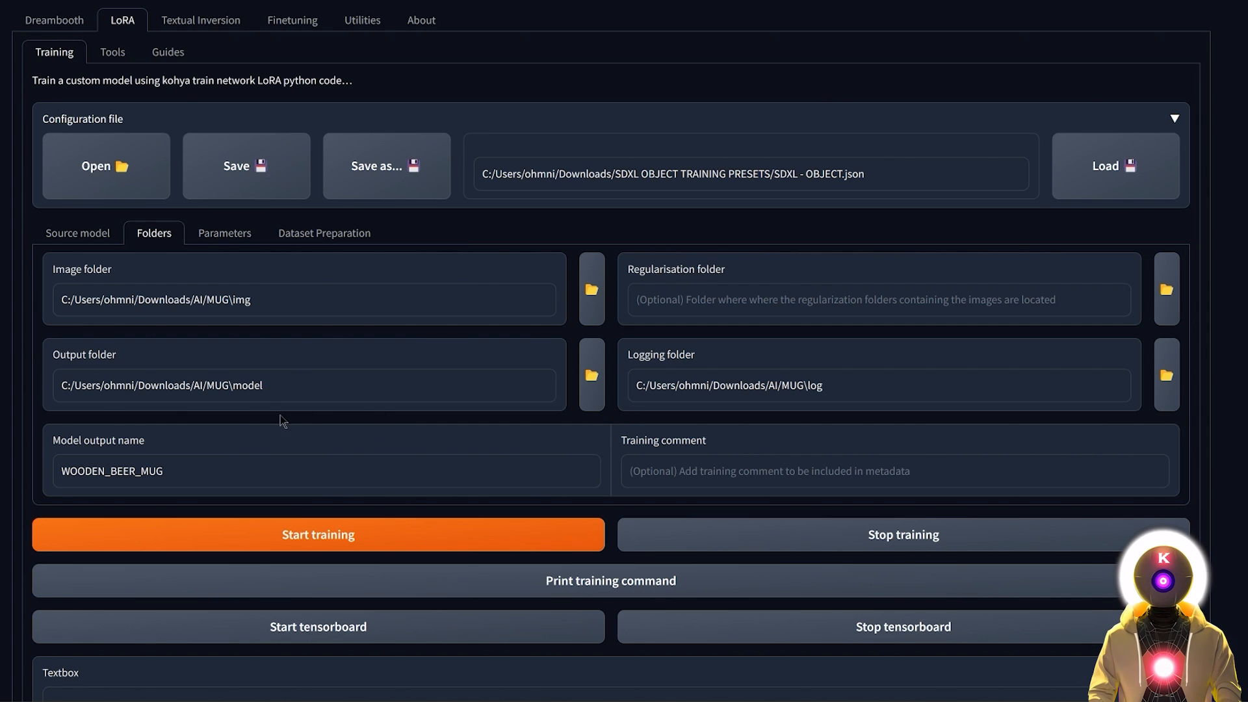
{"action": "mouse_move", "coordinate": [1165, 422]}
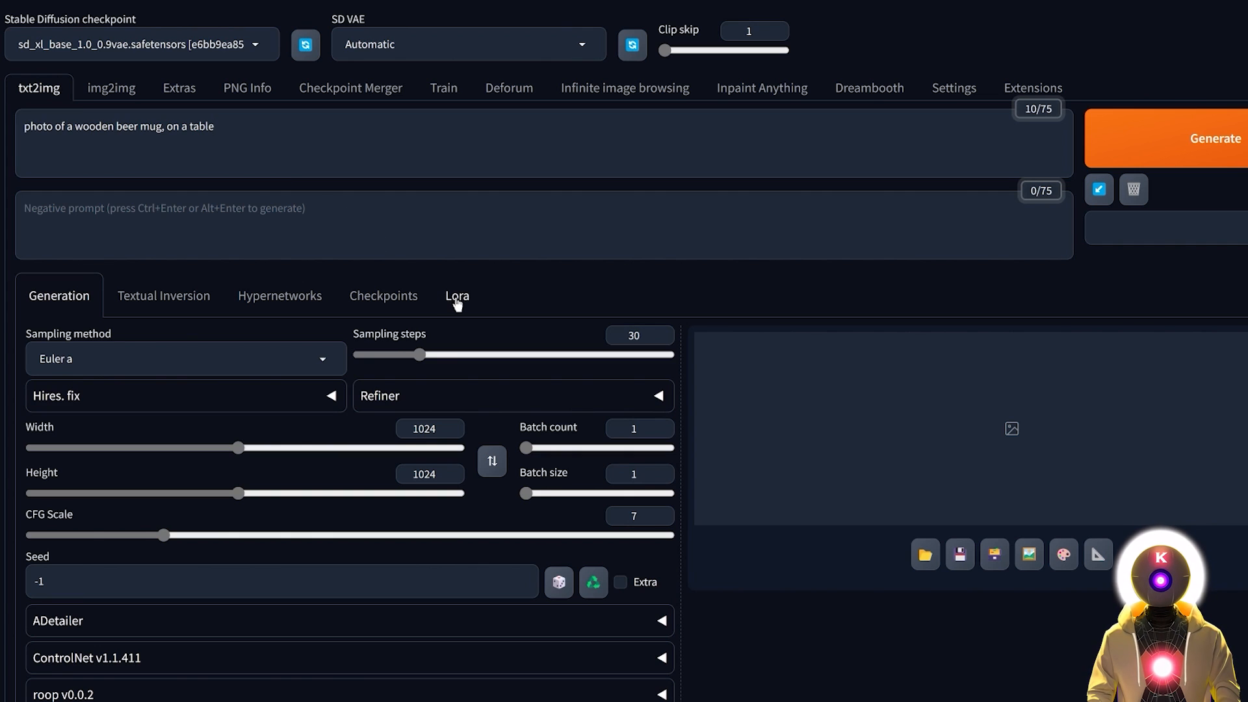
Step: Add the 000001 epoch LoRA to the prompt and generate a Prompt S/R X/Y/Z comparison grid
{"action": "left_click", "coordinate": [456, 296]}
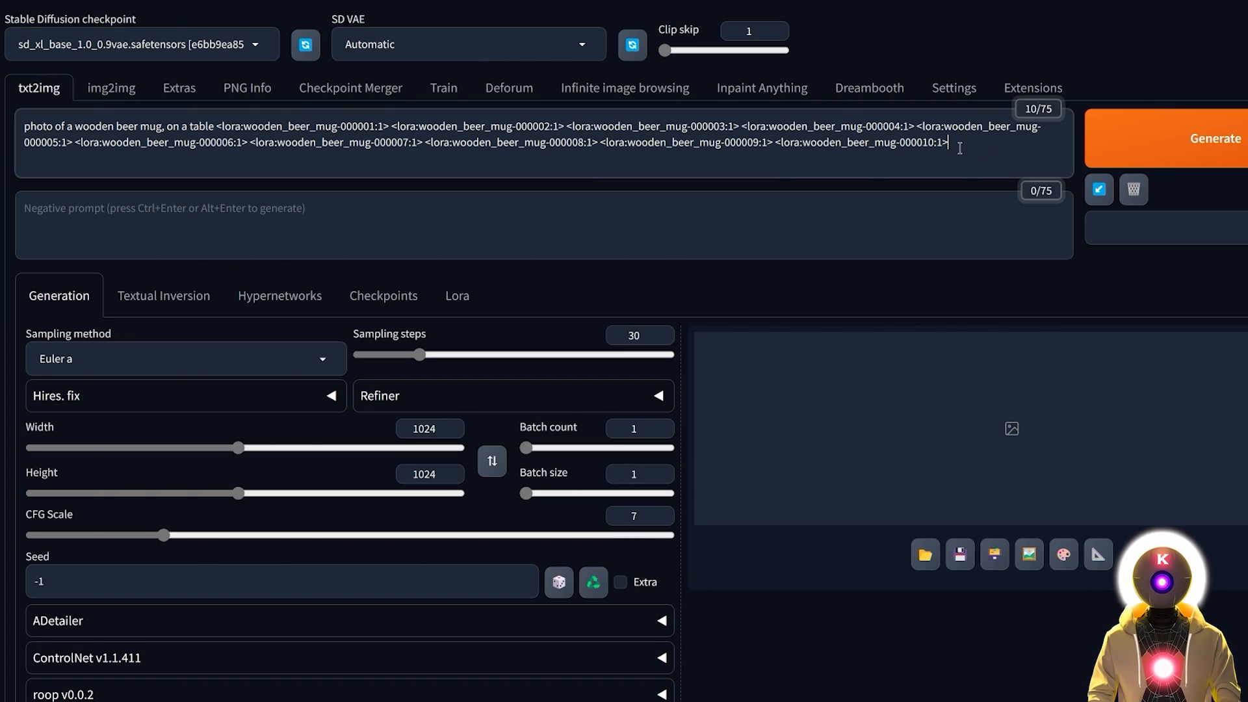
{"action": "left_click_drag", "start_coordinate": [212, 126], "coordinate": [947, 142]}
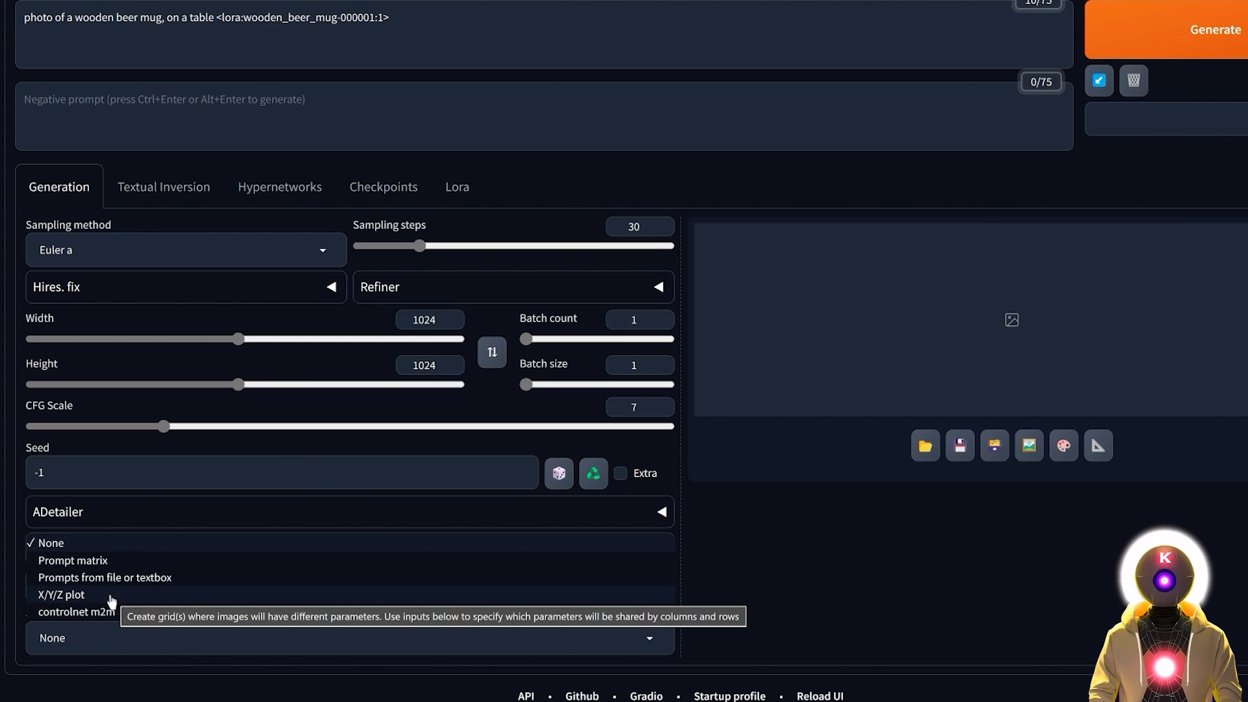
{"action": "left_click", "coordinate": [56, 595]}
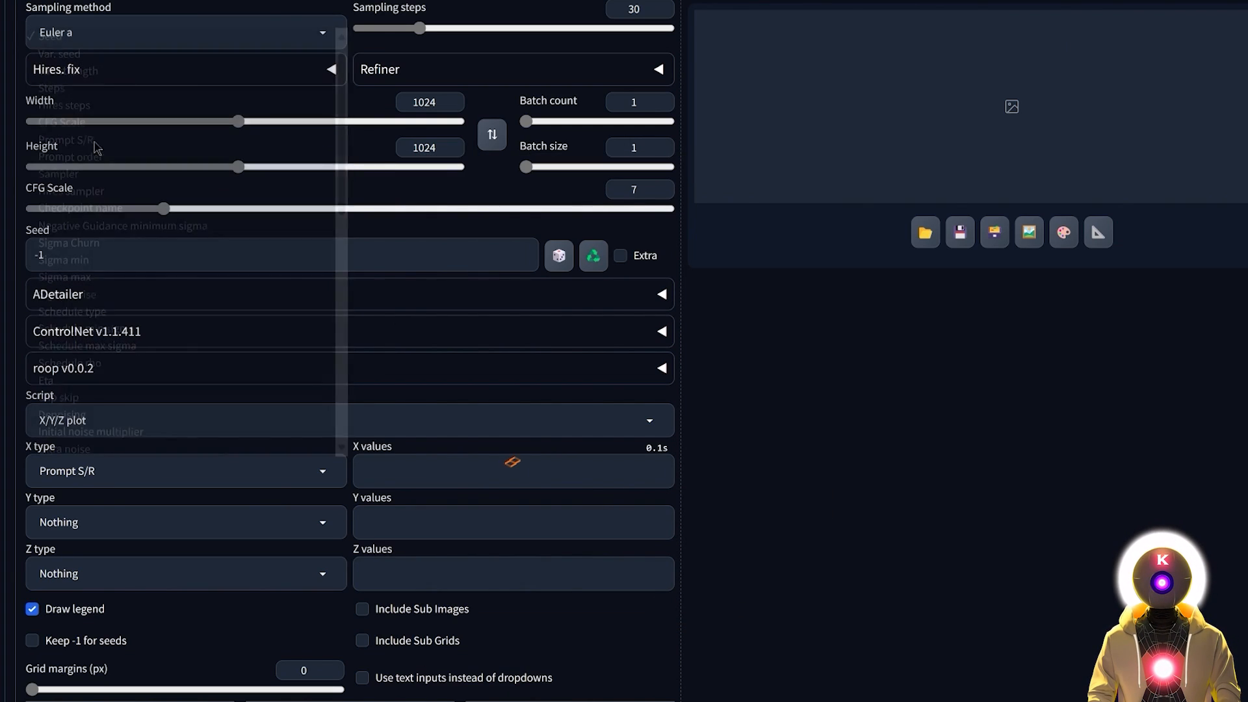
{"action": "left_click", "coordinate": [513, 471]}
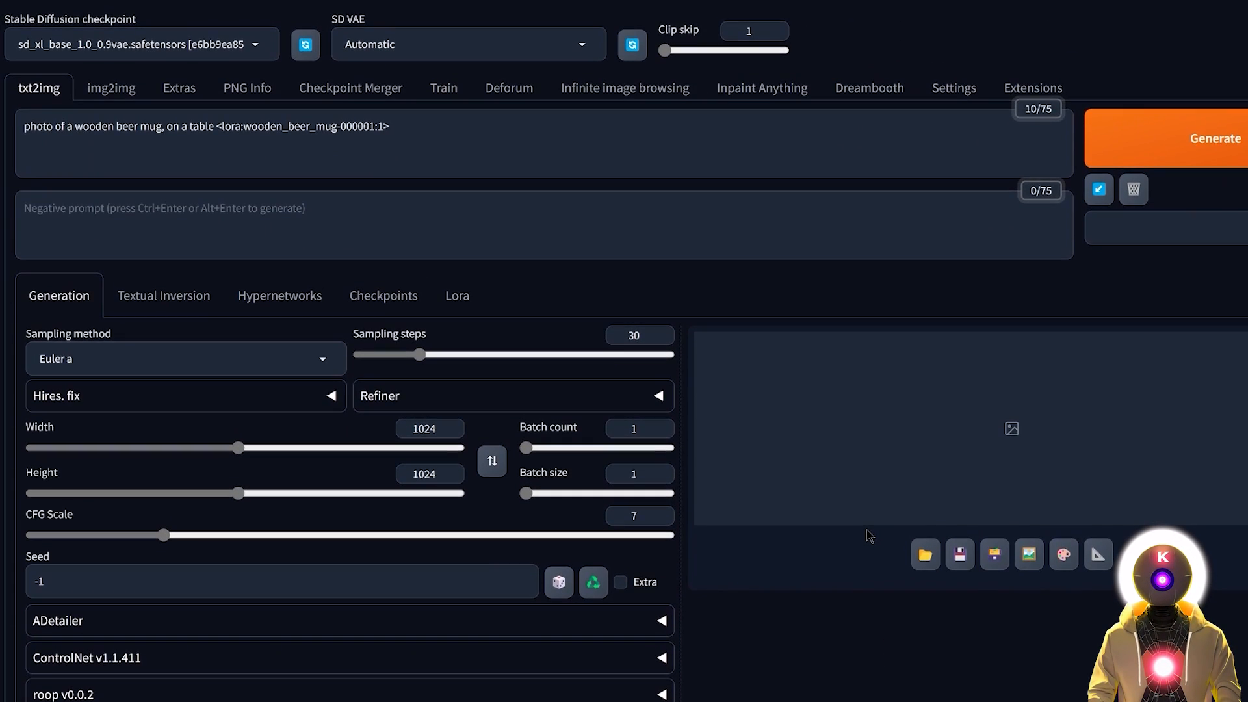
{"action": "mouse_move", "coordinate": [1192, 152]}
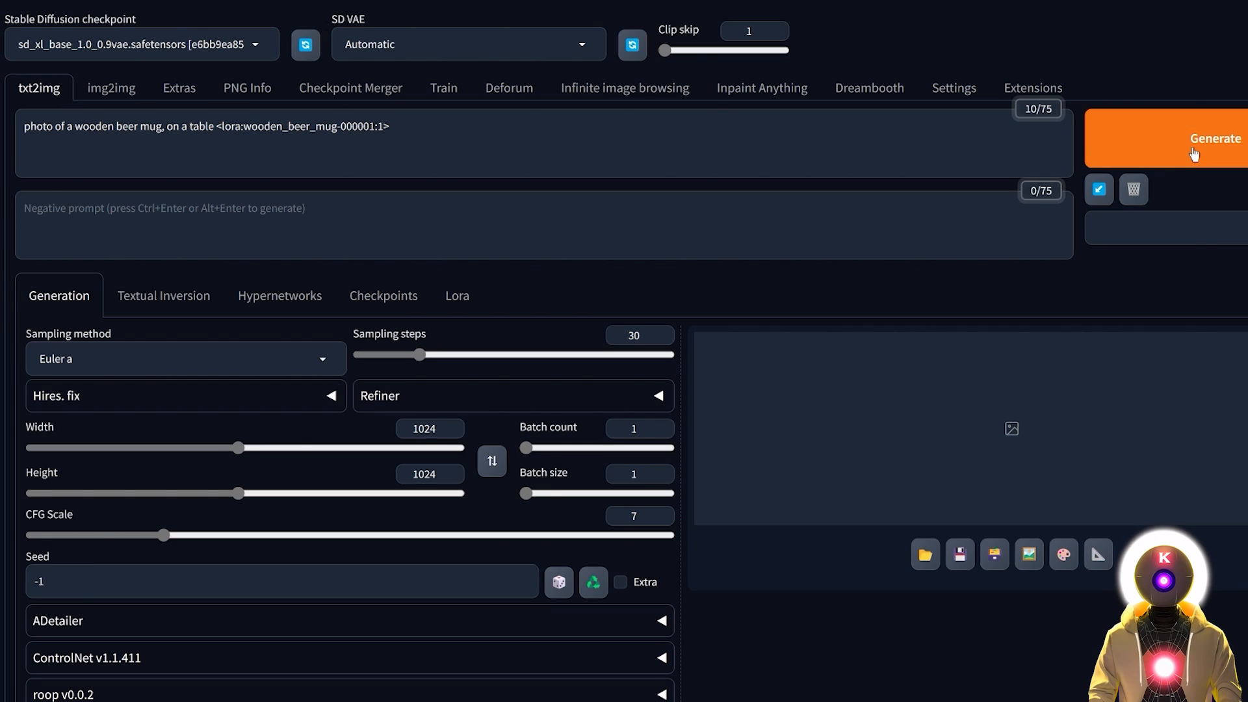
{"action": "left_click", "coordinate": [1189, 144]}
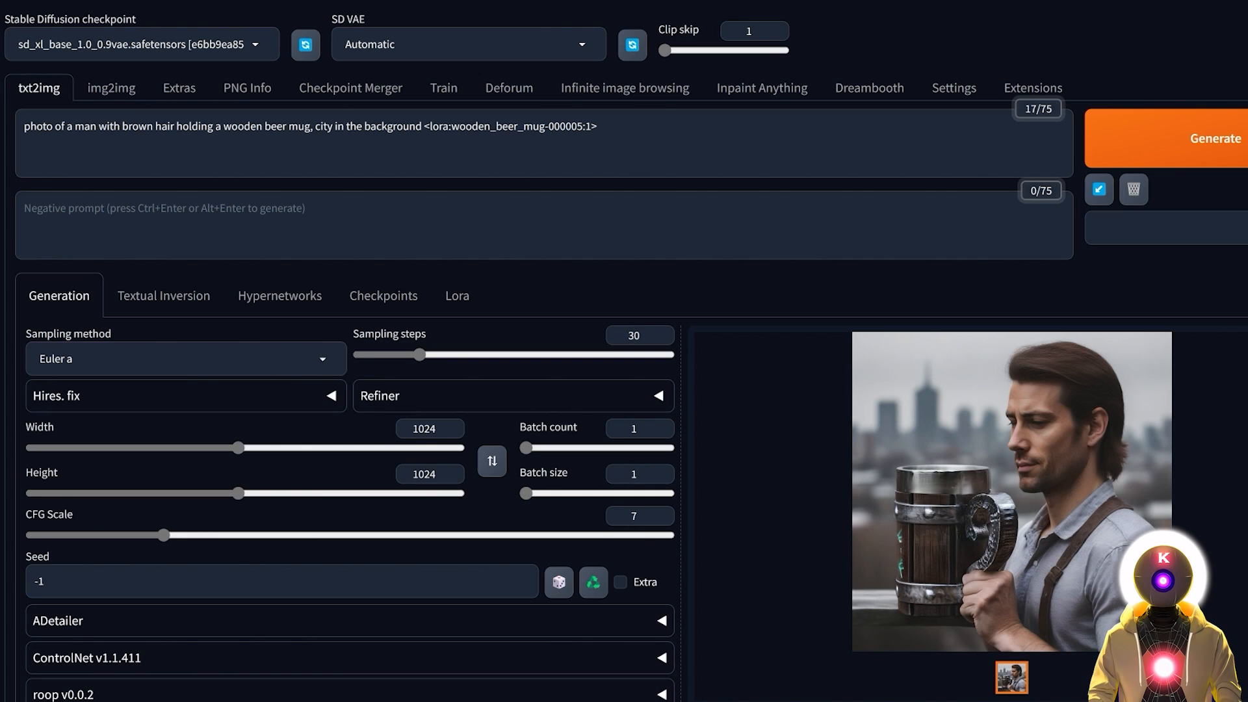
{"action": "mouse_move", "coordinate": [1130, 469]}
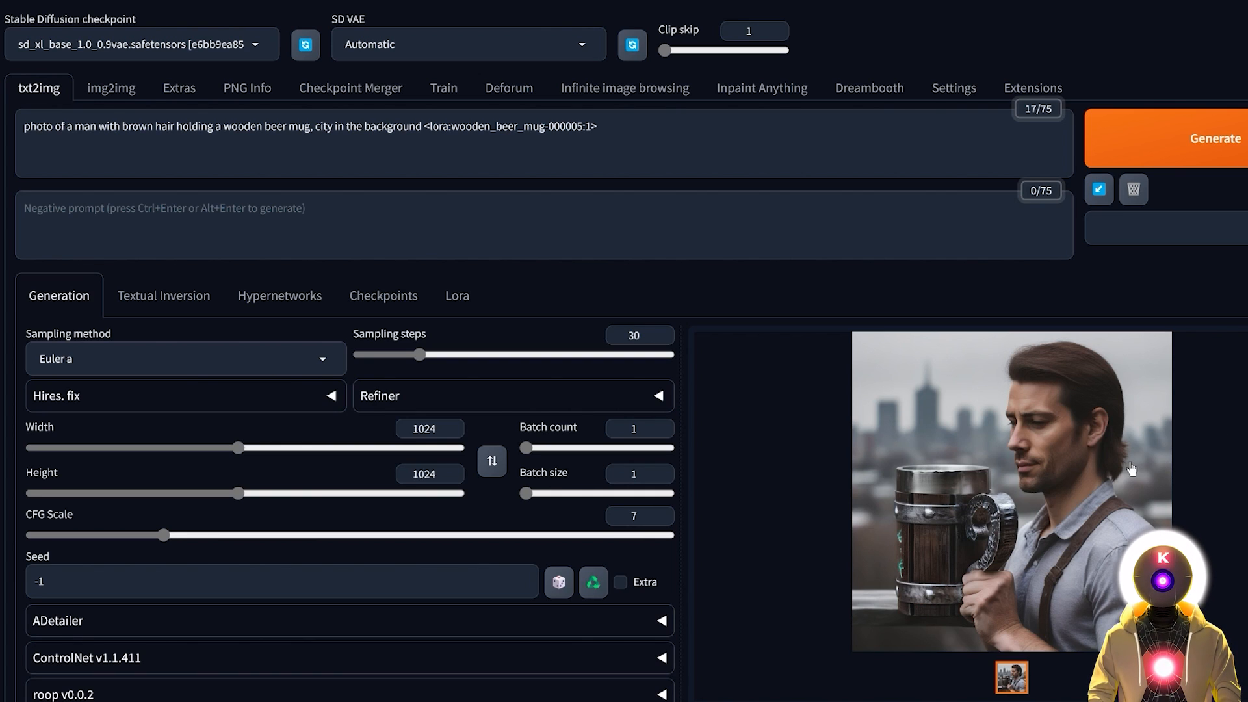
{"action": "mouse_move", "coordinate": [1054, 492]}
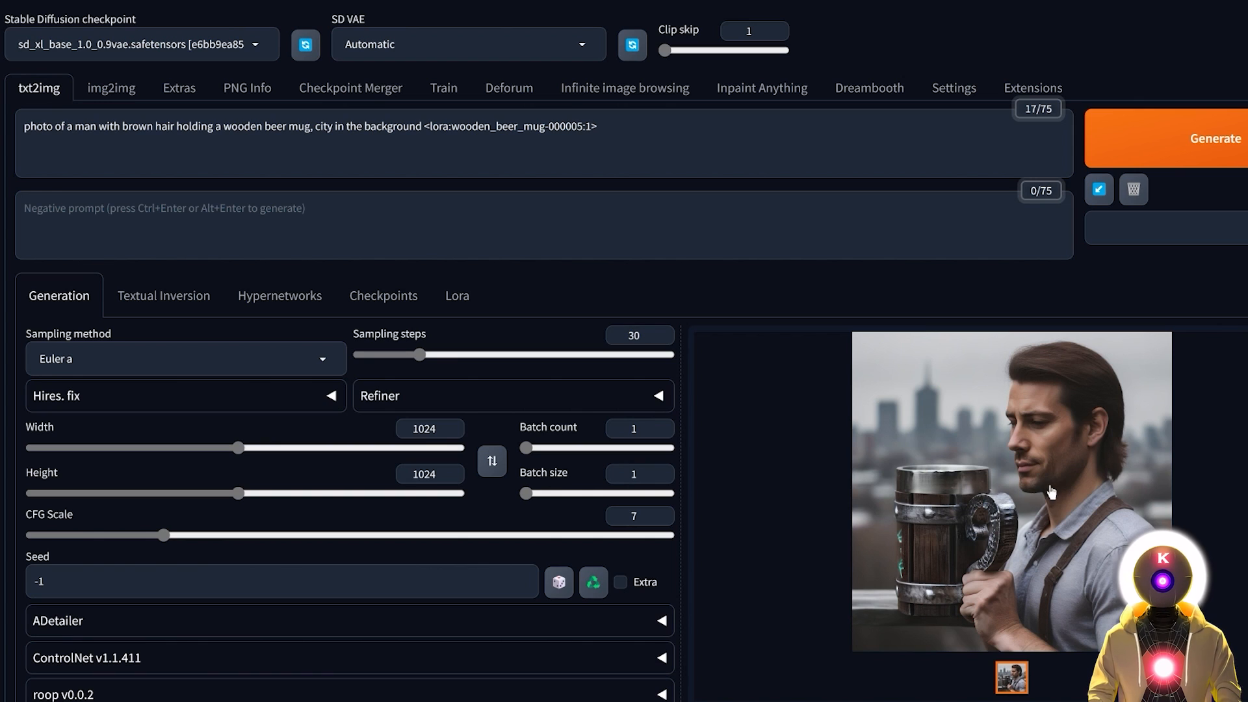
{"action": "mouse_move", "coordinate": [1058, 437]}
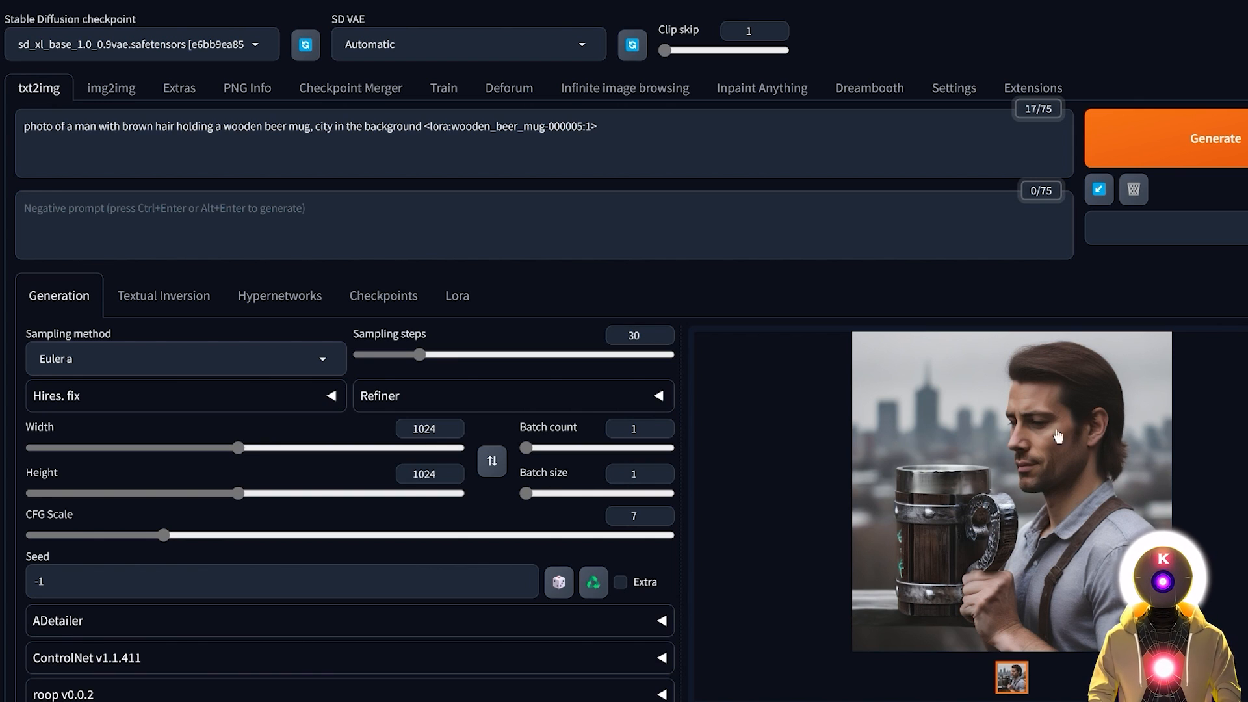
{"action": "mouse_move", "coordinate": [1098, 374]}
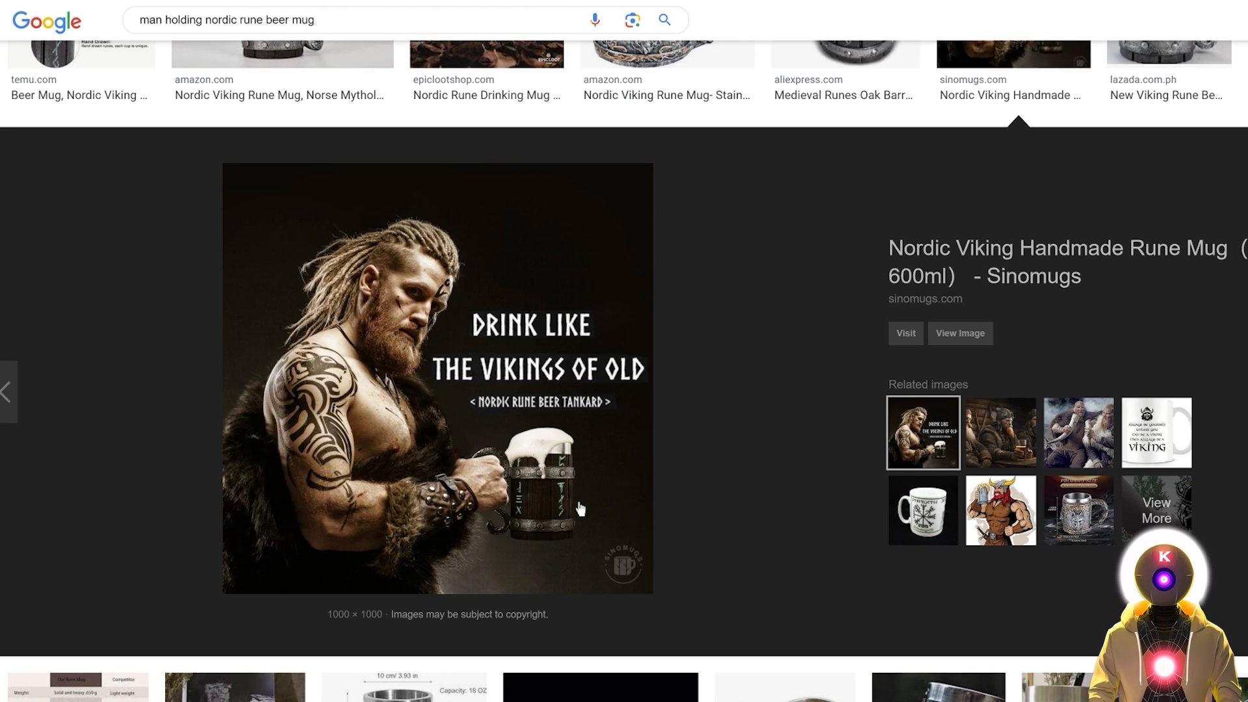
{"action": "mouse_move", "coordinate": [420, 437]}
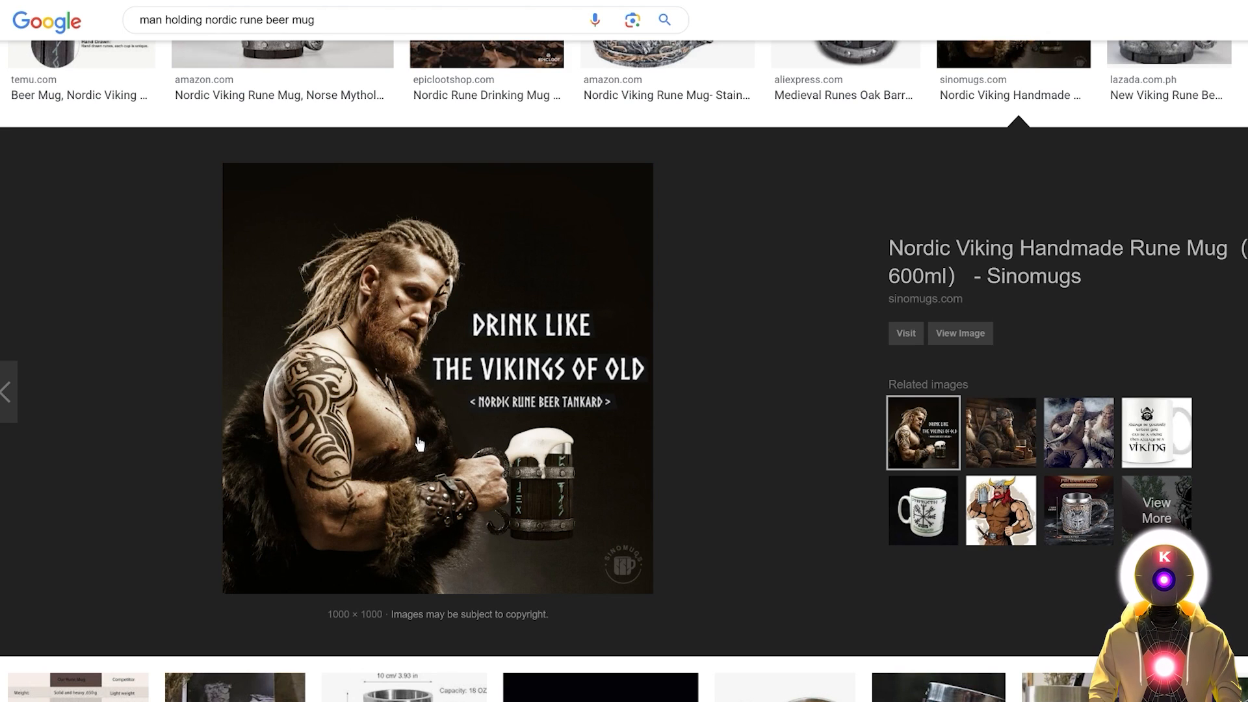
{"action": "mouse_move", "coordinate": [490, 514]}
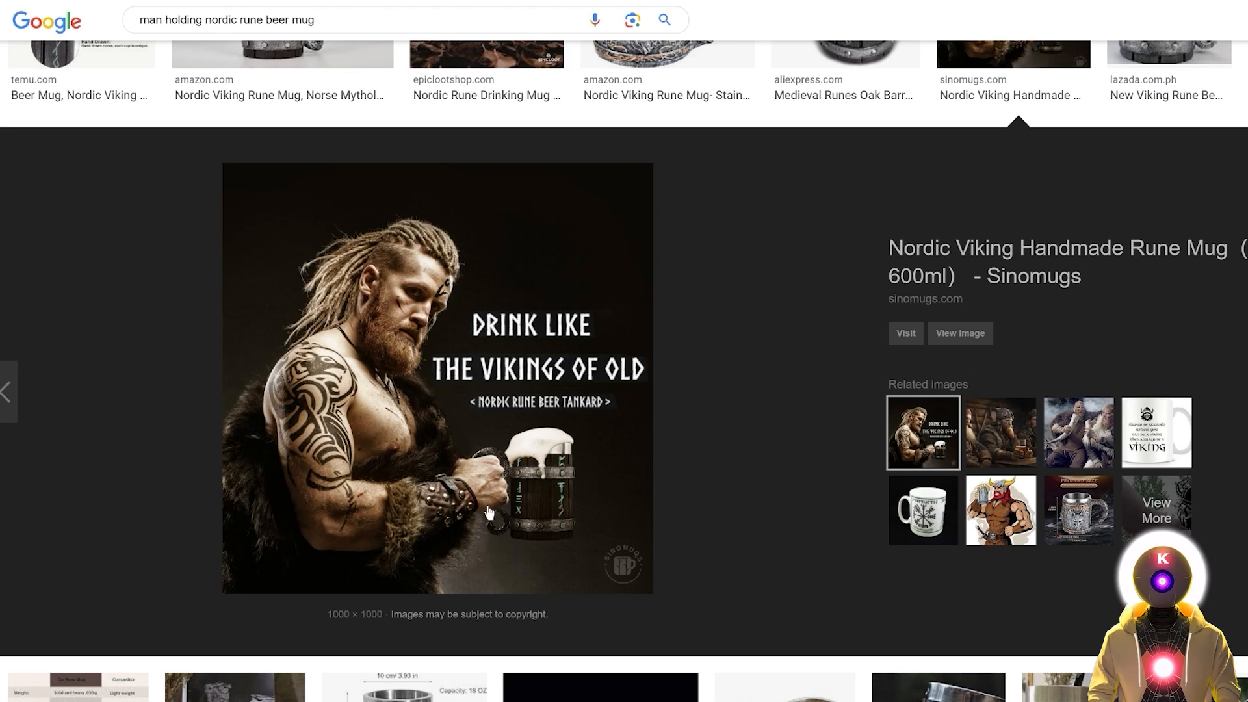
{"action": "mouse_move", "coordinate": [537, 503]}
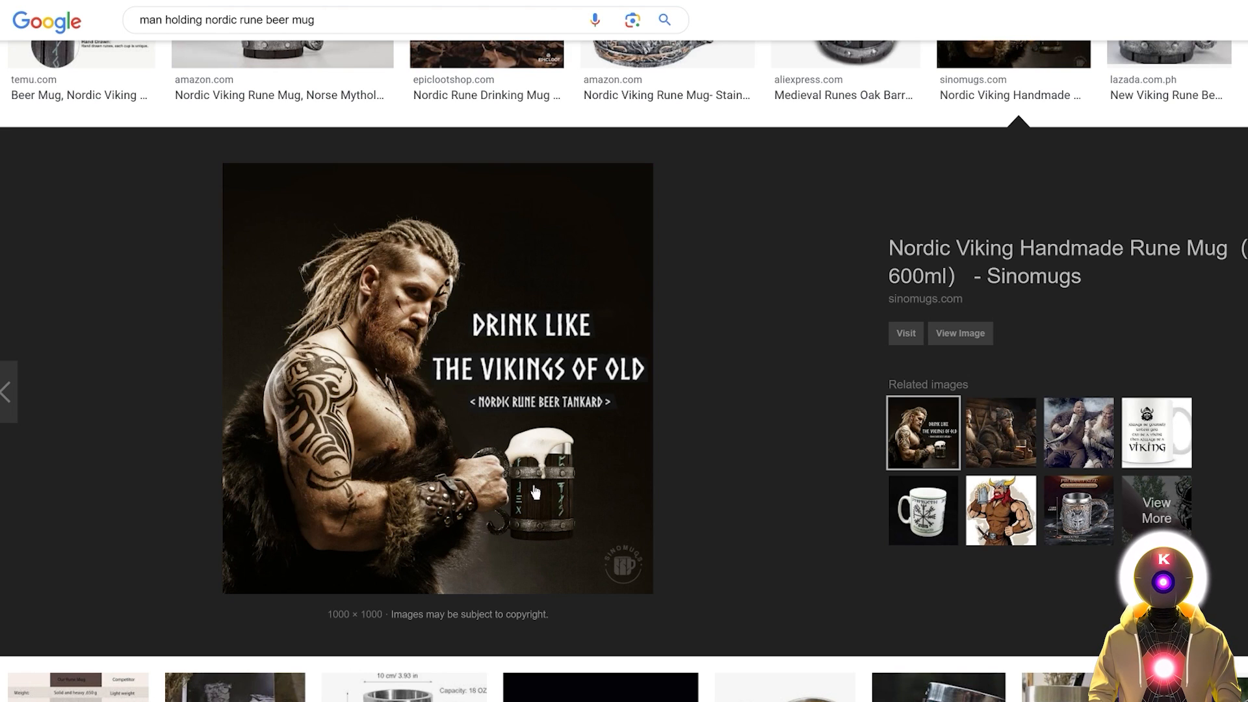
{"action": "mouse_move", "coordinate": [487, 456]}
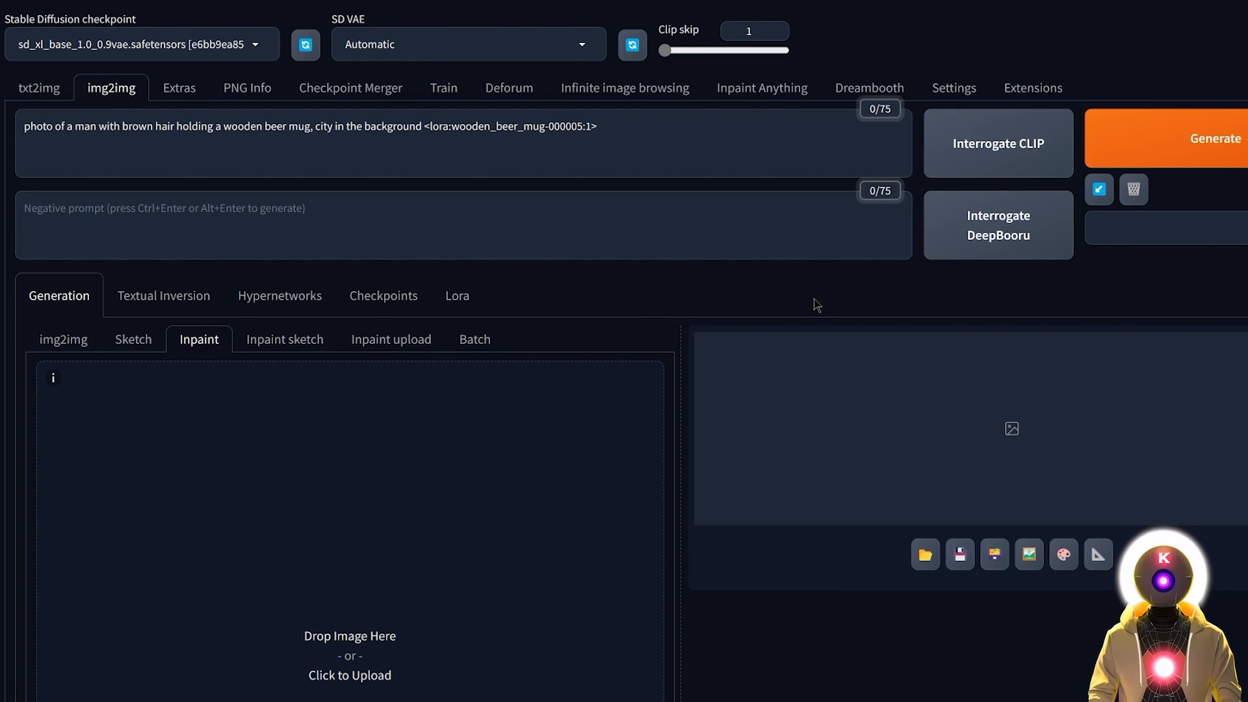
{"action": "mouse_move", "coordinate": [739, 296]}
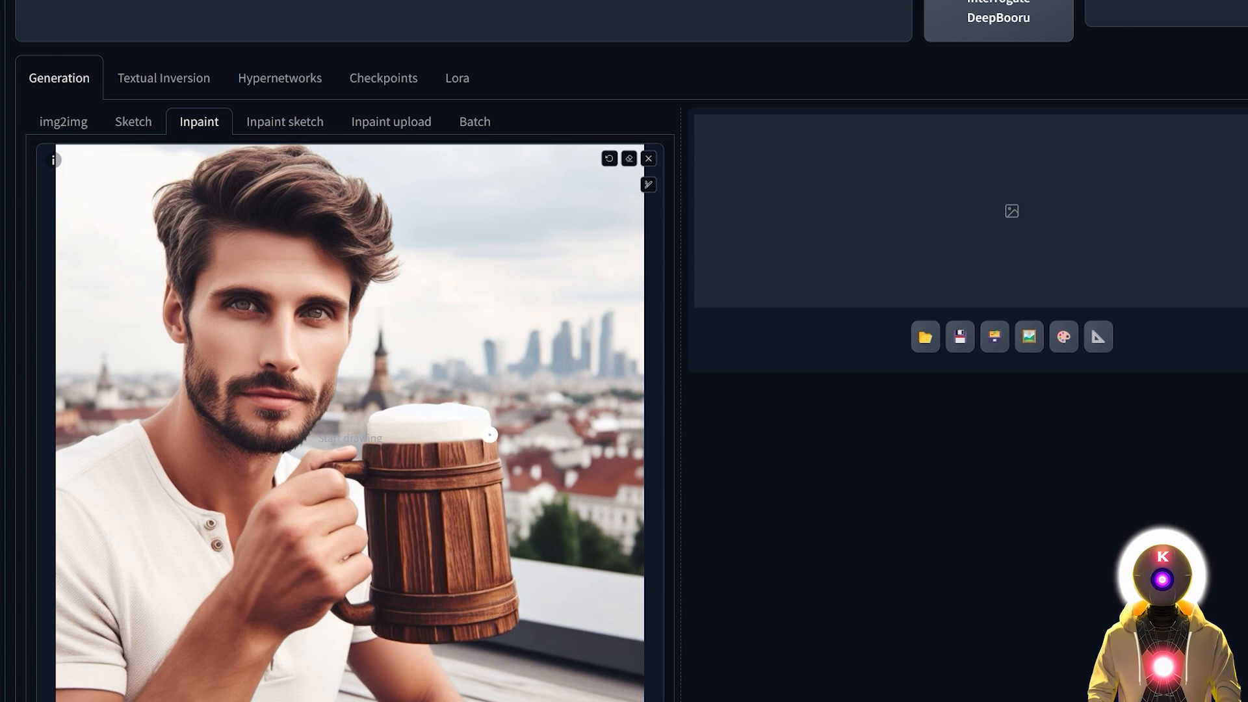
Step: Brush a mask over the man's wooden mug and lower denoising strength to 0.6
{"action": "left_click", "coordinate": [647, 184]}
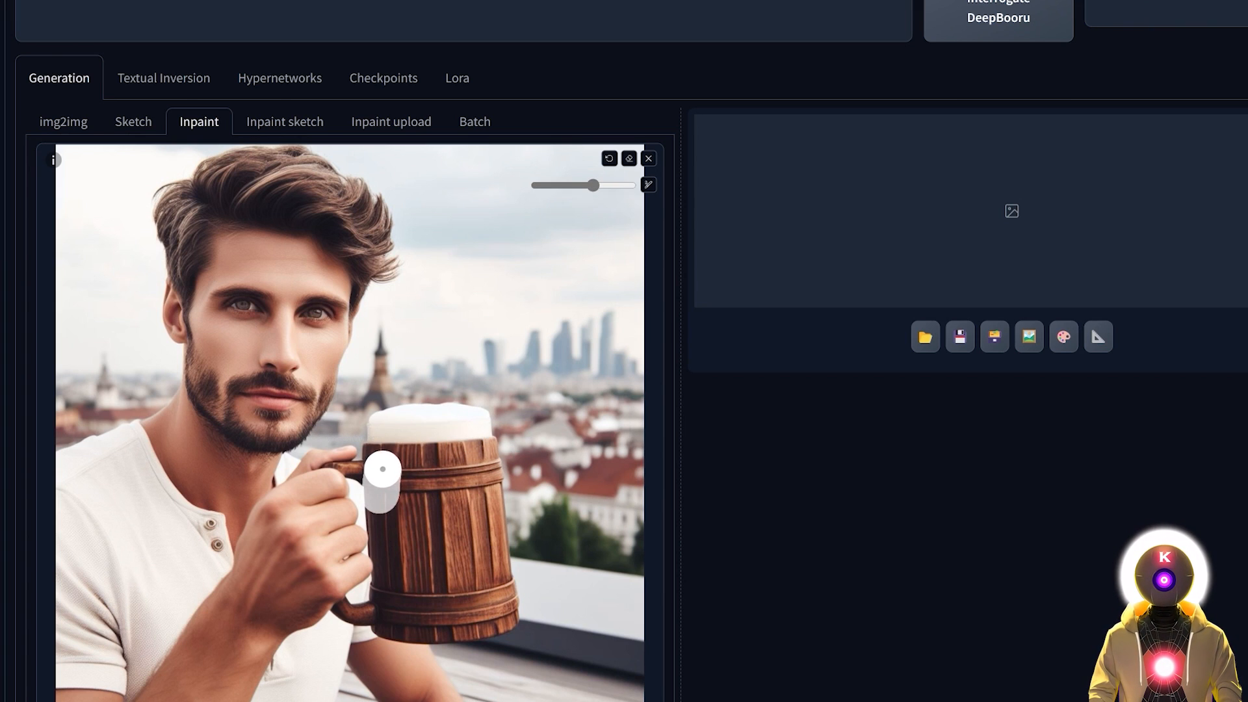
{"action": "left_click_drag", "start_coordinate": [382, 469], "coordinate": [503, 596]}
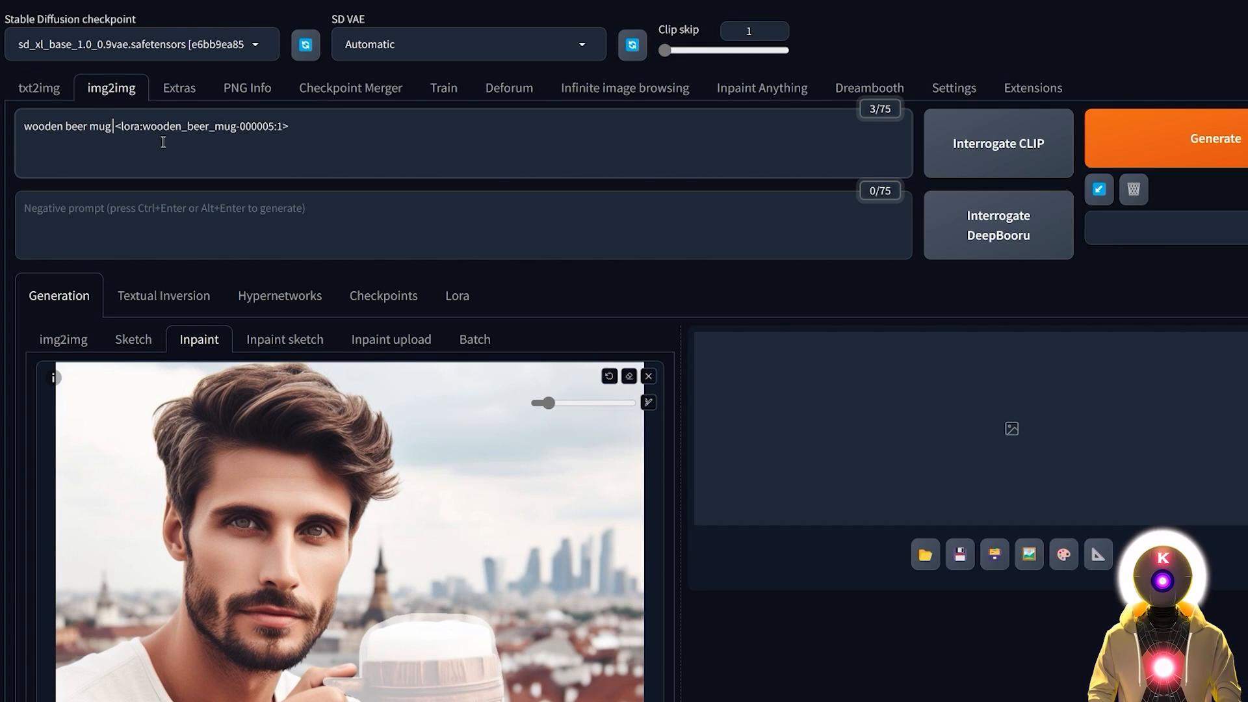
{"action": "mouse_move", "coordinate": [627, 223]}
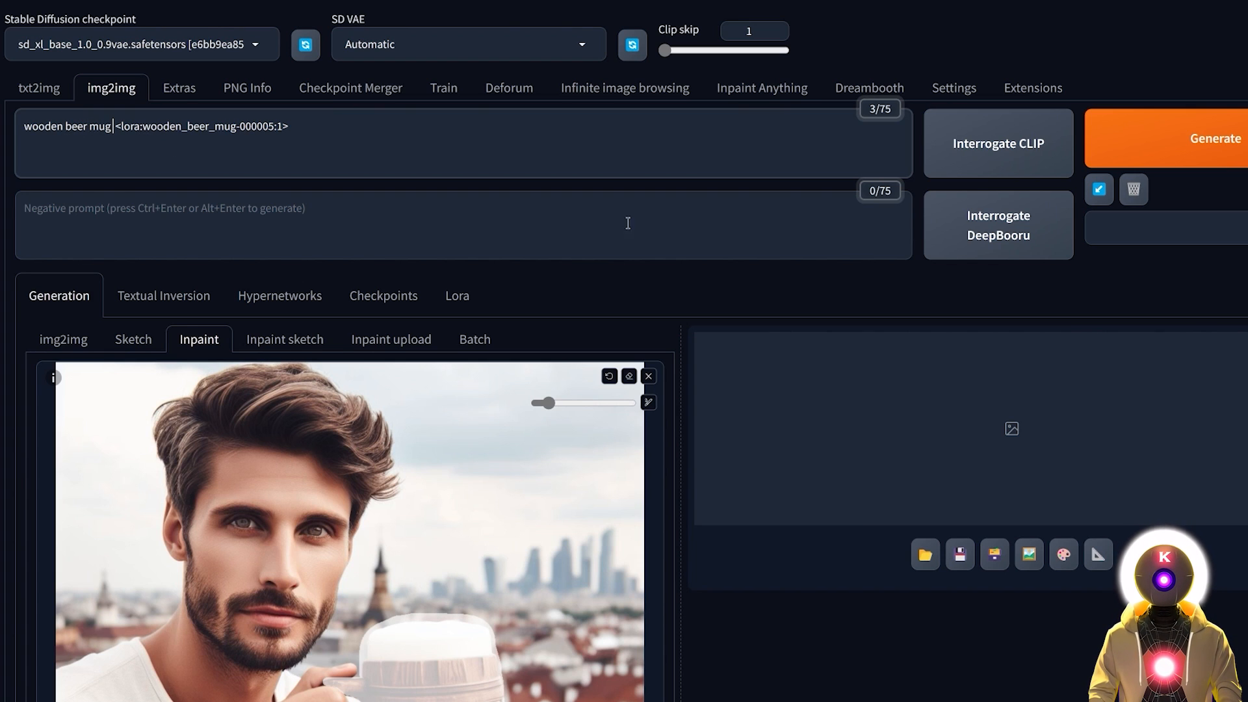
{"action": "scroll", "scroll_direction": "down", "scroll_amount": 3}
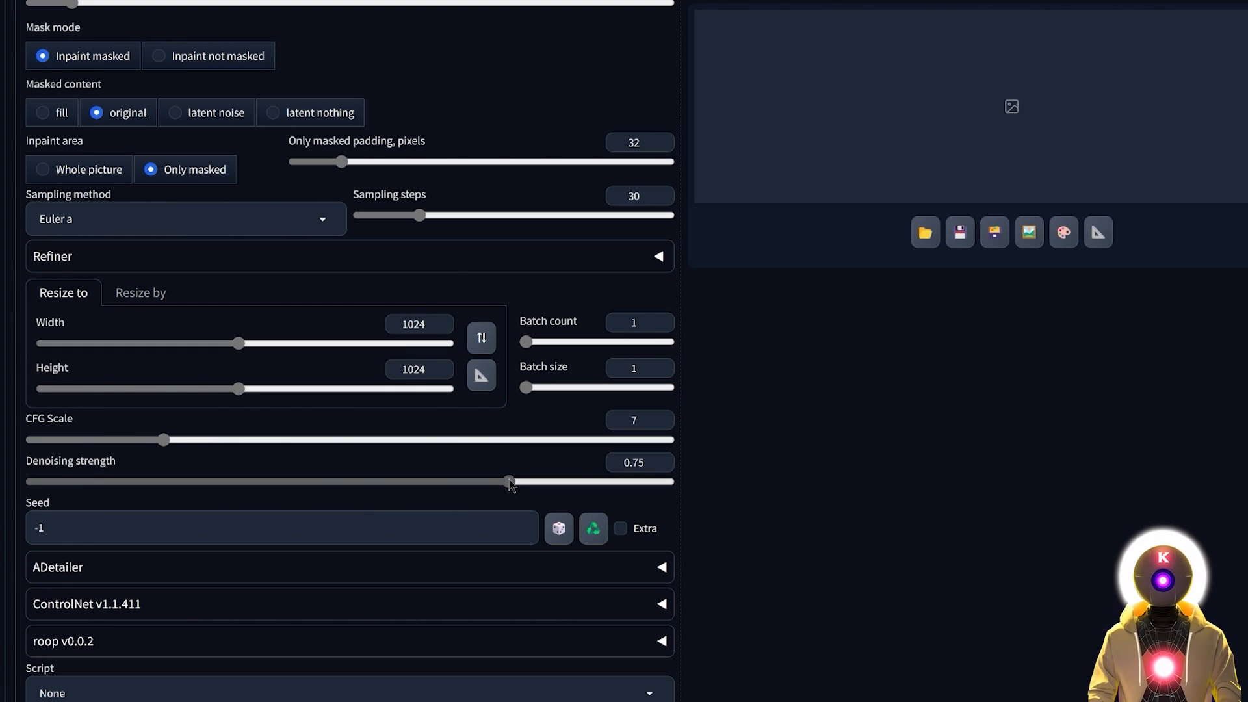
{"action": "left_click_drag", "start_coordinate": [510, 481], "coordinate": [491, 481]}
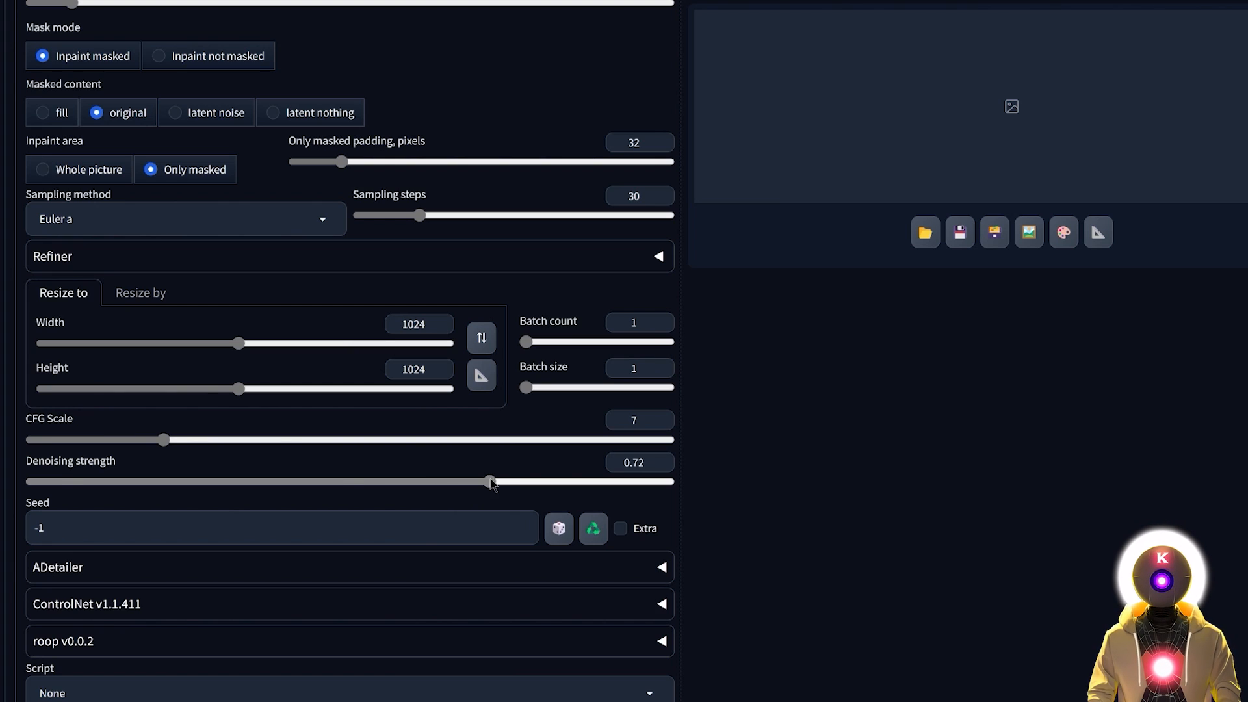
{"action": "left_click_drag", "start_coordinate": [490, 481], "coordinate": [410, 481]}
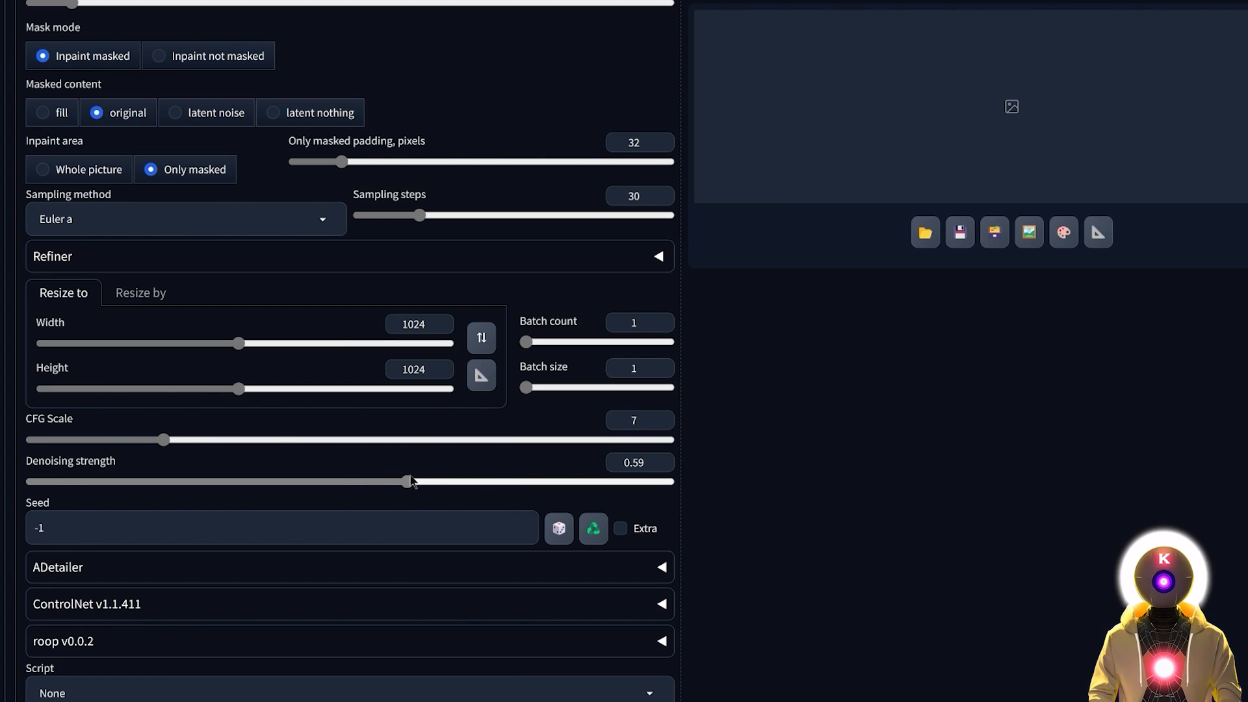
{"action": "left_click_drag", "start_coordinate": [408, 481], "coordinate": [412, 481]}
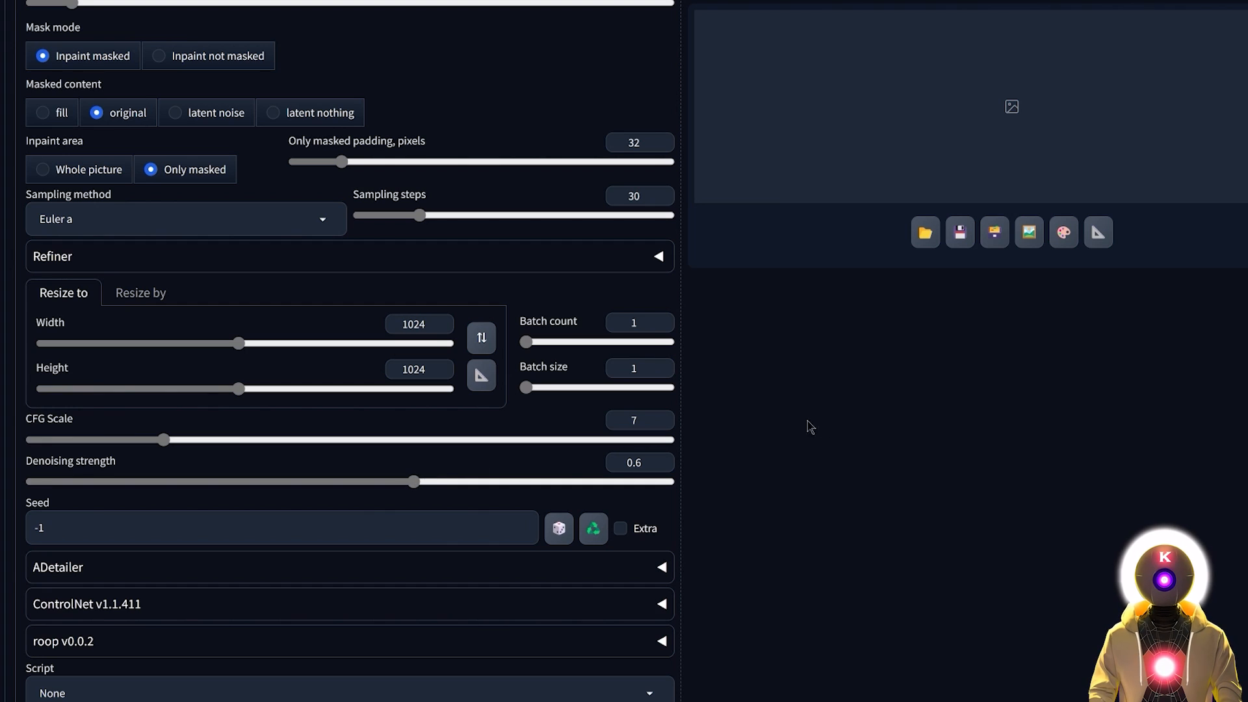
{"action": "scroll", "scroll_direction": "up", "scroll_amount": 3}
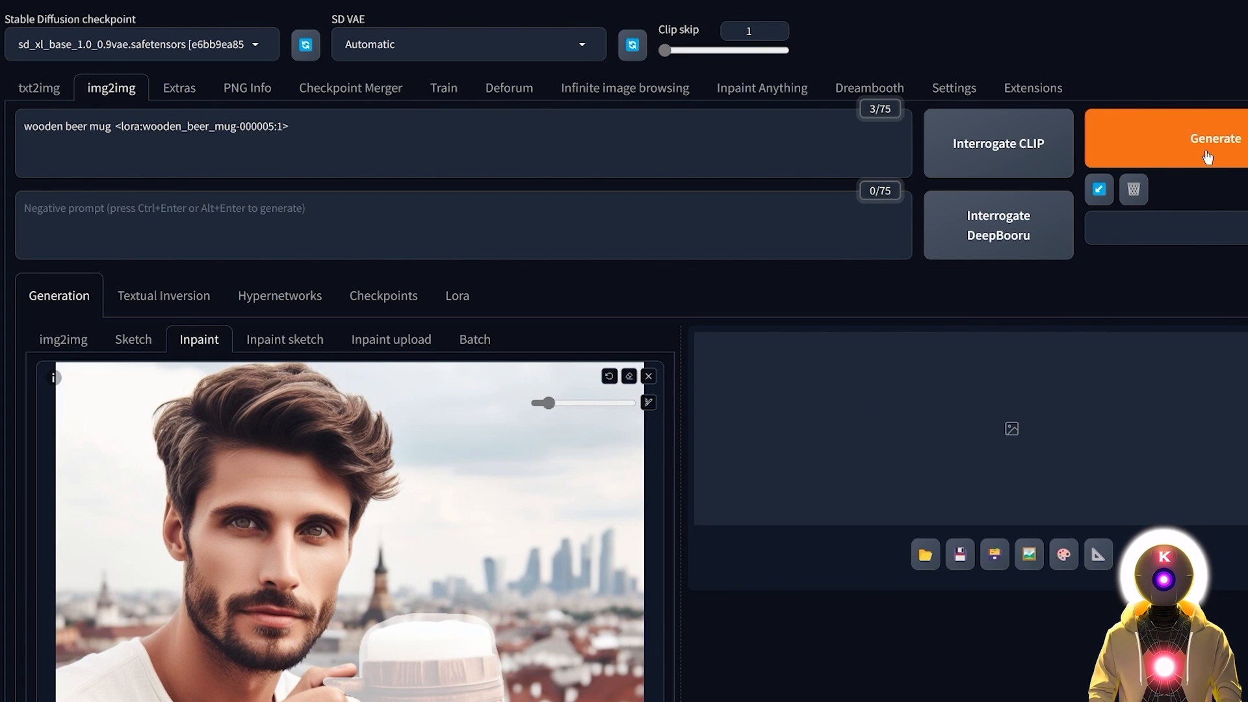
Step: Generate the inpaint, producing a rune-marked, metal-banded wooden tankard in his hand
{"action": "left_click", "coordinate": [1208, 139]}
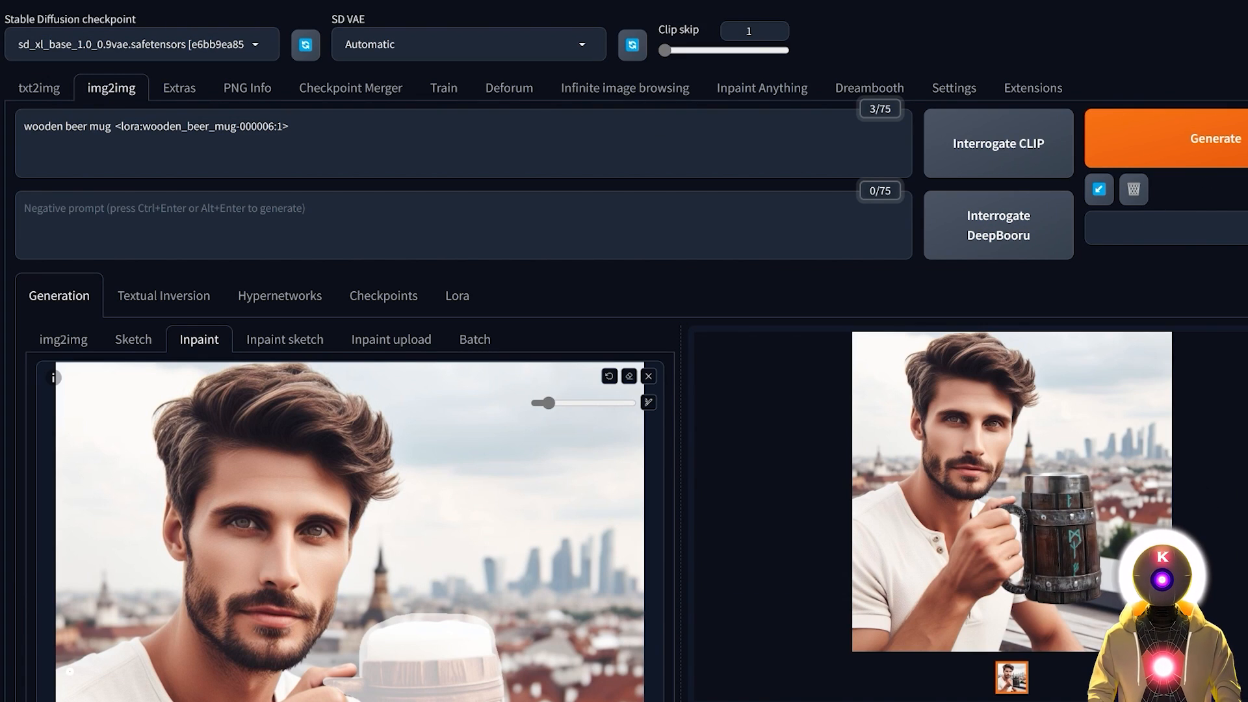
{"action": "mouse_move", "coordinate": [1212, 550]}
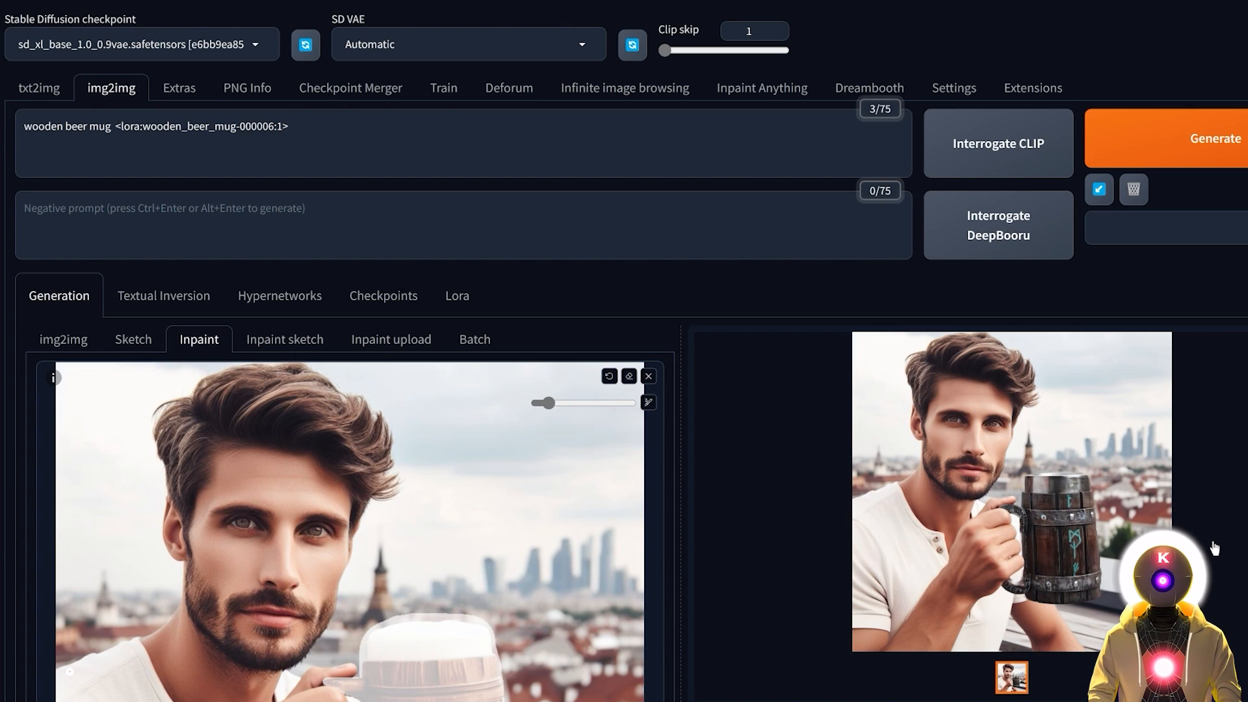
{"action": "mouse_move", "coordinate": [1214, 538]}
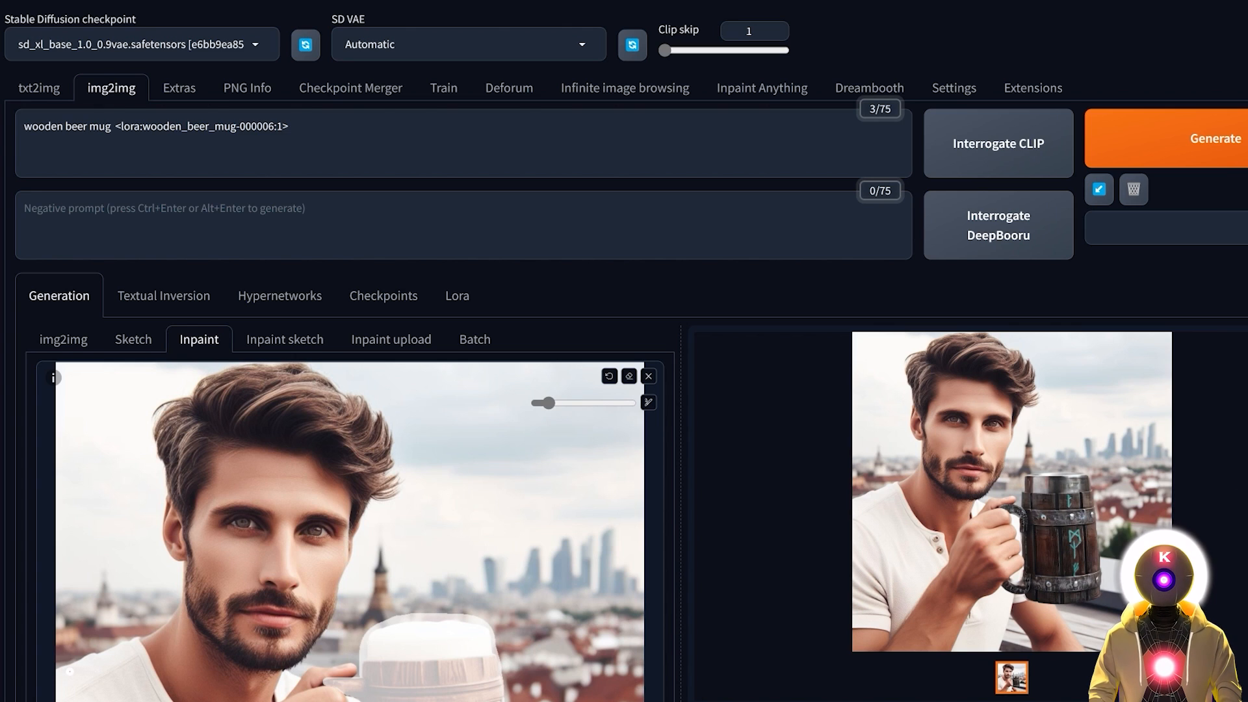
{"action": "mouse_move", "coordinate": [944, 282]}
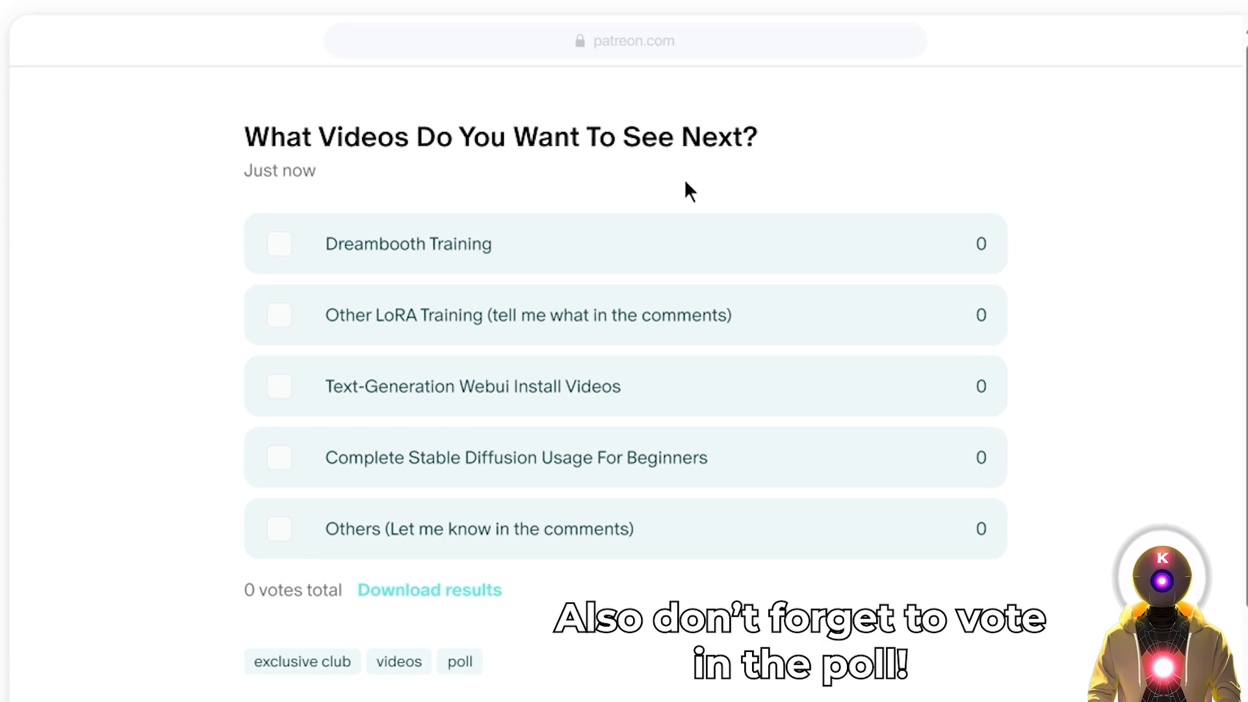
{"action": "mouse_move", "coordinate": [608, 333]}
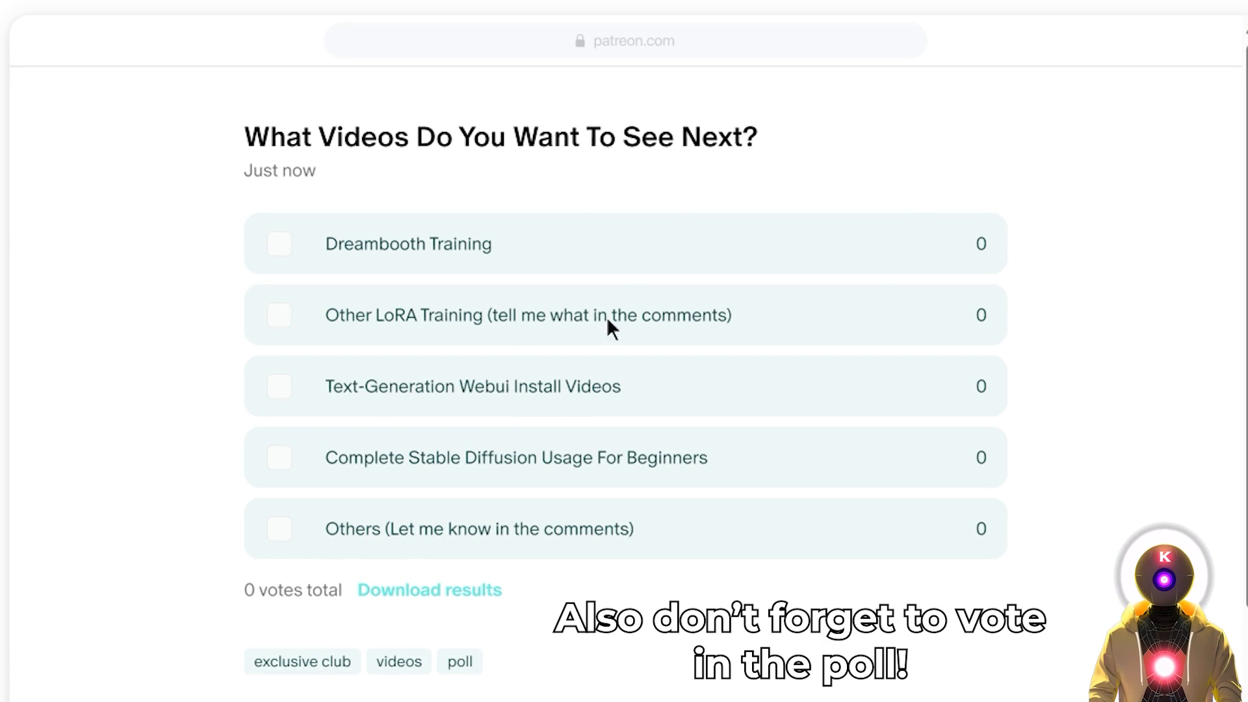